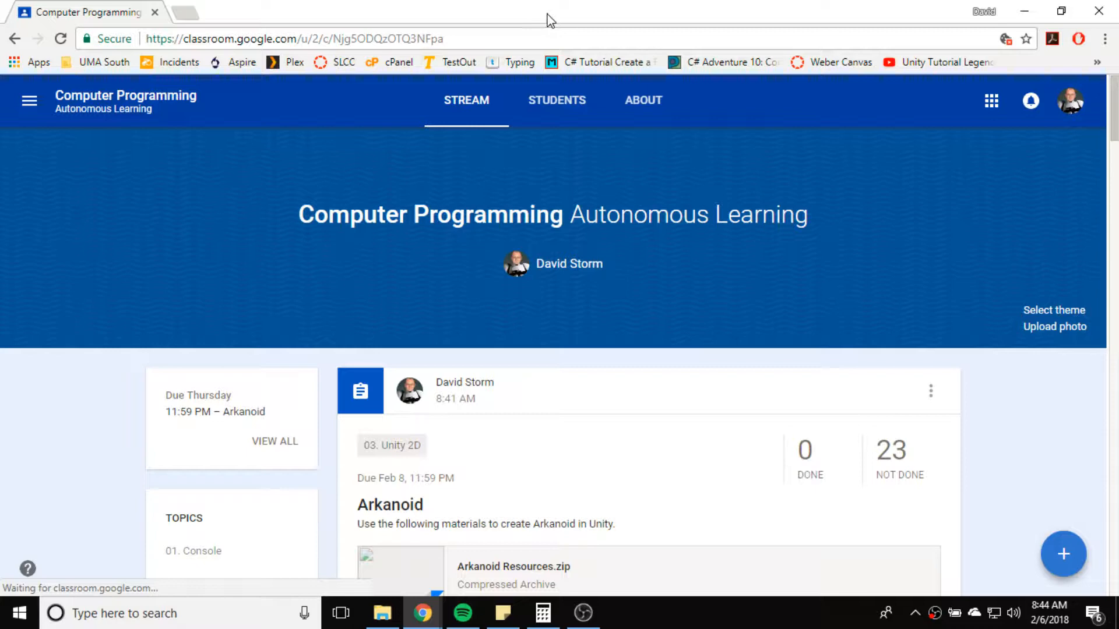
pyautogui.moveTo(696, 362)
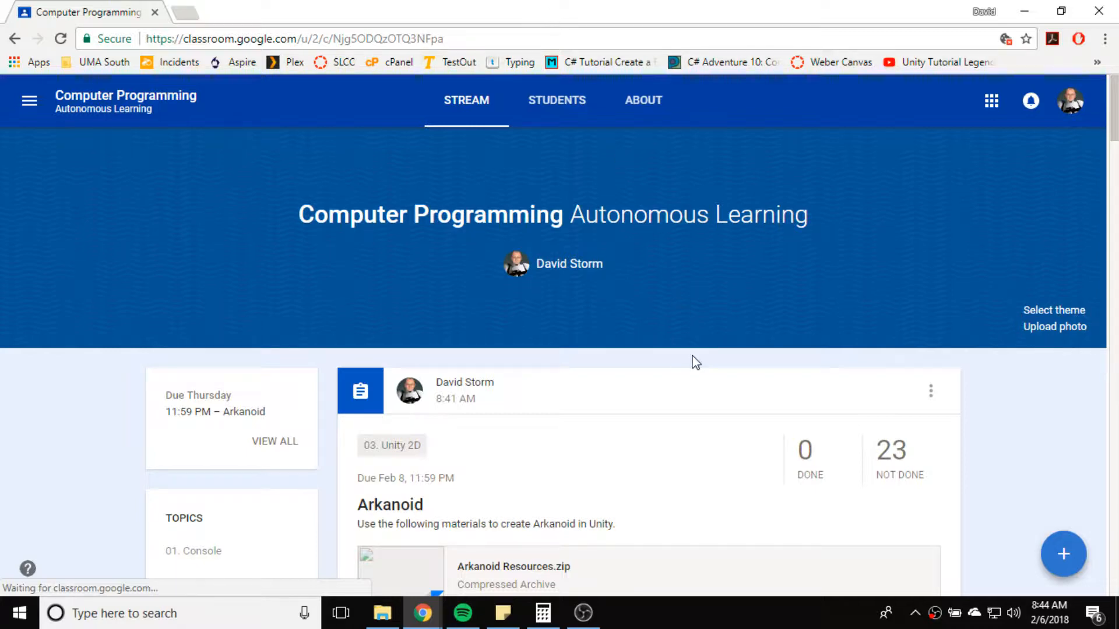
# Step: Scroll to the Arkanoid assignment and open its Arkanoid Resources.zip attachment
pyautogui.scroll(-3)
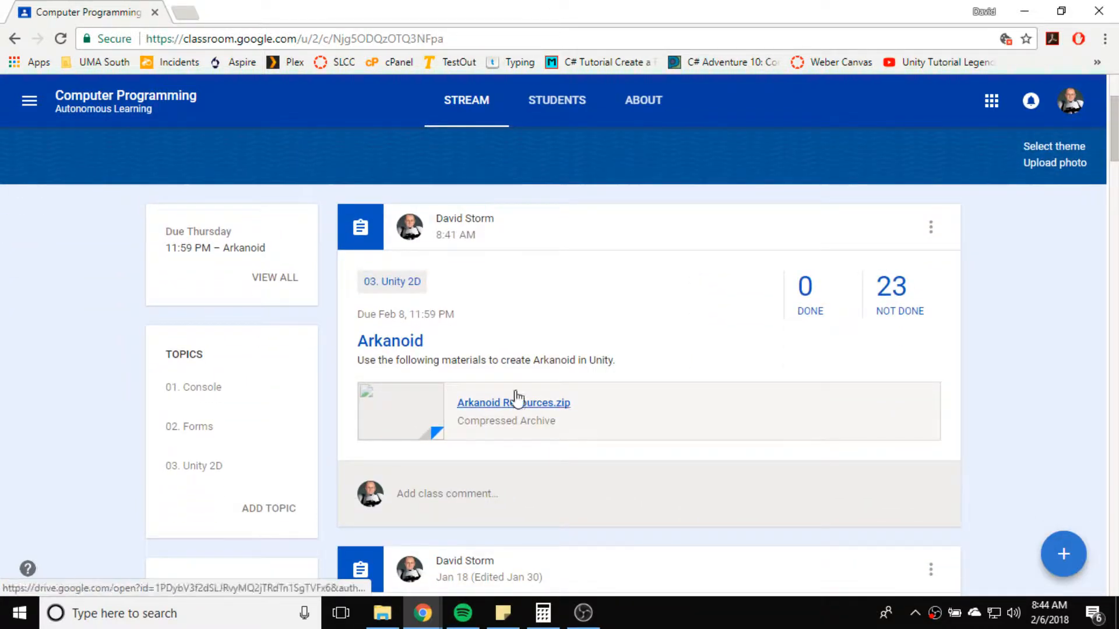
pyautogui.click(512, 403)
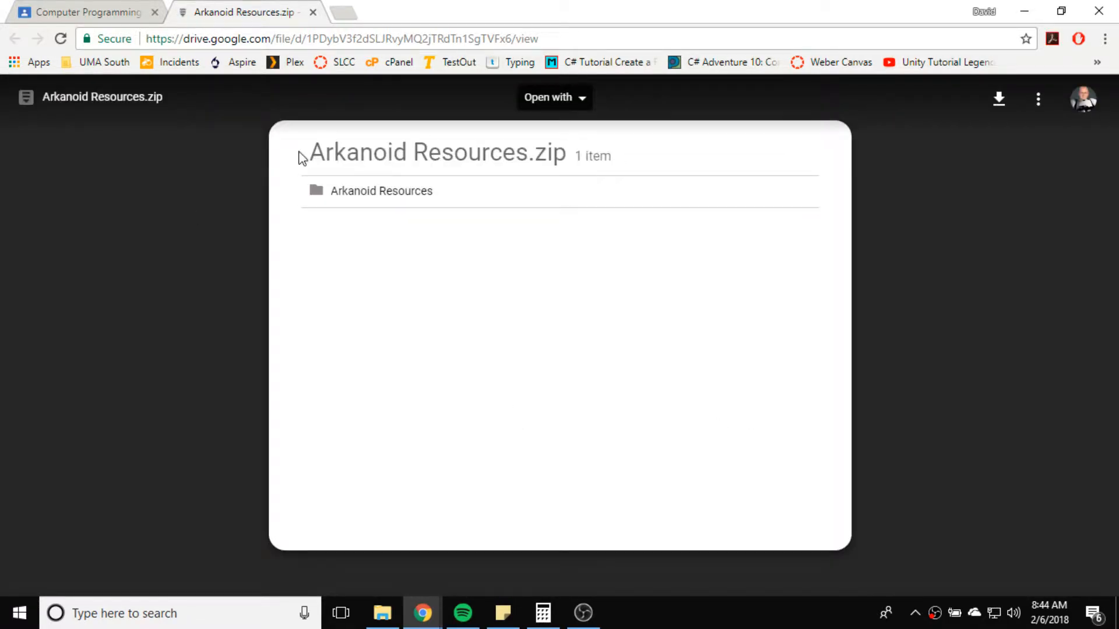
pyautogui.moveTo(999, 99)
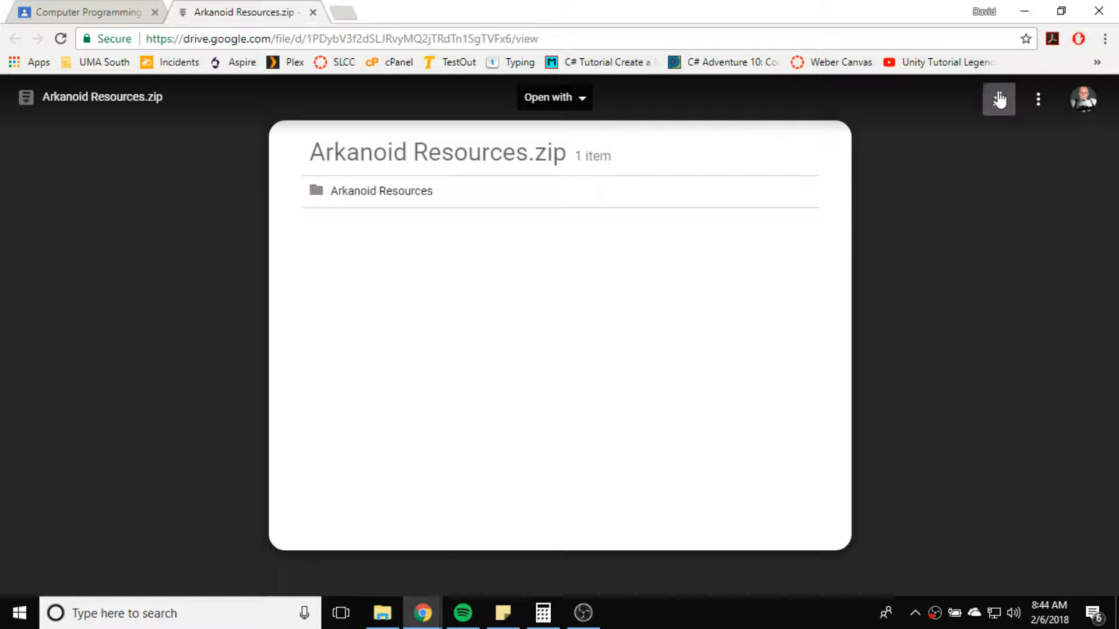
# Step: Download Arkanoid Resources.zip from Drive and show it in the Downloads folder
pyautogui.click(999, 99)
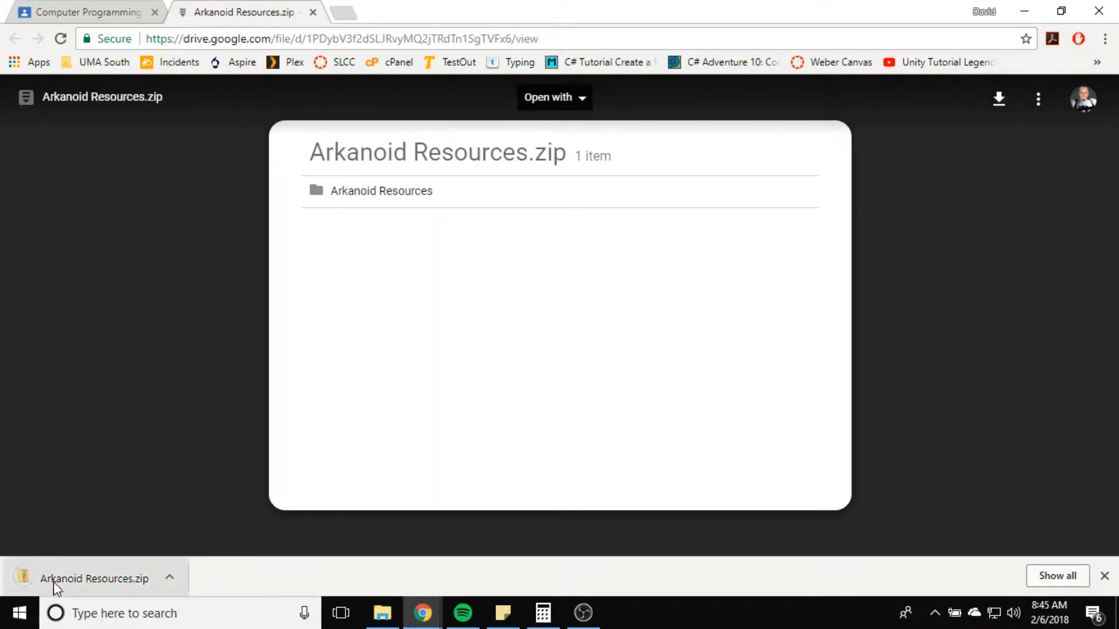
pyautogui.moveTo(50, 556)
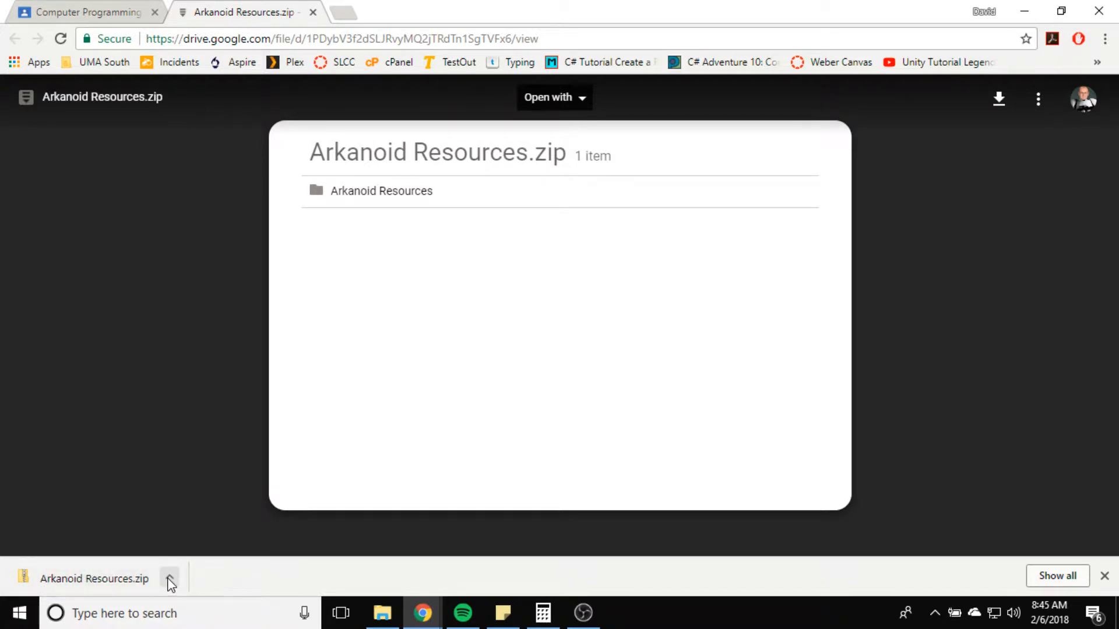
pyautogui.click(169, 578)
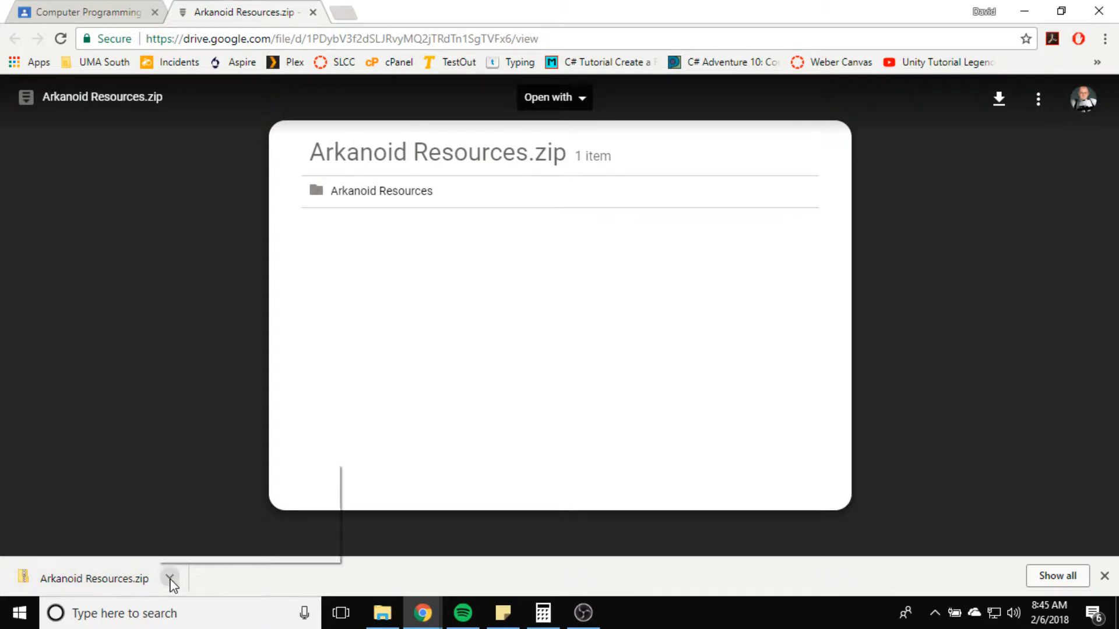
pyautogui.click(171, 579)
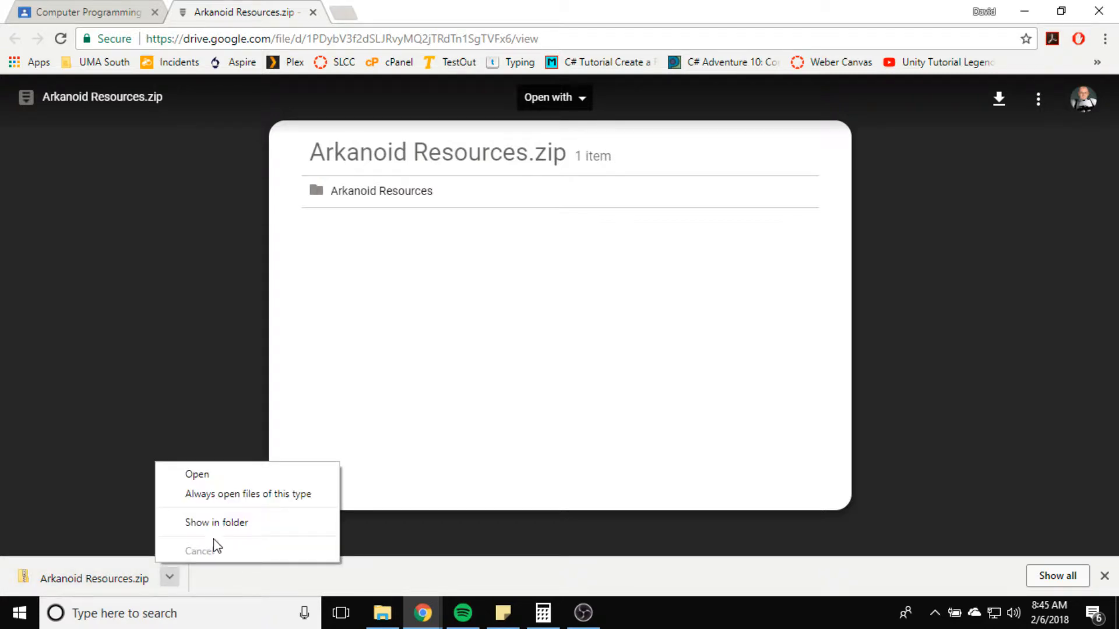
pyautogui.click(216, 522)
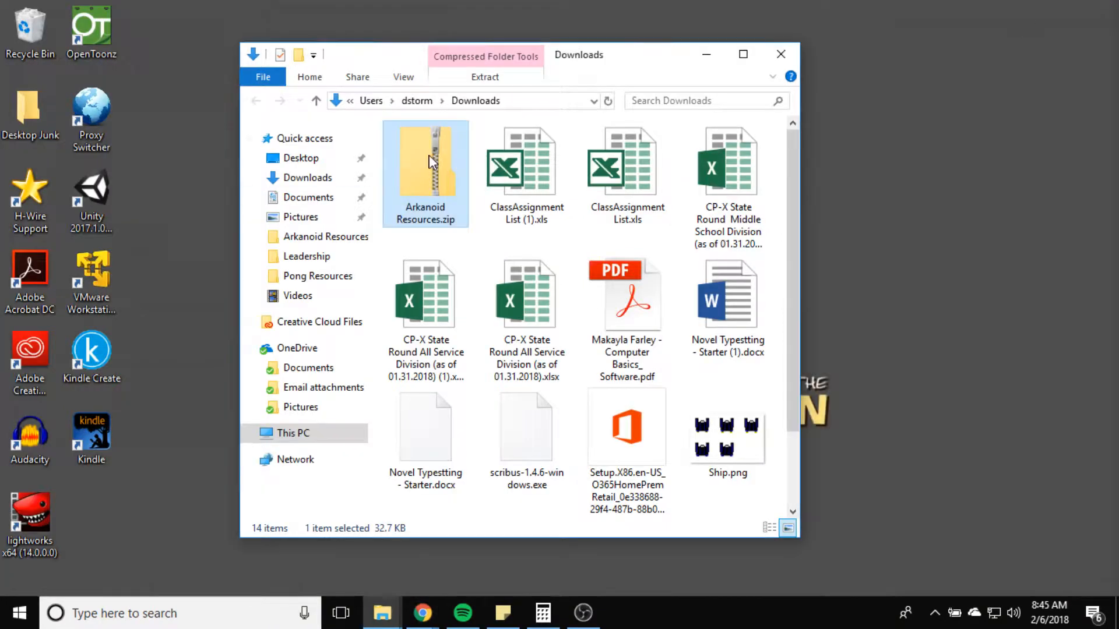
pyautogui.moveTo(425, 182)
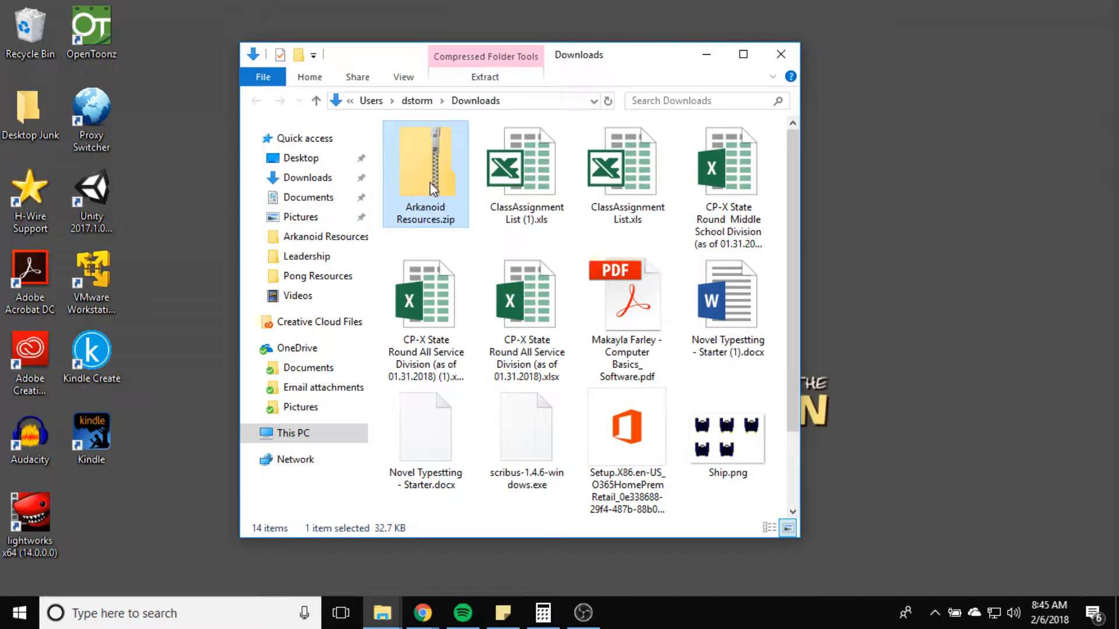
# Step: Drag the zip onto the desktop and extract it there into Arkanoid Resources
pyautogui.moveTo(425, 171); pyautogui.dragTo(98, 496)
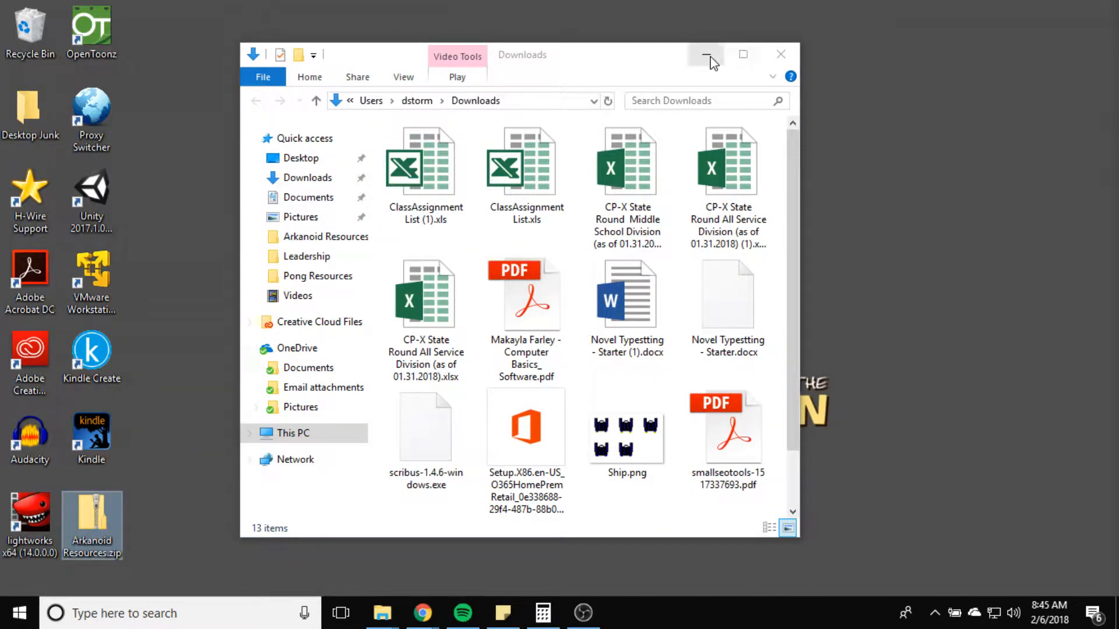
pyautogui.click(706, 54)
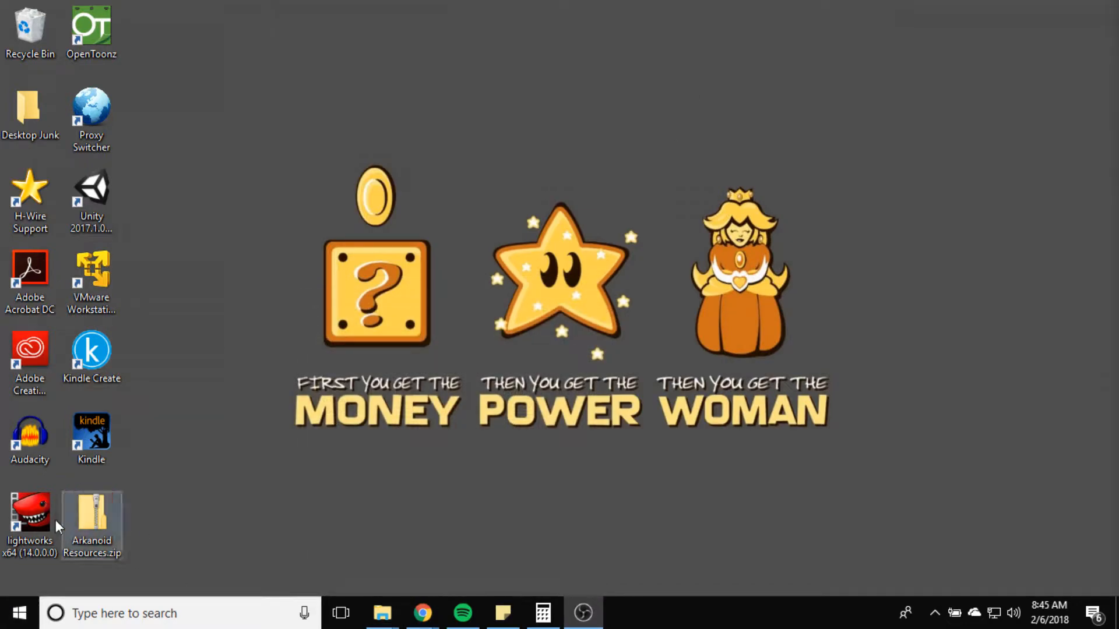
pyautogui.moveTo(116, 521)
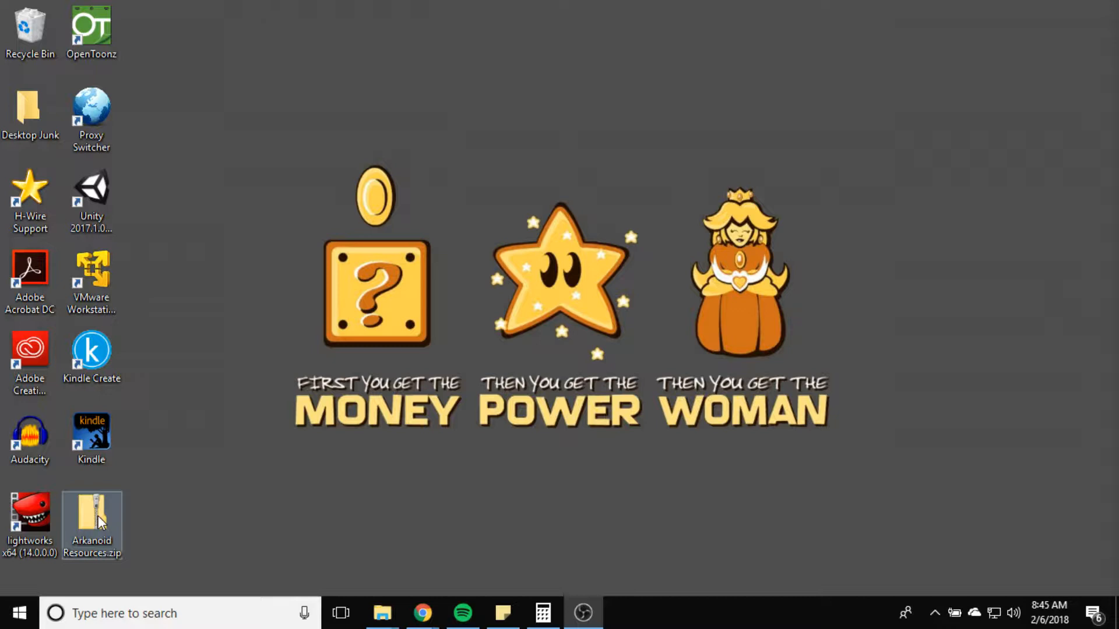
pyautogui.rightClick(91, 521)
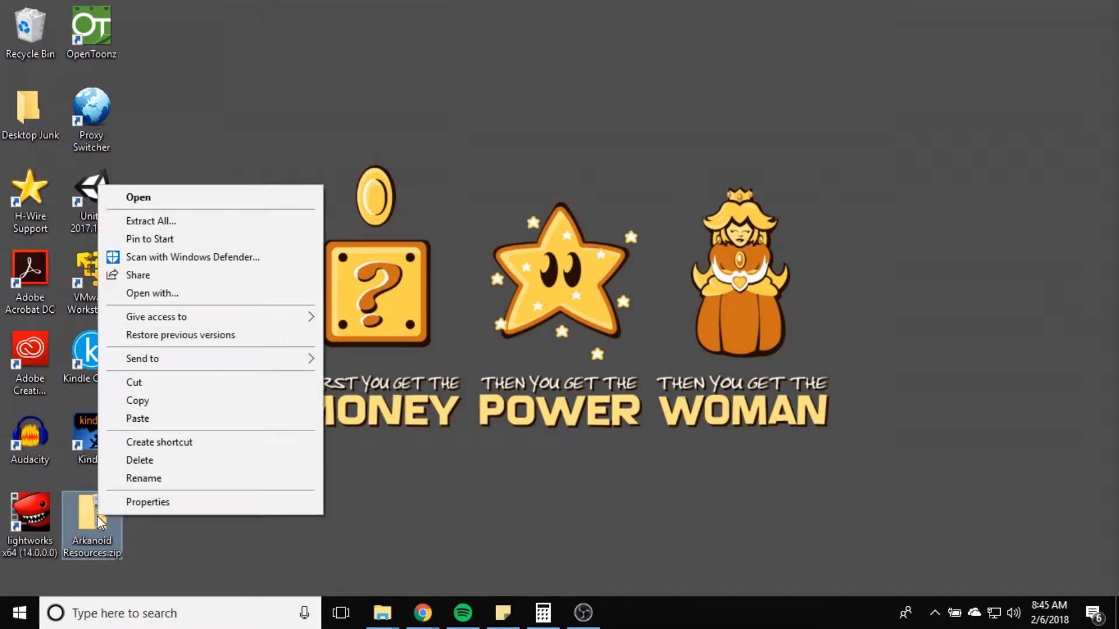
pyautogui.moveTo(168, 239)
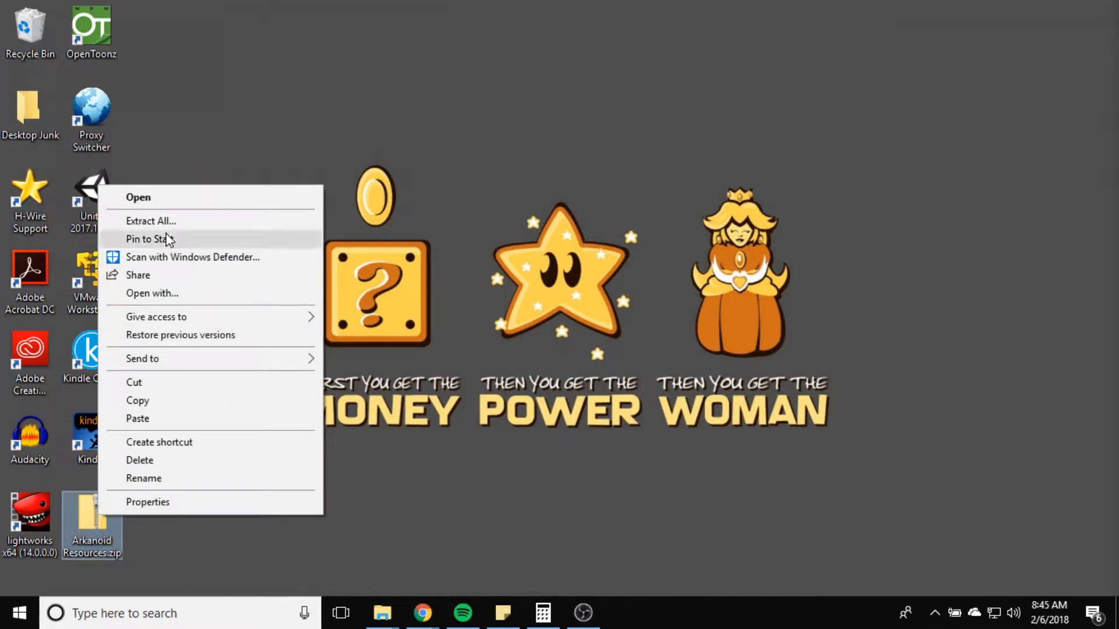
pyautogui.click(151, 220)
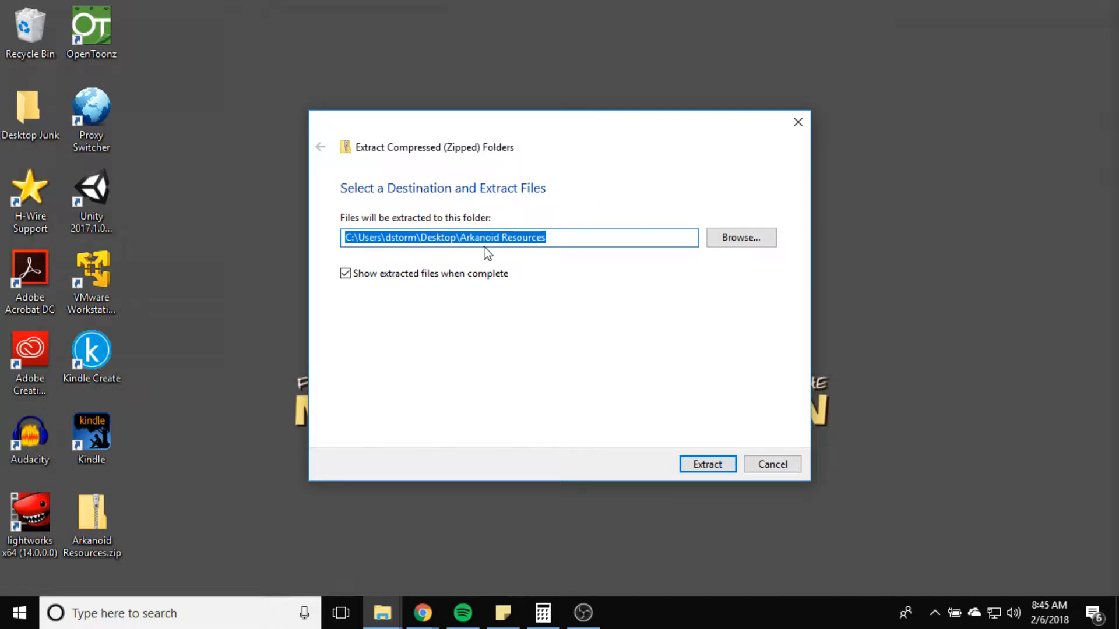
pyautogui.moveTo(639, 464)
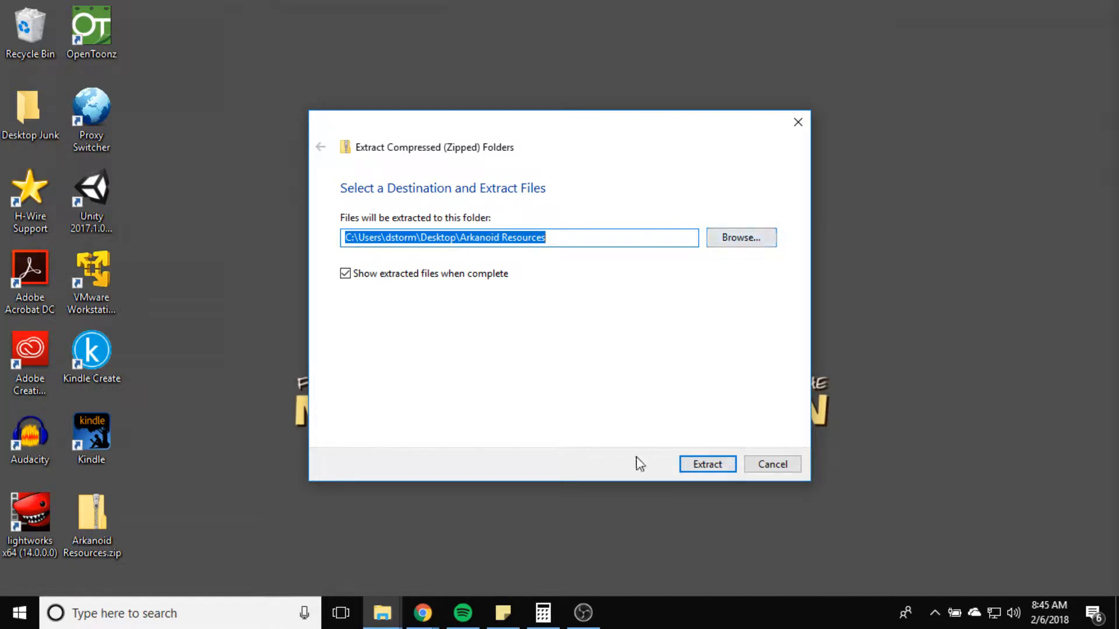
pyautogui.click(707, 464)
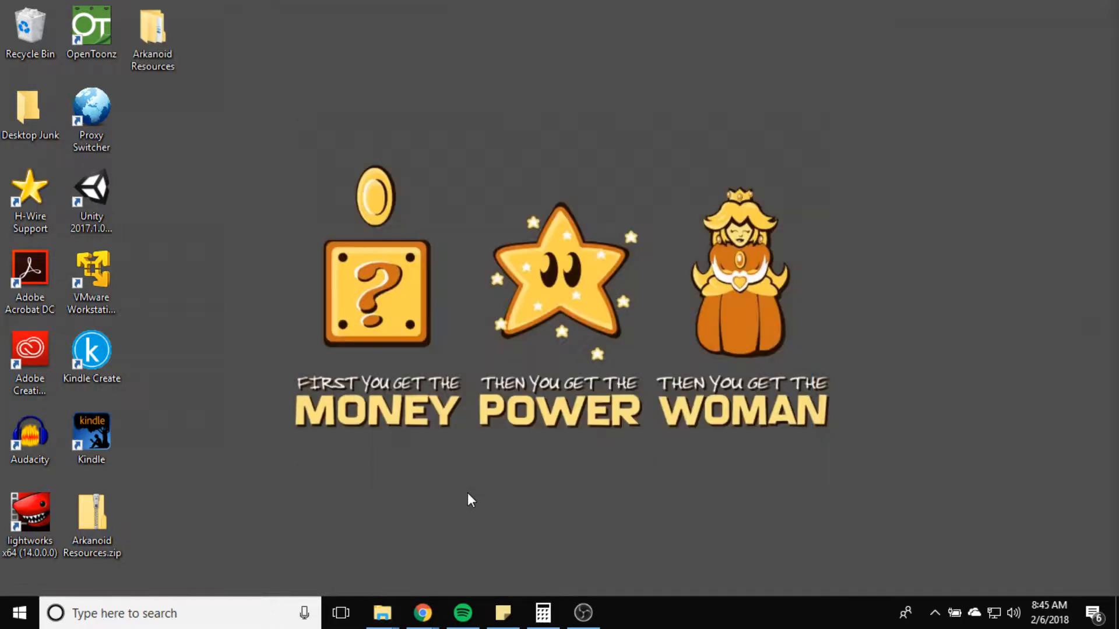
pyautogui.moveTo(196, 489)
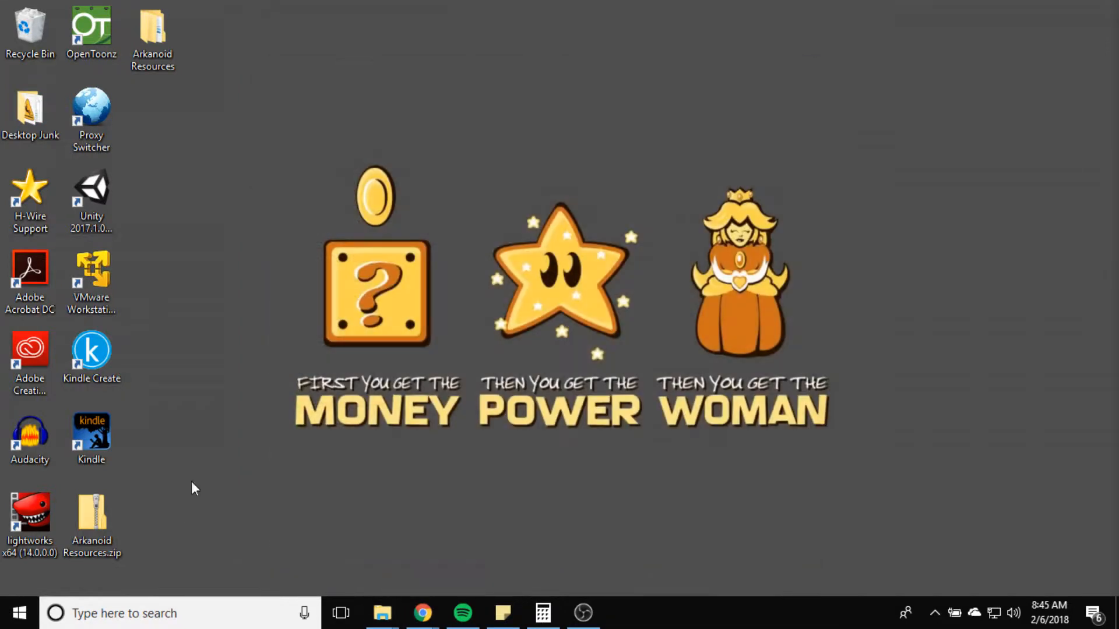
# Step: Peek inside and close the zip, then create a new desktop folder named Storm
pyautogui.doubleClick(92, 518)
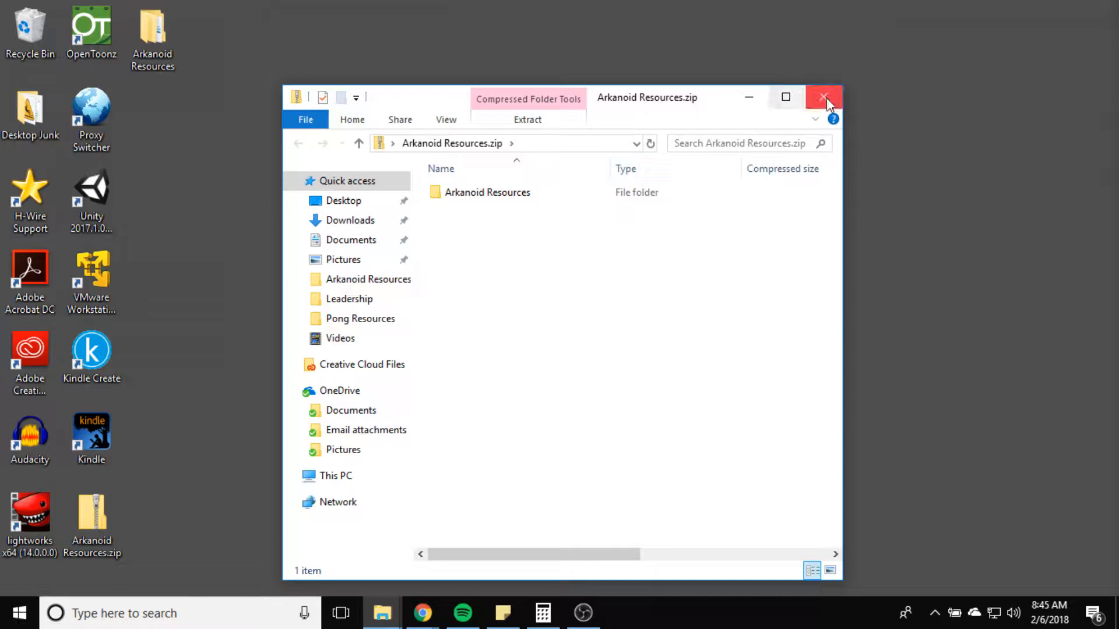
pyautogui.click(824, 97)
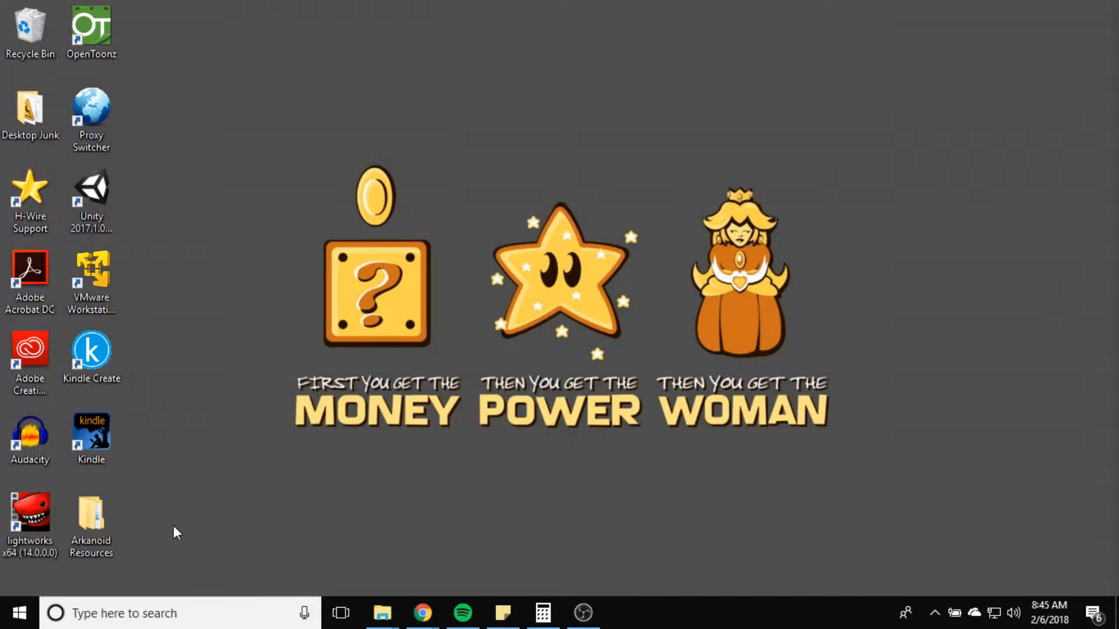
pyautogui.rightClick(177, 533)
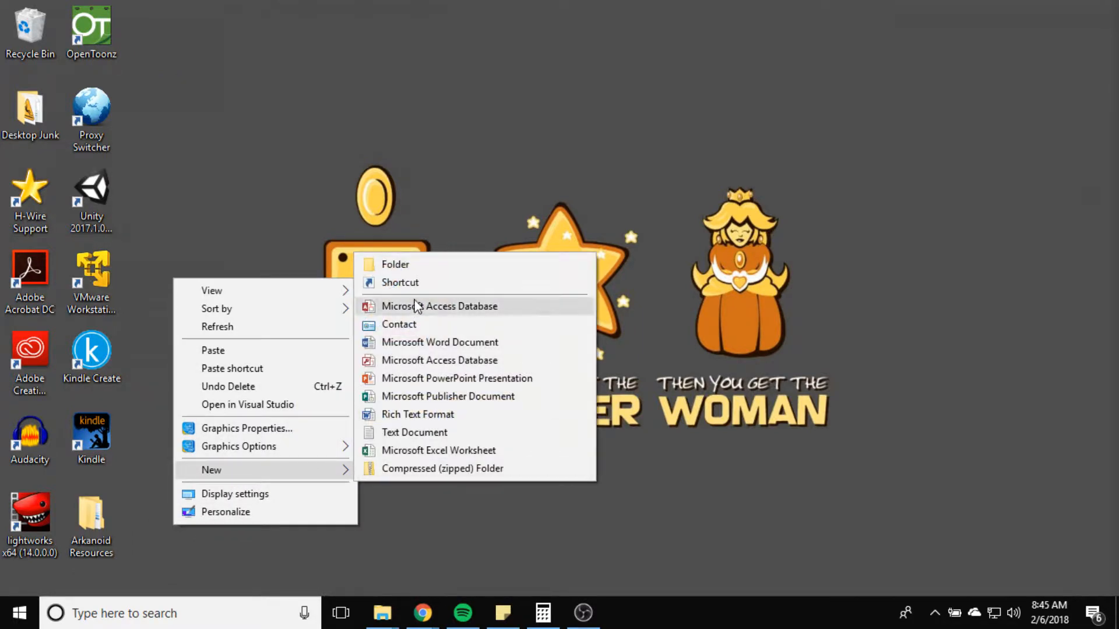
pyautogui.click(395, 264)
pyautogui.write('Storm')
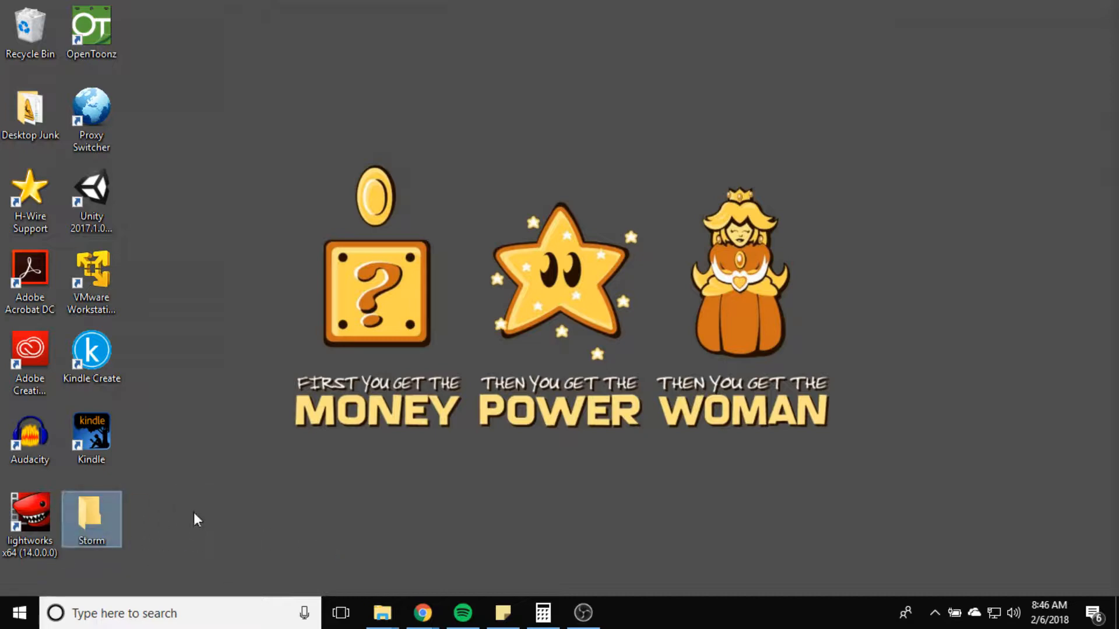
# Step: Inside Storm, create an Arkanoid folder and rename Arkanoid Resources there to Resources
pyautogui.doubleClick(91, 509)
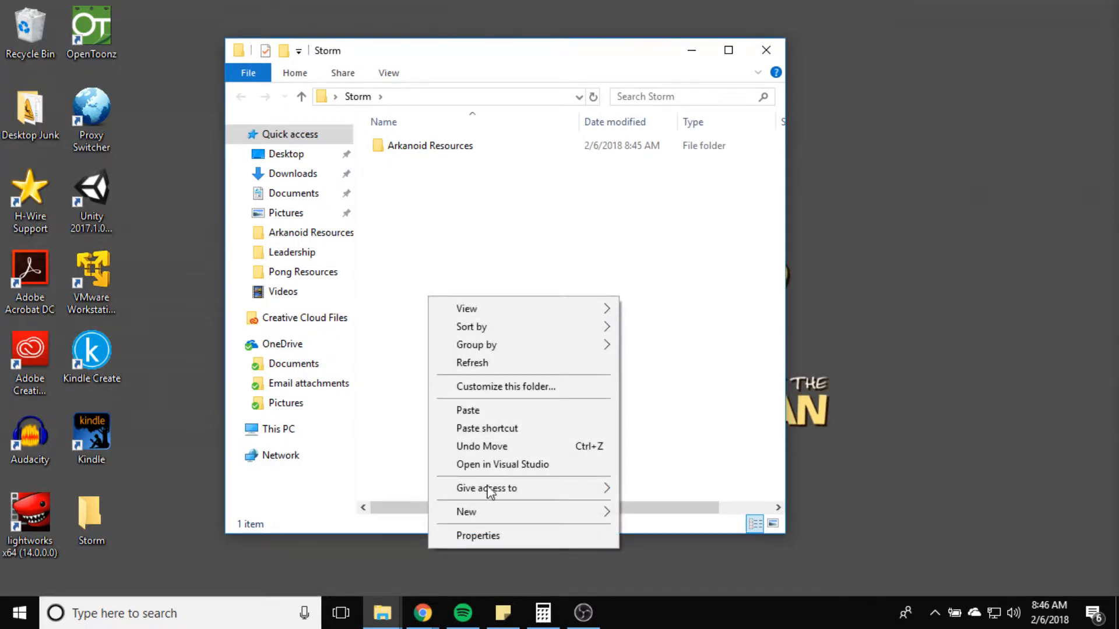
pyautogui.click(466, 512)
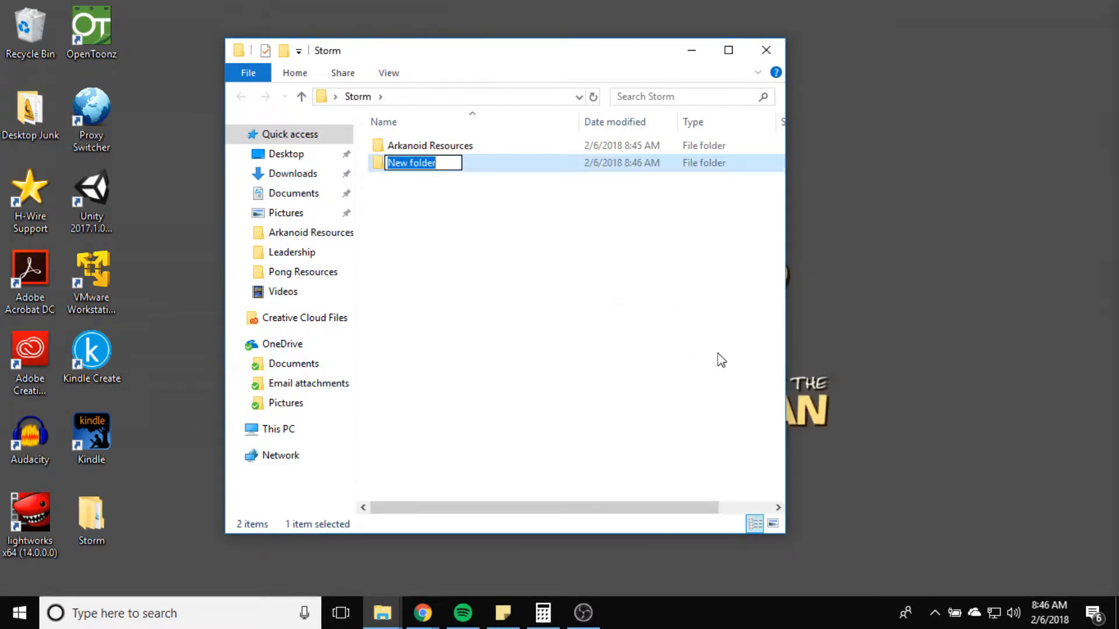
pyautogui.write('Arkanoid')
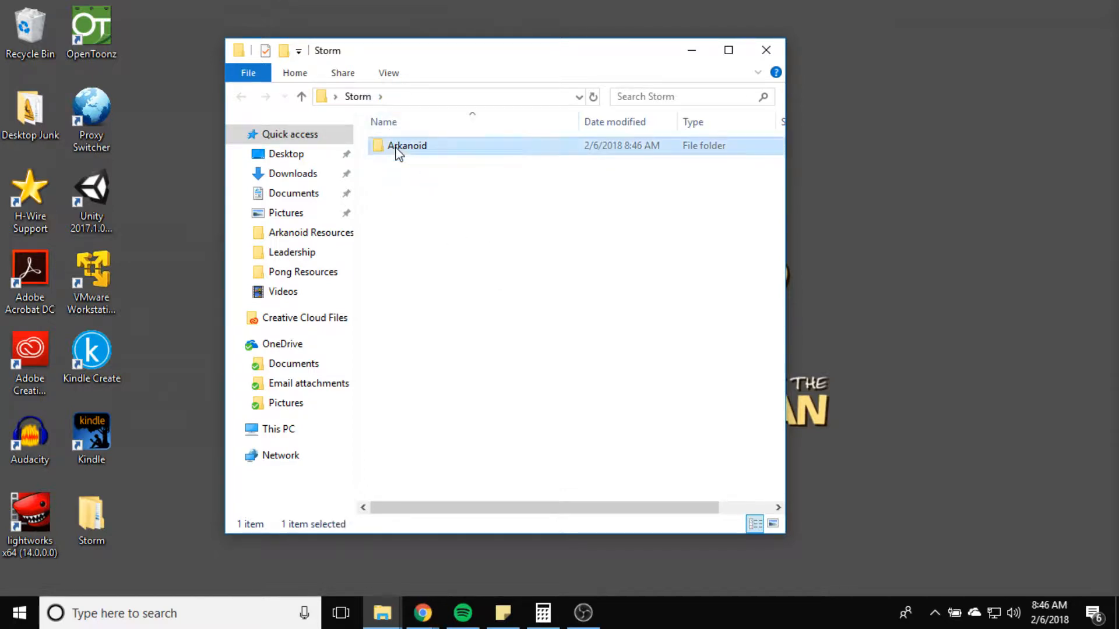
pyautogui.doubleClick(406, 146)
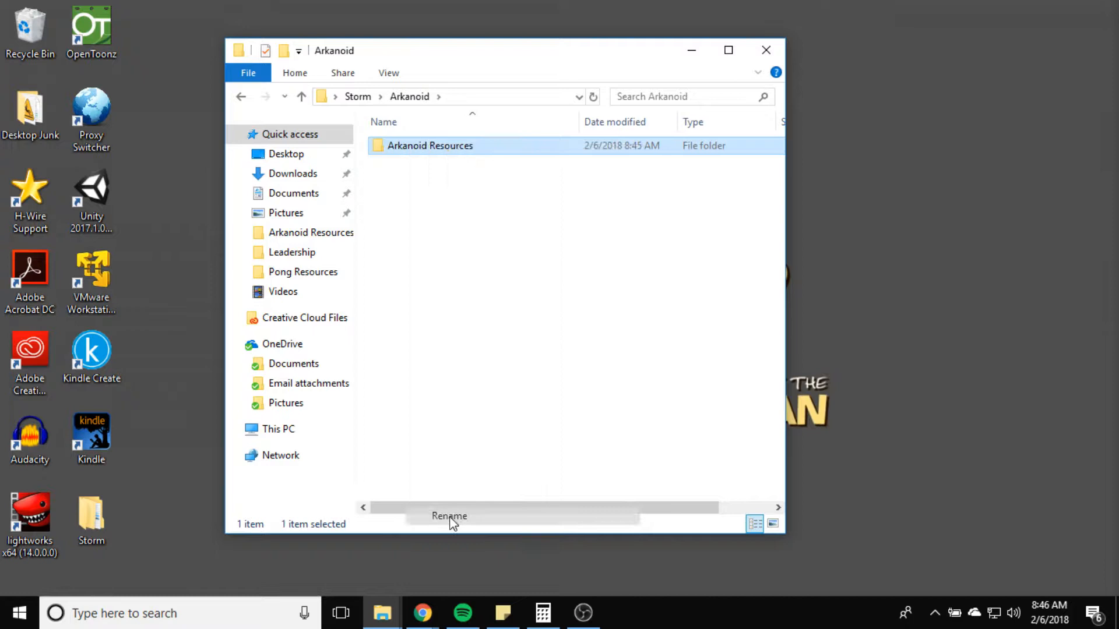
pyautogui.click(448, 516)
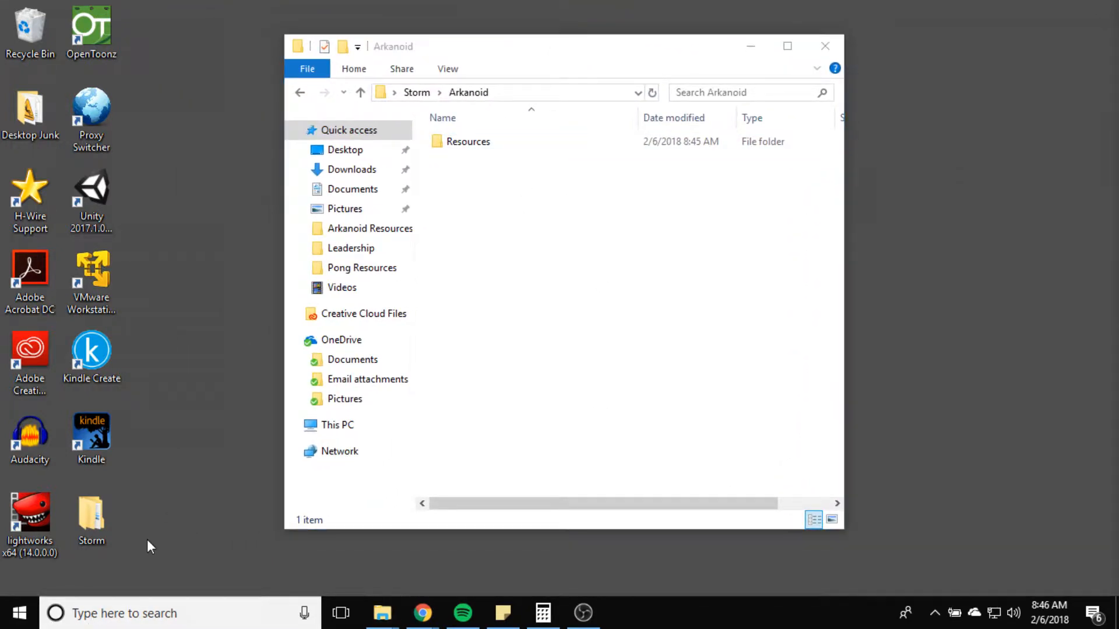
# Step: Launch Unity 2017.1 via a 'unity' search and view the on-disk projects list
pyautogui.write('unity')
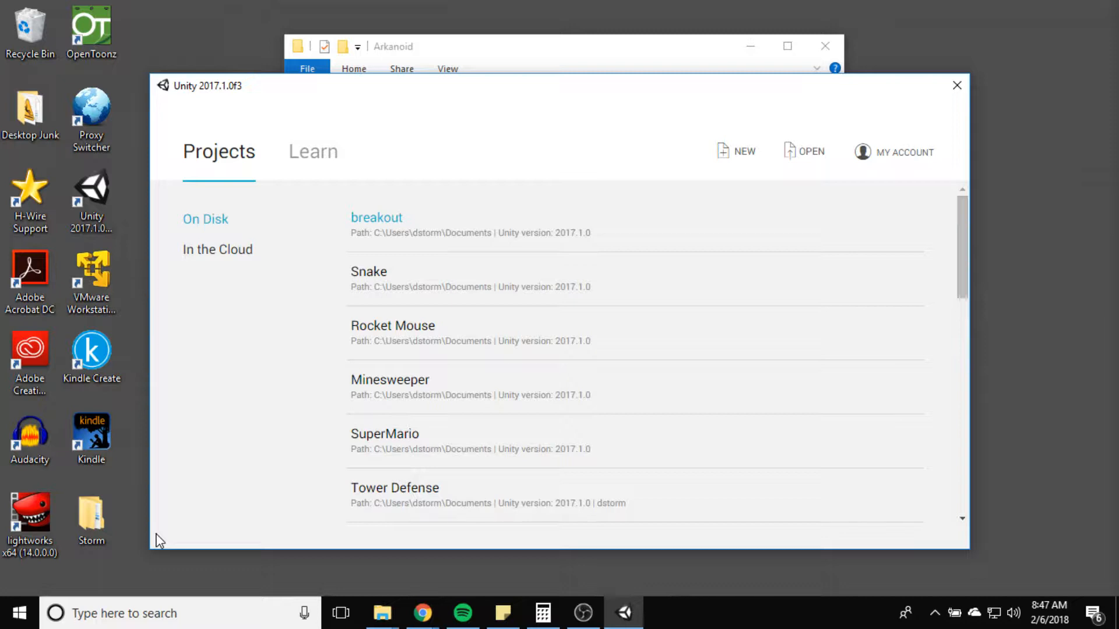
pyautogui.moveTo(150, 552)
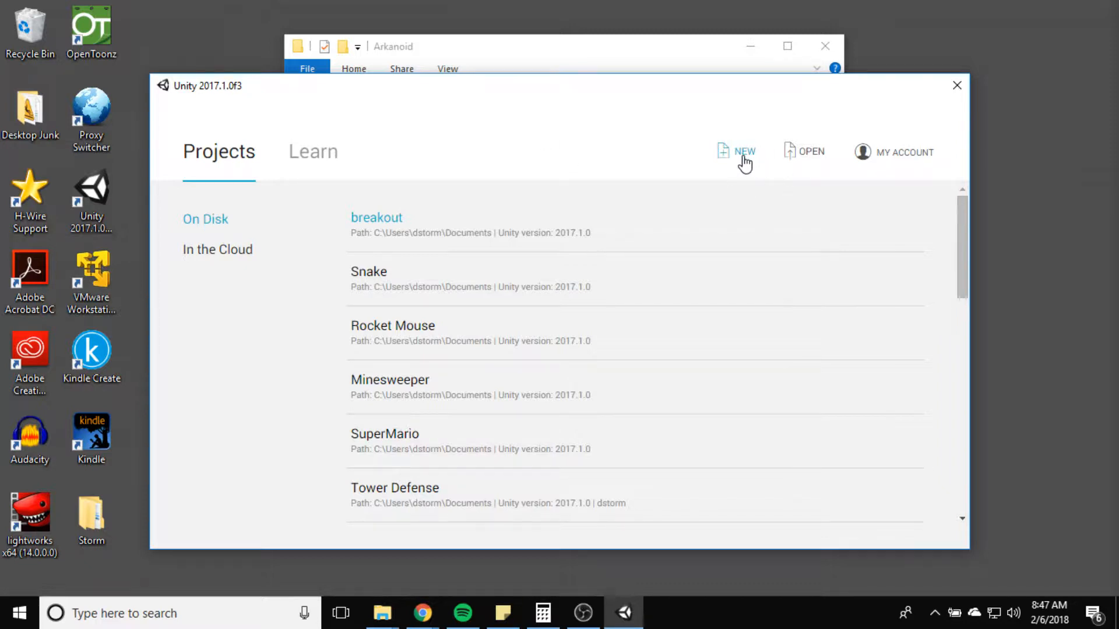
# Step: Fill in a new project named Arkanoid2 with 2D mode selected
pyautogui.click(745, 151)
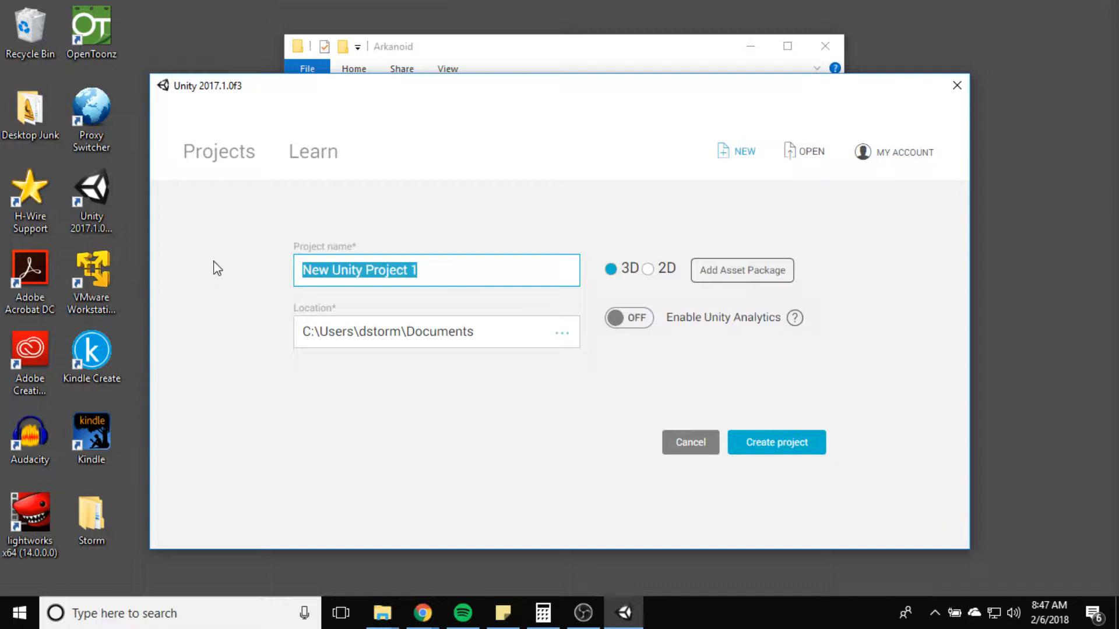
pyautogui.write('Arkano')
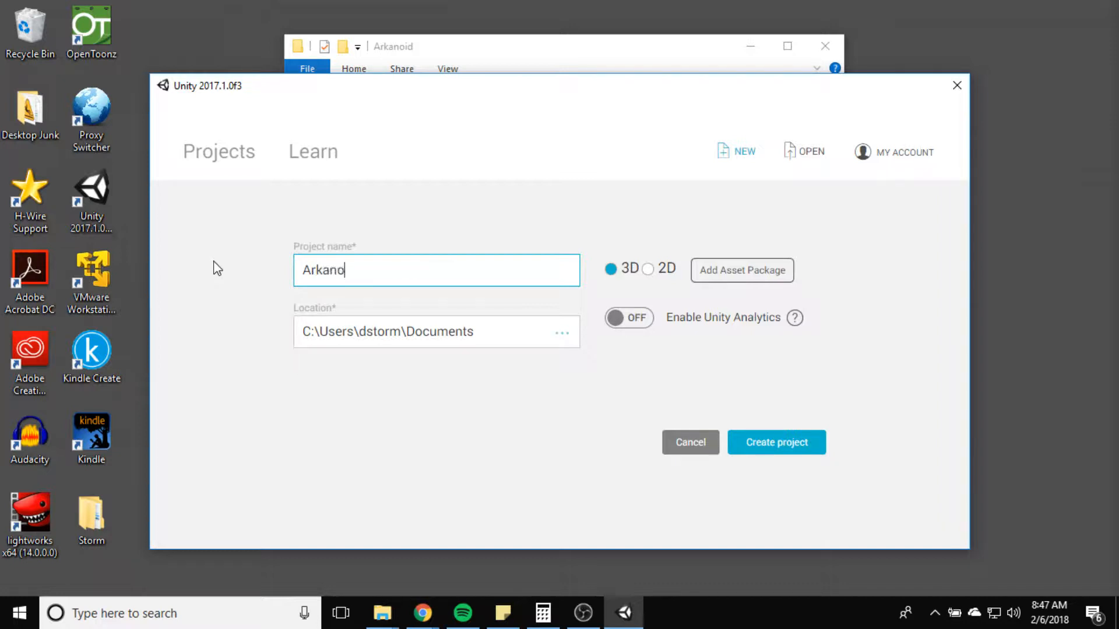
pyautogui.write('id2')
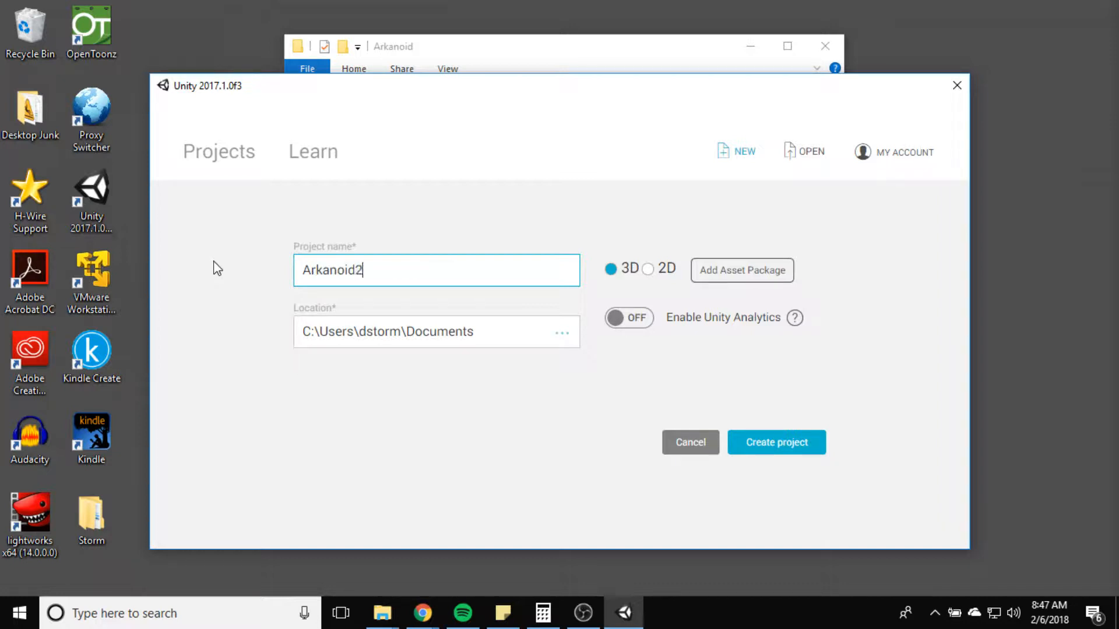
pyautogui.moveTo(630, 285)
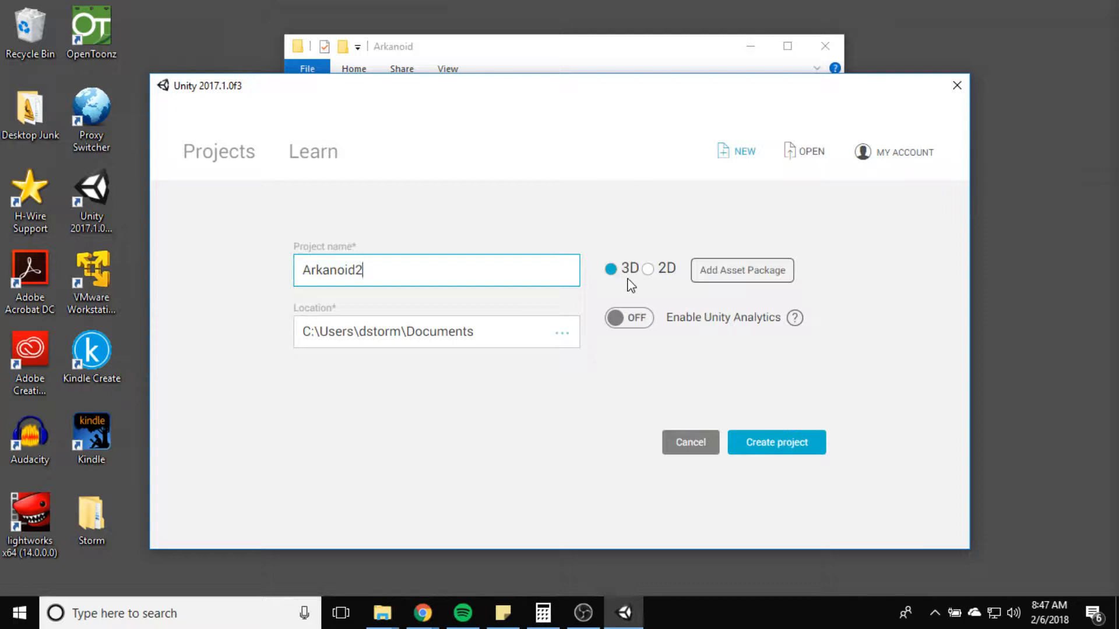
pyautogui.moveTo(645, 288)
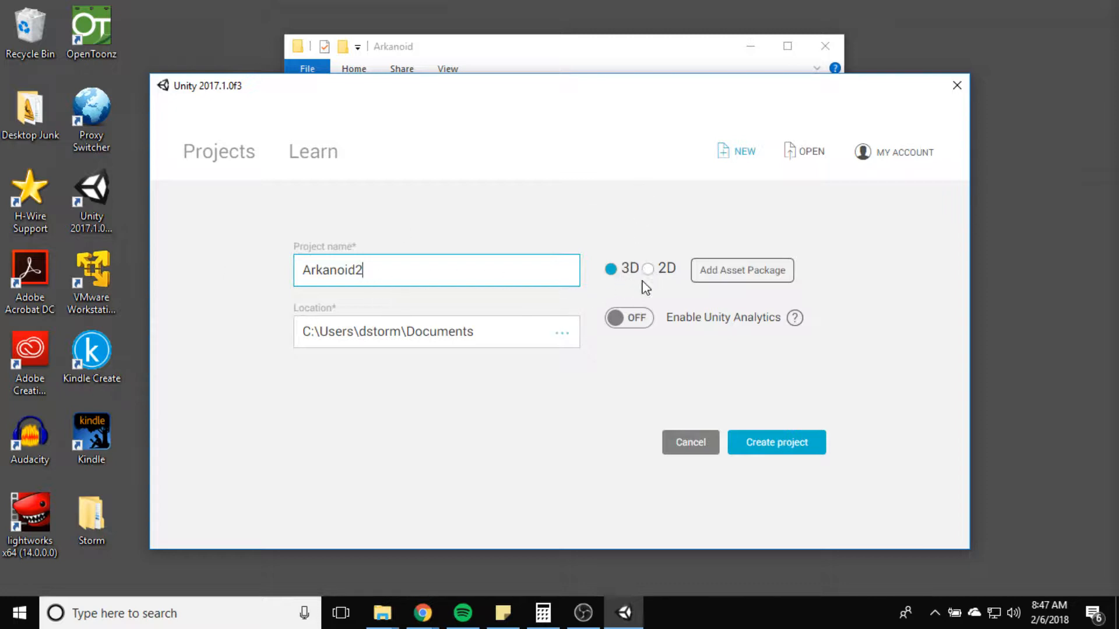
pyautogui.click(648, 268)
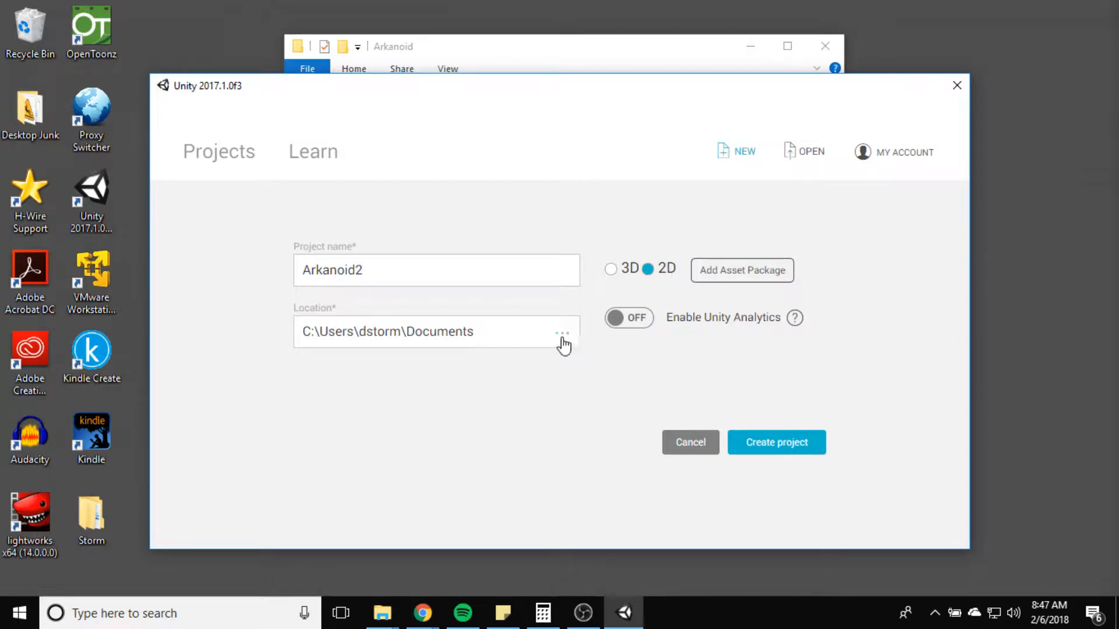
# Step: Set the project location to Desktop\Storm\Arkanoid and create Arkanoid2
pyautogui.click(563, 331)
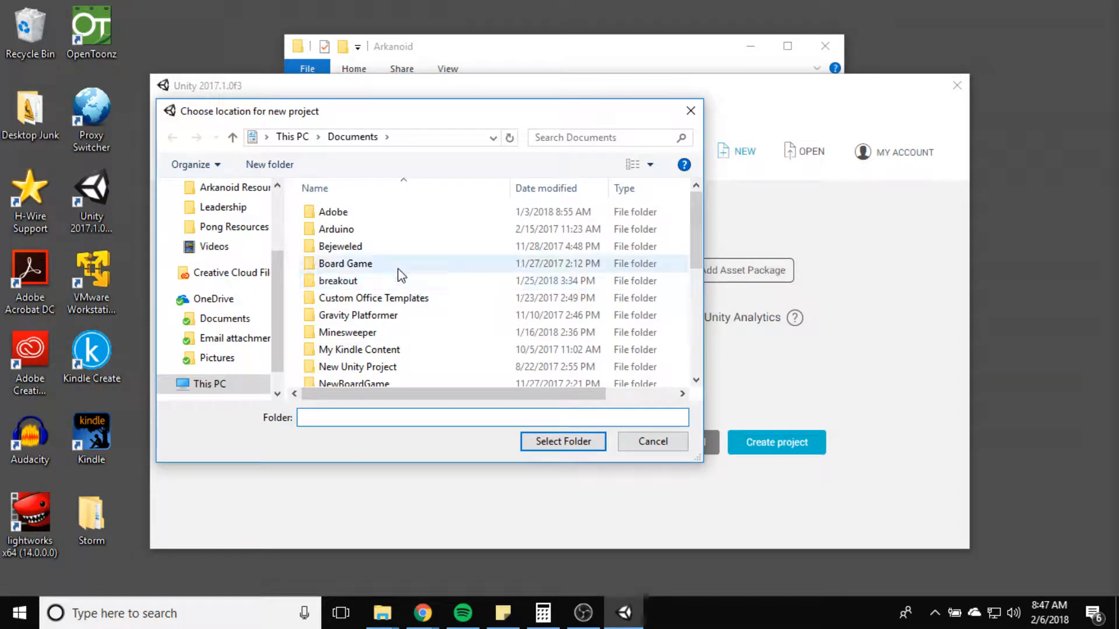
pyautogui.moveTo(340, 246)
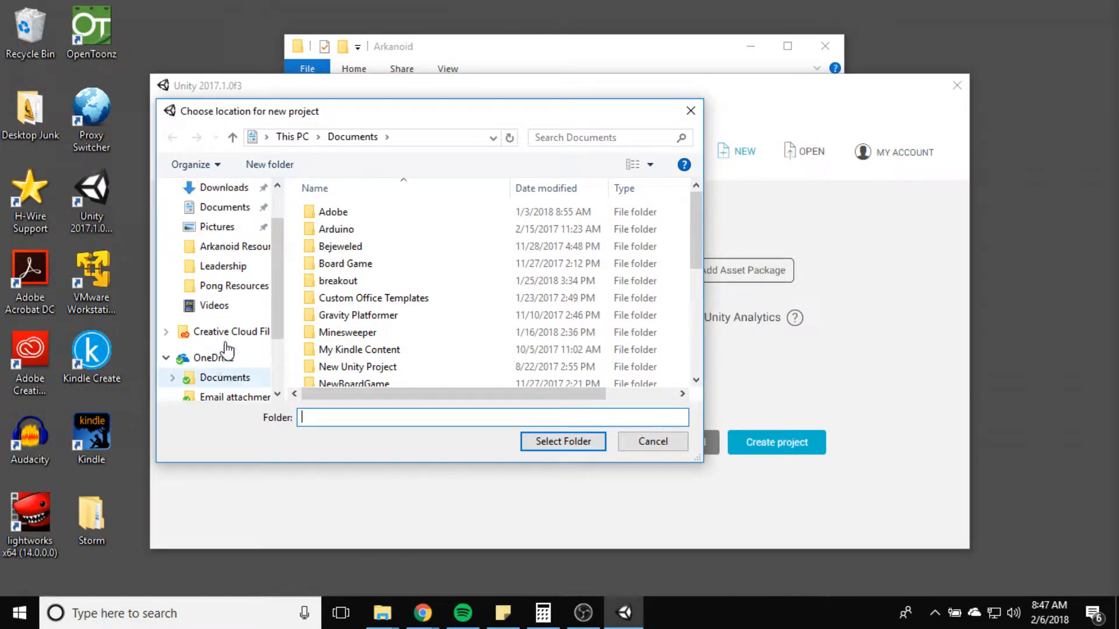
pyautogui.click(217, 187)
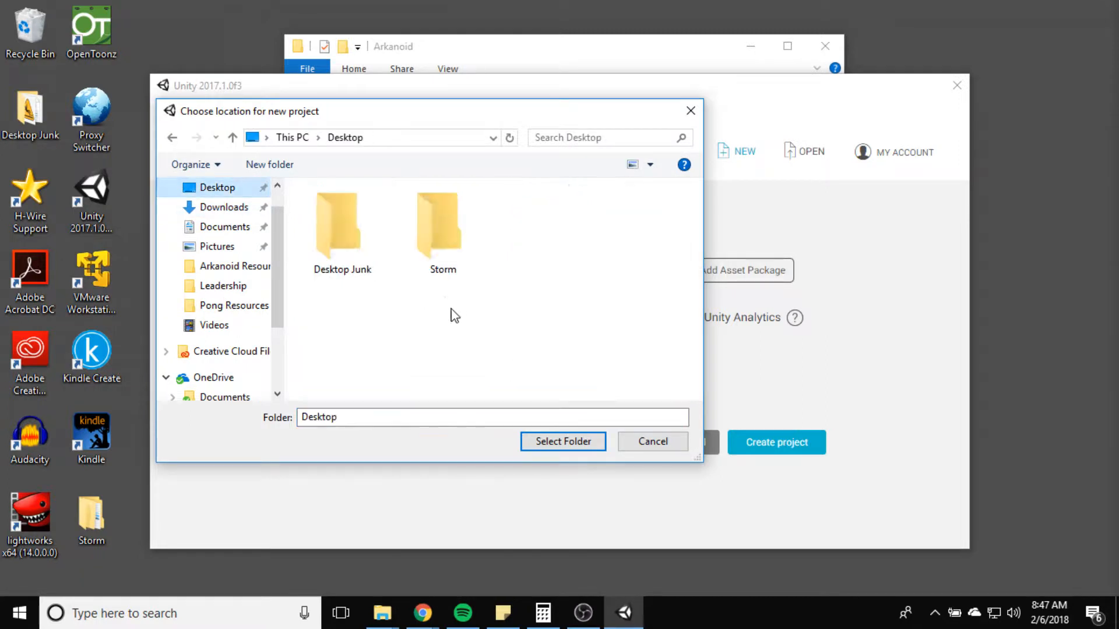
pyautogui.doubleClick(442, 228)
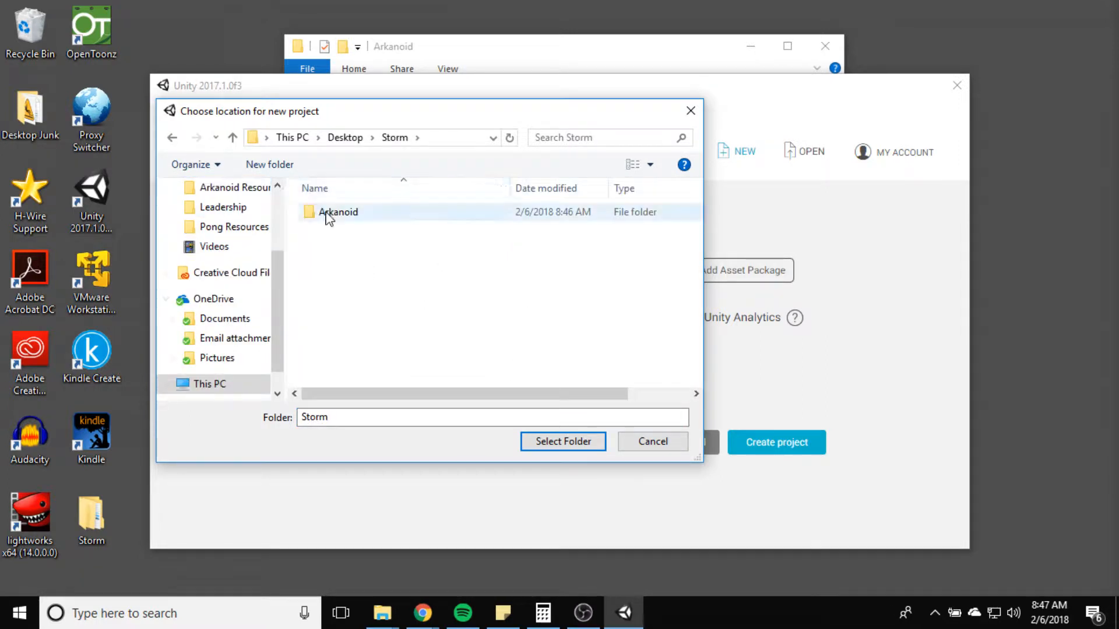
pyautogui.doubleClick(338, 212)
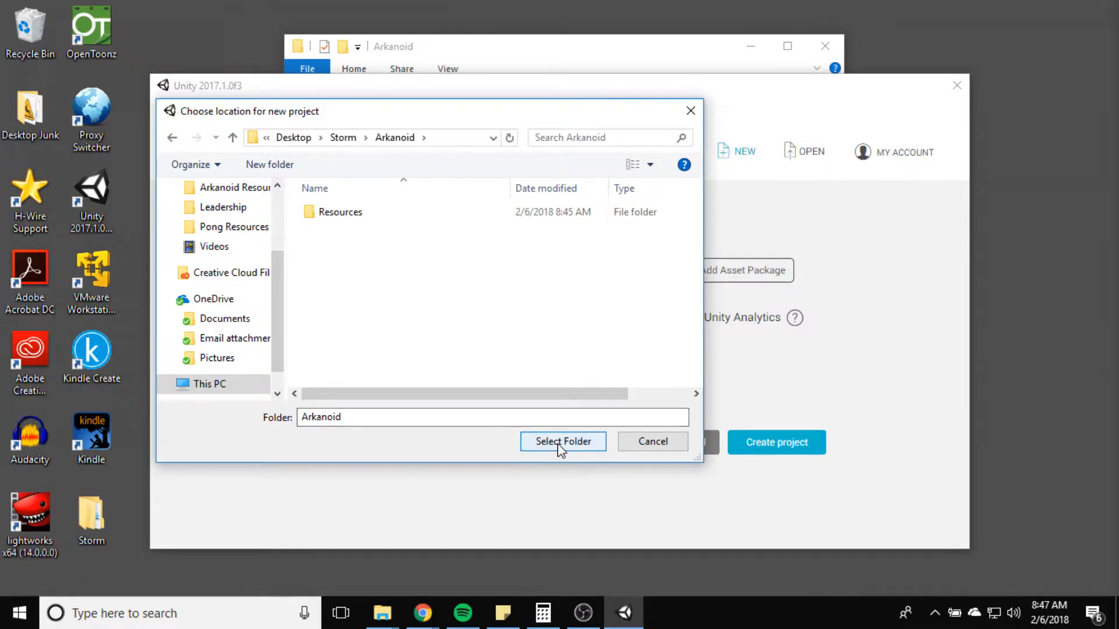
pyautogui.click(563, 441)
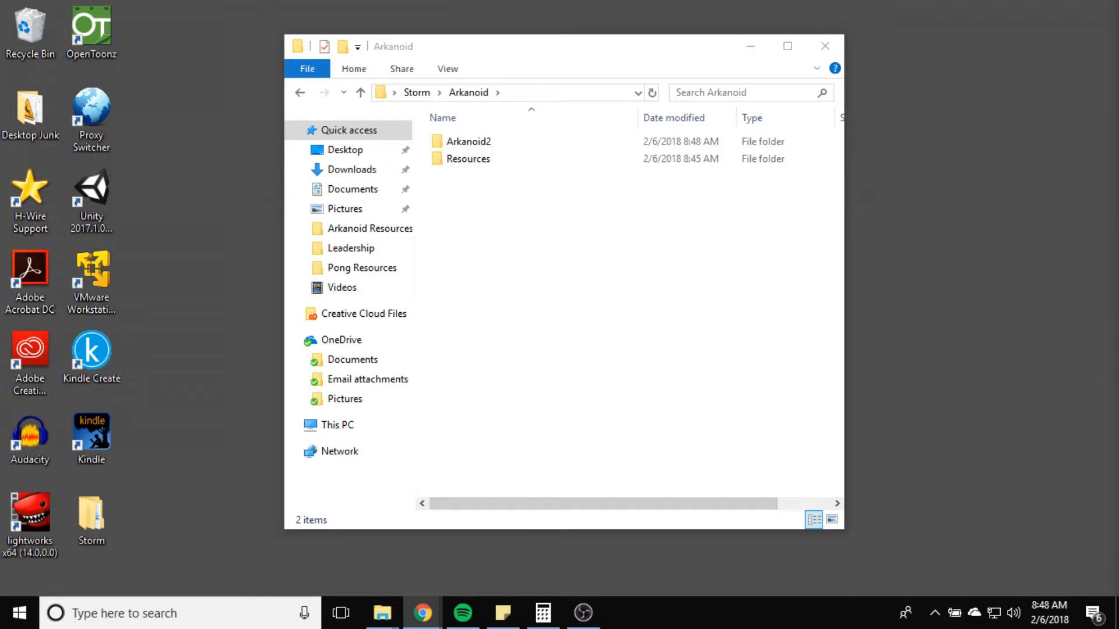
pyautogui.moveTo(556, 233)
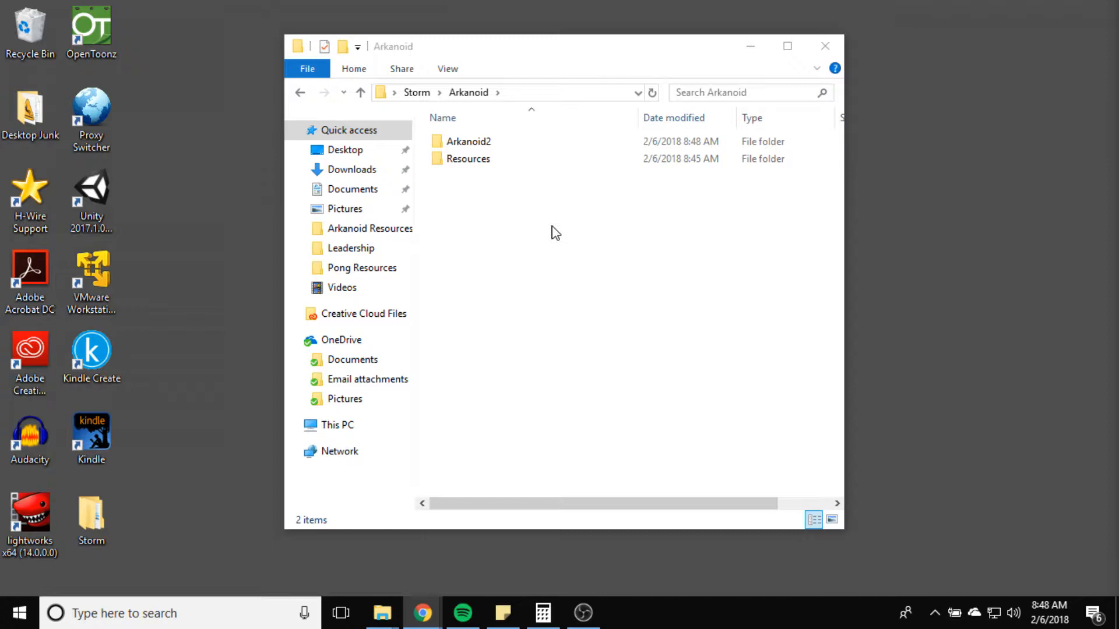
pyautogui.moveTo(540, 238)
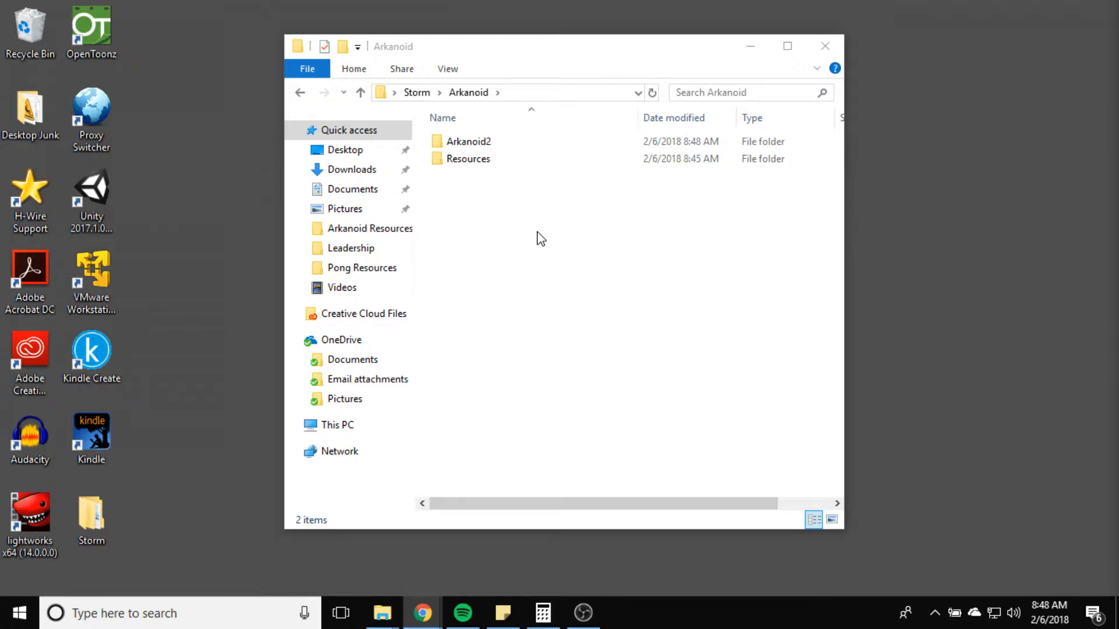
pyautogui.moveTo(604, 379)
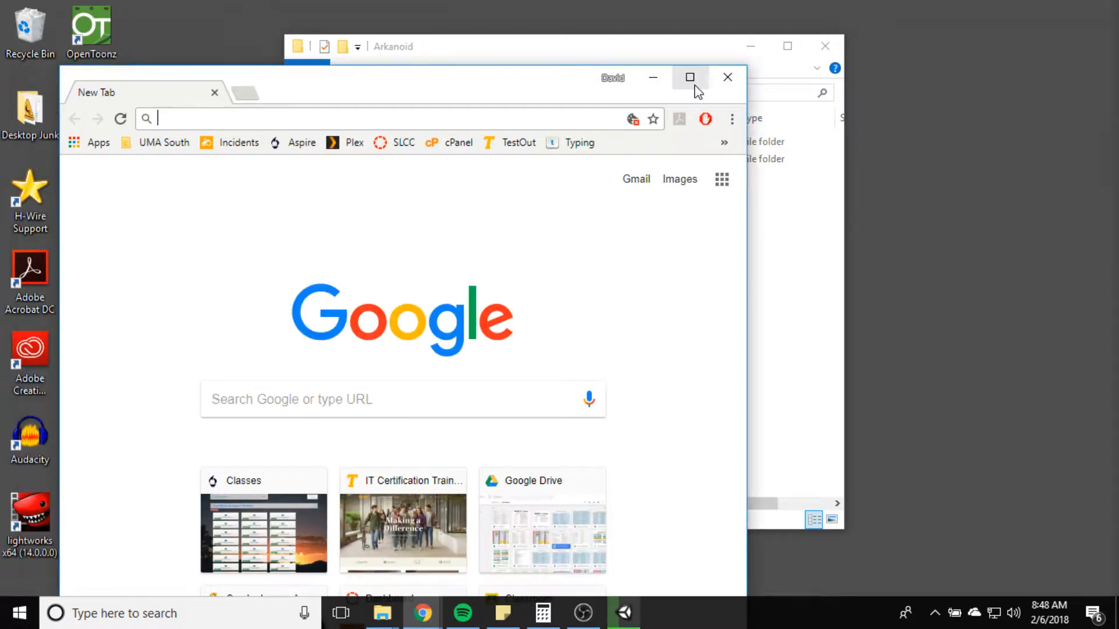
# Step: Maximize Chrome, search 'arkanoid', and scroll the Wikipedia article to its Overview
pyautogui.click(689, 77)
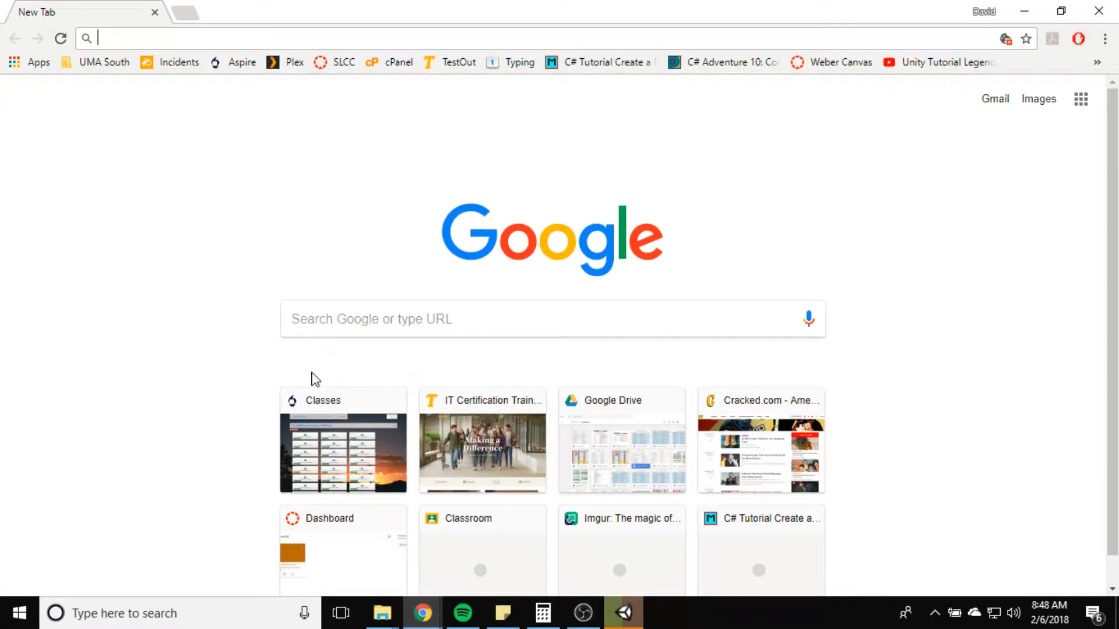
pyautogui.write('ark')
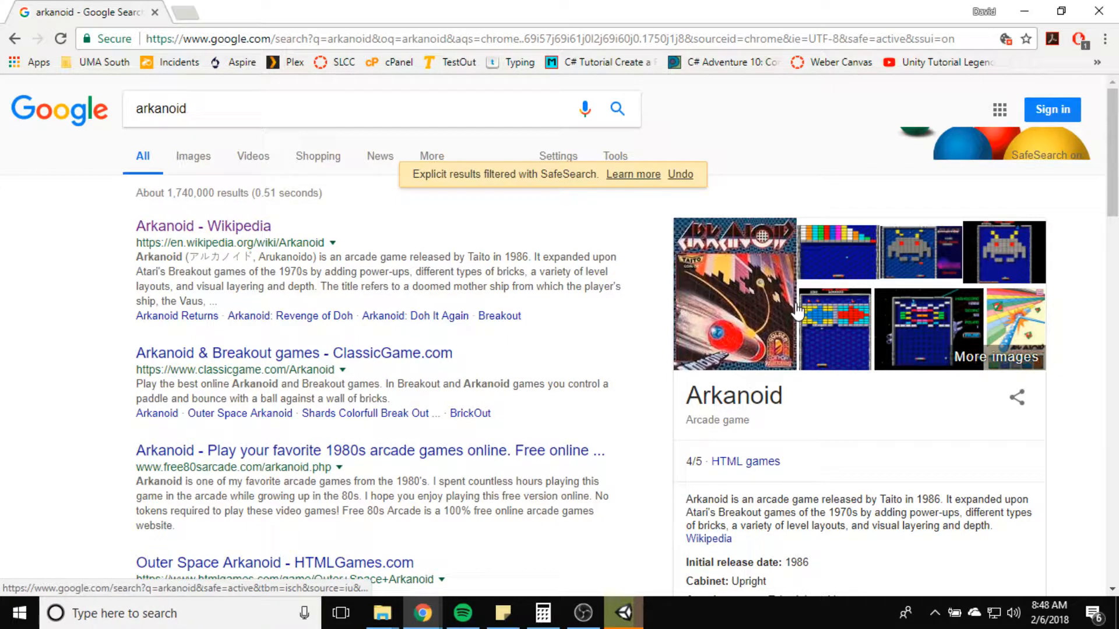
pyautogui.click(203, 226)
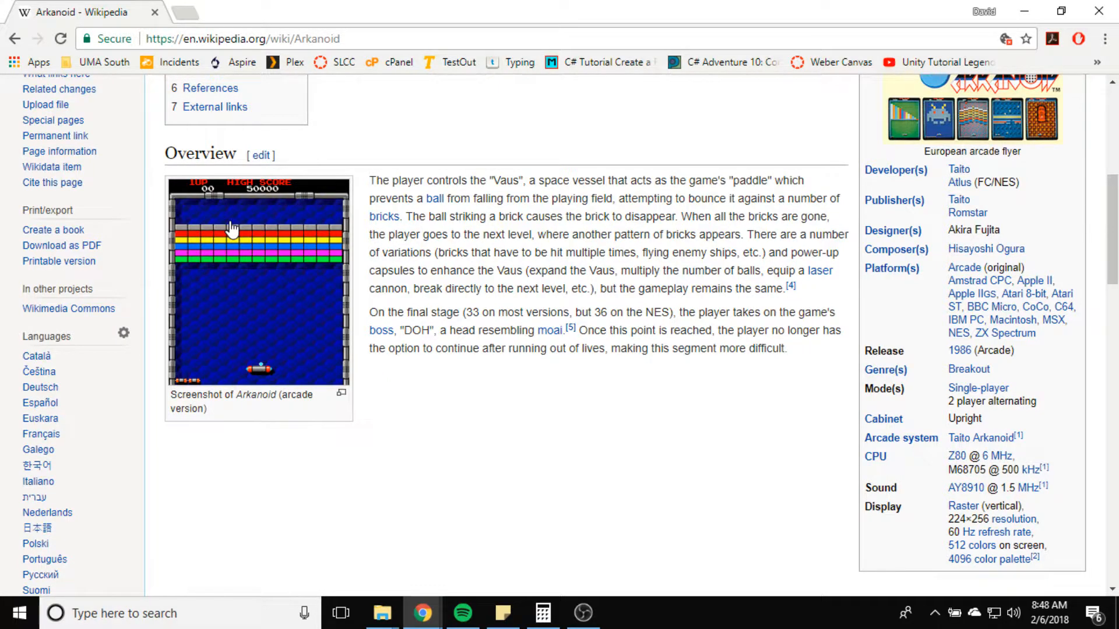
pyautogui.moveTo(274, 291)
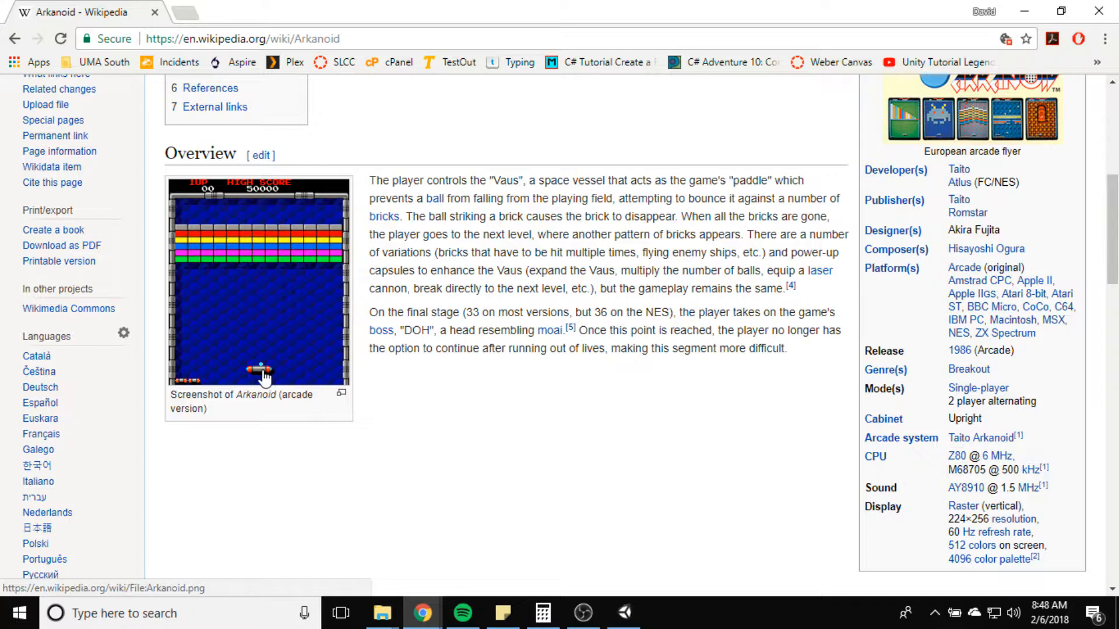
pyautogui.moveTo(262, 370)
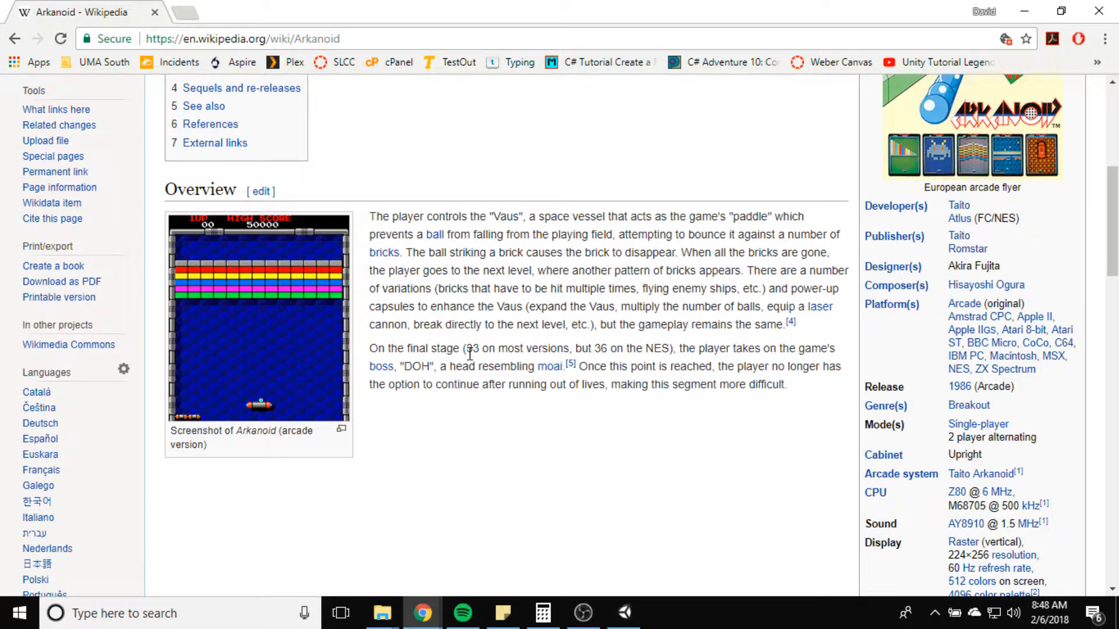
pyautogui.scroll(-3)
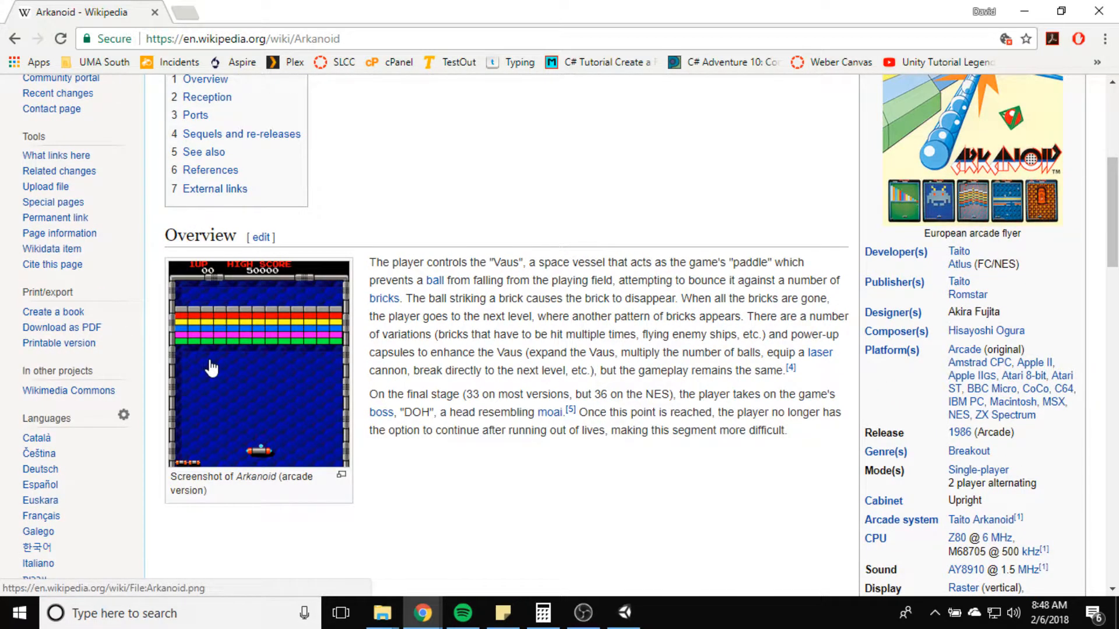
pyautogui.moveTo(382, 363)
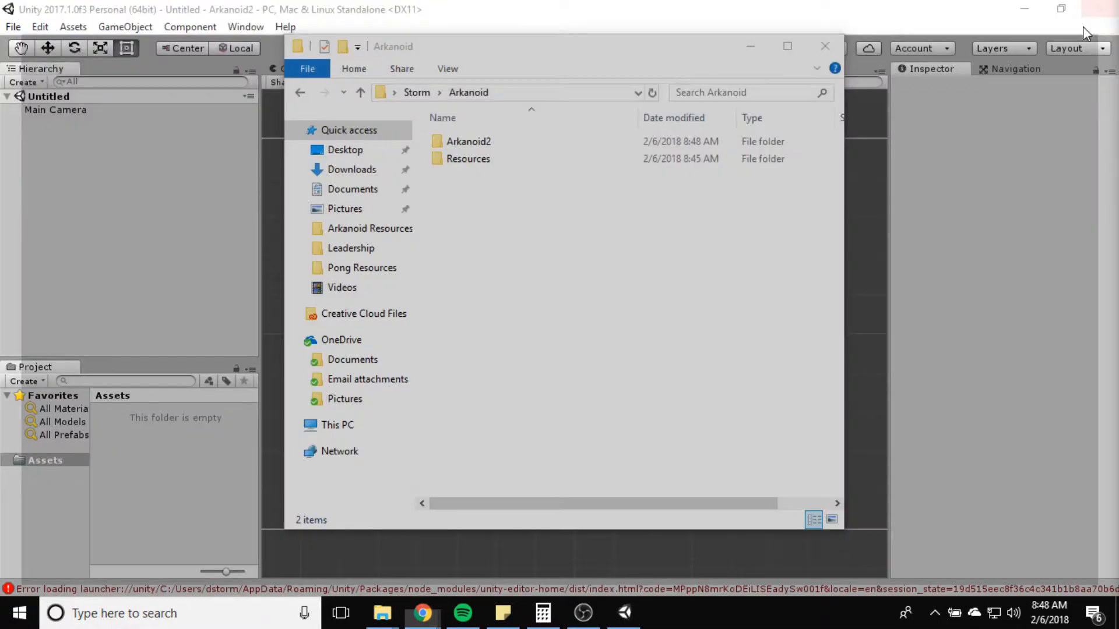
pyautogui.click(826, 47)
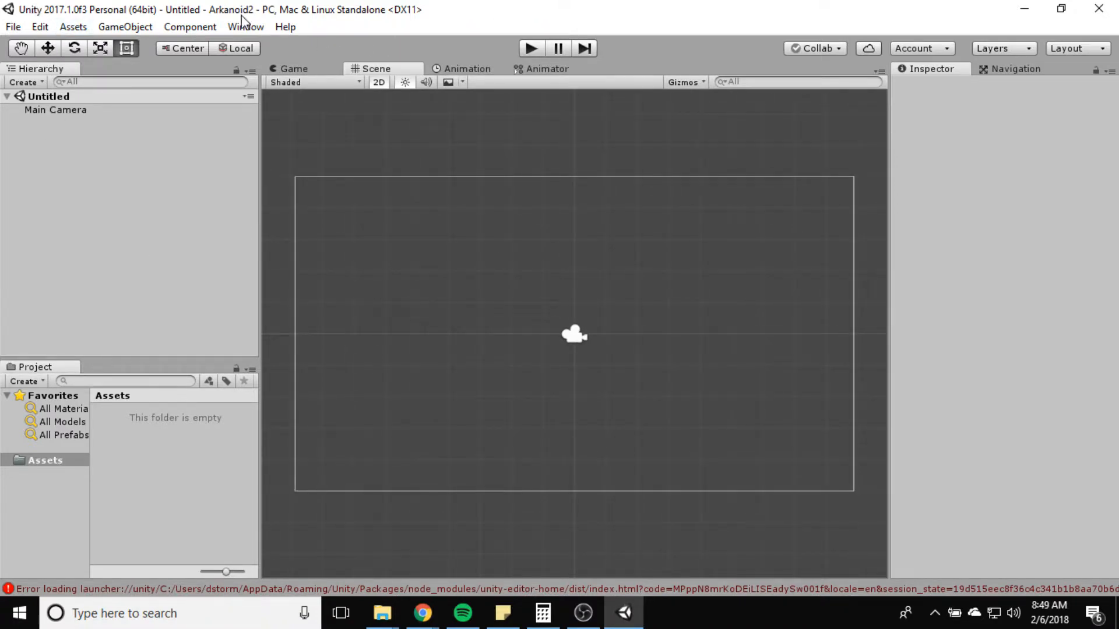
pyautogui.moveTo(25, 69)
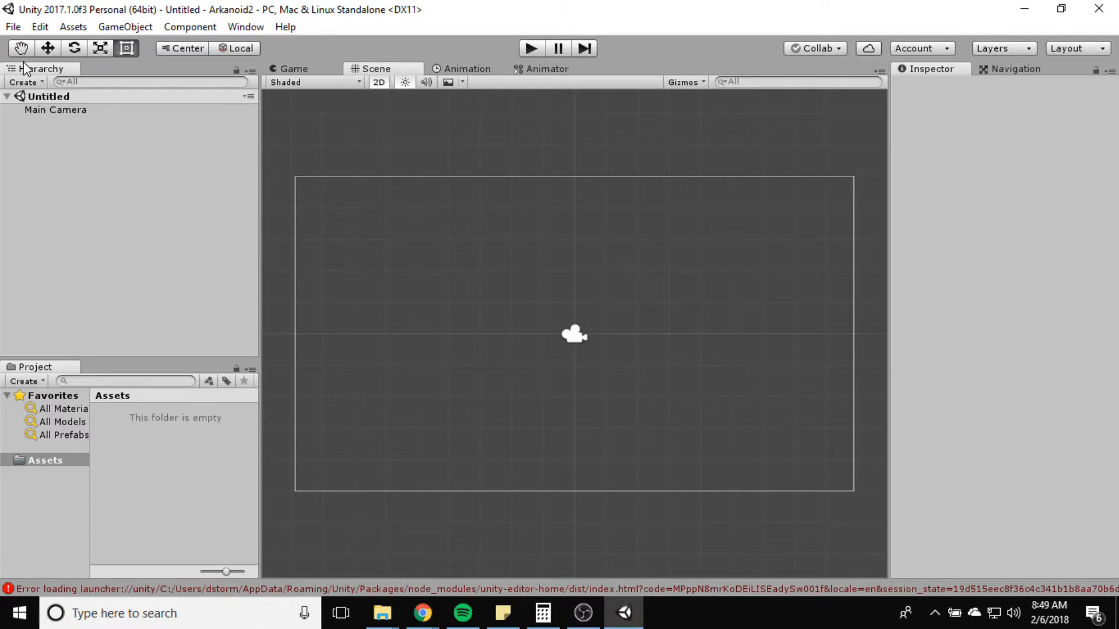
pyautogui.click(12, 26)
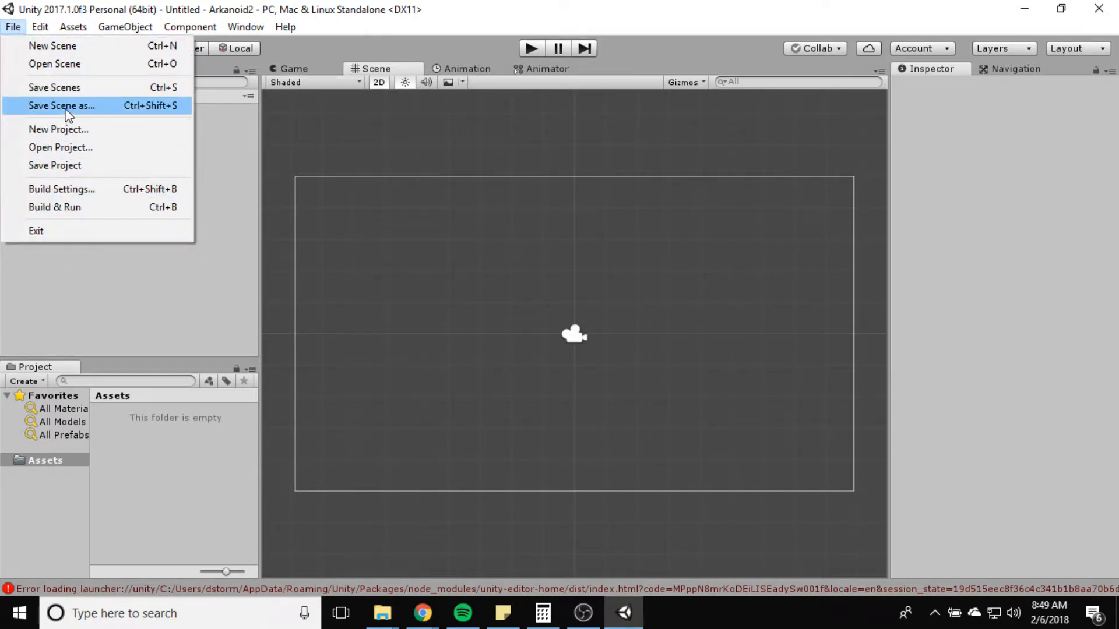
pyautogui.click(61, 106)
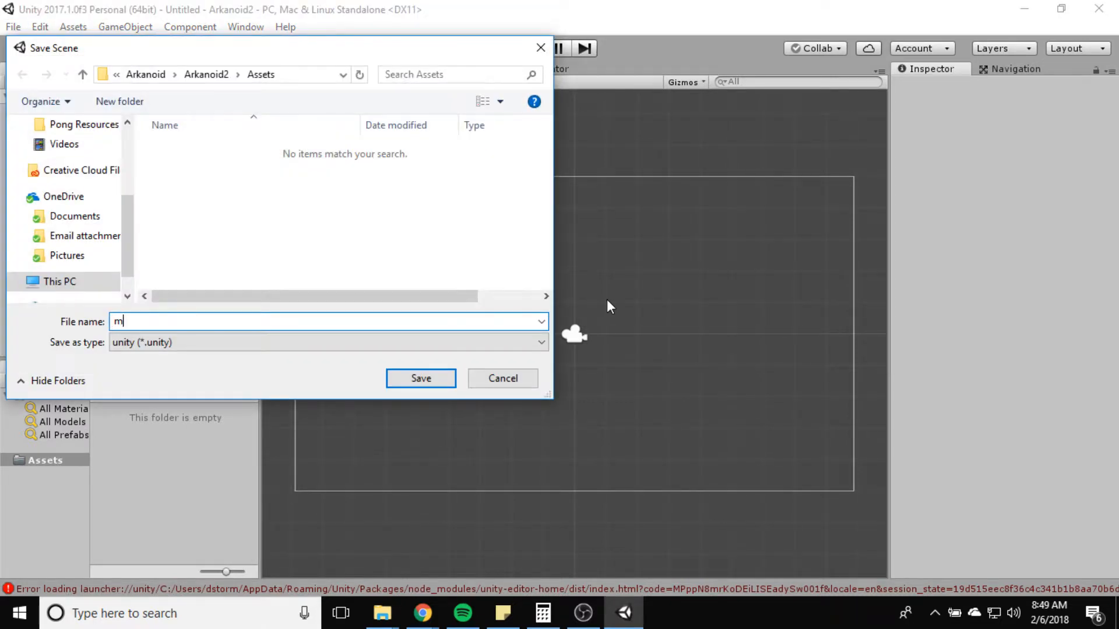
pyautogui.write('ain')
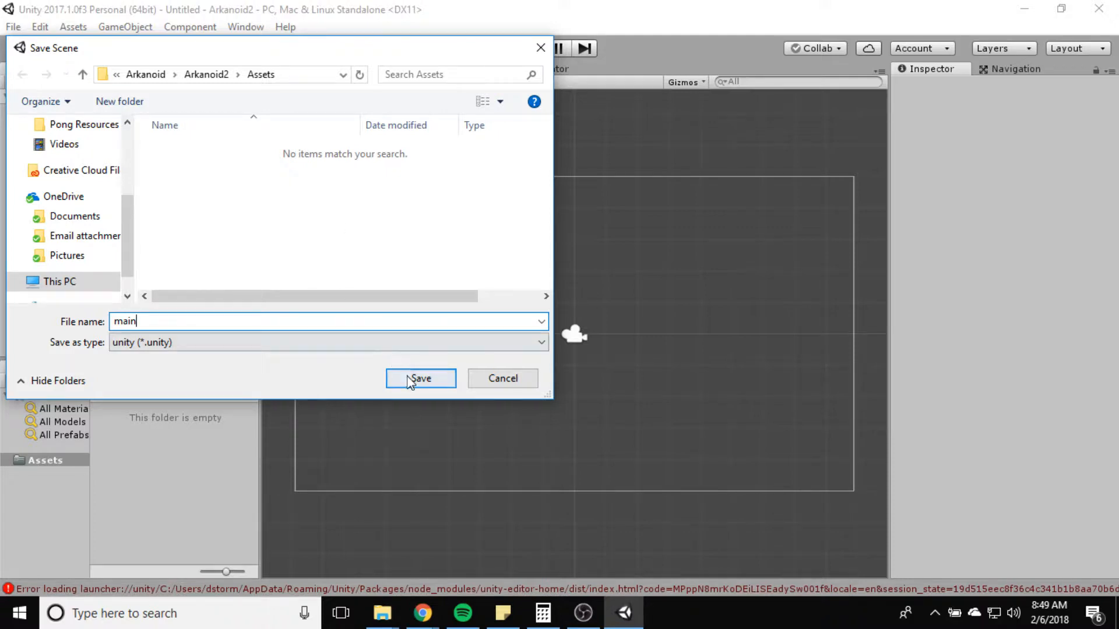
pyautogui.click(421, 378)
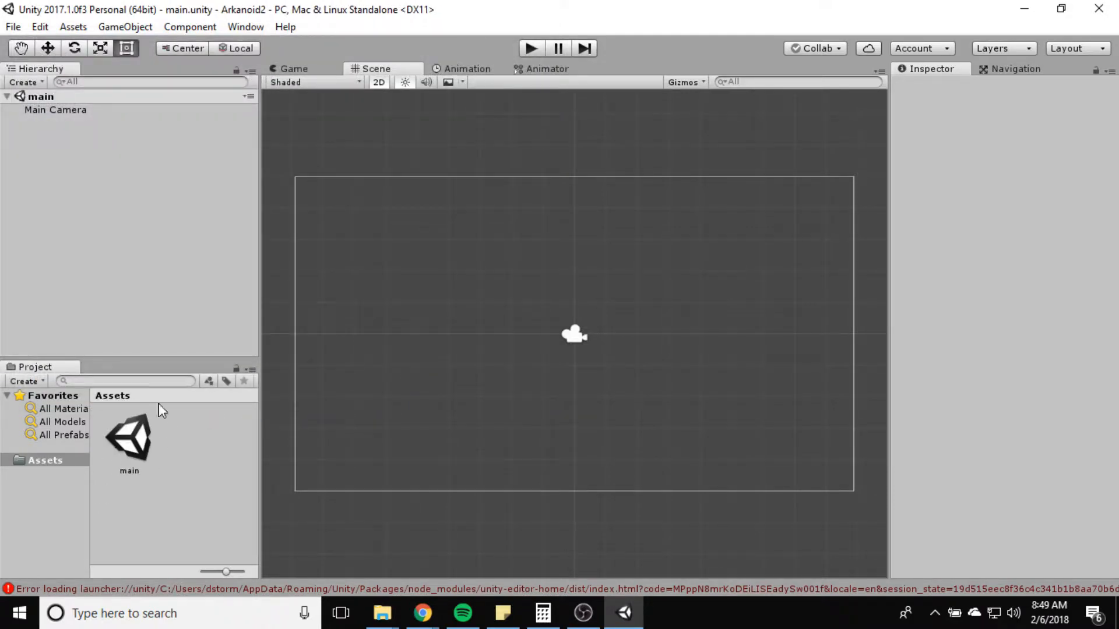
pyautogui.moveTo(176, 492)
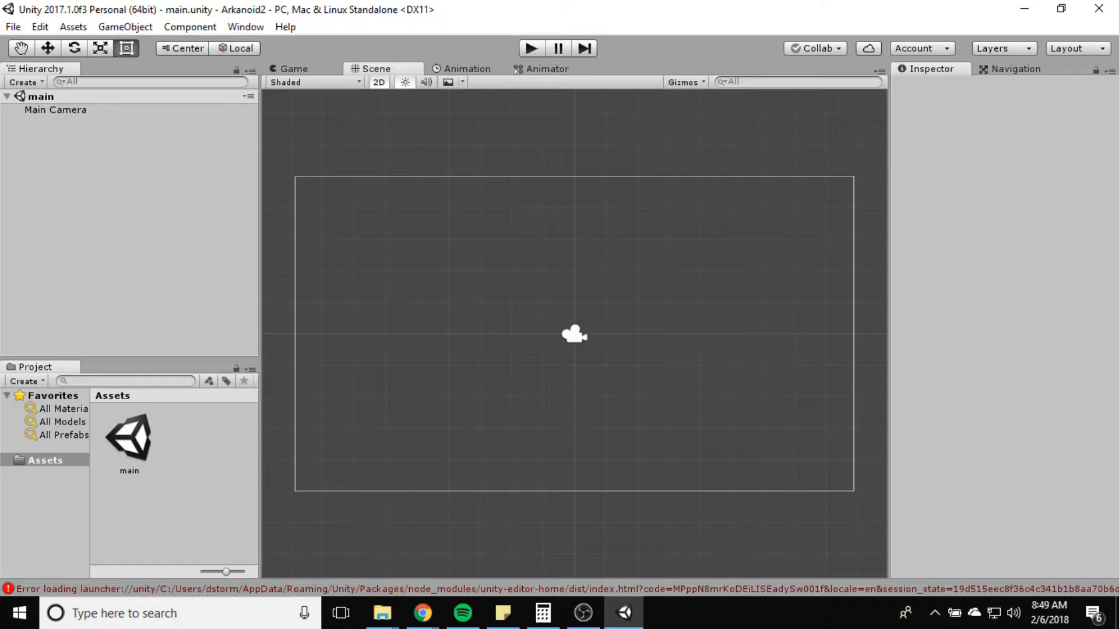
pyautogui.moveTo(125, 123)
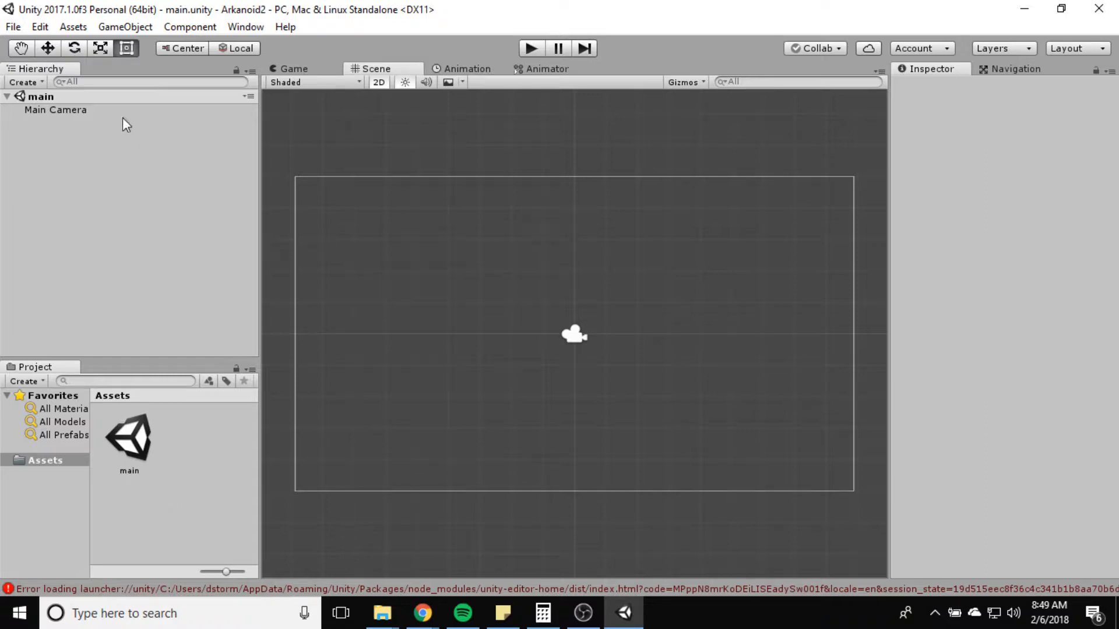
# Step: Set the Main Camera background to black and its size to 123
pyautogui.click(55, 109)
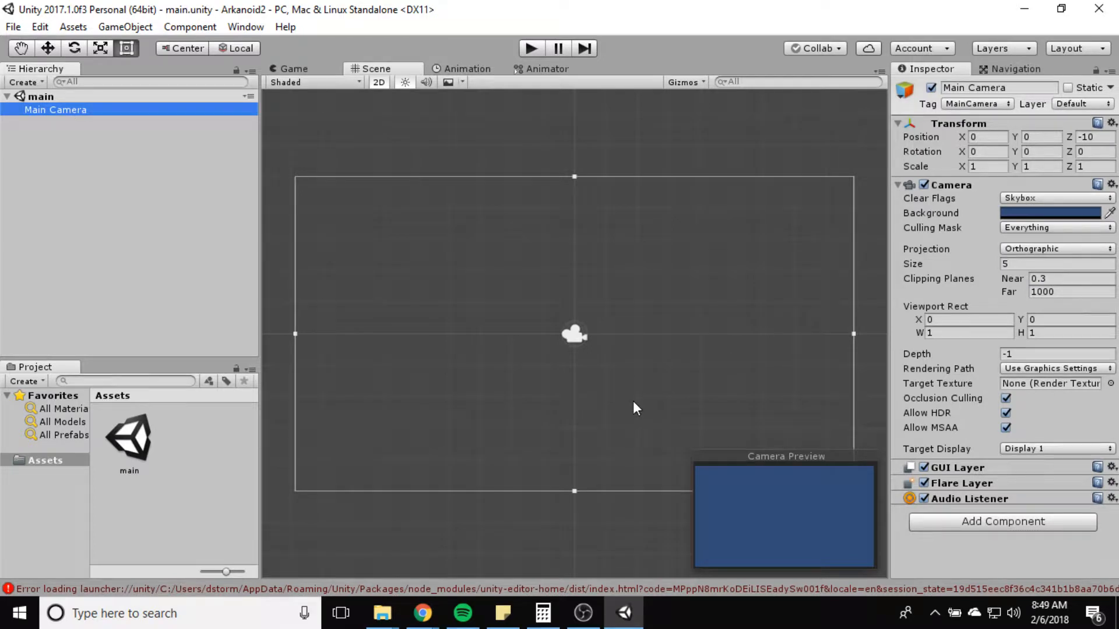
pyautogui.click(1050, 213)
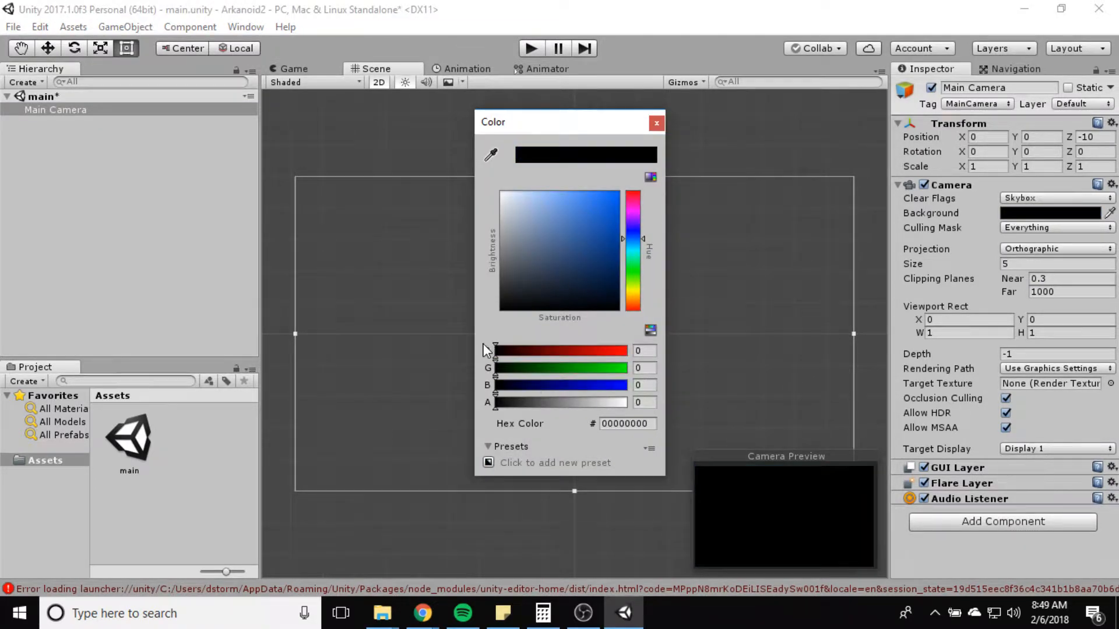
pyautogui.click(655, 123)
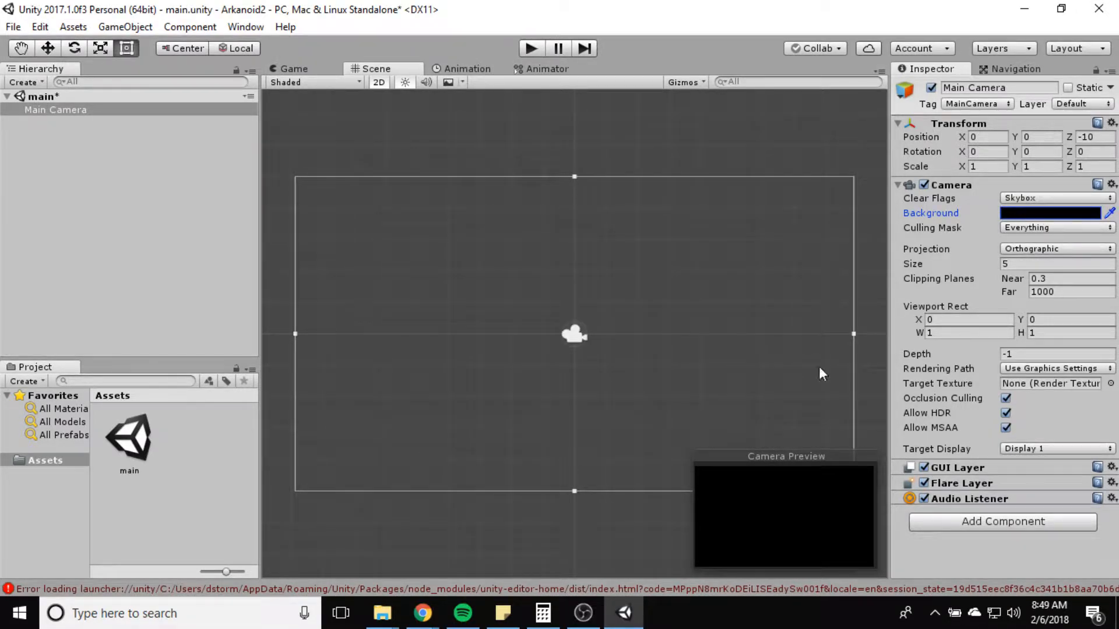
pyautogui.click(1056, 264)
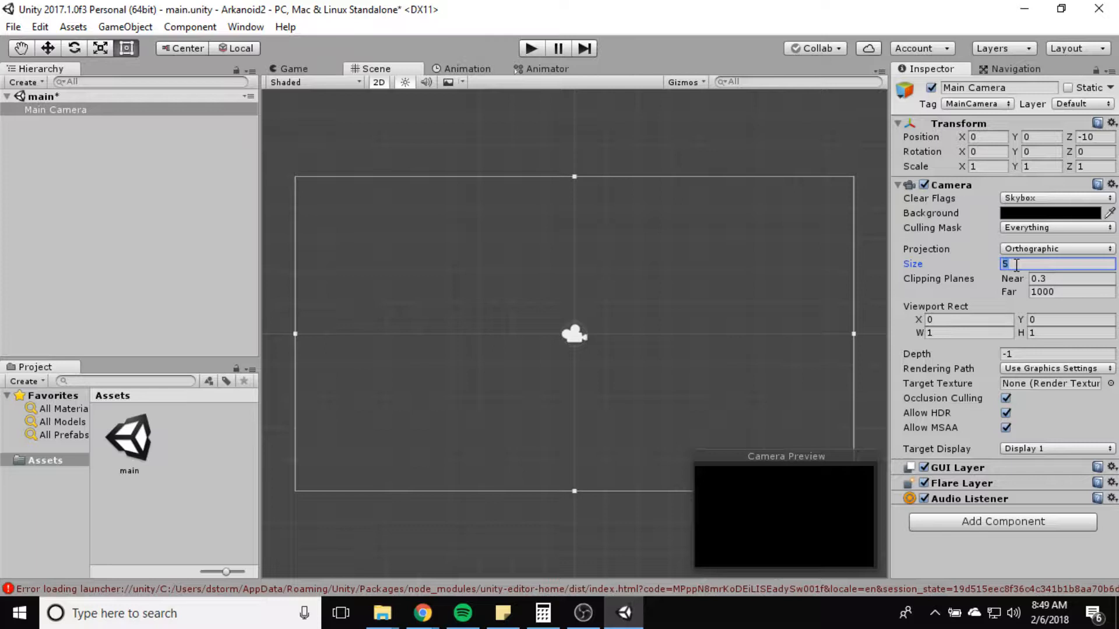
pyautogui.write('123')
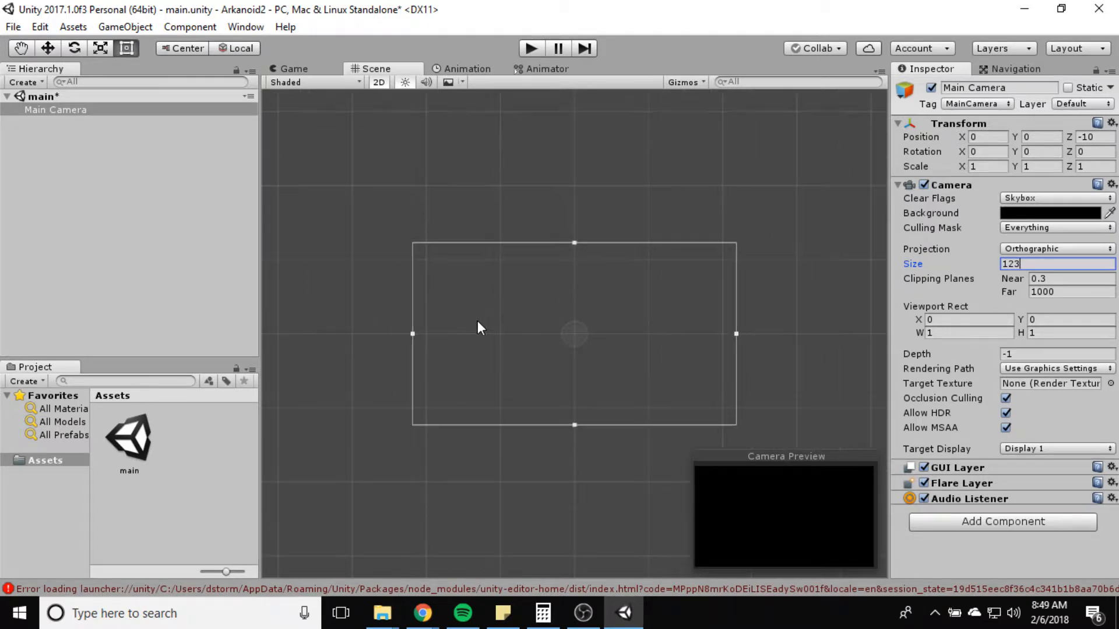
pyautogui.moveTo(471, 349)
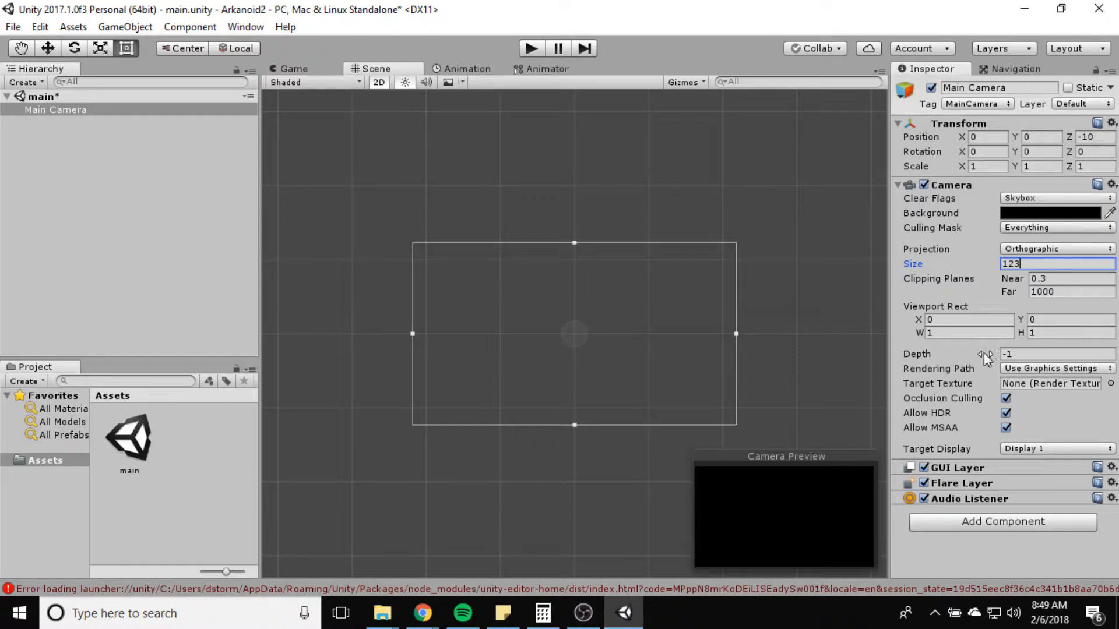
pyautogui.moveTo(795, 384)
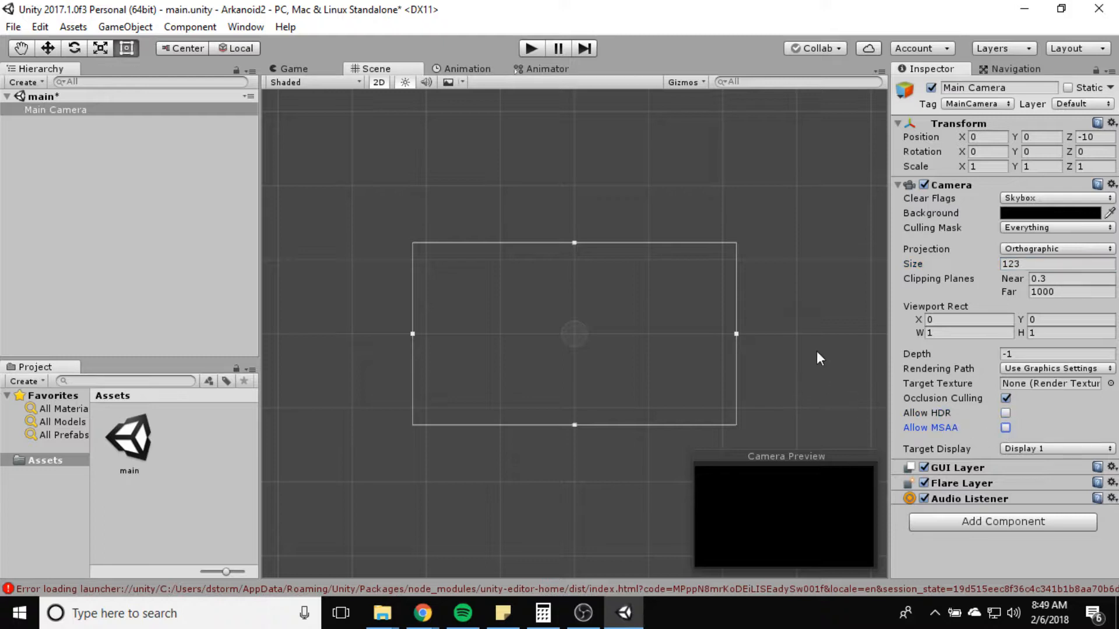
pyautogui.moveTo(549, 424)
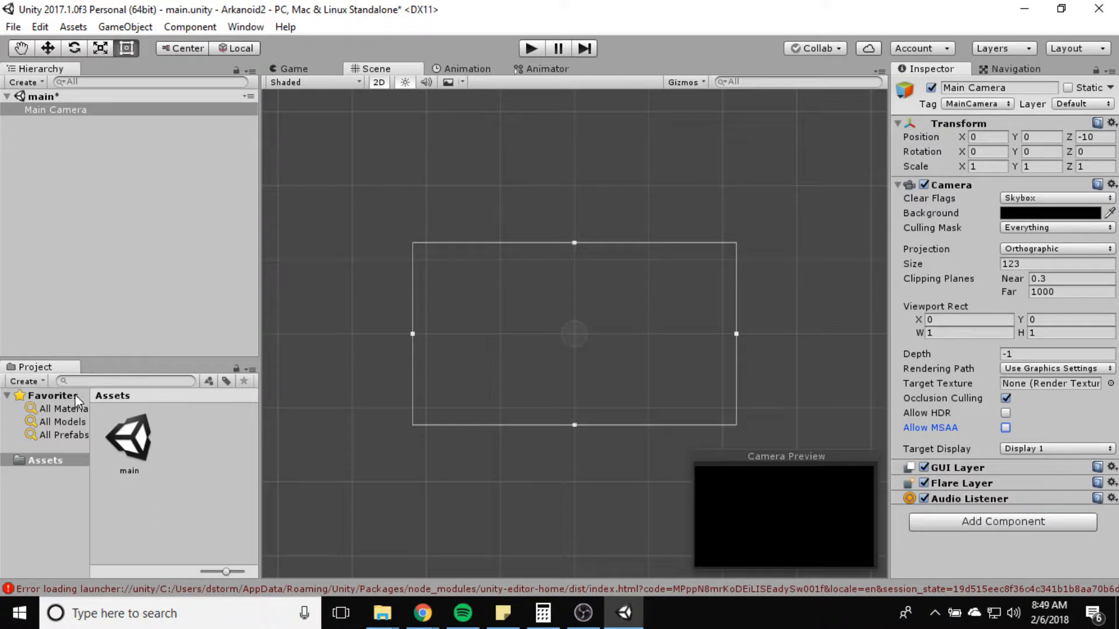
pyautogui.moveTo(130, 512)
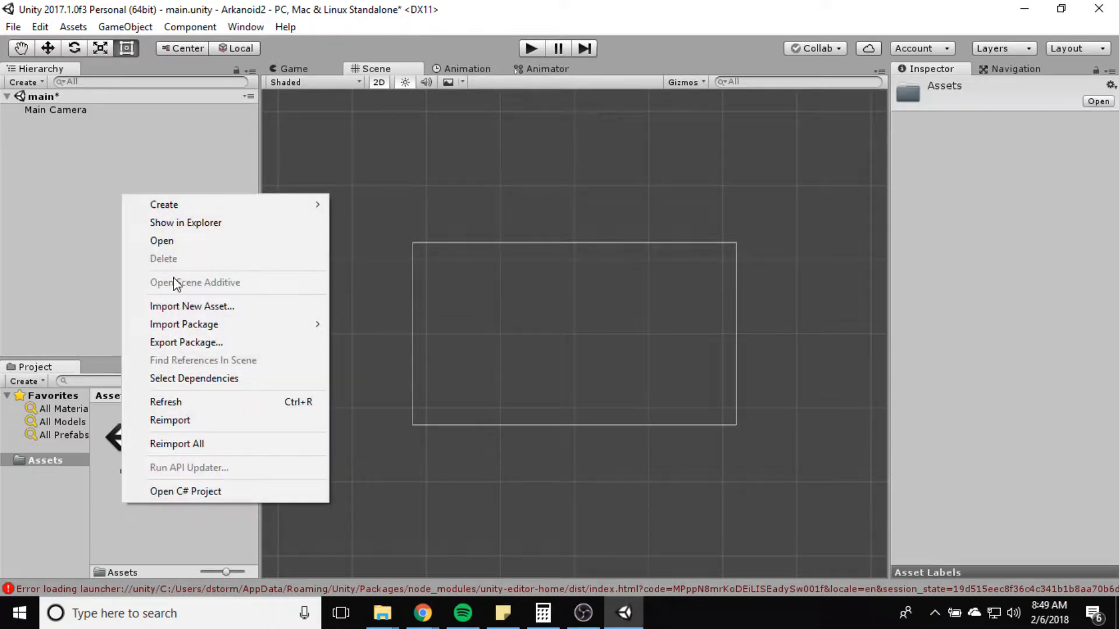
# Step: Create a folder named Scenes in Assets
pyautogui.click(45, 461)
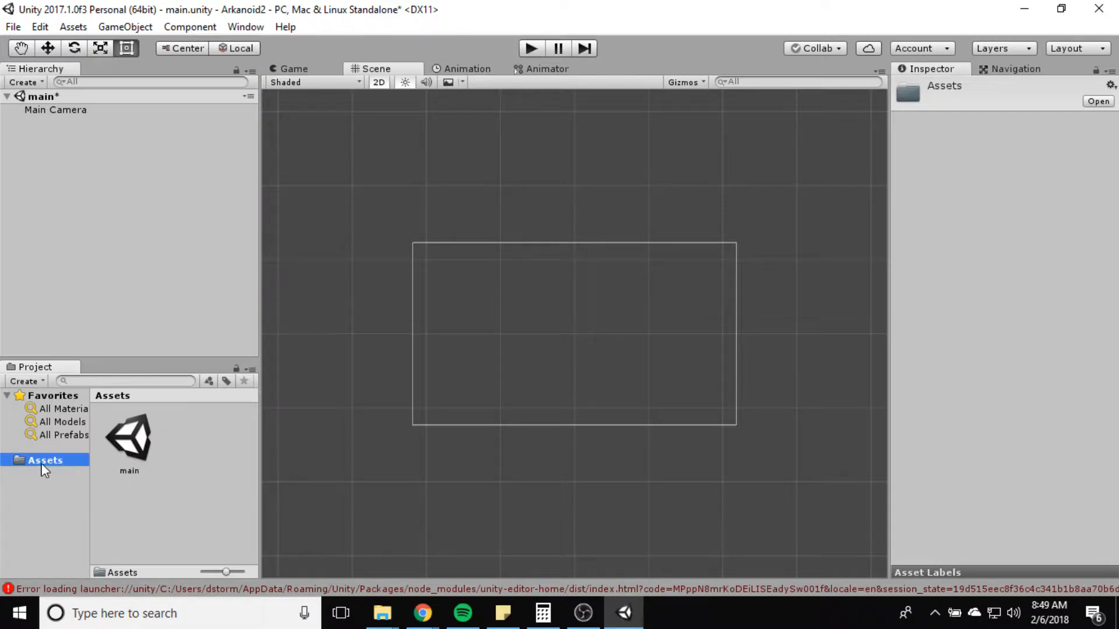
pyautogui.rightClick(45, 460)
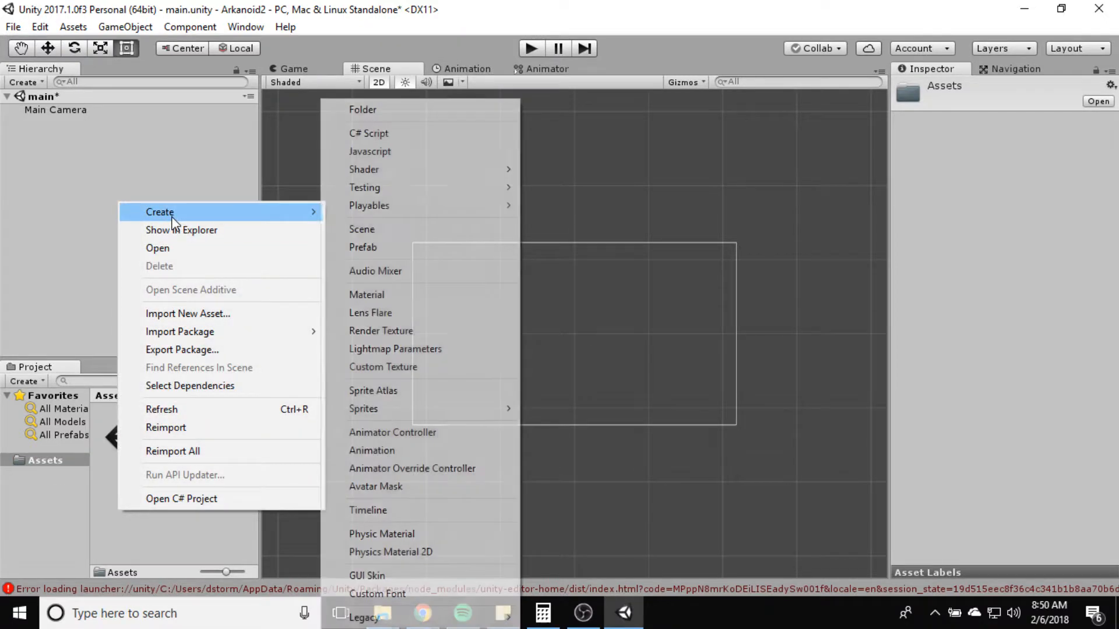
pyautogui.click(362, 109)
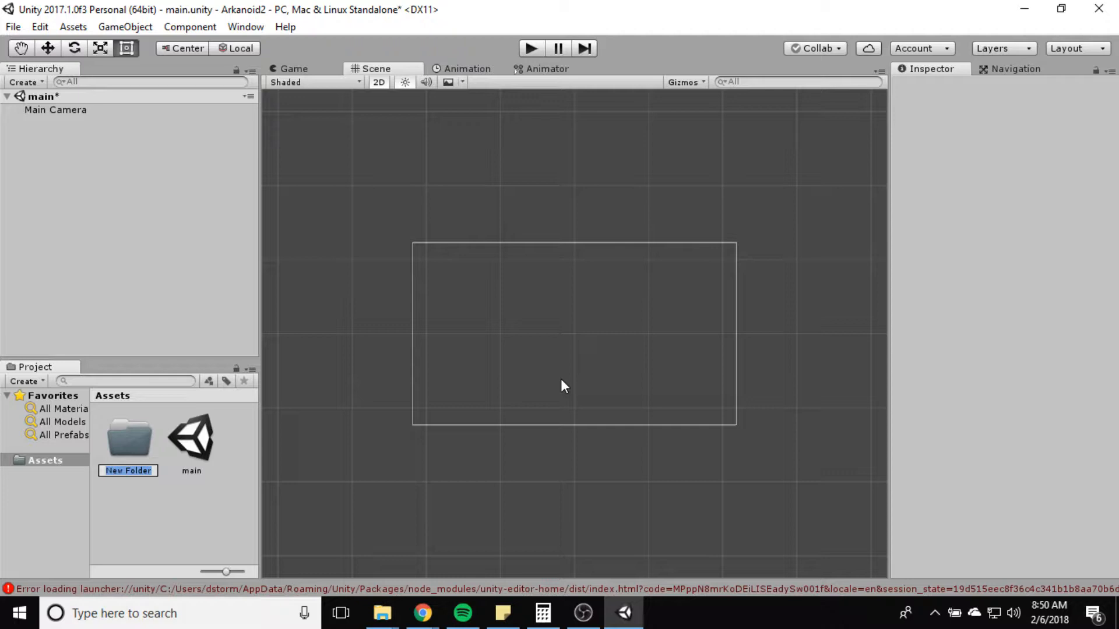
pyautogui.write('Scenes')
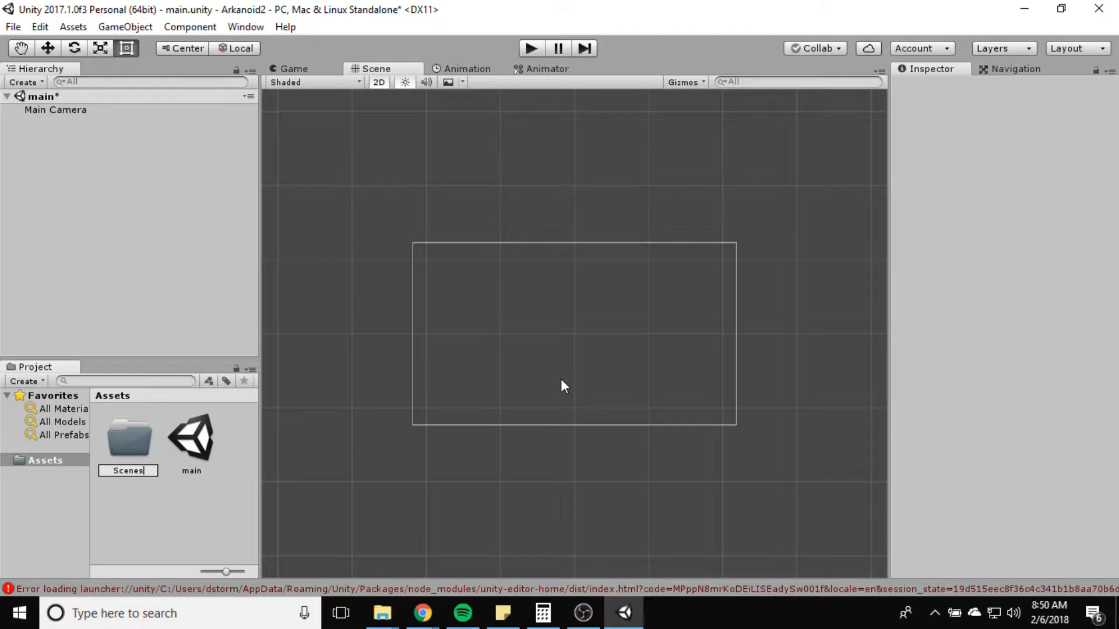
pyautogui.click(128, 439)
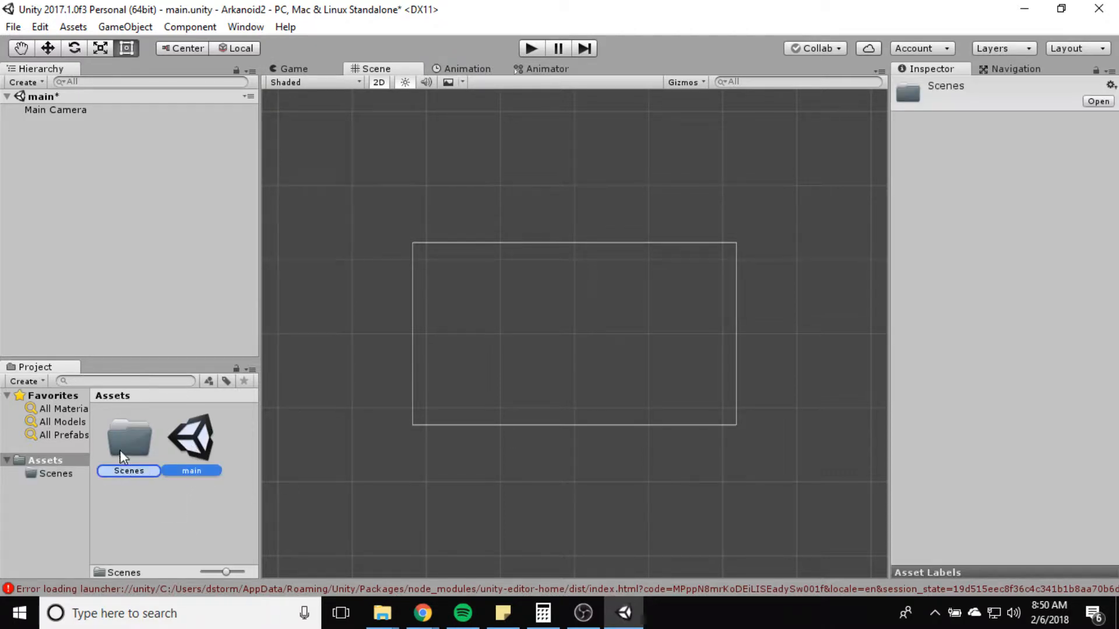
# Step: Create a second folder named Sprites and open it
pyautogui.rightClick(127, 442)
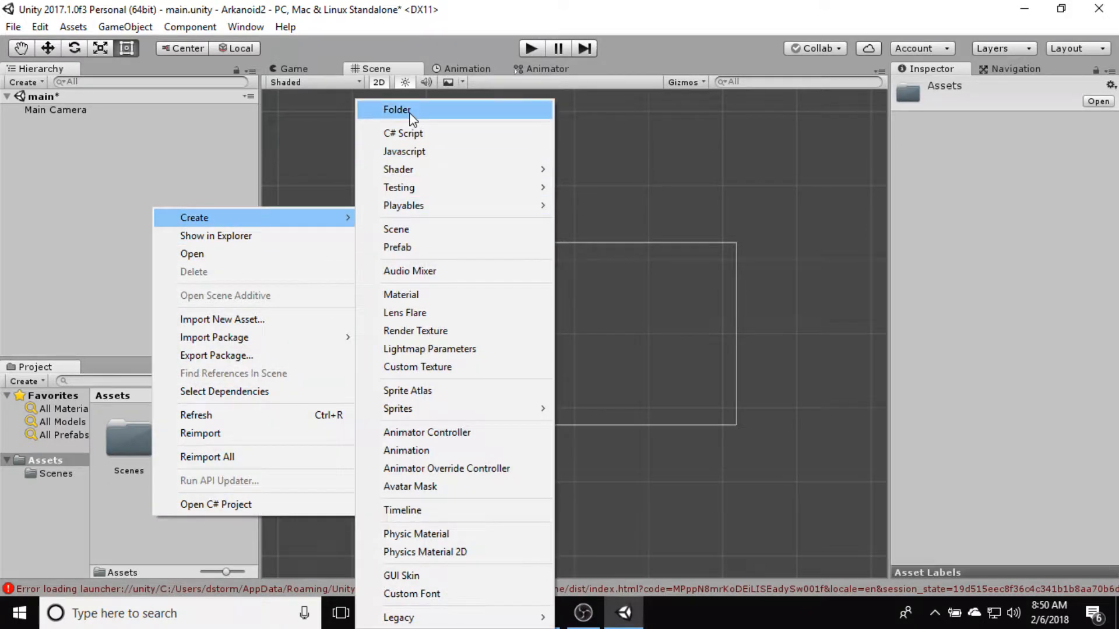
pyautogui.click(397, 109)
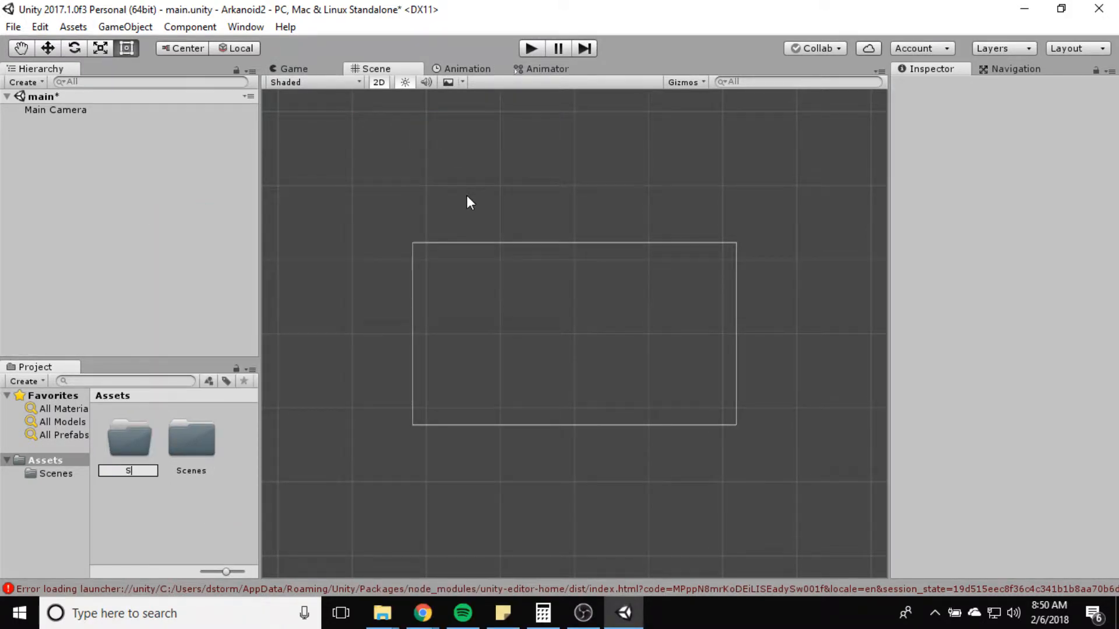
pyautogui.write('Sprites')
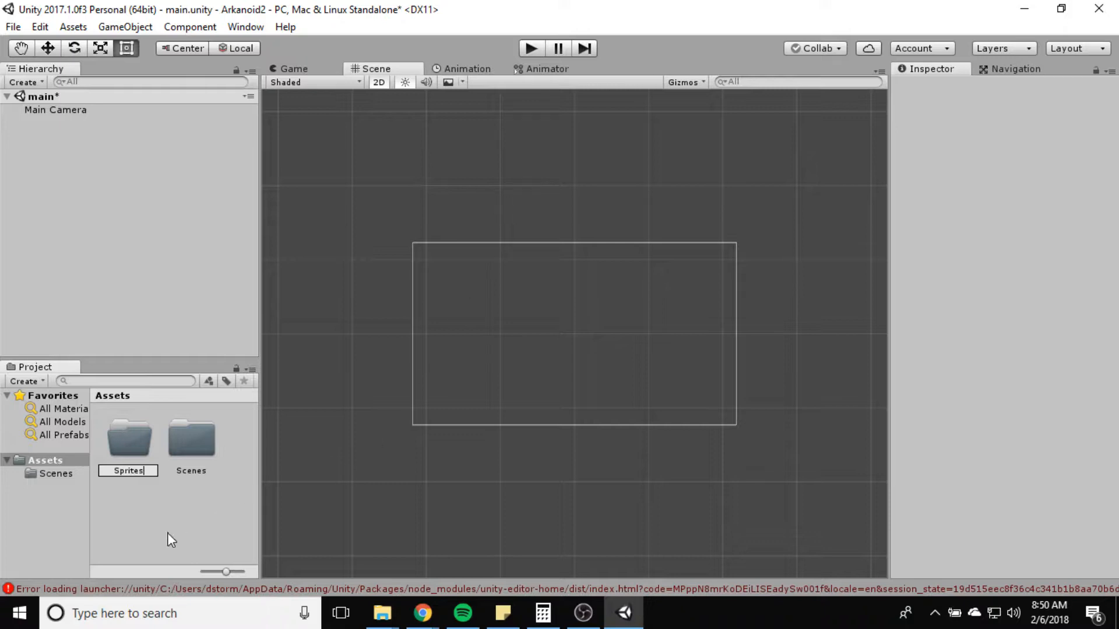
pyautogui.doubleClick(128, 437)
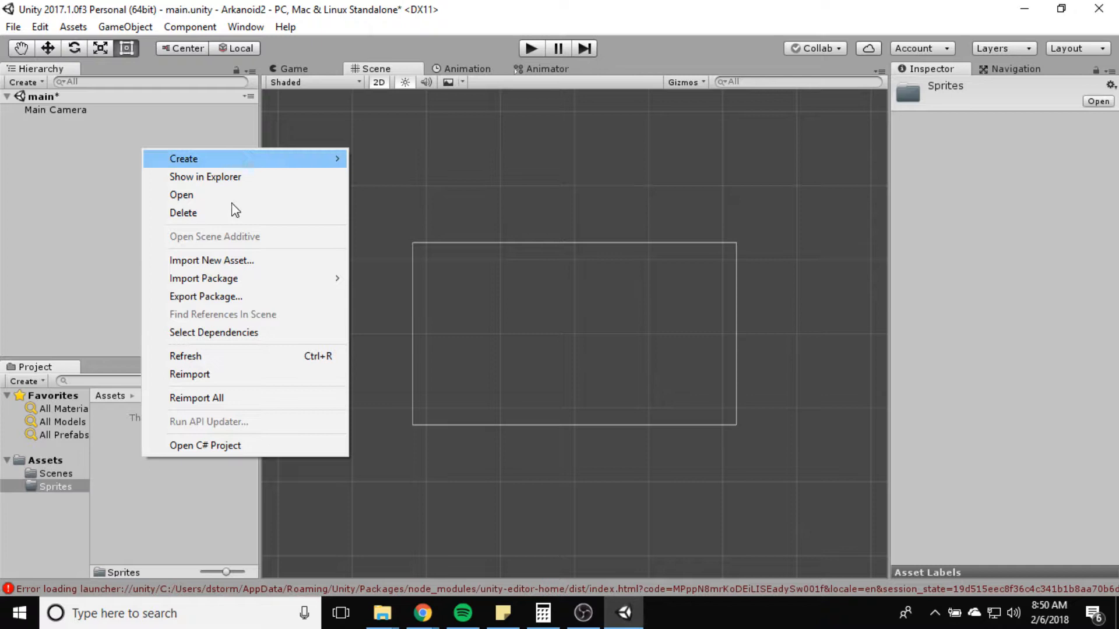
# Step: Start Import New Asset and browse to Arkanoid > Resources > Arkanoid Resources
pyautogui.click(211, 260)
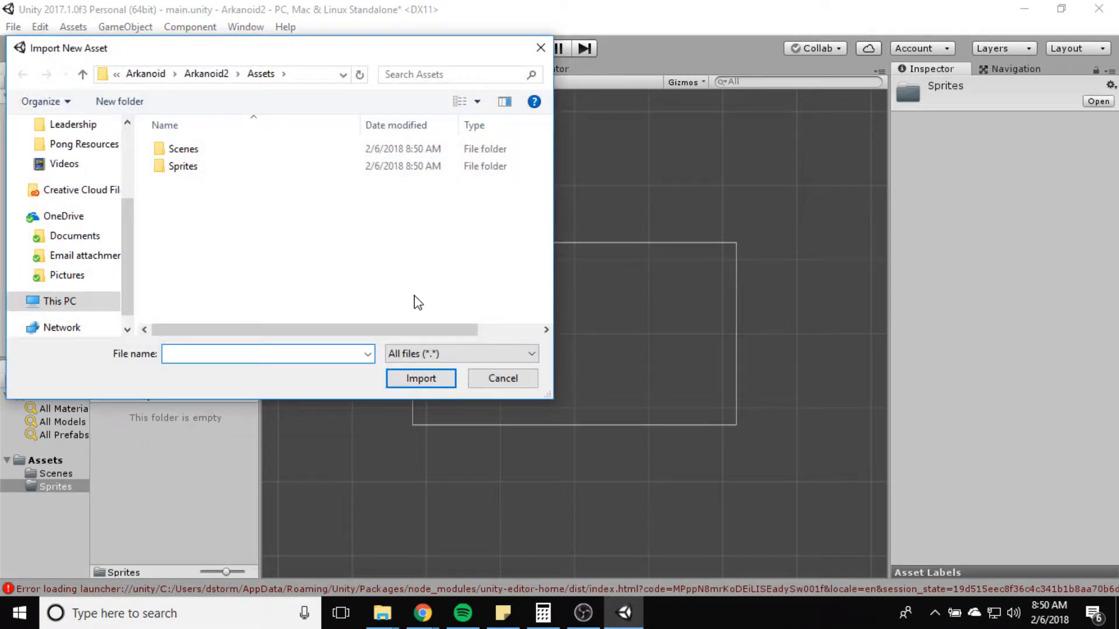
pyautogui.click(182, 149)
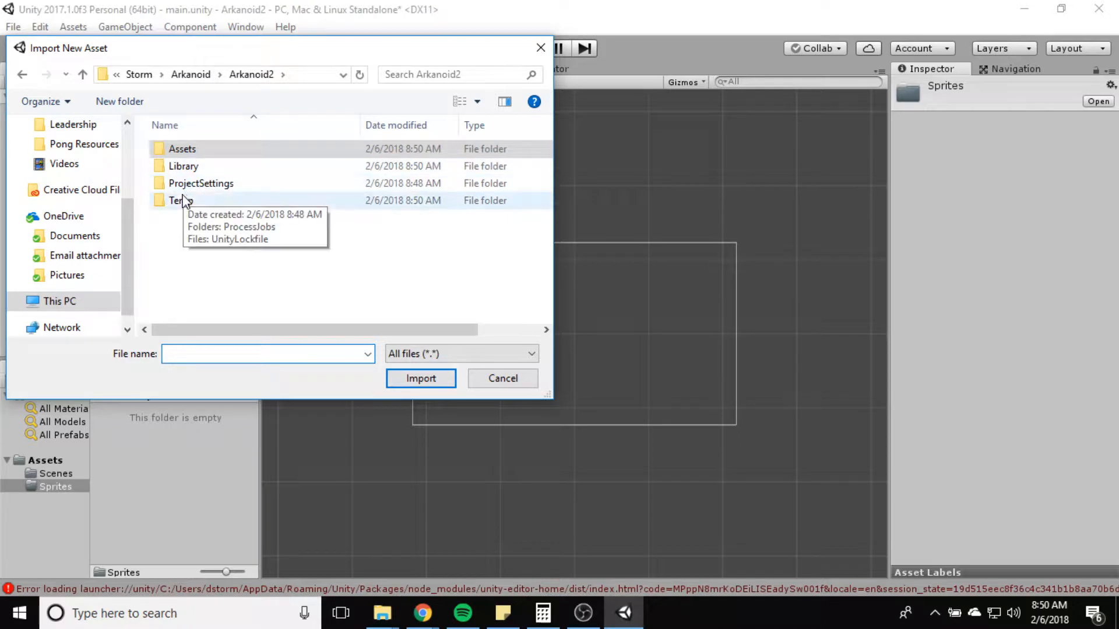
pyautogui.click(191, 74)
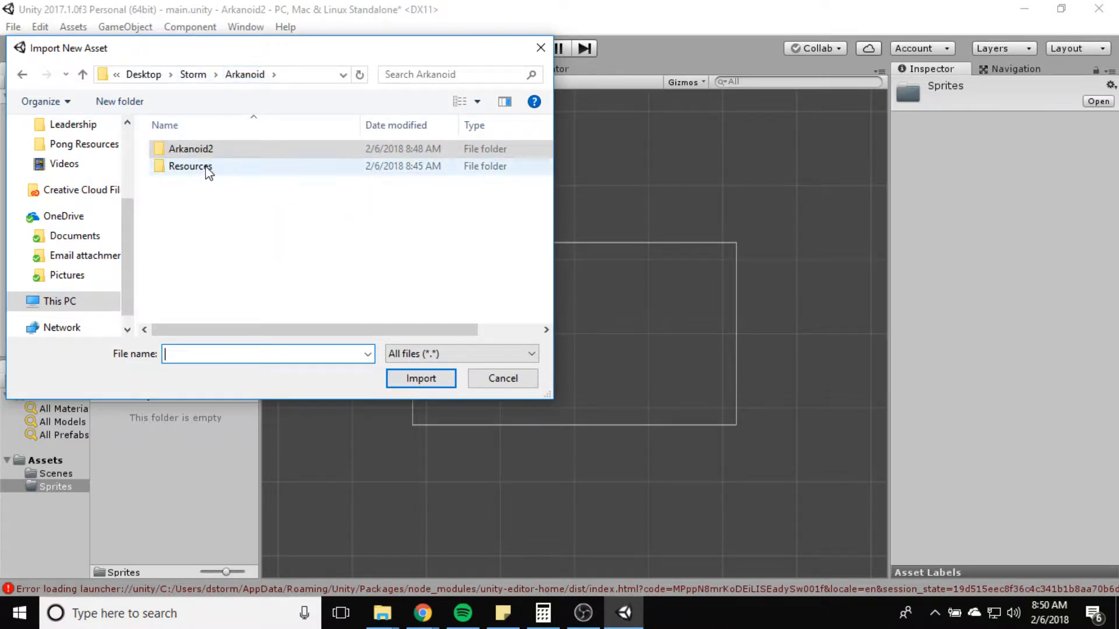
pyautogui.doubleClick(190, 167)
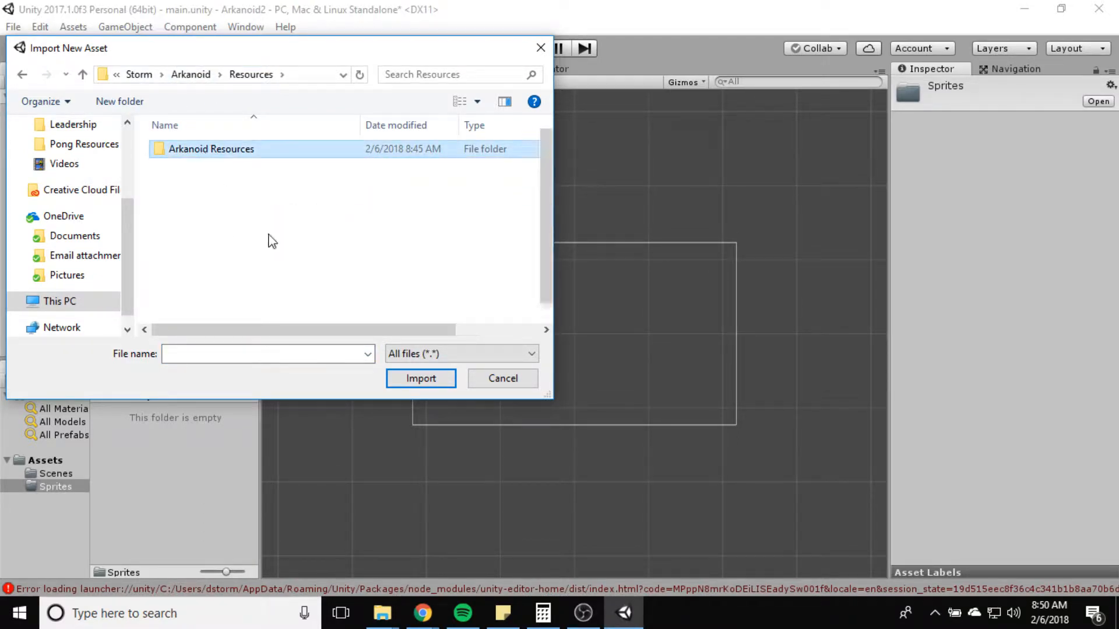
pyautogui.doubleClick(211, 149)
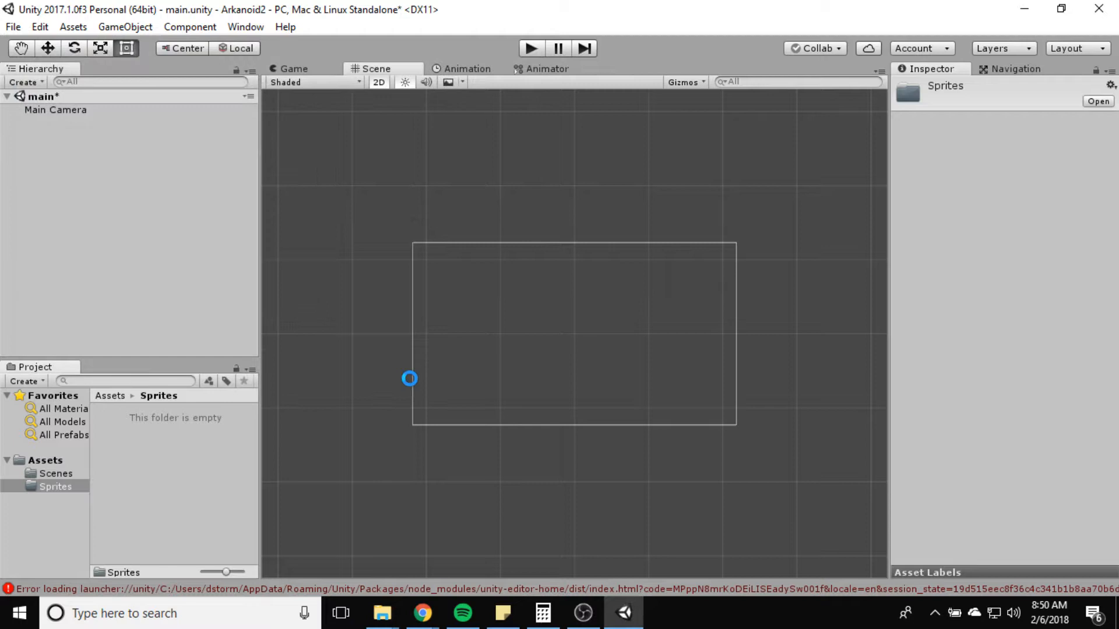
# Step: Set hexagon_pattern to Pixels Per Unit 1 and Point filter mode, then apply
pyautogui.click(133, 551)
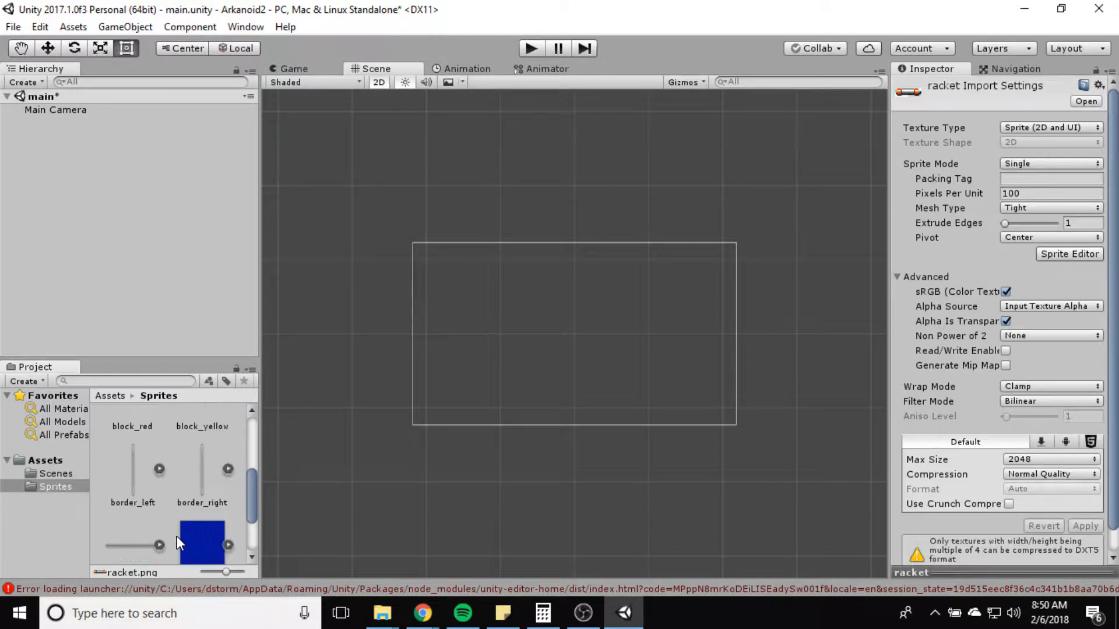
pyautogui.scroll(-3)
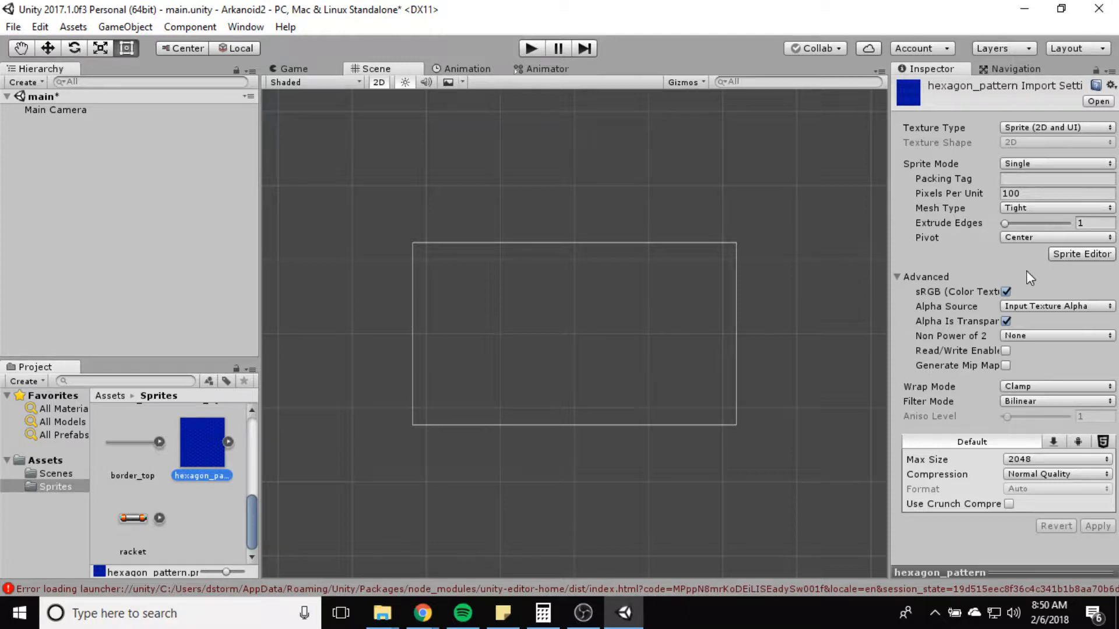
pyautogui.click(1056, 193)
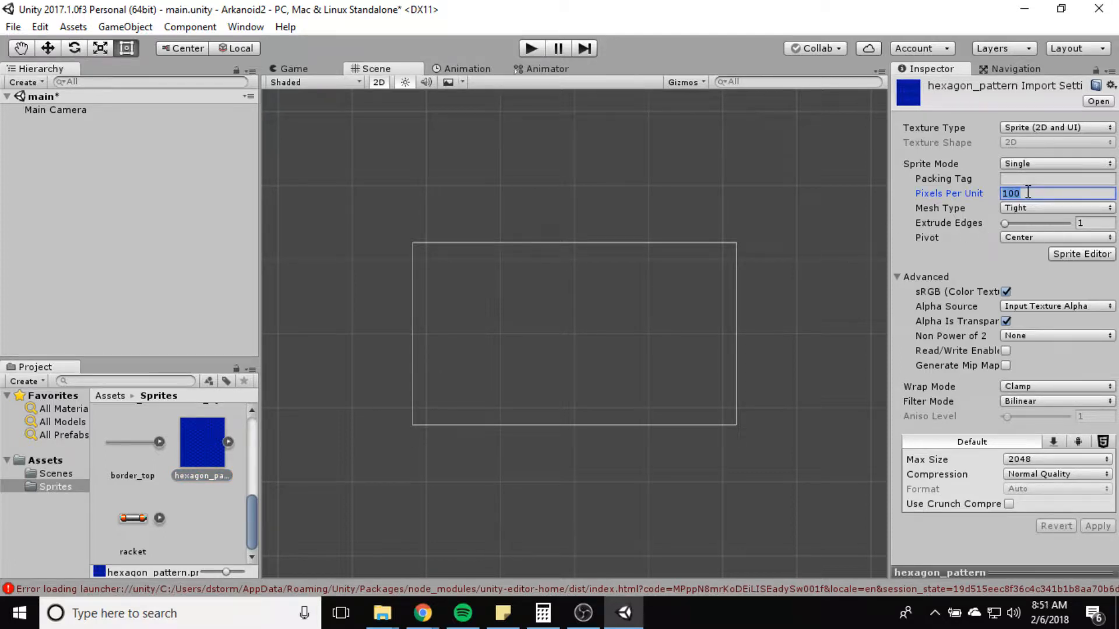
pyautogui.write('1')
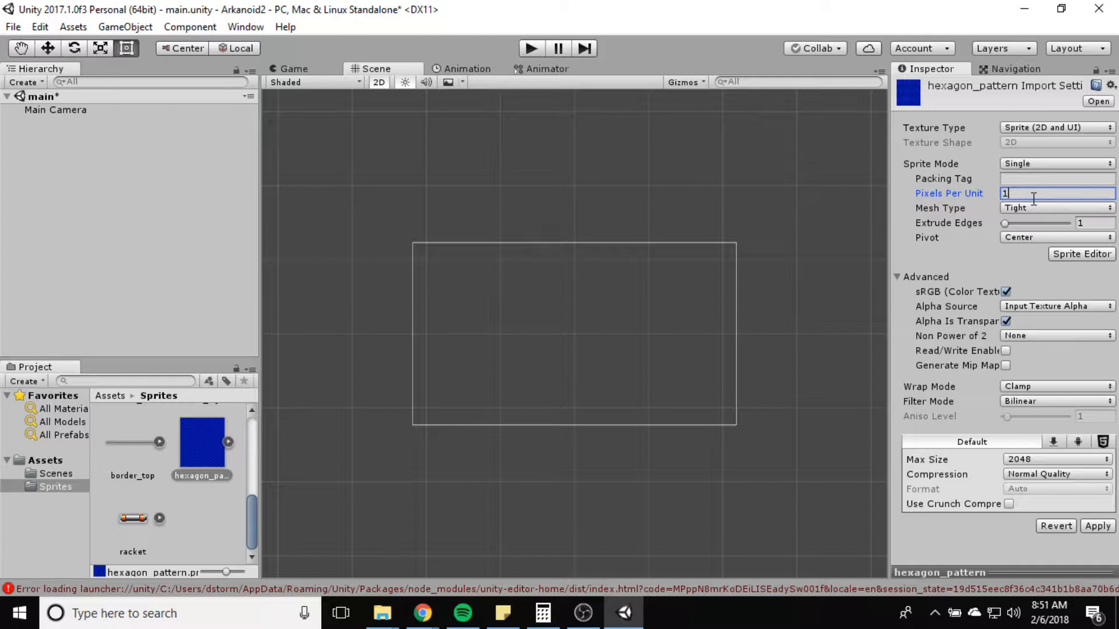
pyautogui.moveTo(1036, 407)
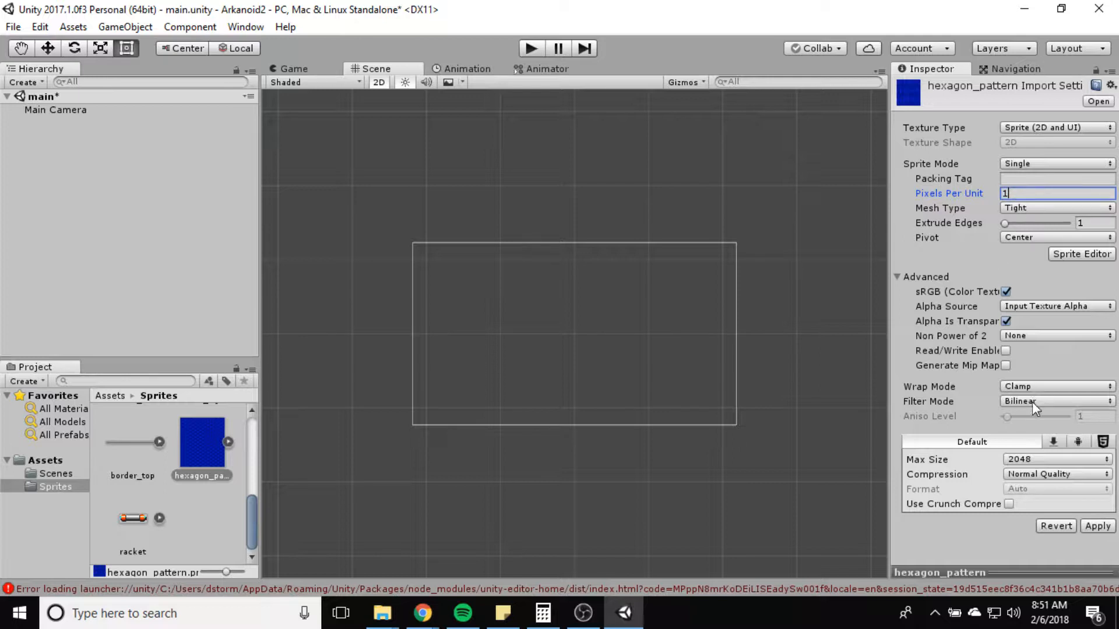
pyautogui.click(1056, 401)
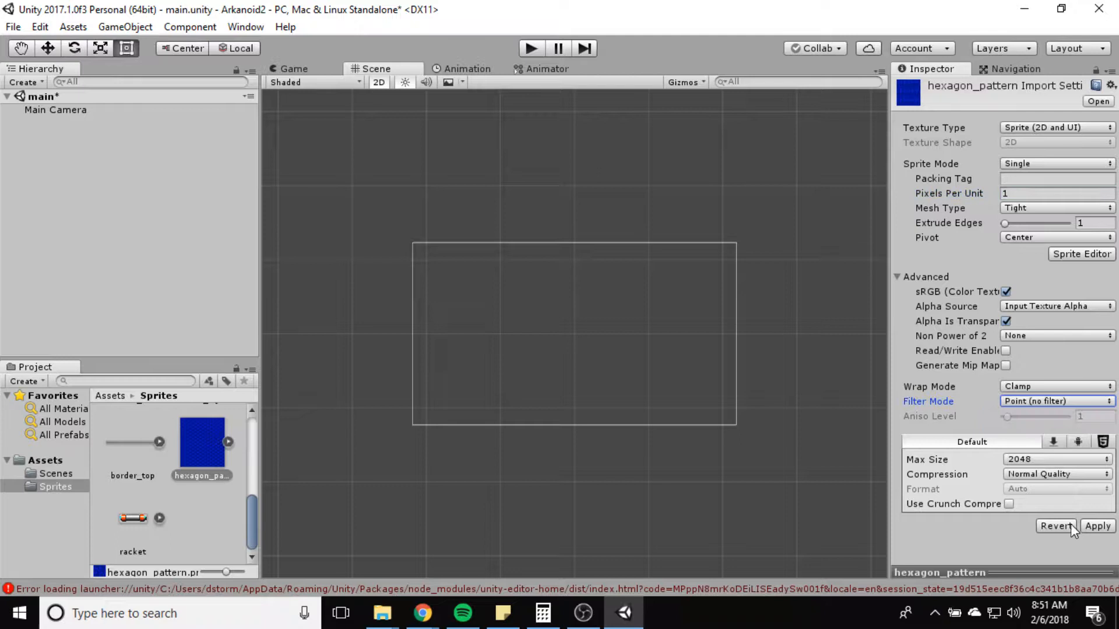
pyautogui.click(1098, 526)
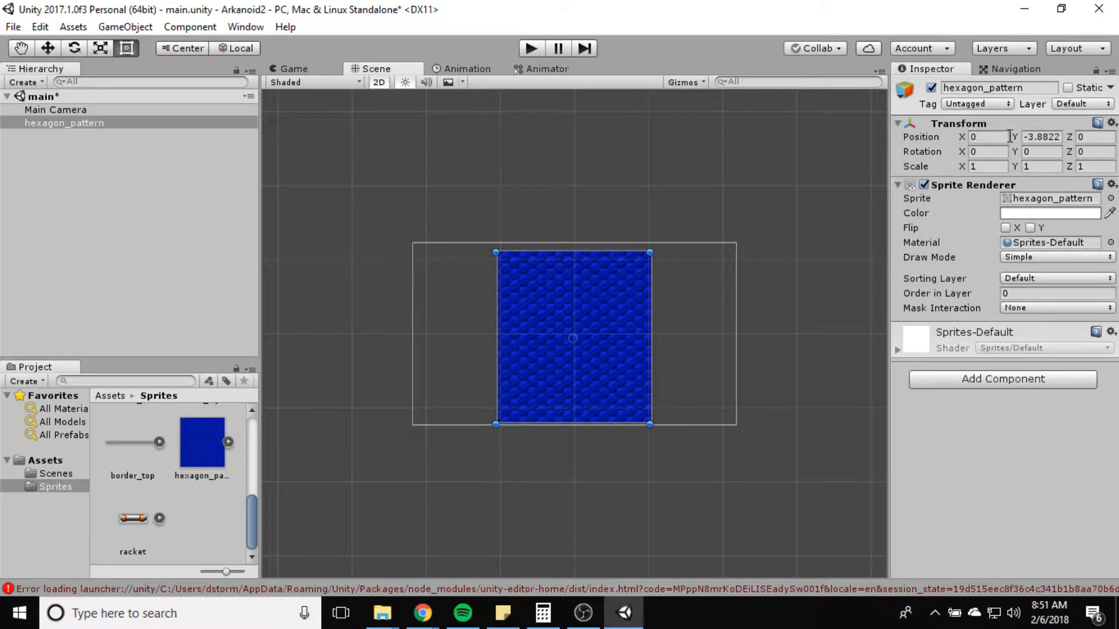
# Step: Reset the hexagon background's Transform position to 0, 0, 0 and reselect it
pyautogui.click(986, 136)
pyautogui.write('0')
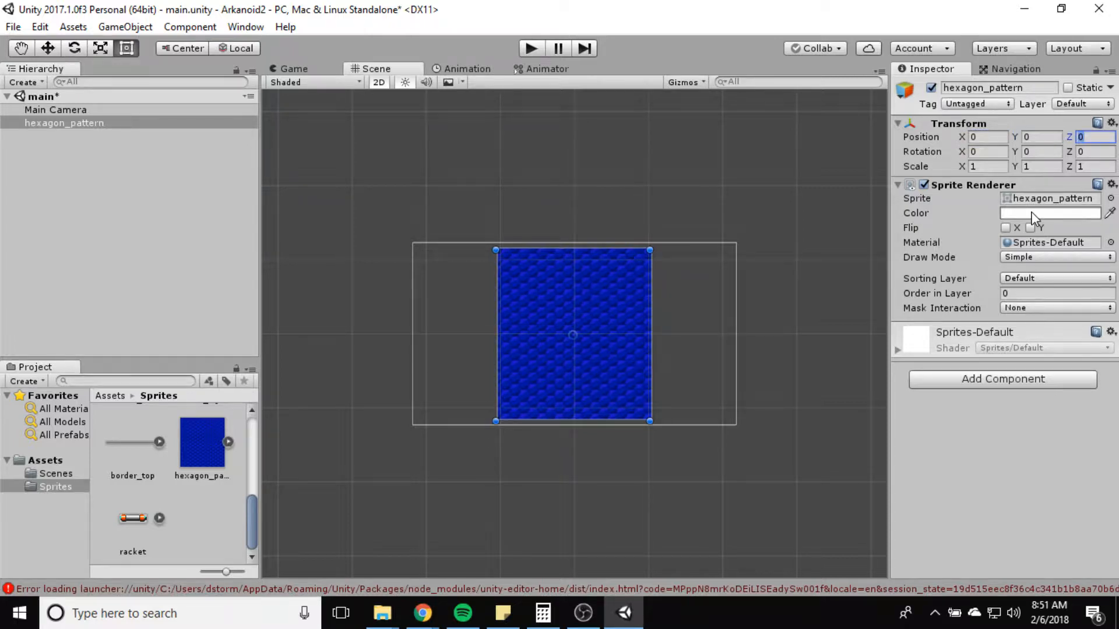
pyautogui.click(794, 357)
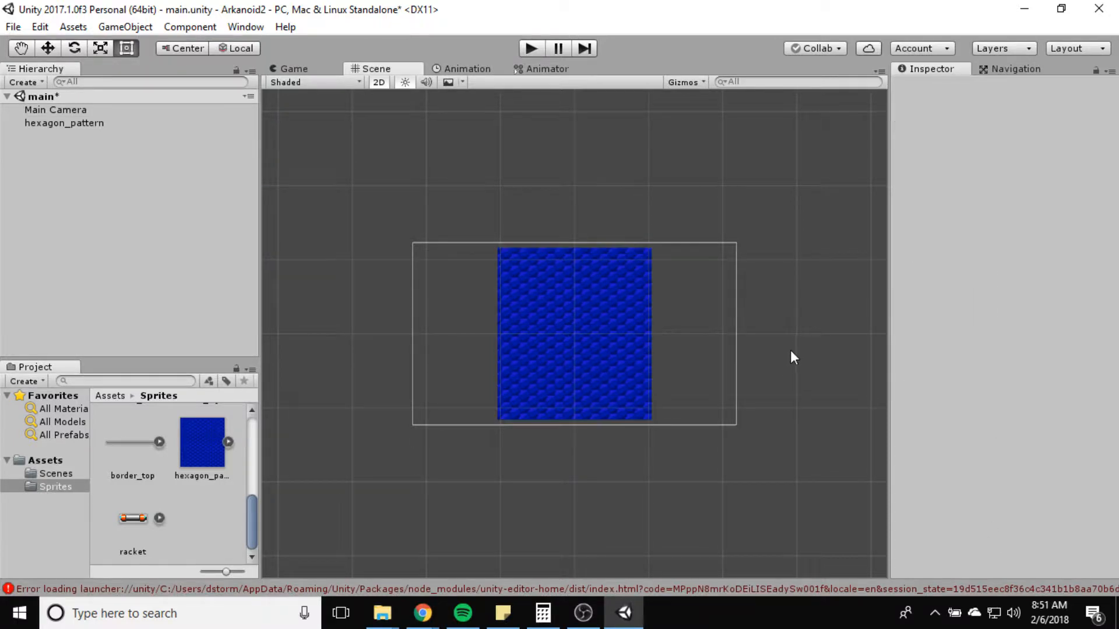
pyautogui.click(572, 333)
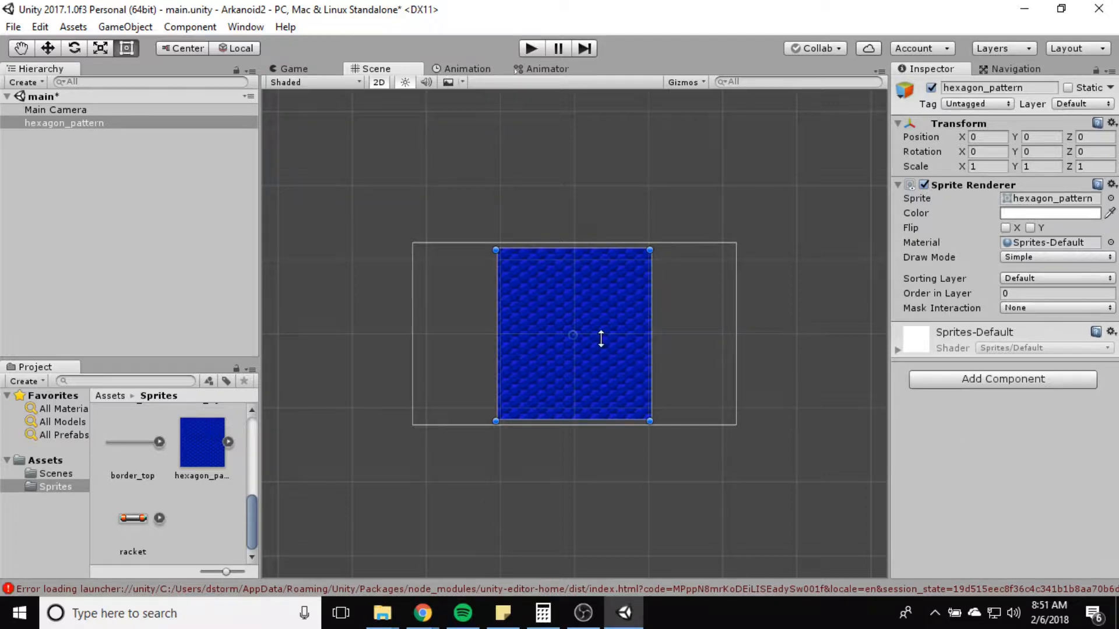
pyautogui.moveTo(621, 350)
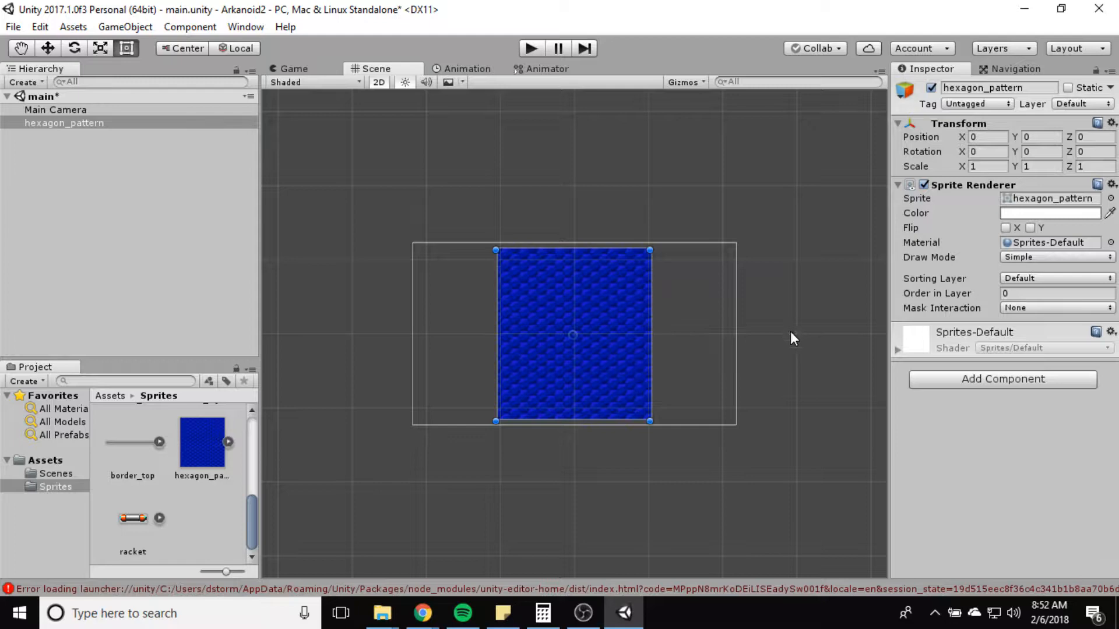
pyautogui.moveTo(780, 360)
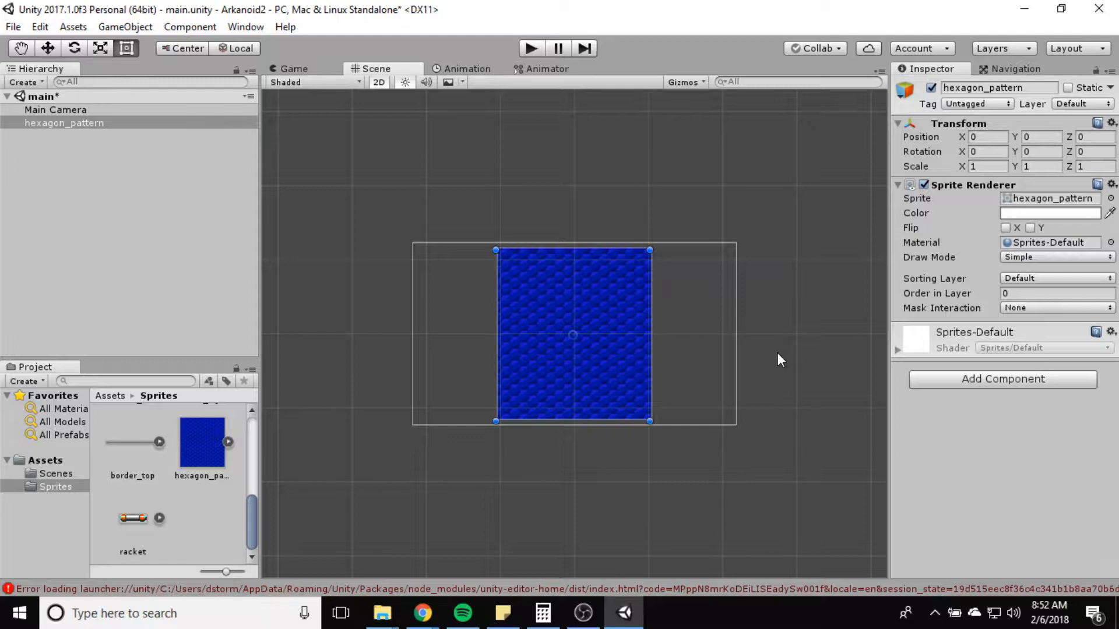
pyautogui.moveTo(631, 334)
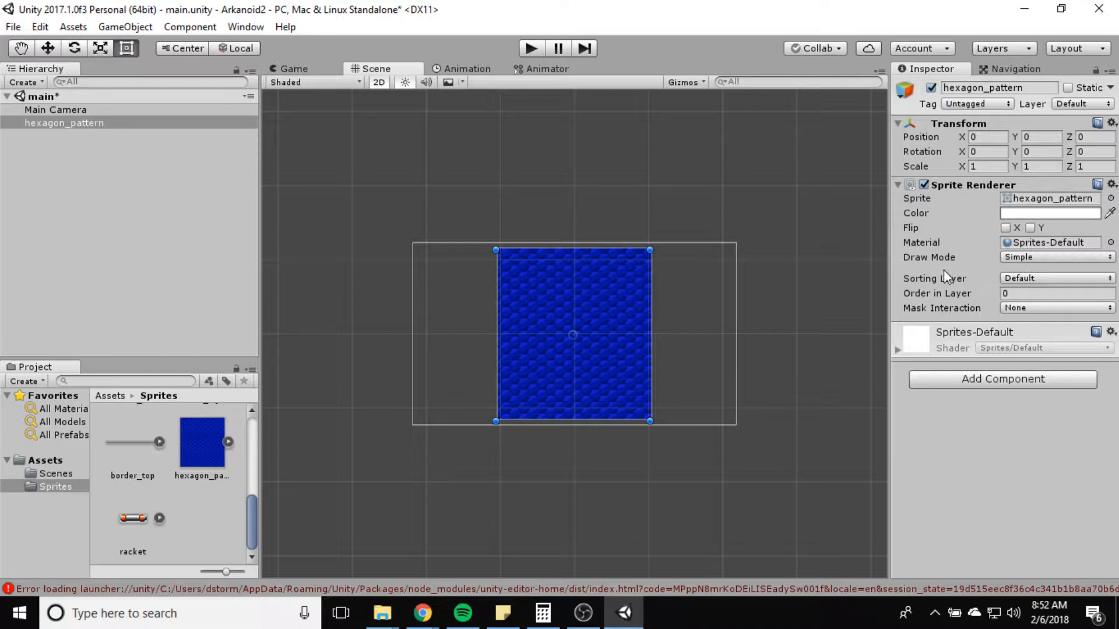
pyautogui.moveTo(913, 211)
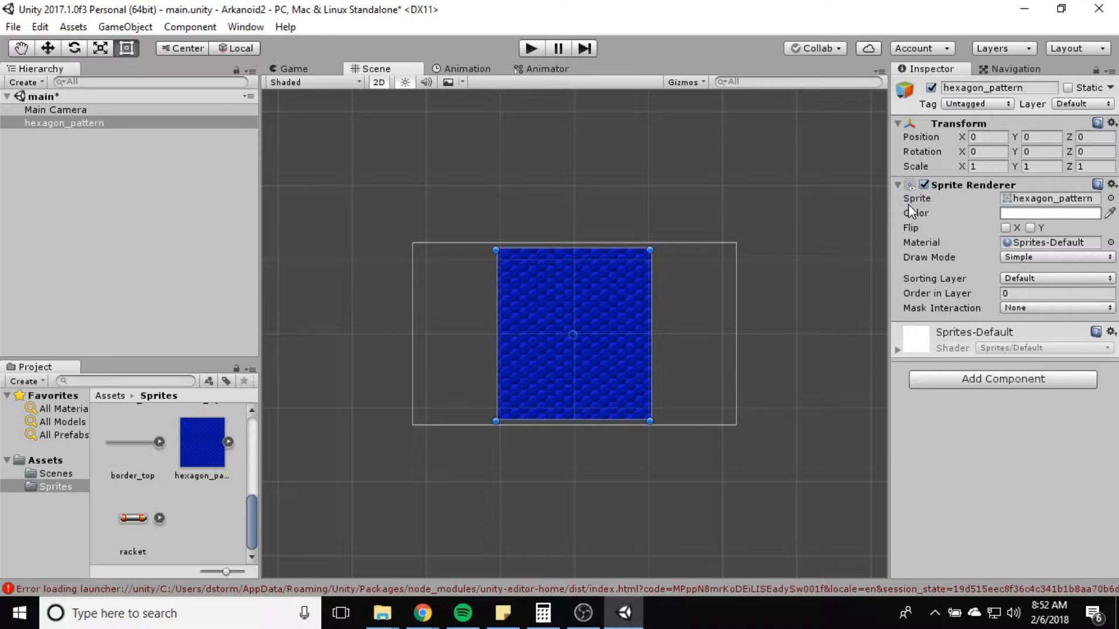
pyautogui.moveTo(899, 273)
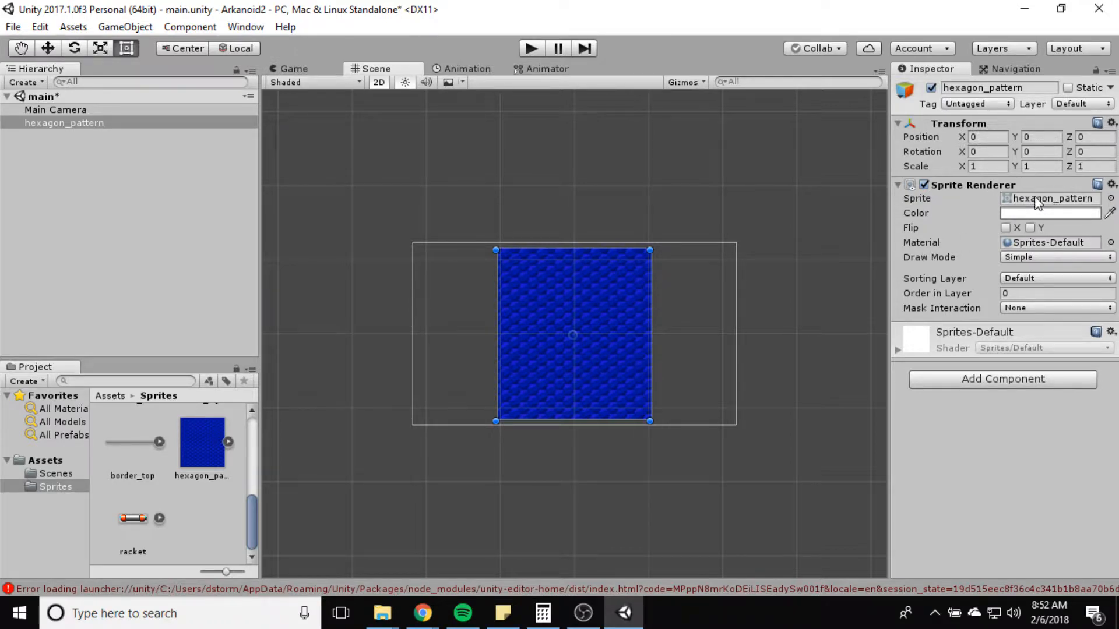
pyautogui.moveTo(1065, 207)
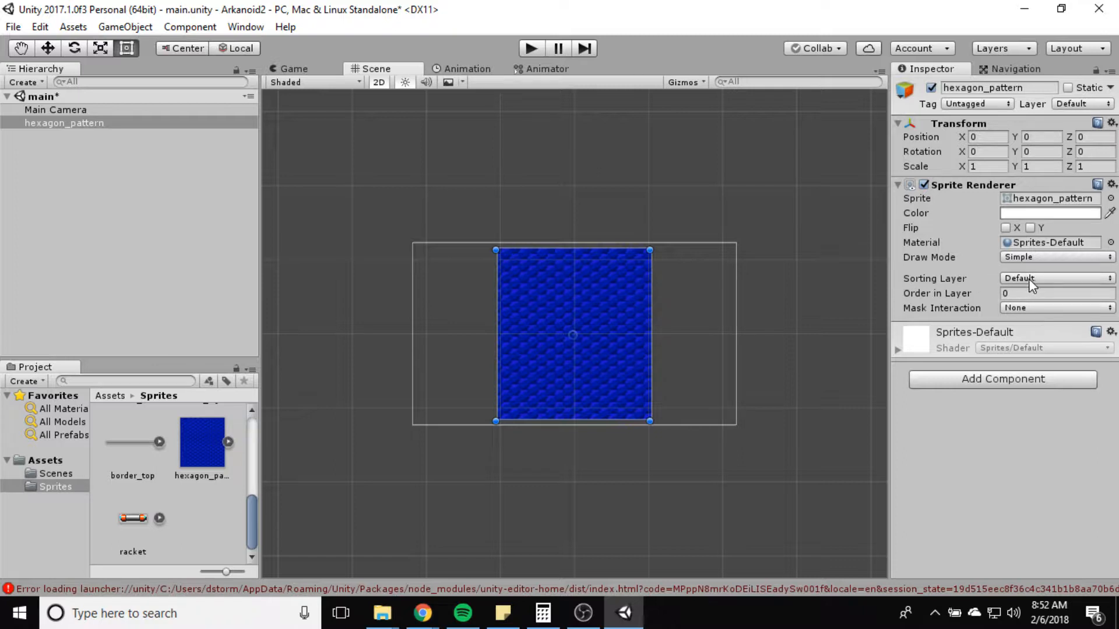
# Step: Open the Sorting Layer dropdown on hexagon_pattern's Sprite Renderer
pyautogui.click(1056, 279)
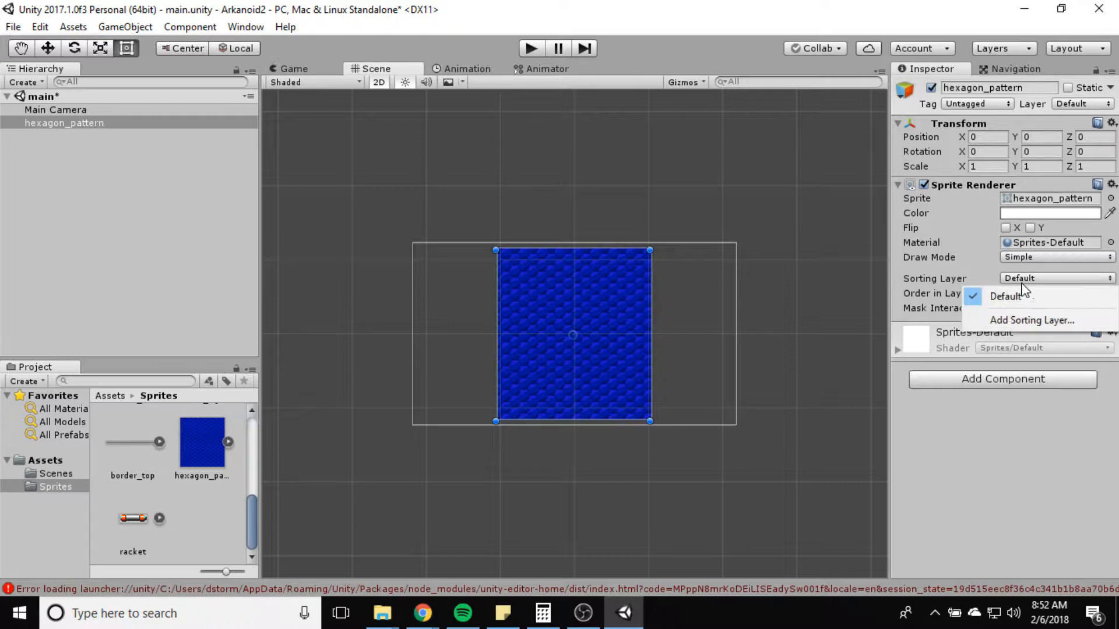
pyautogui.moveTo(1010, 296)
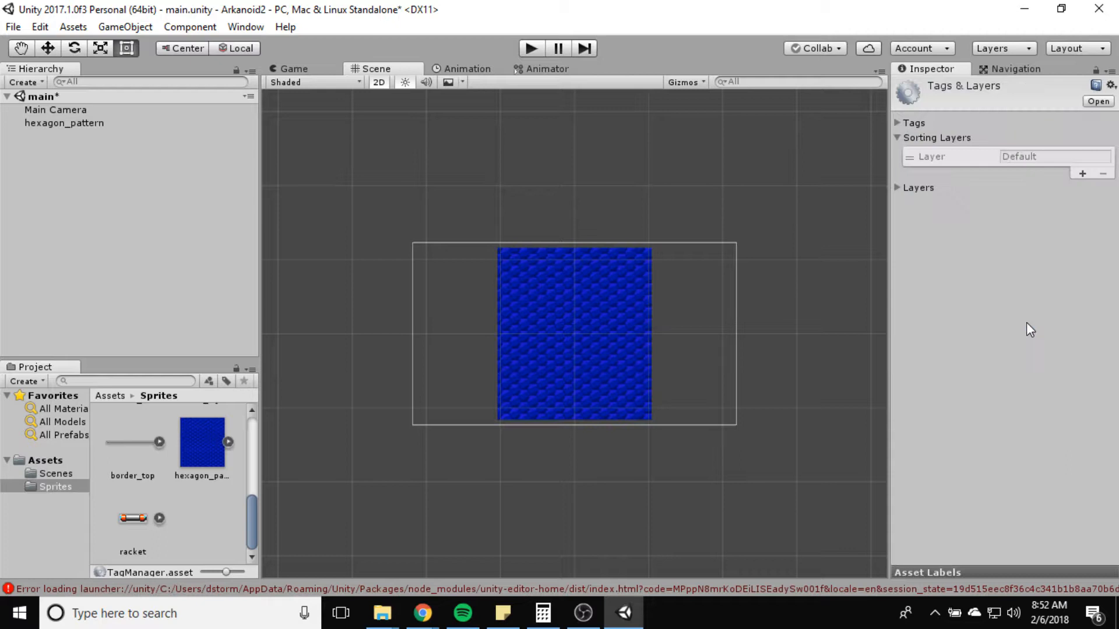
# Step: Add a sorting layer named Background, then reselect the hexagon background
pyautogui.click(1049, 156)
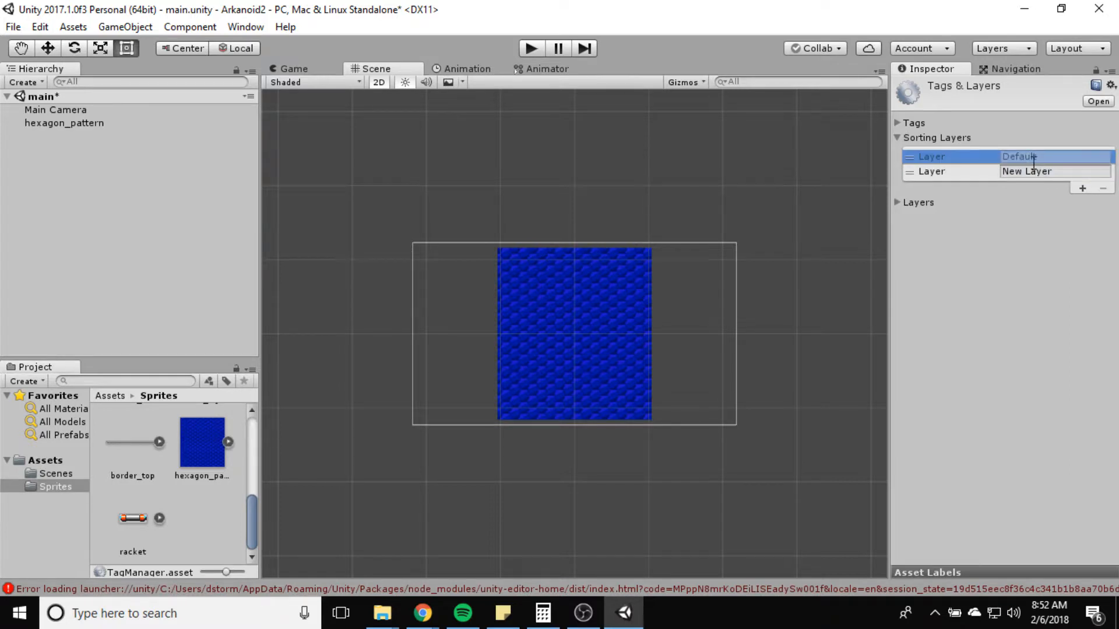
pyautogui.click(1054, 171)
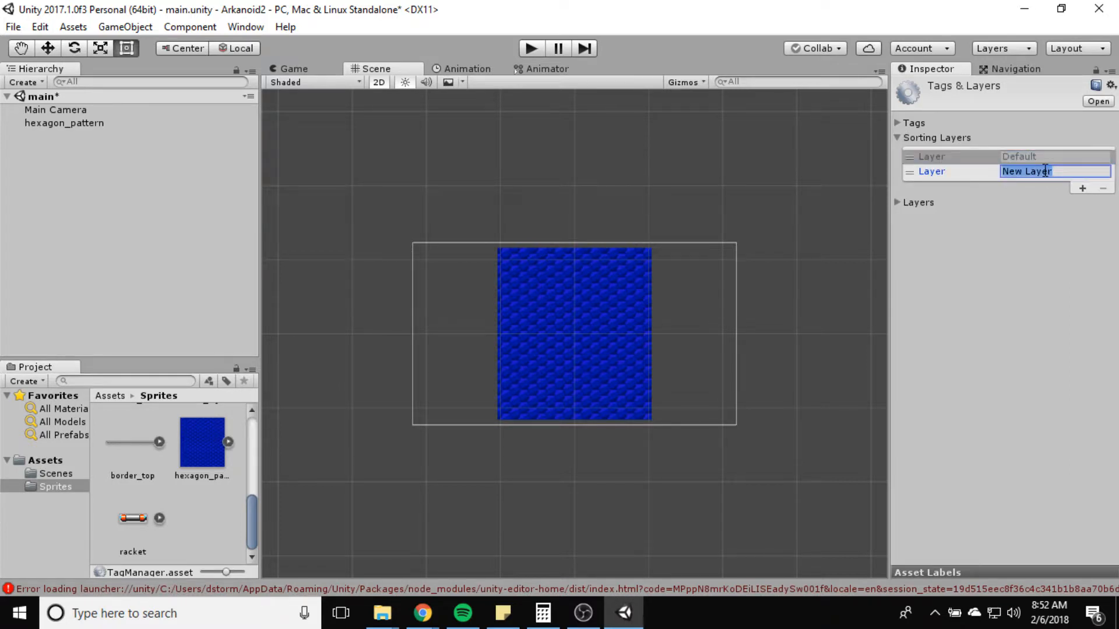
pyautogui.write('Back')
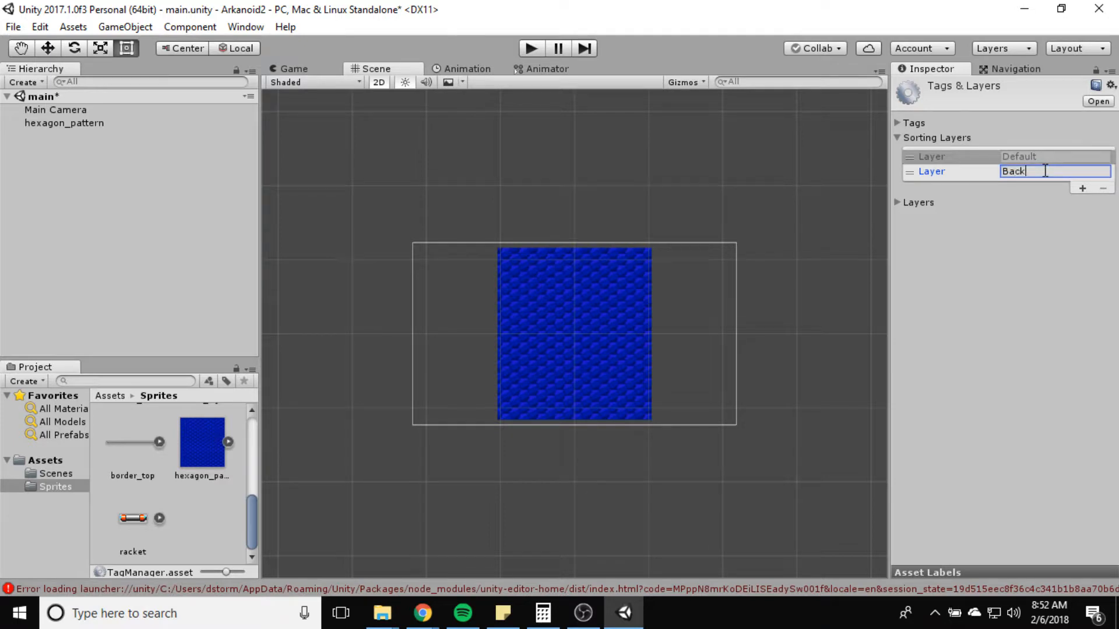
pyautogui.write('ground')
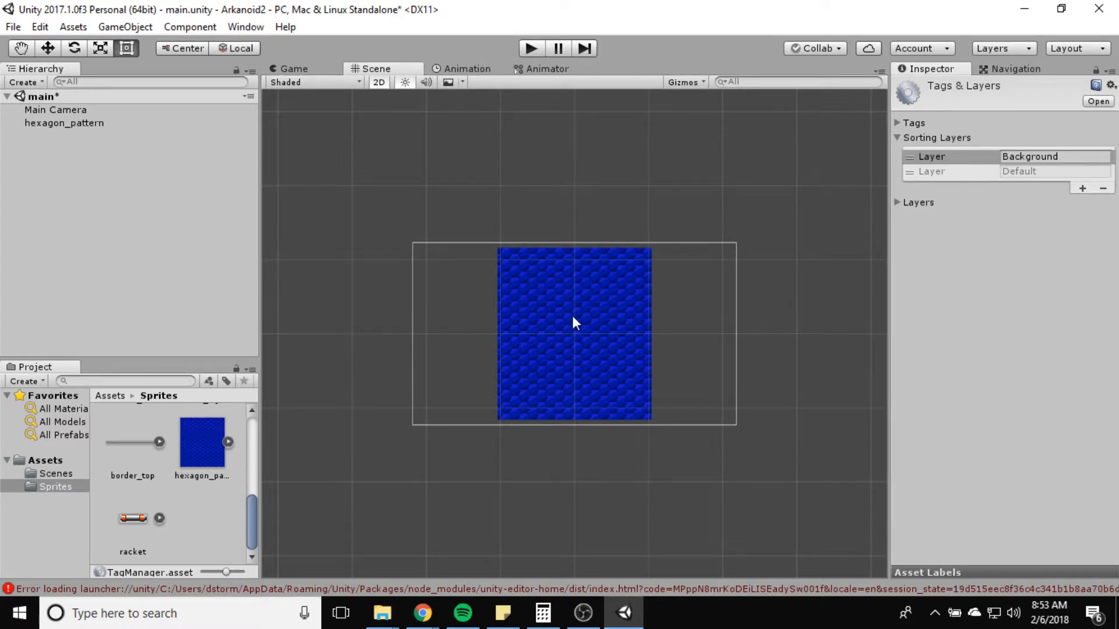
pyautogui.click(64, 123)
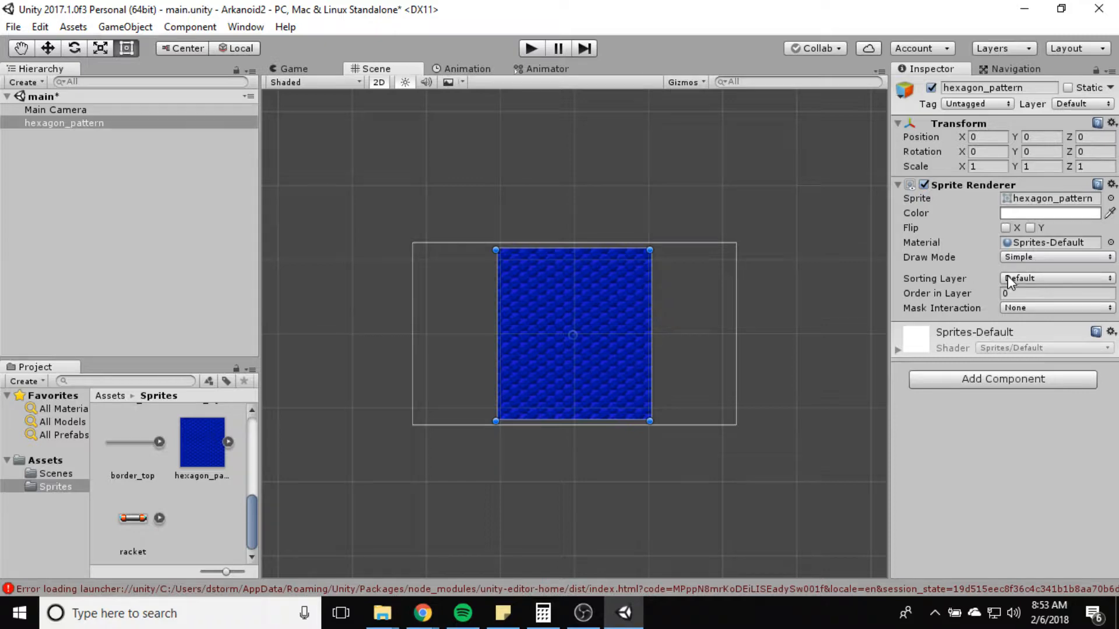
# Step: Open hexagon_pattern's Sorting Layer dropdown to choose Background
pyautogui.click(1056, 279)
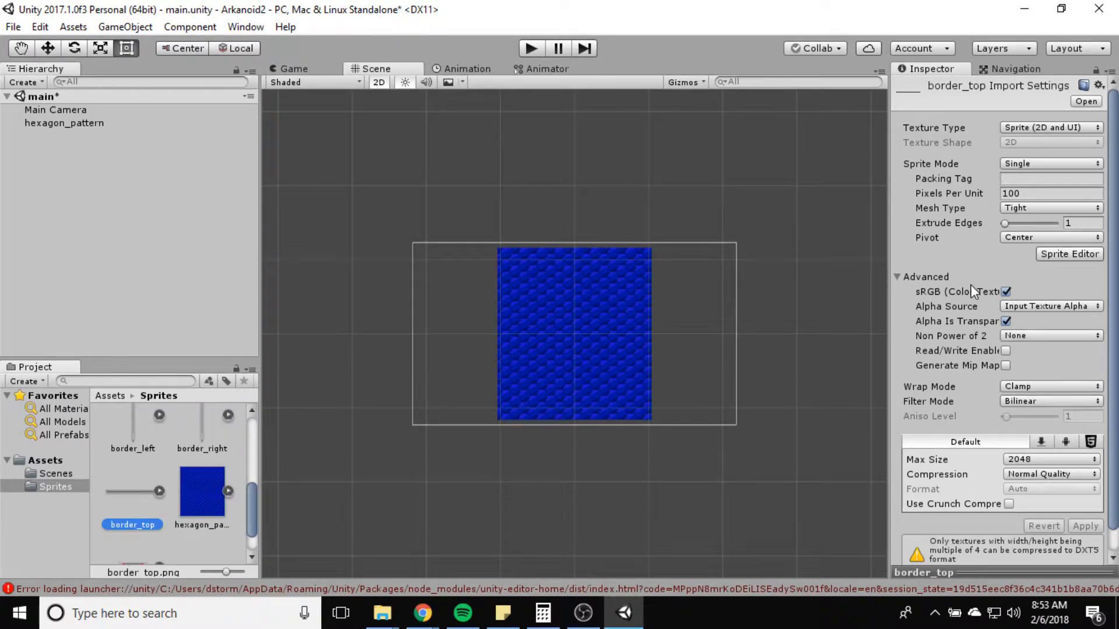
# Step: Set border_top to 1 pixel per unit with Point filtering and apply
pyautogui.click(1049, 193)
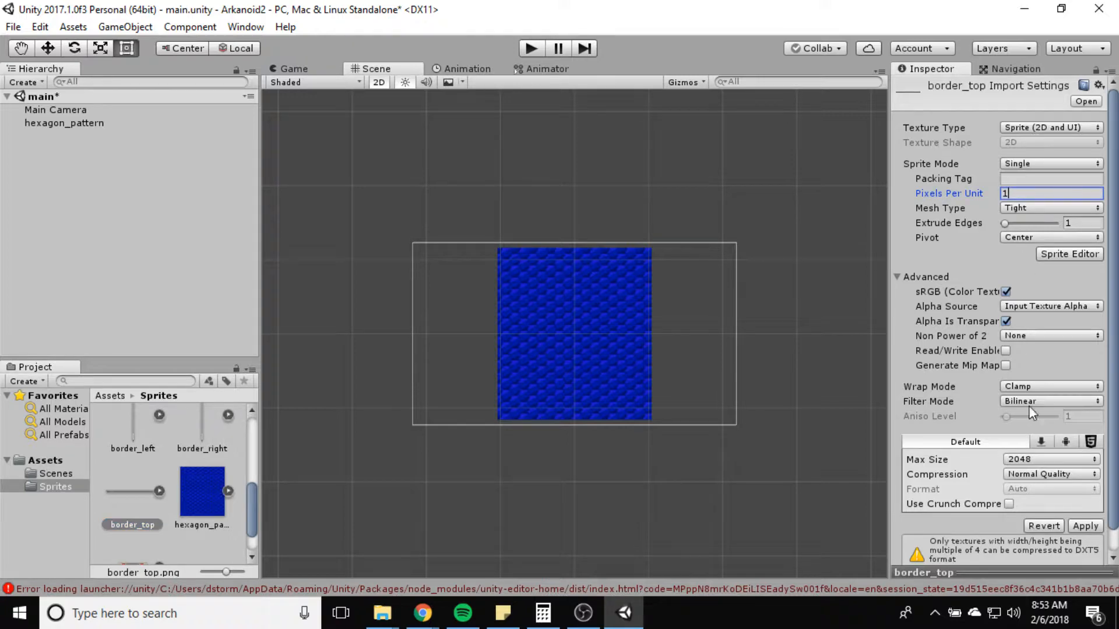
pyautogui.click(1049, 401)
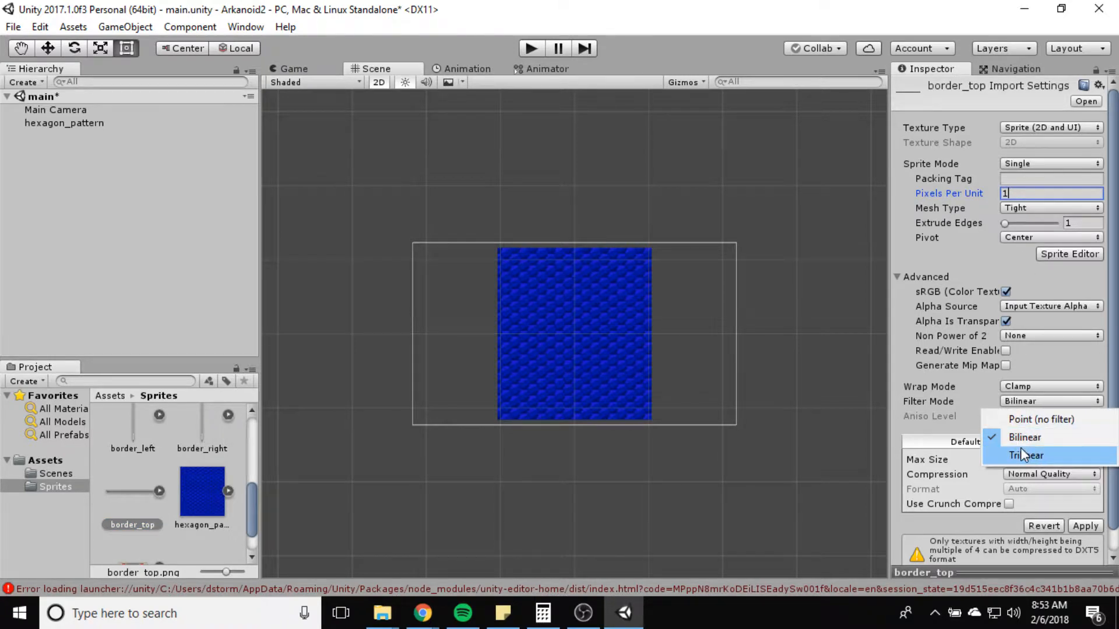
pyautogui.click(1040, 419)
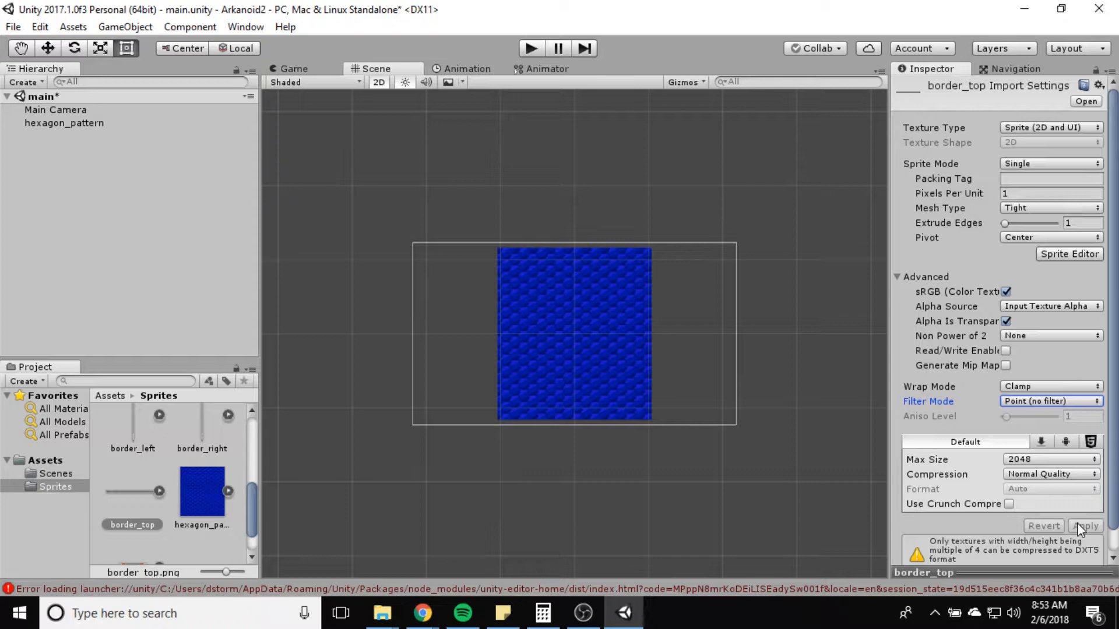
pyautogui.click(202, 497)
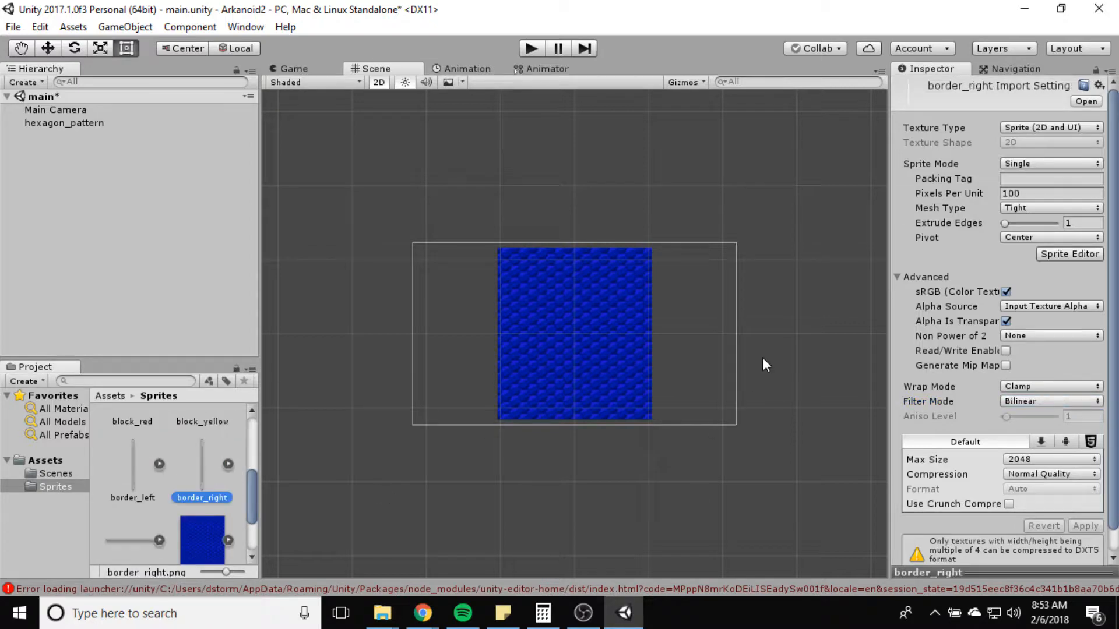
# Step: Set border_left to 1 pixel per unit with Point filtering and apply
pyautogui.click(1049, 193)
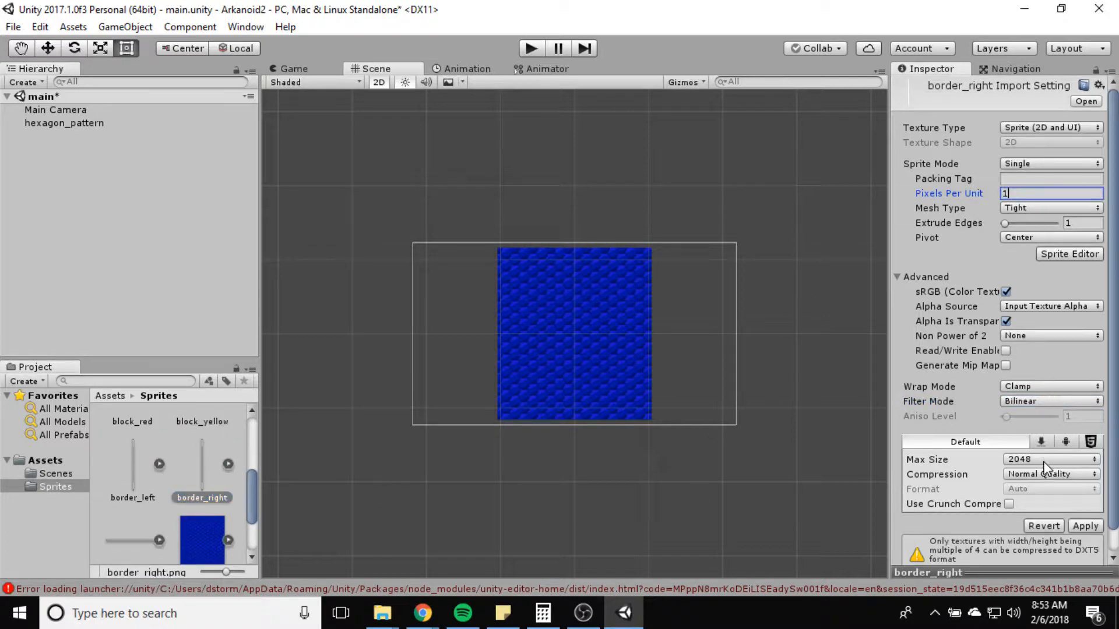
pyautogui.click(1049, 401)
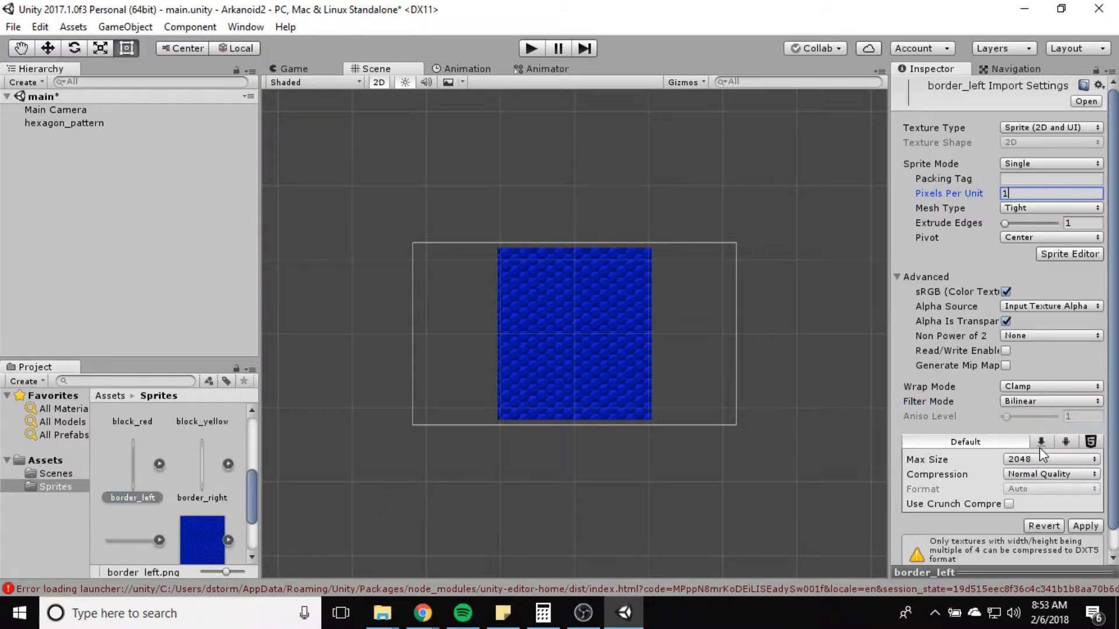
pyautogui.click(1049, 401)
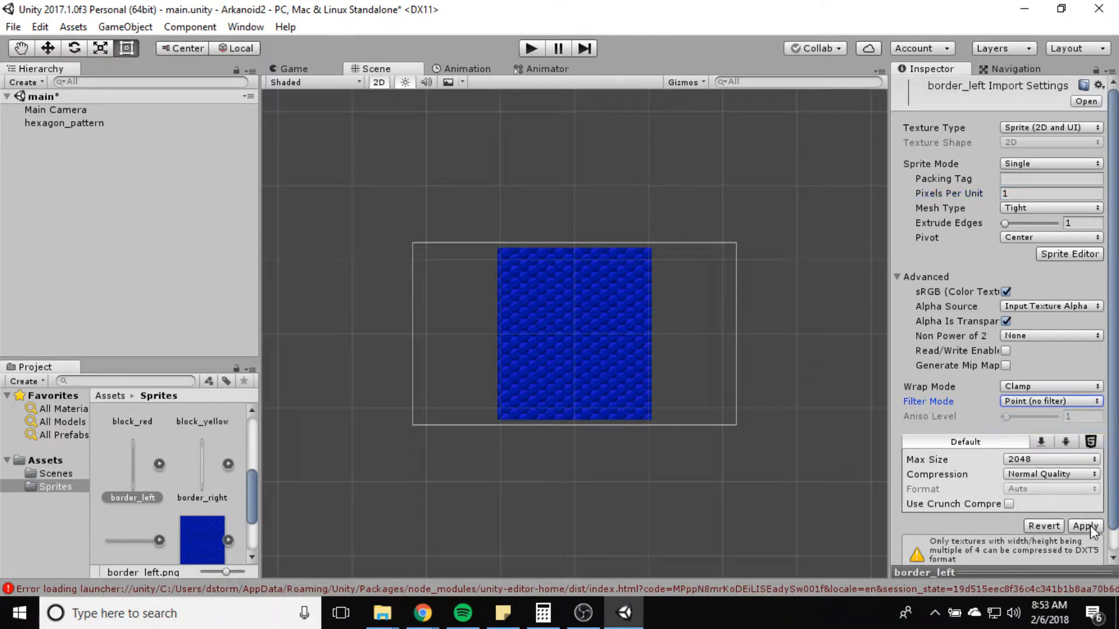
pyautogui.click(1085, 526)
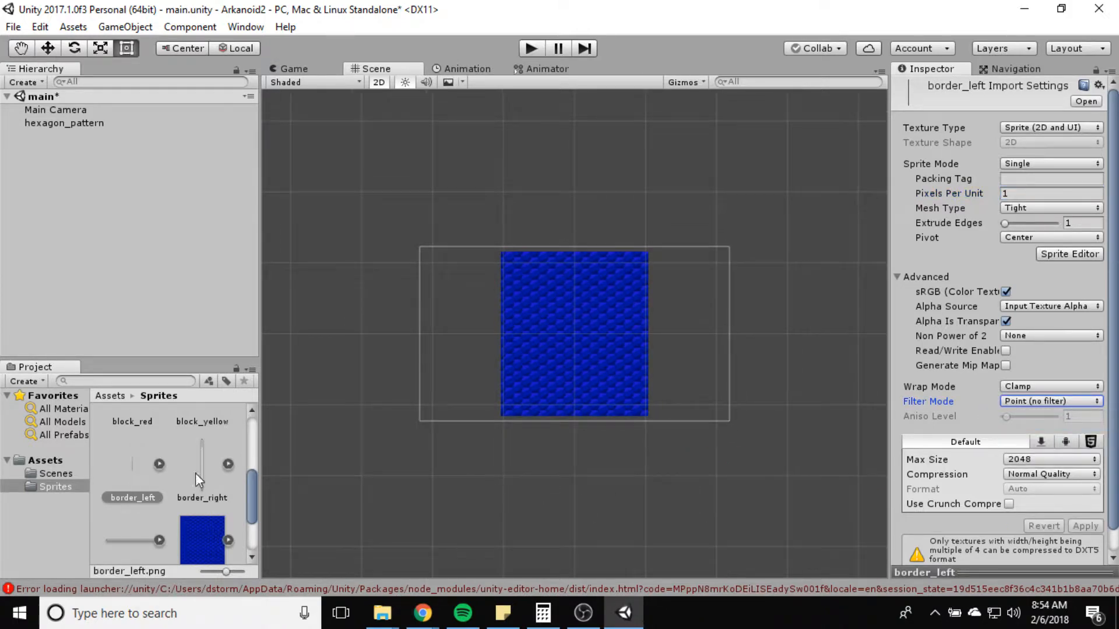
pyautogui.scroll(-3)
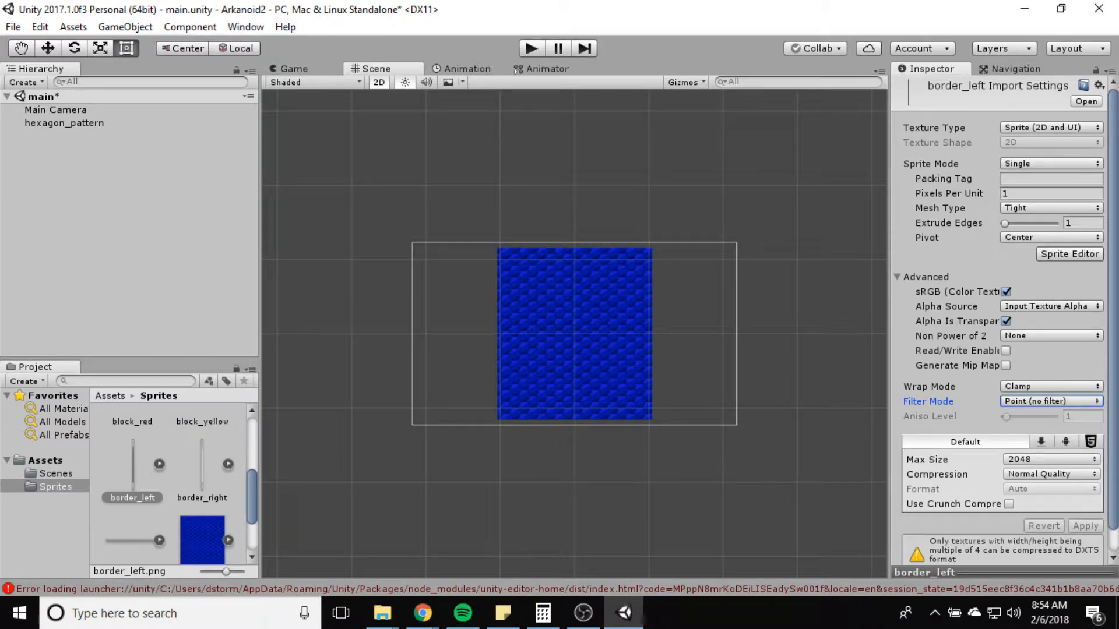
pyautogui.moveTo(184, 416)
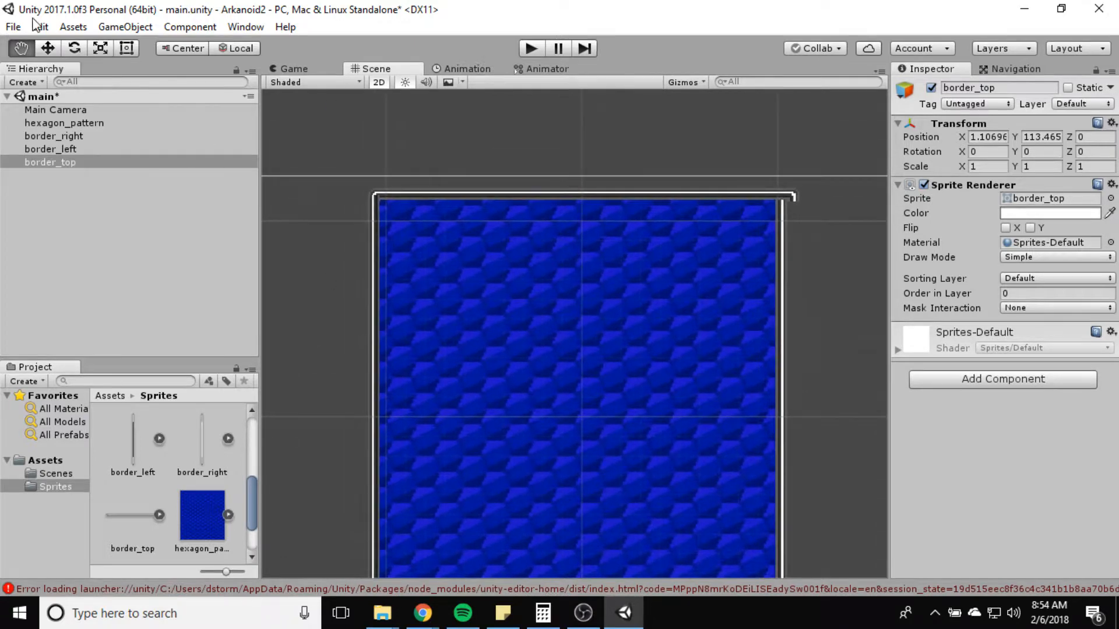
# Step: Move the right border into line with the background's right edge
pyautogui.click(47, 48)
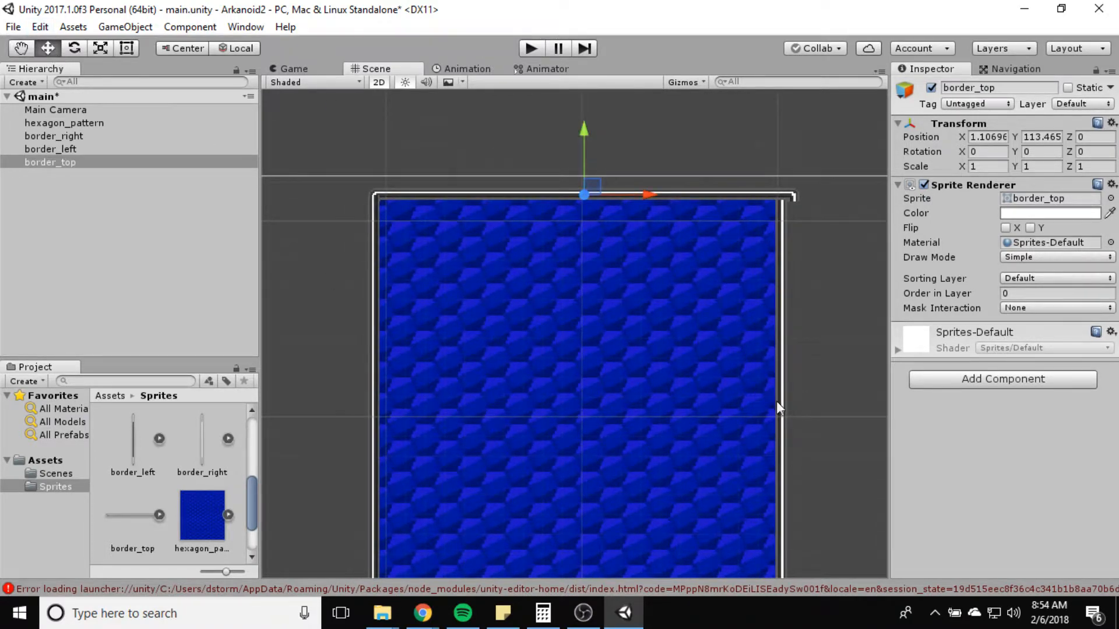
pyautogui.click(54, 136)
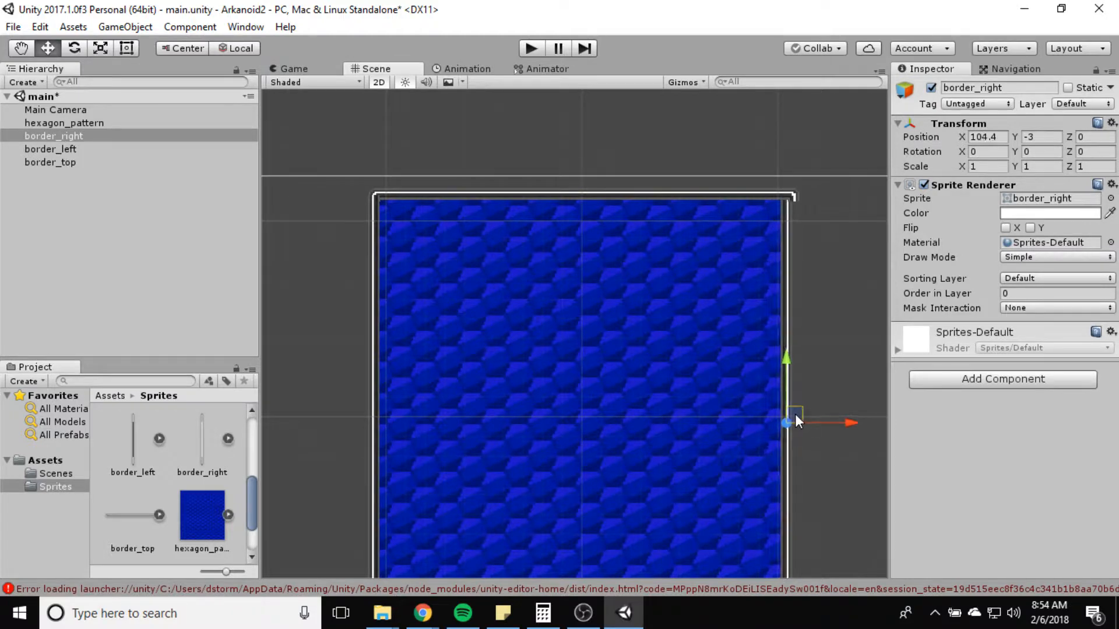
pyautogui.moveTo(794, 419); pyautogui.dragTo(799, 428)
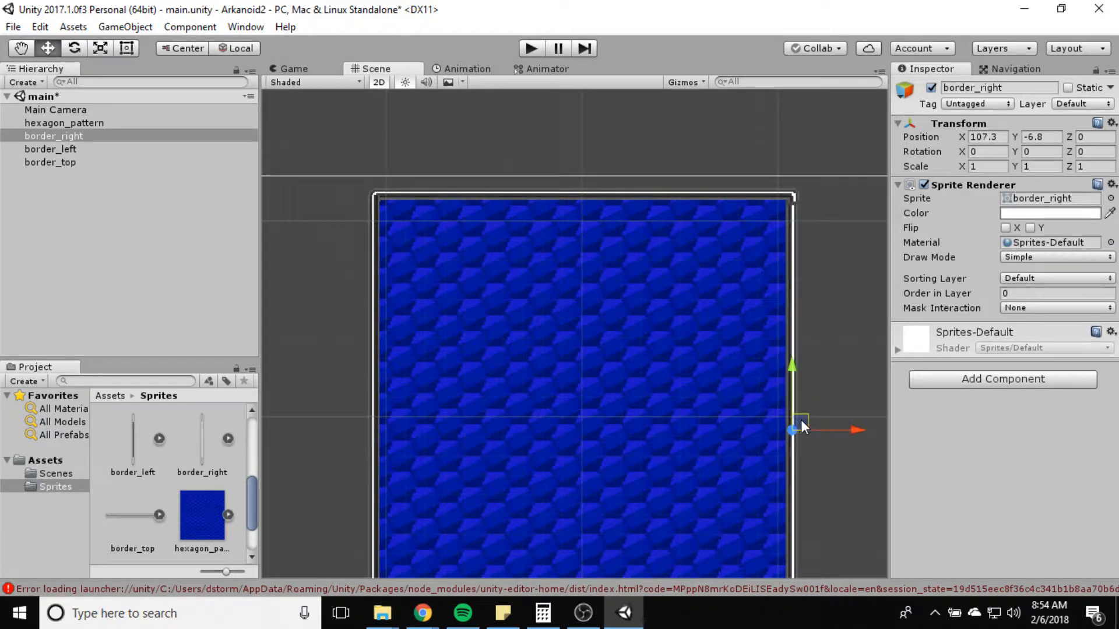
pyautogui.moveTo(799, 425); pyautogui.dragTo(803, 421)
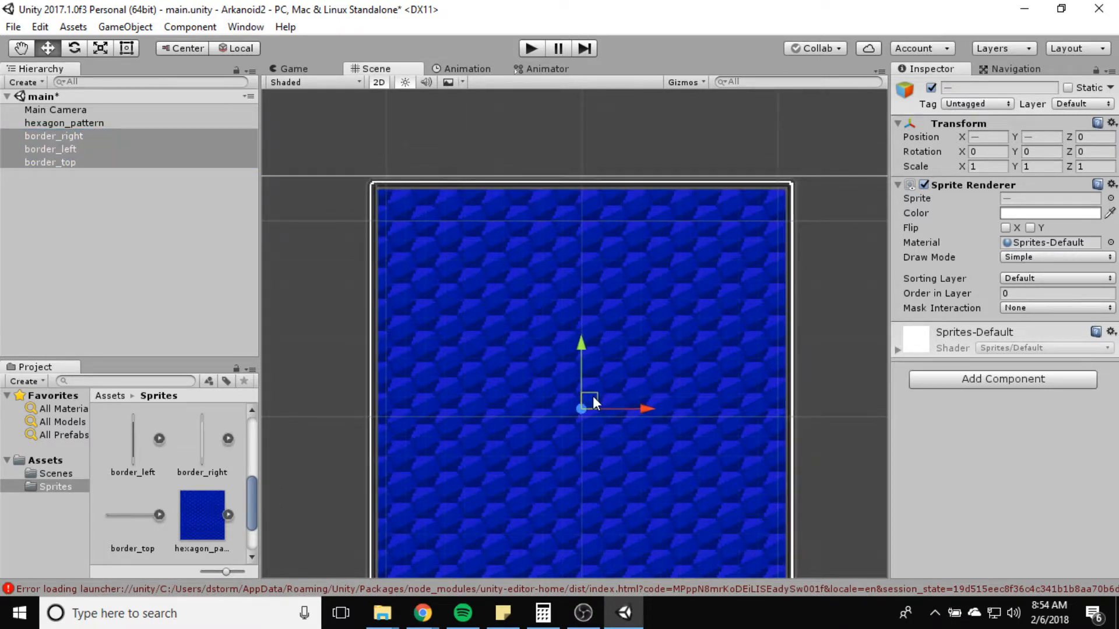
pyautogui.moveTo(844, 466)
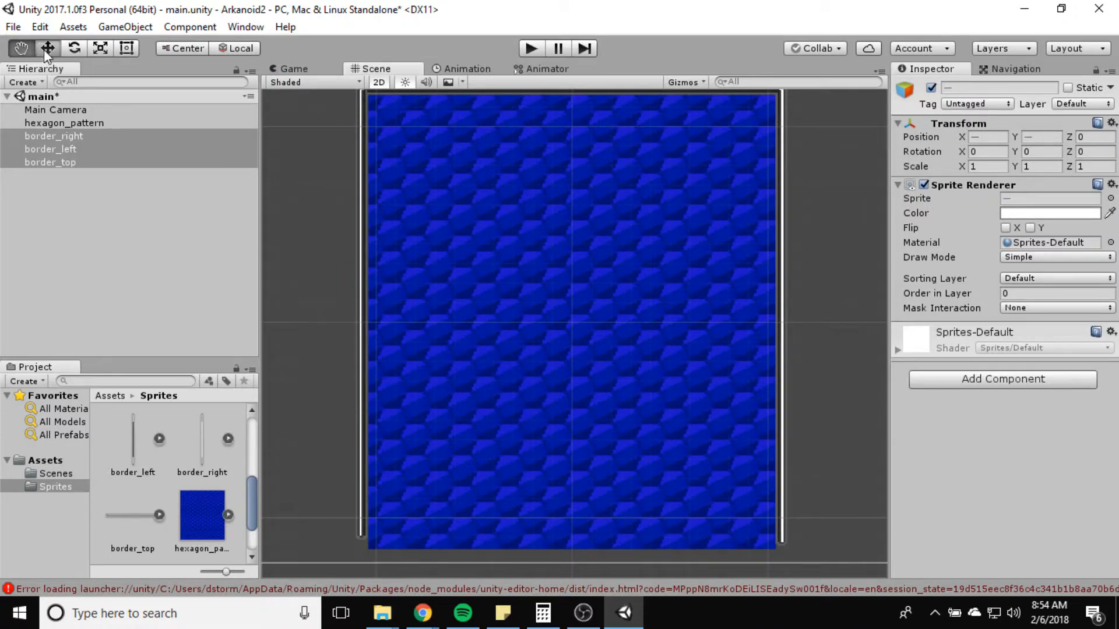
# Step: Align the left border with the background's left edge, then reselect the right border
pyautogui.click(50, 149)
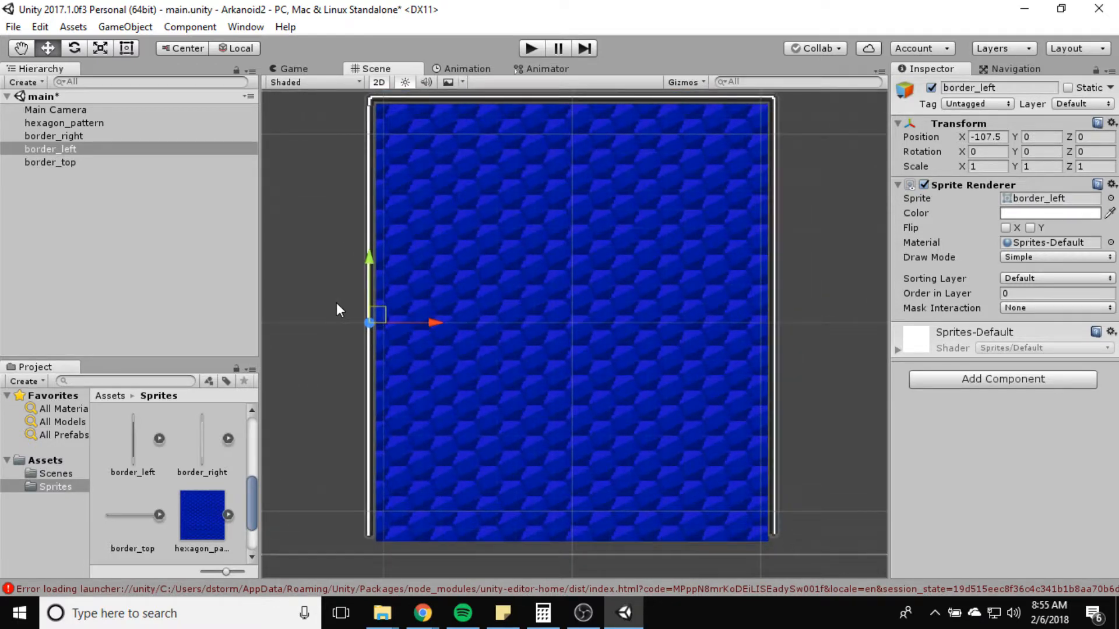
pyautogui.moveTo(339, 308); pyautogui.dragTo(378, 315)
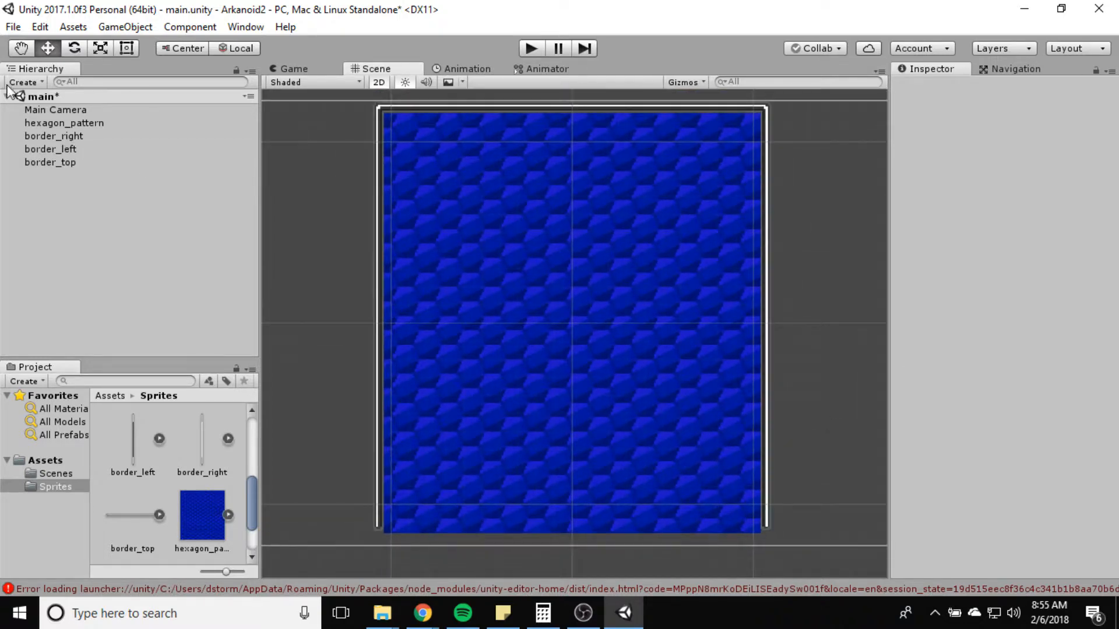
pyautogui.click(54, 136)
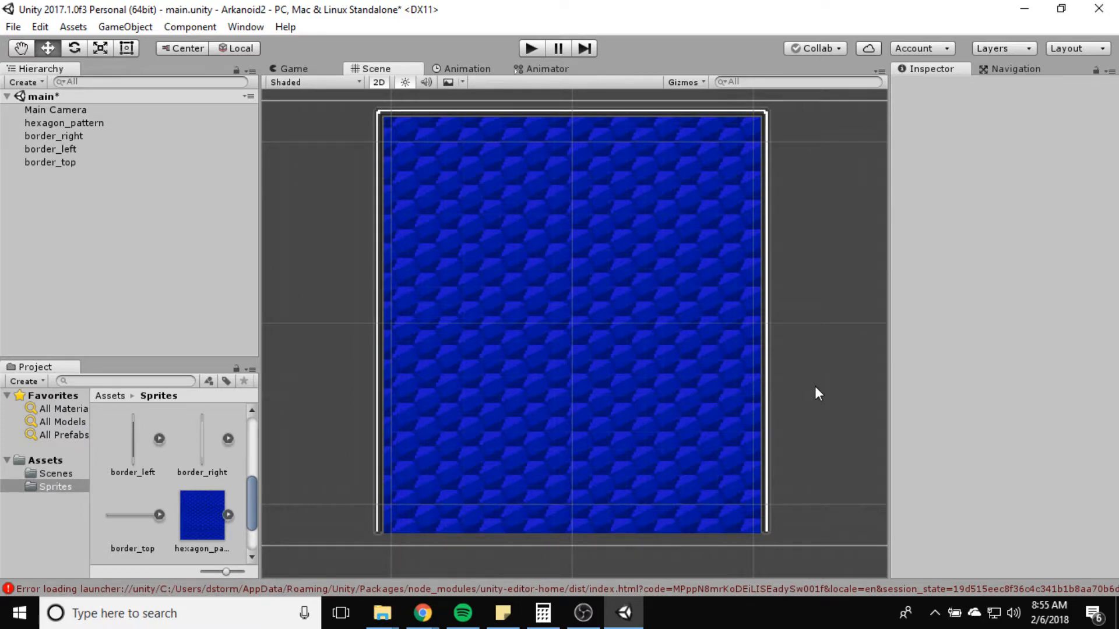
pyautogui.moveTo(773, 302)
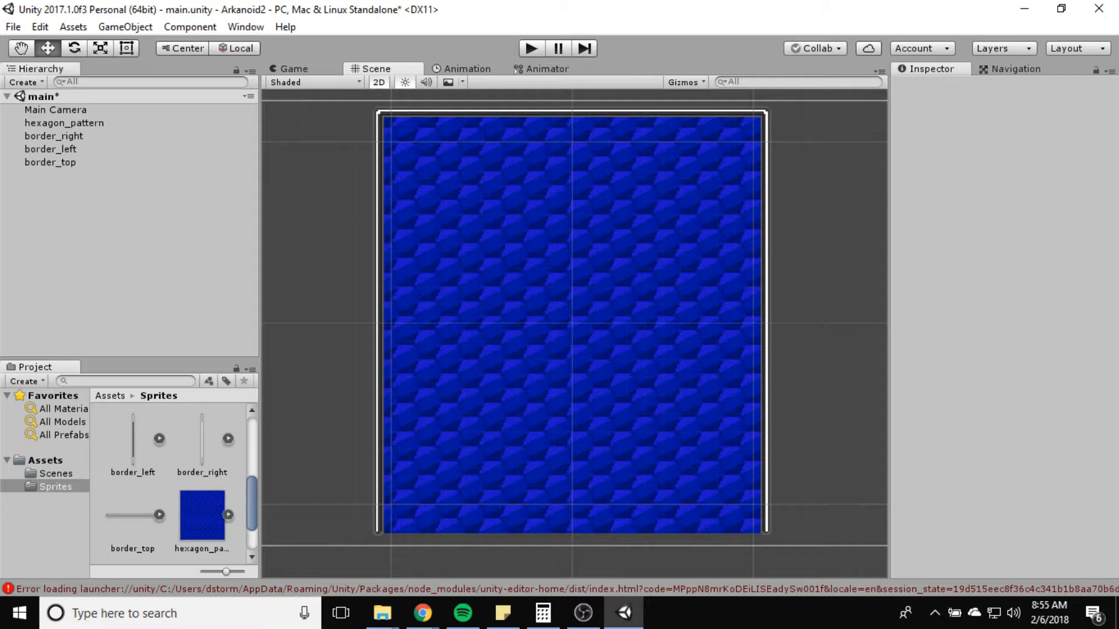
pyautogui.click(54, 135)
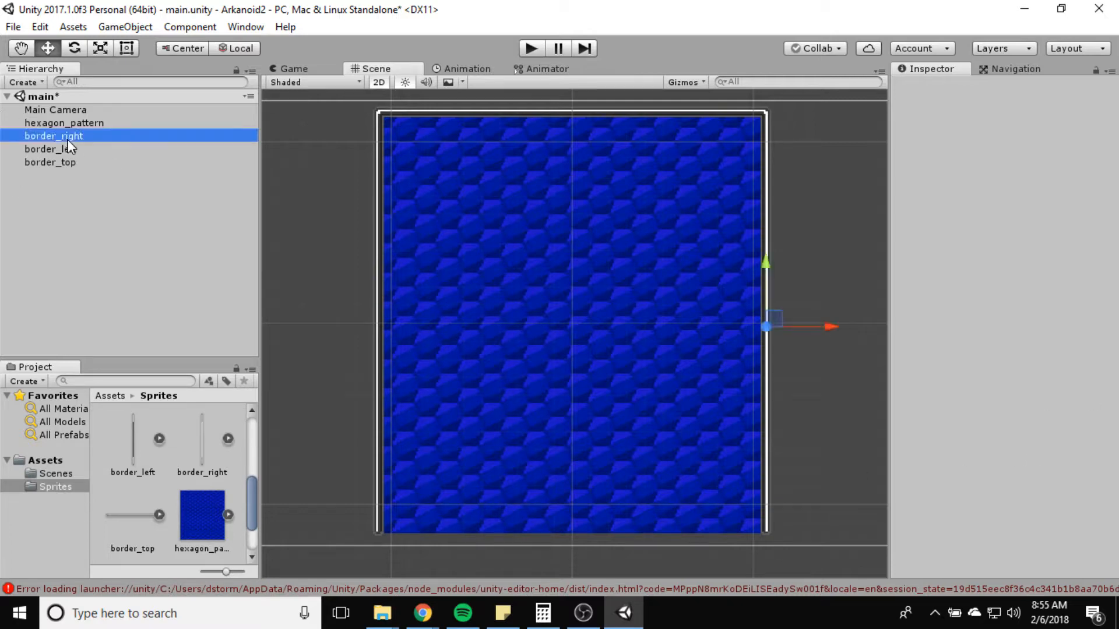
# Step: Select border_right, border_left and border_top together and add a Box Collider 2D
pyautogui.click(50, 162)
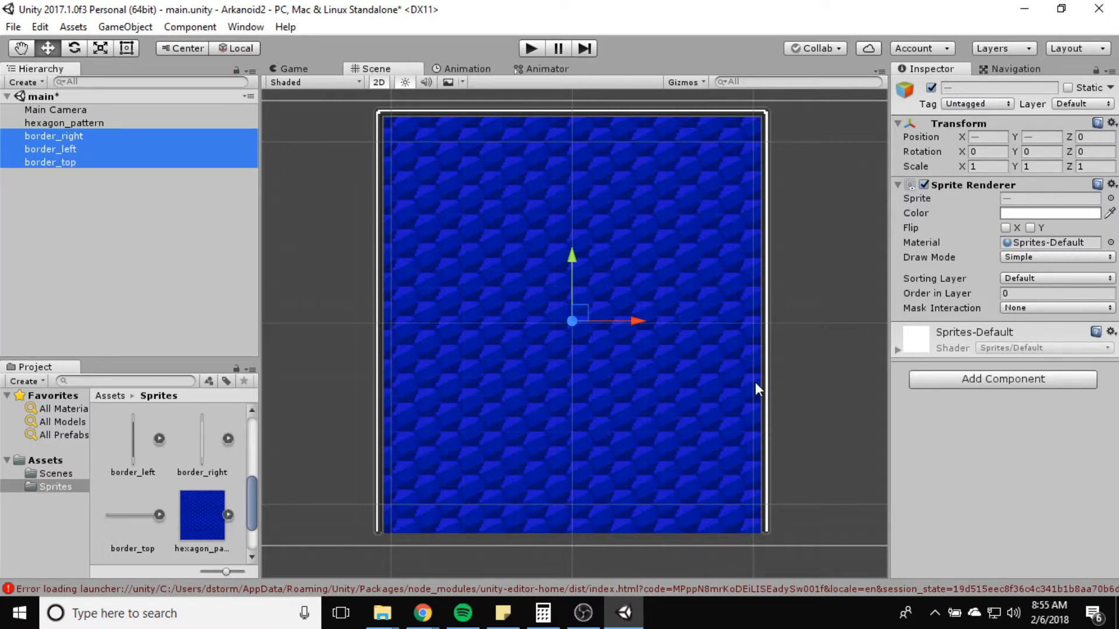
pyautogui.moveTo(803, 304)
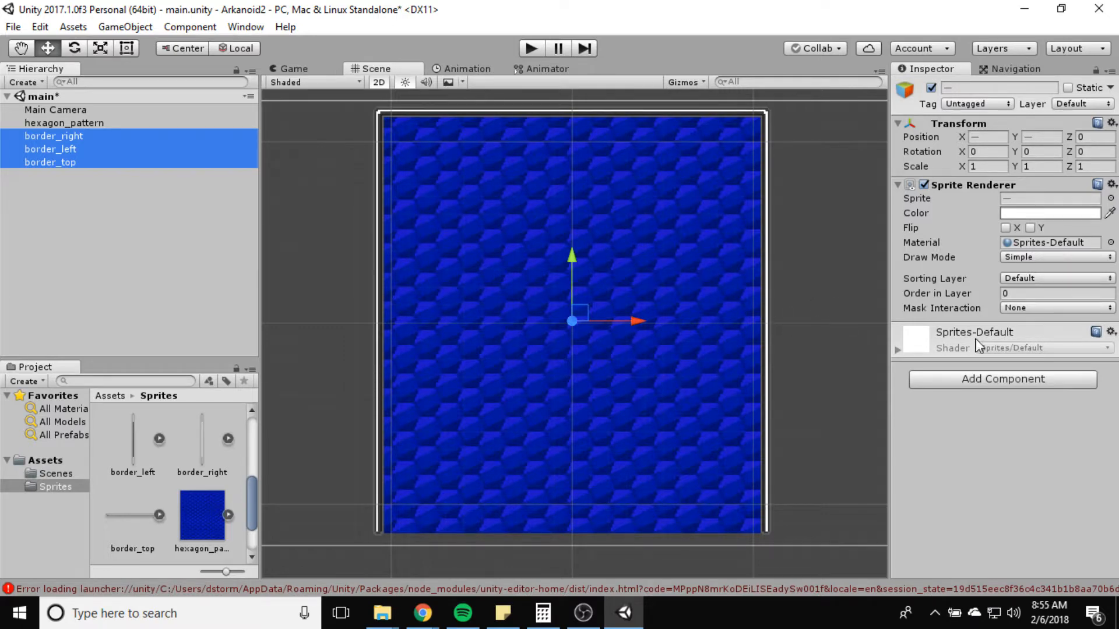
pyautogui.click(1001, 379)
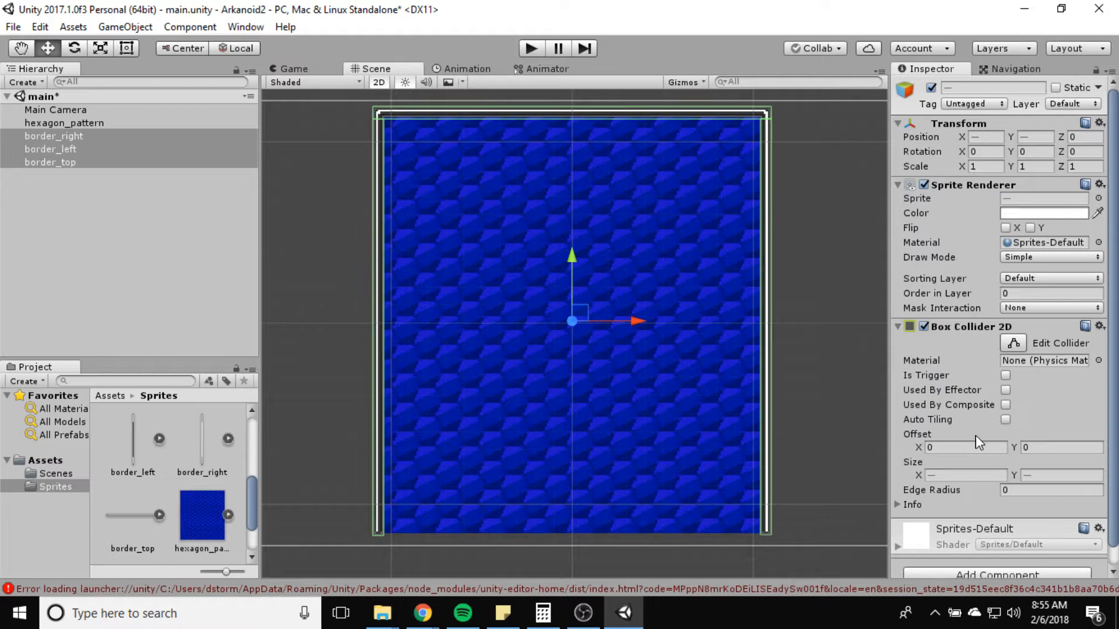
pyautogui.moveTo(821, 190)
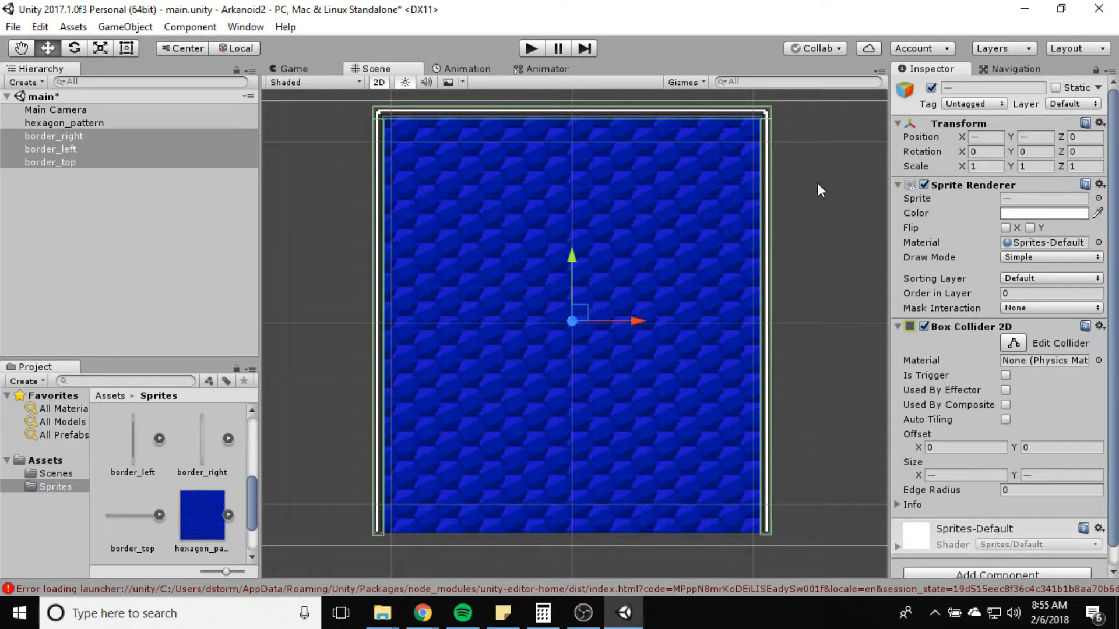
pyautogui.moveTo(835, 541)
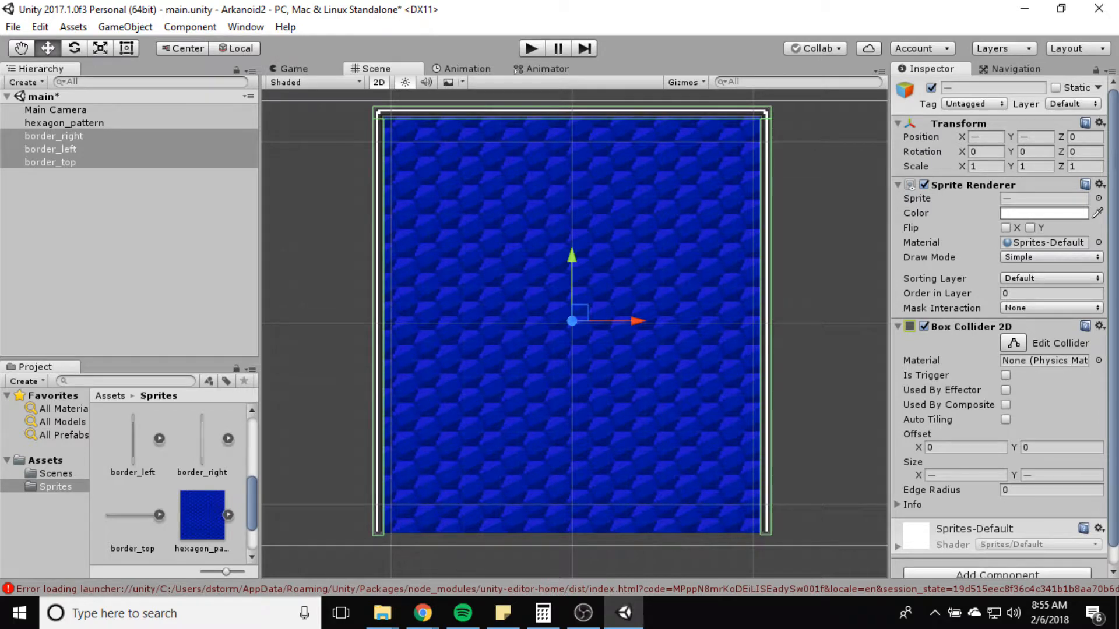
pyautogui.moveTo(641, 439)
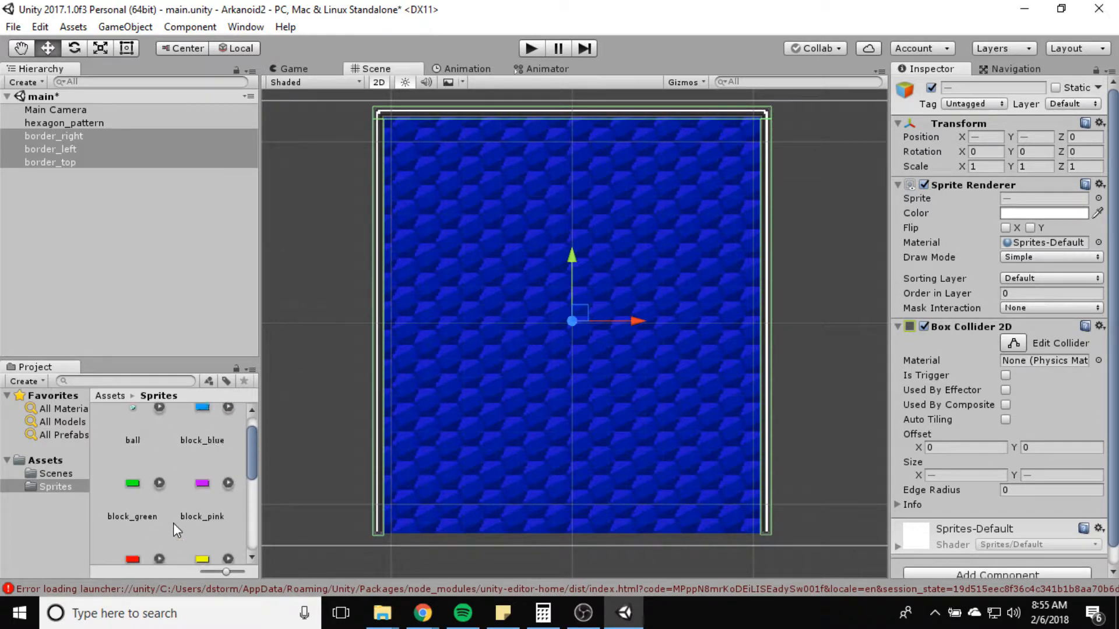
# Step: Set the racket texture's Filter Mode to Point (no filter) and drop it near the playfield bottom
pyautogui.scroll(-3)
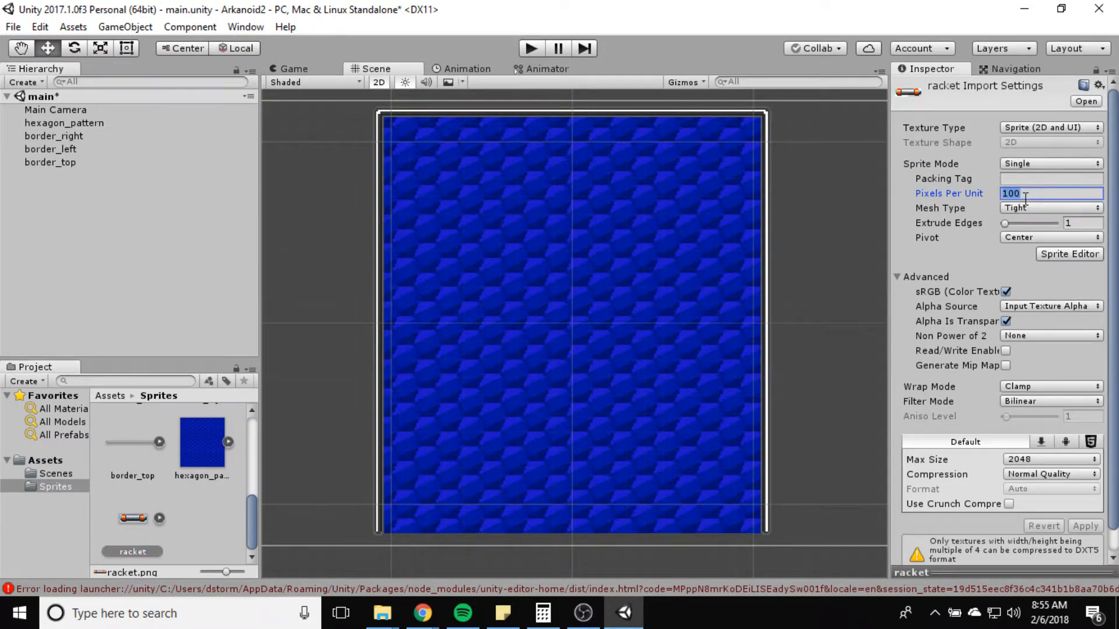
pyautogui.click(1049, 401)
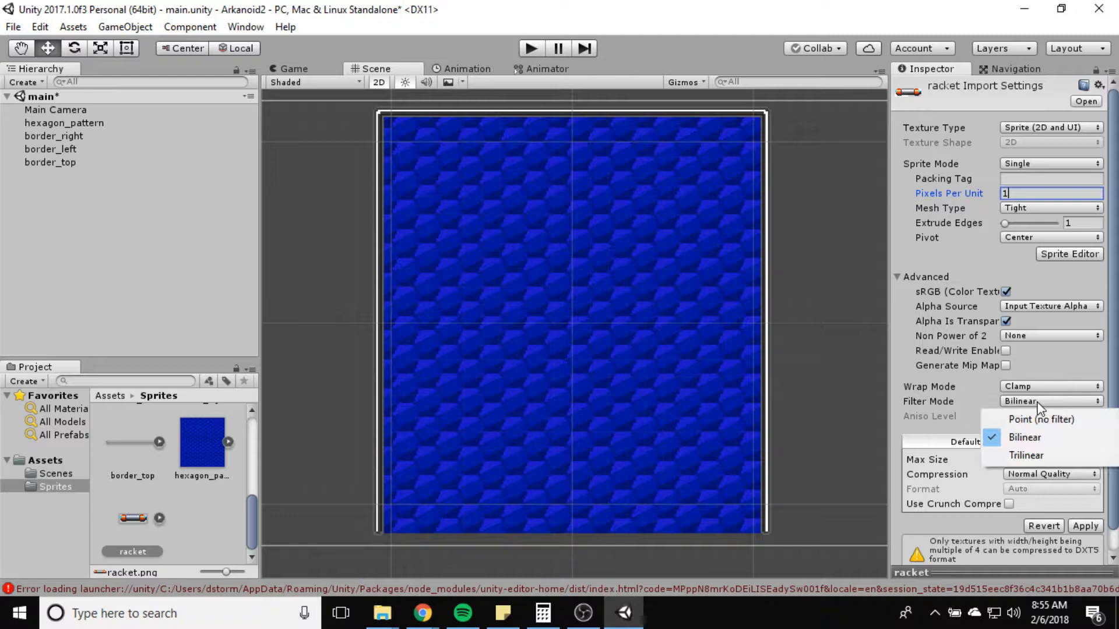
pyautogui.click(1040, 419)
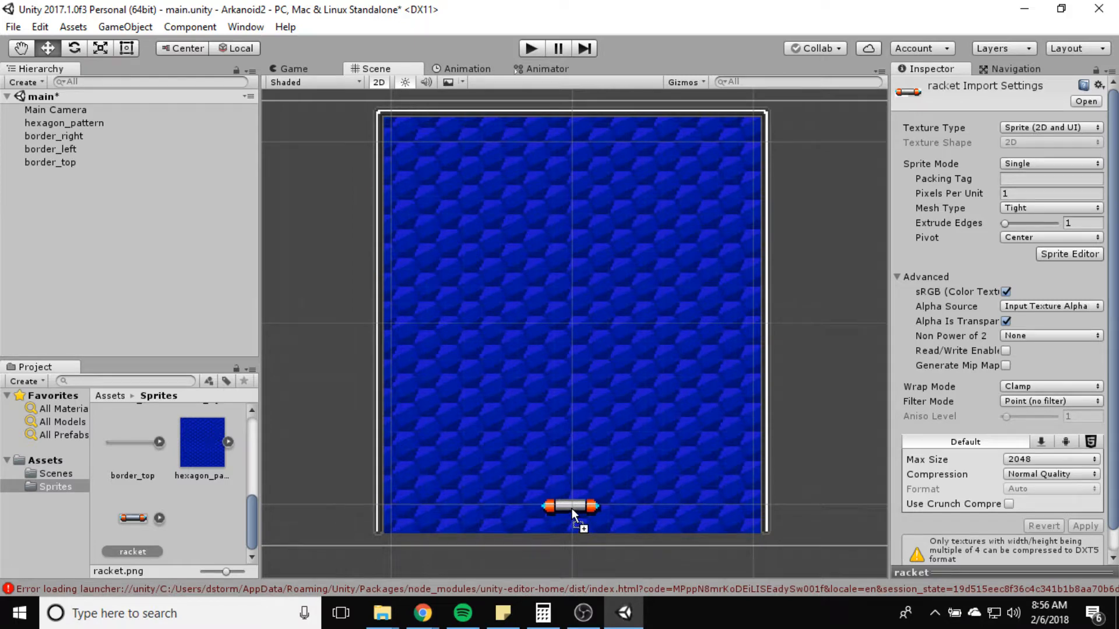
pyautogui.click(572, 507)
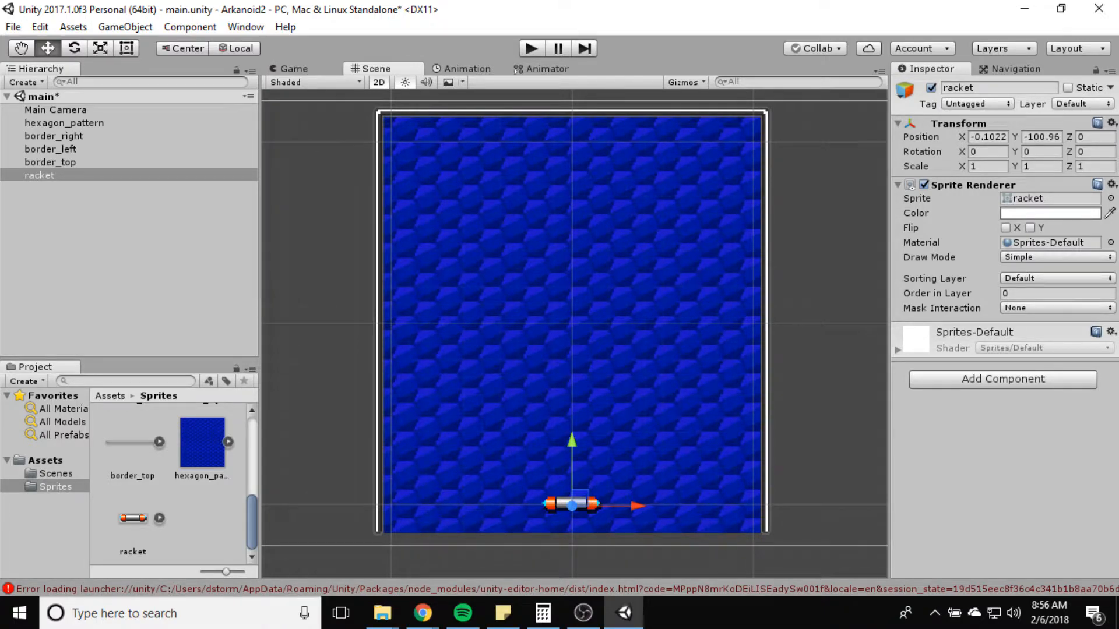
# Step: Give the racket a Box Collider 2D and a Rigidbody 2D component
pyautogui.click(1002, 379)
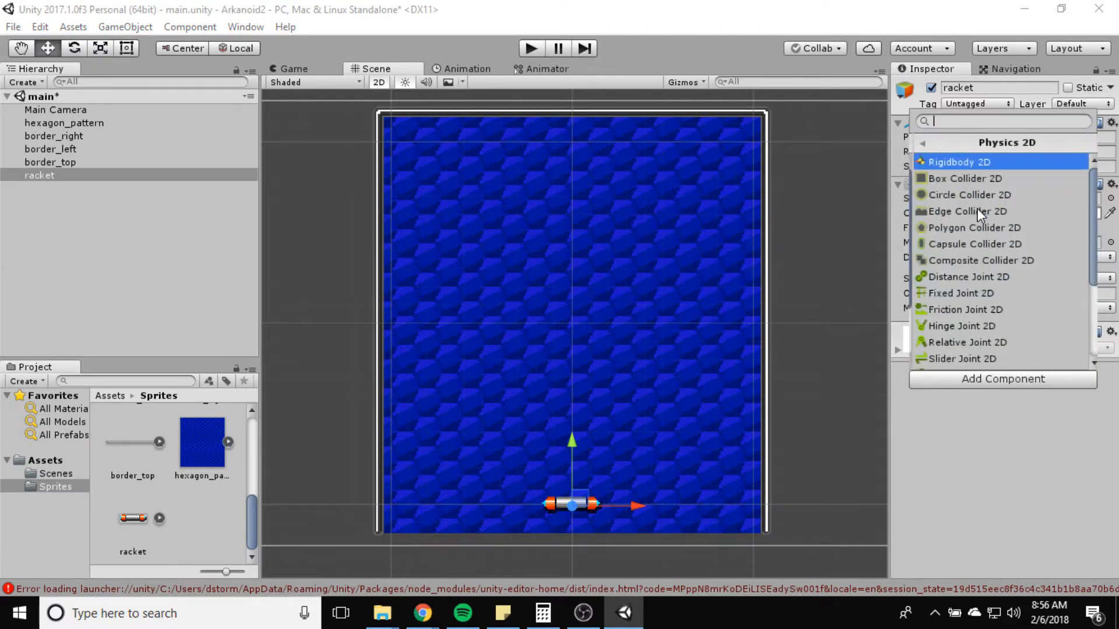
pyautogui.click(964, 178)
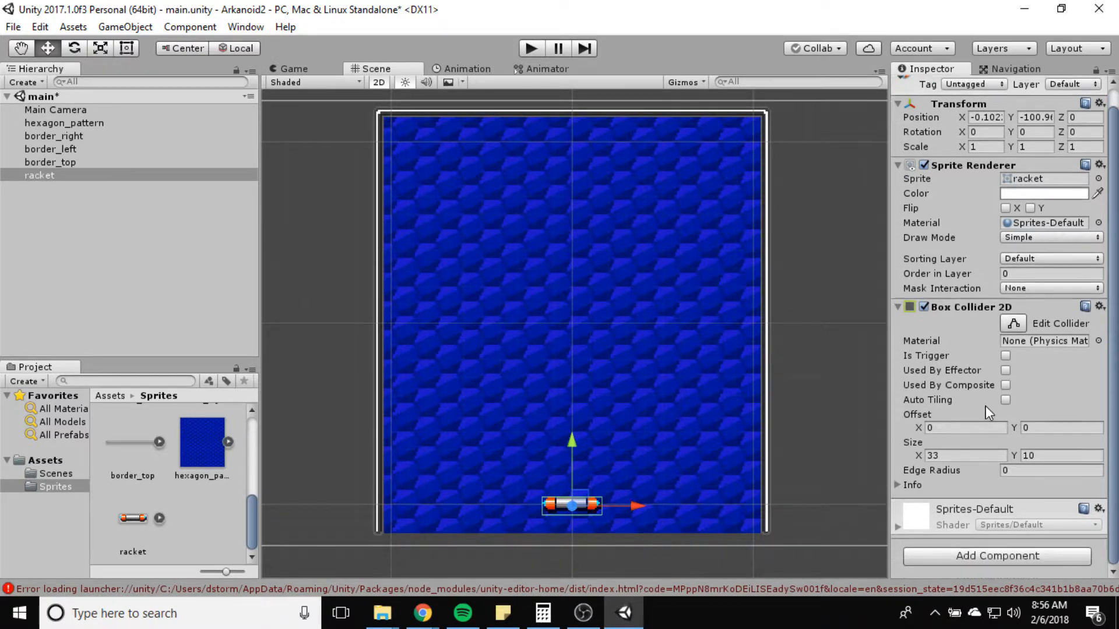
pyautogui.click(996, 556)
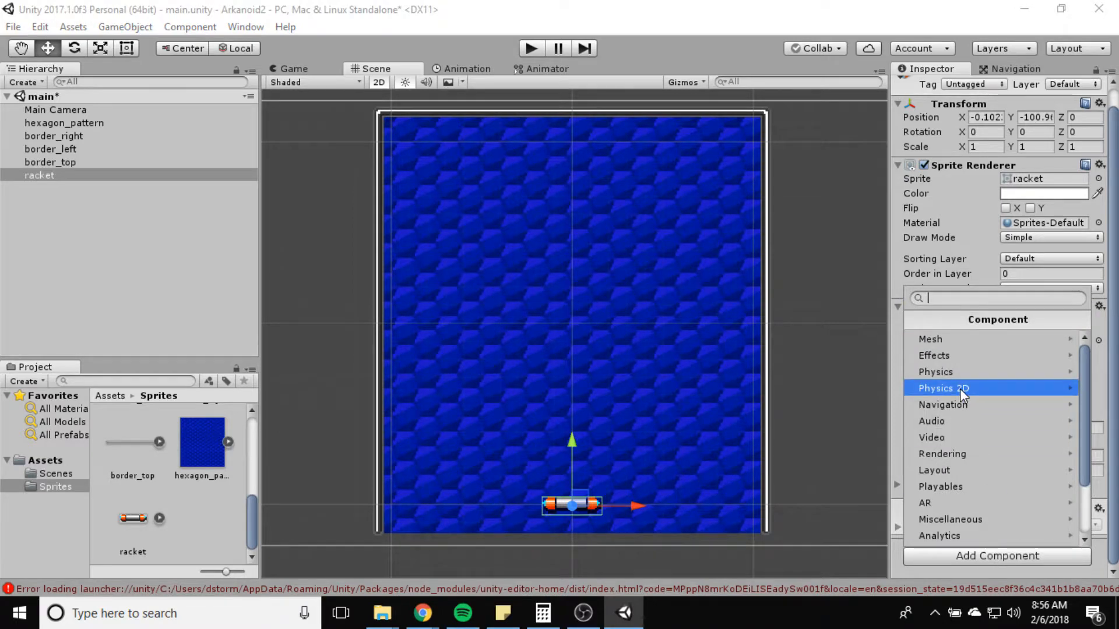
pyautogui.click(944, 388)
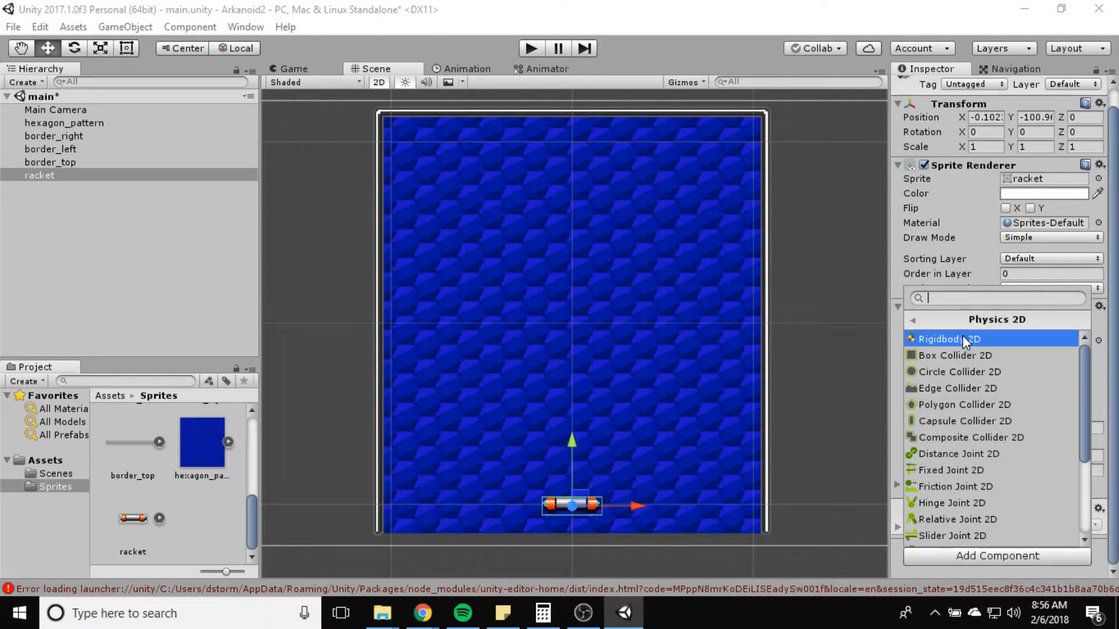
pyautogui.click(953, 355)
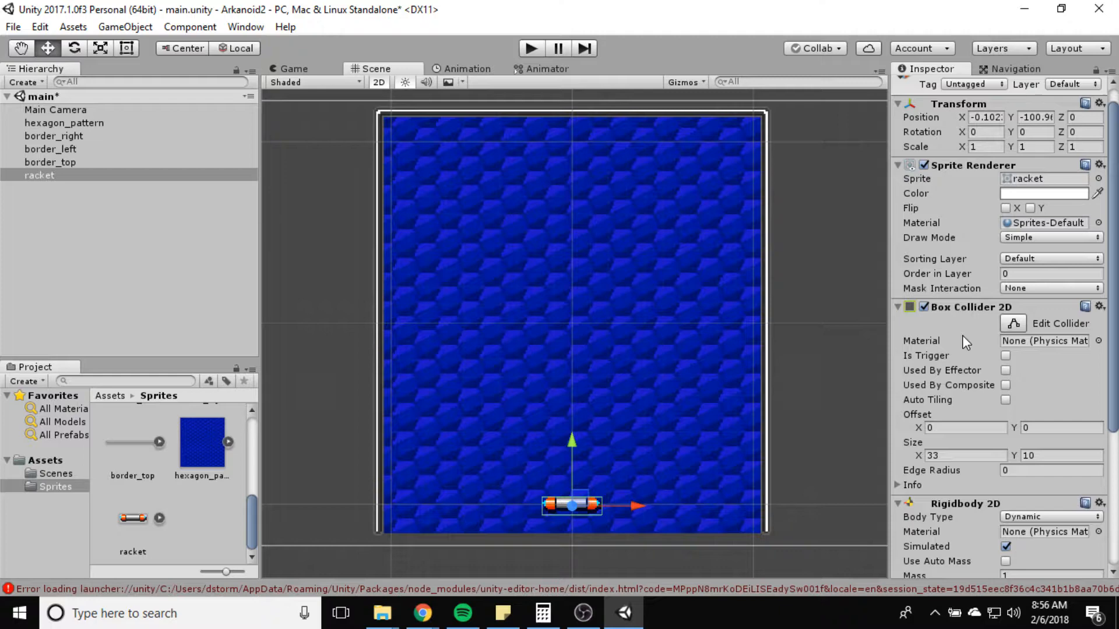
pyautogui.scroll(-3)
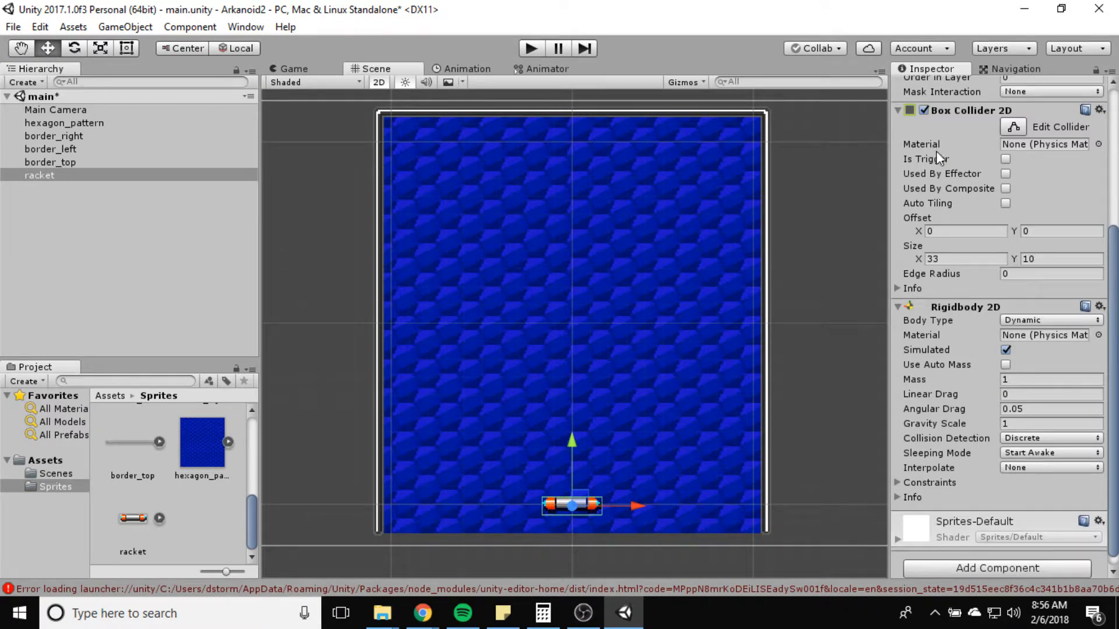
pyautogui.moveTo(963, 409)
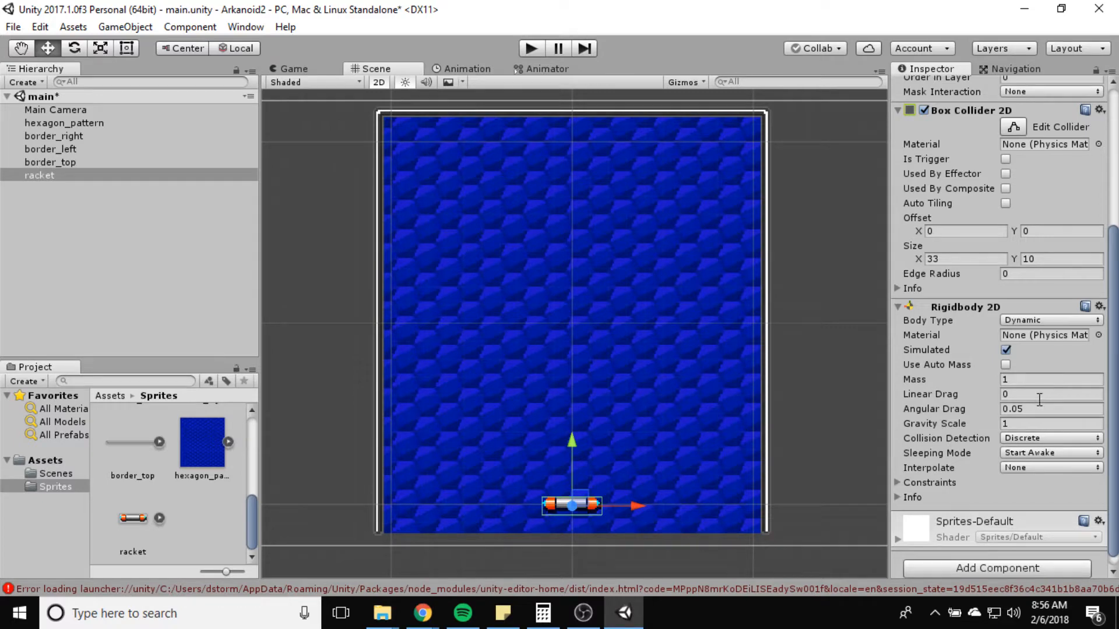
pyautogui.click(1049, 423)
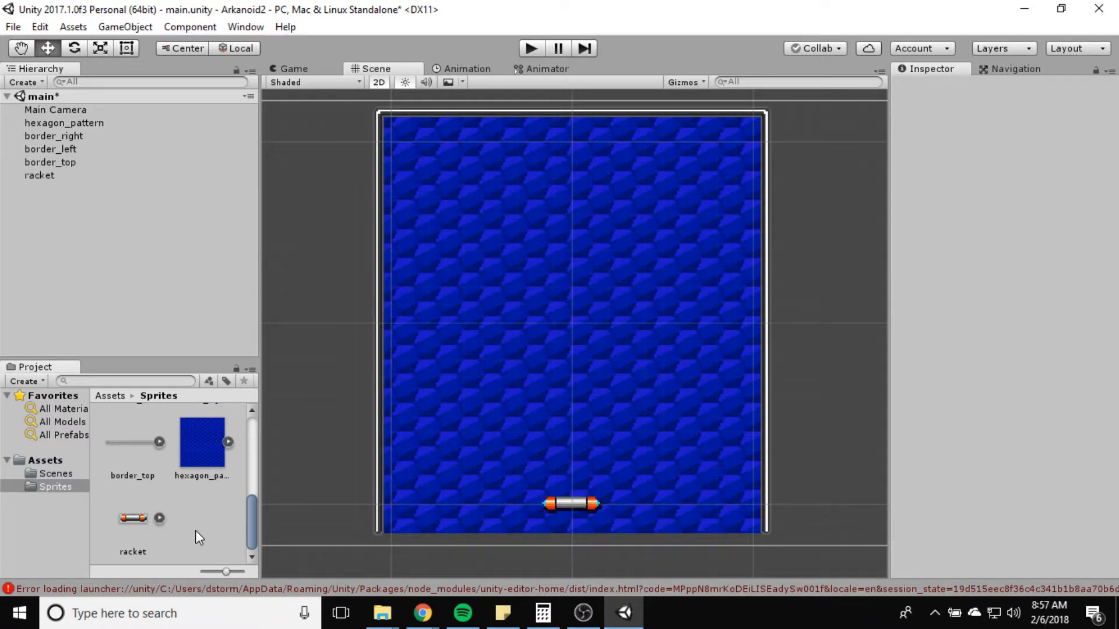
# Step: Create a new Scripts folder in the top-level Assets folder
pyautogui.click(39, 175)
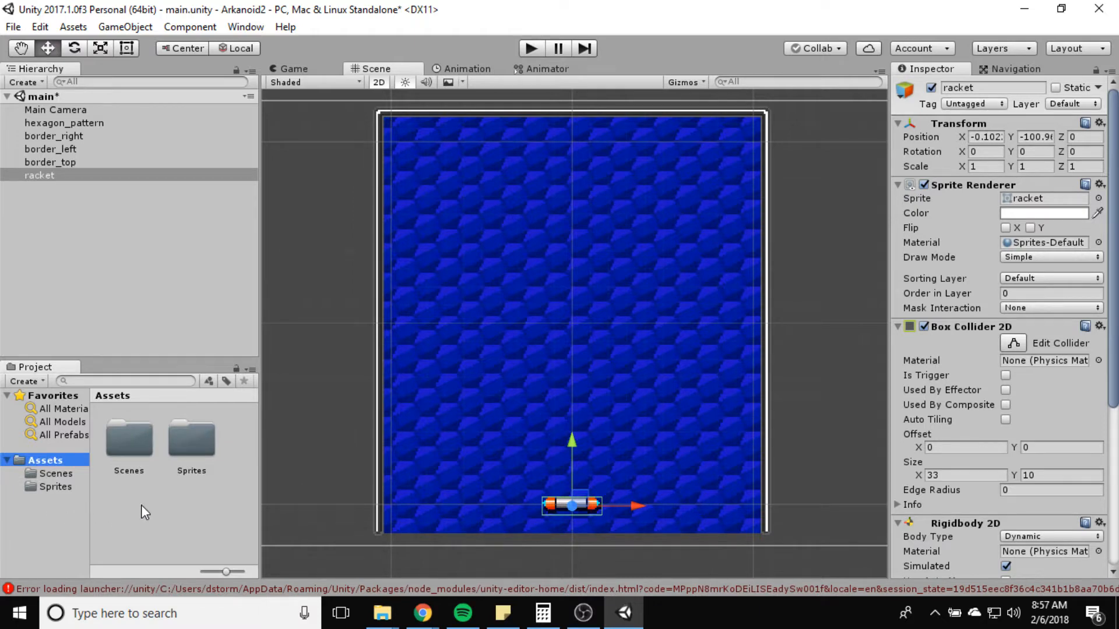
pyautogui.rightClick(142, 514)
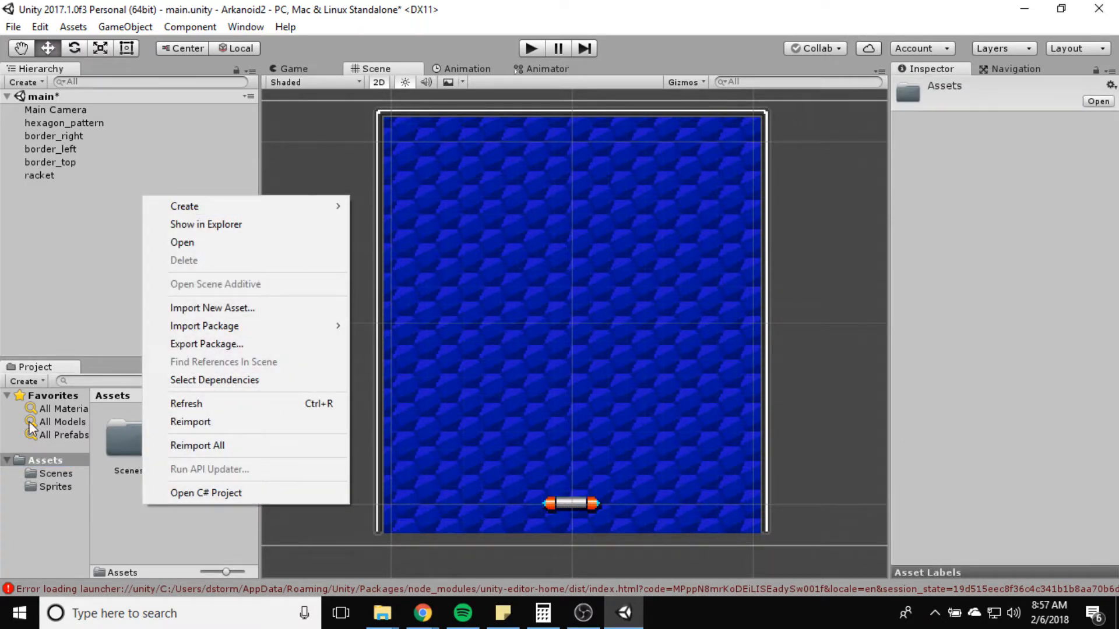
pyautogui.click(182, 527)
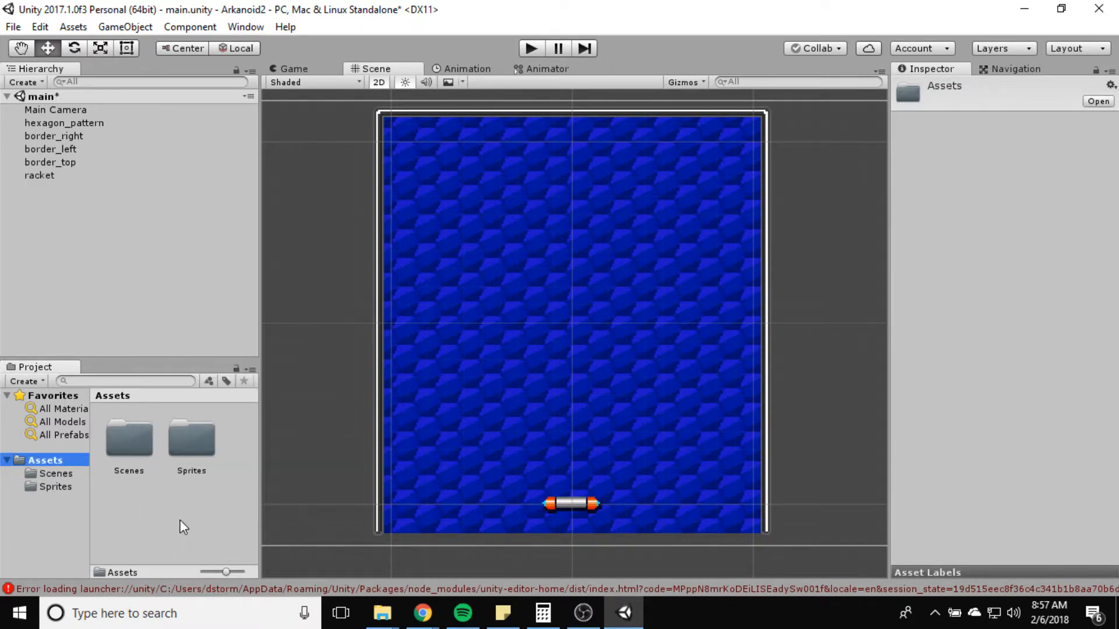
pyautogui.rightClick(182, 527)
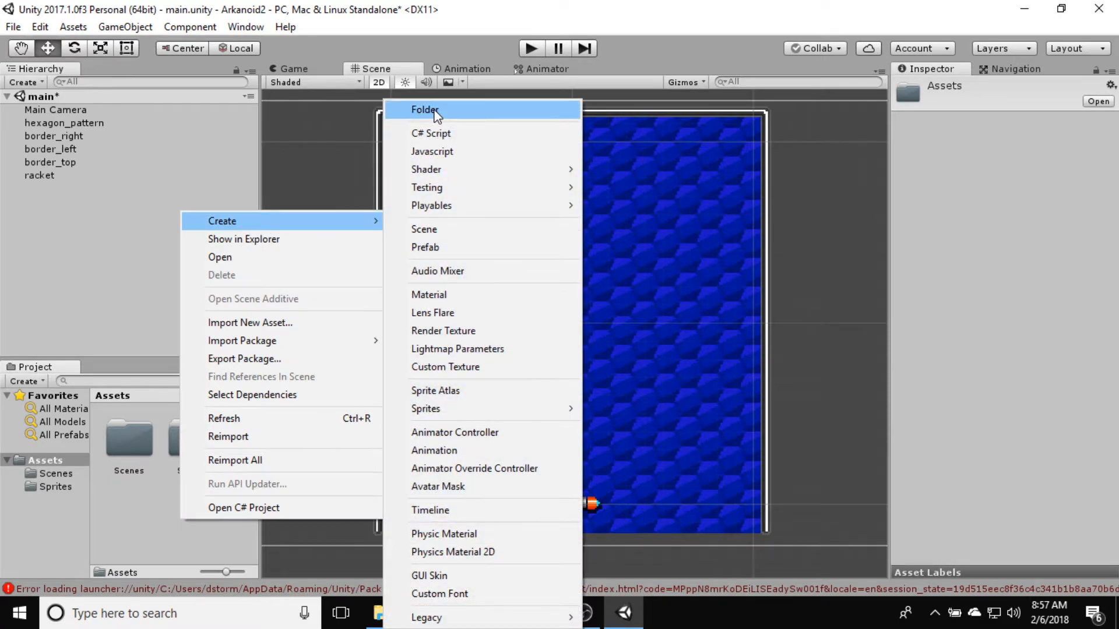
pyautogui.click(425, 110)
pyautogui.write('Scripts')
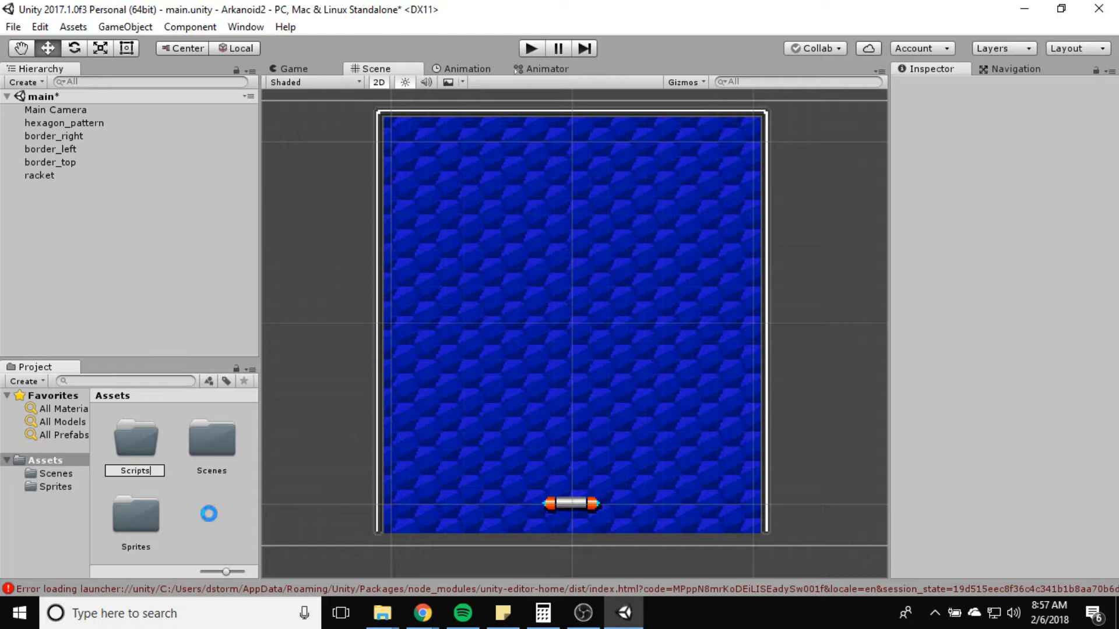
# Step: Inside Scripts, create a C# script named Racket, then reselect the racket
pyautogui.doubleClick(135, 436)
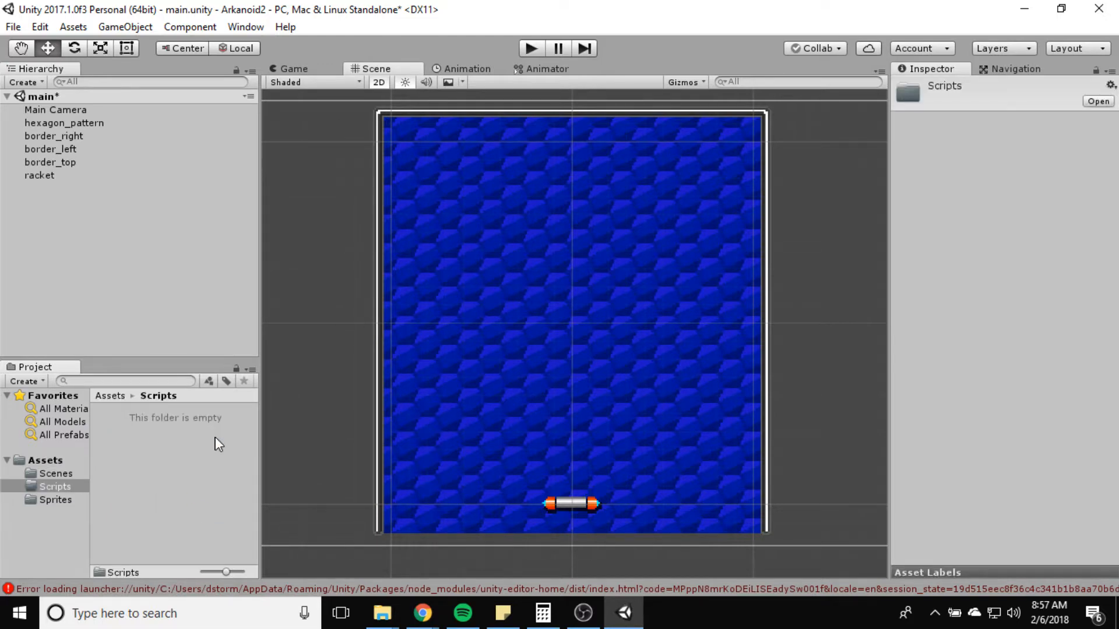
pyautogui.rightClick(219, 444)
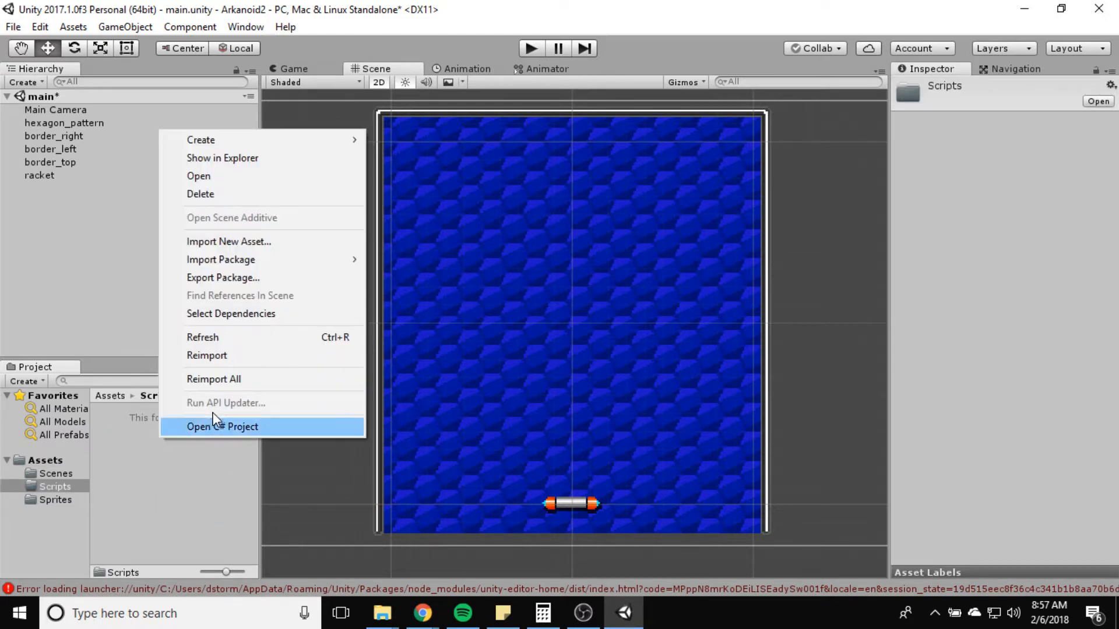
pyautogui.moveTo(201, 139)
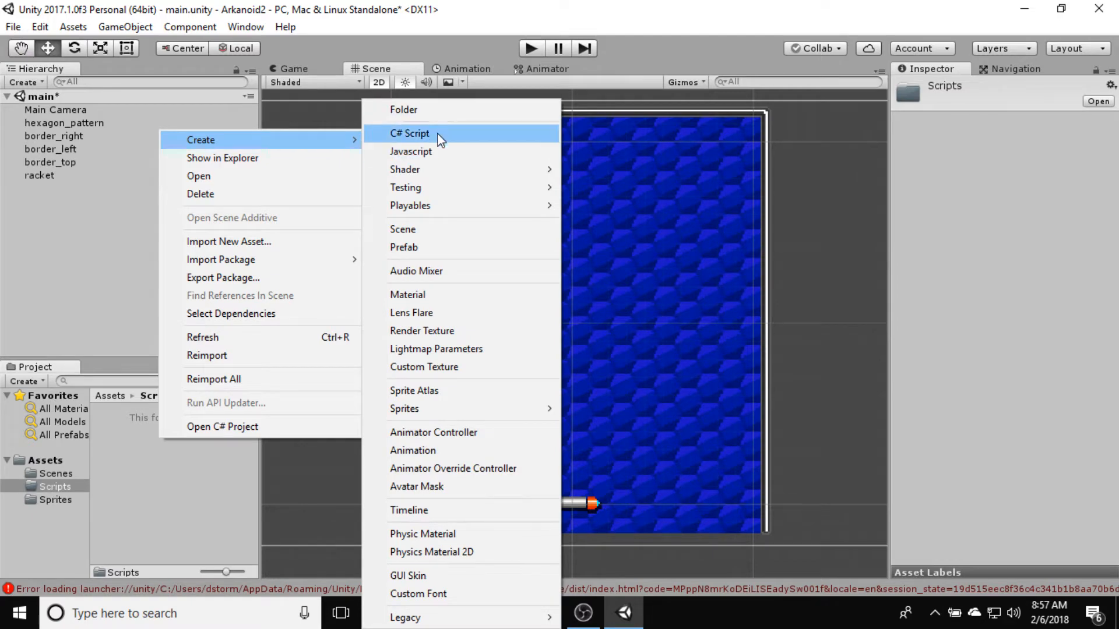
pyautogui.click(410, 134)
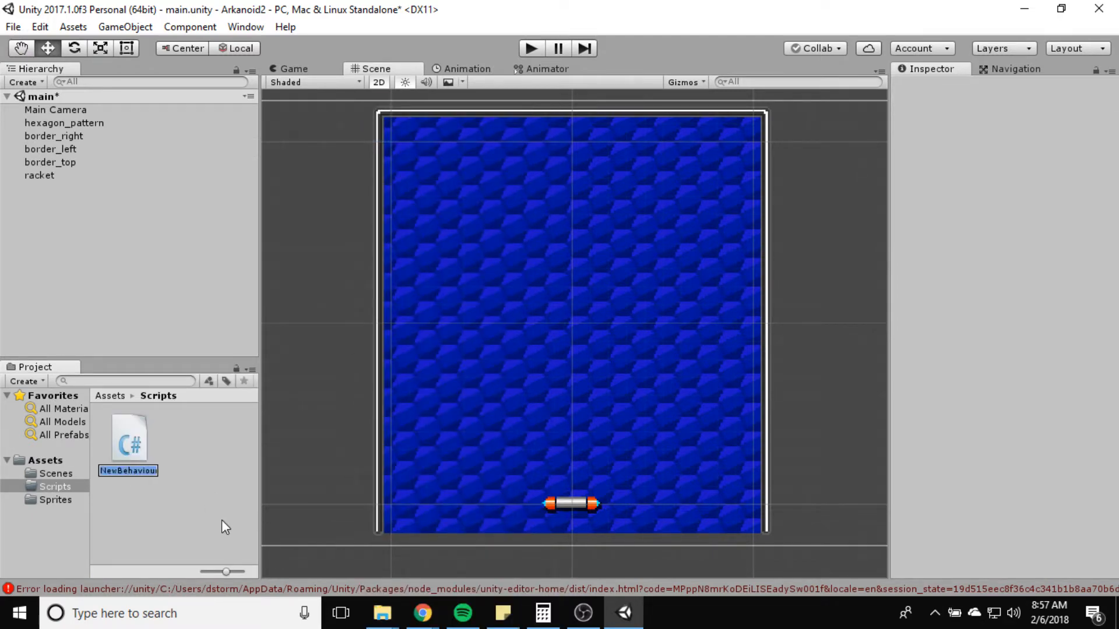
pyautogui.write('Racket')
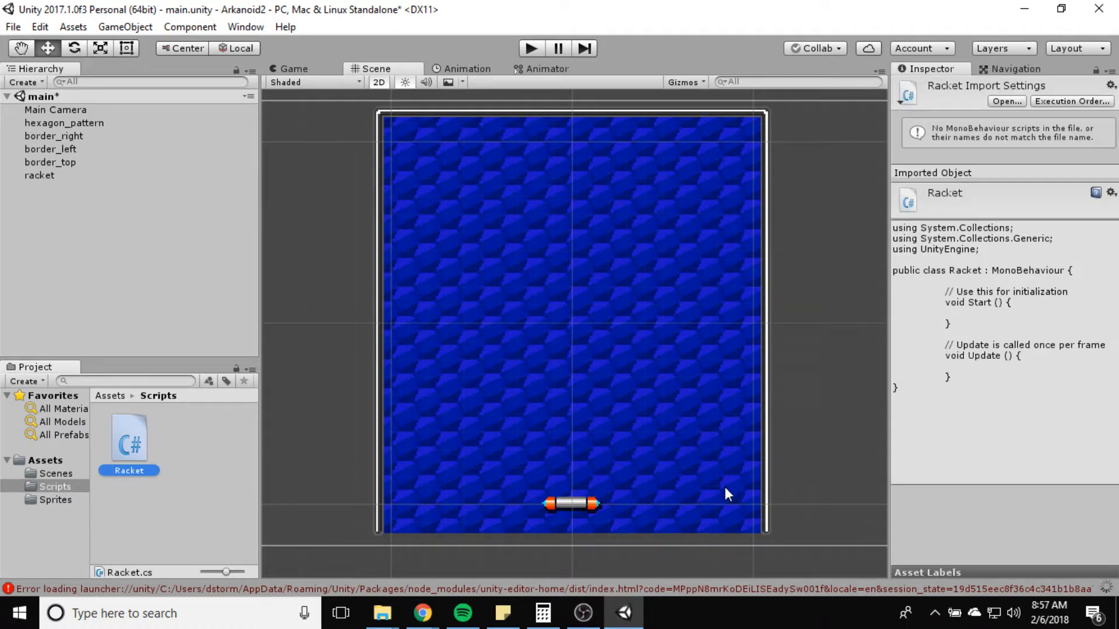
pyautogui.click(39, 175)
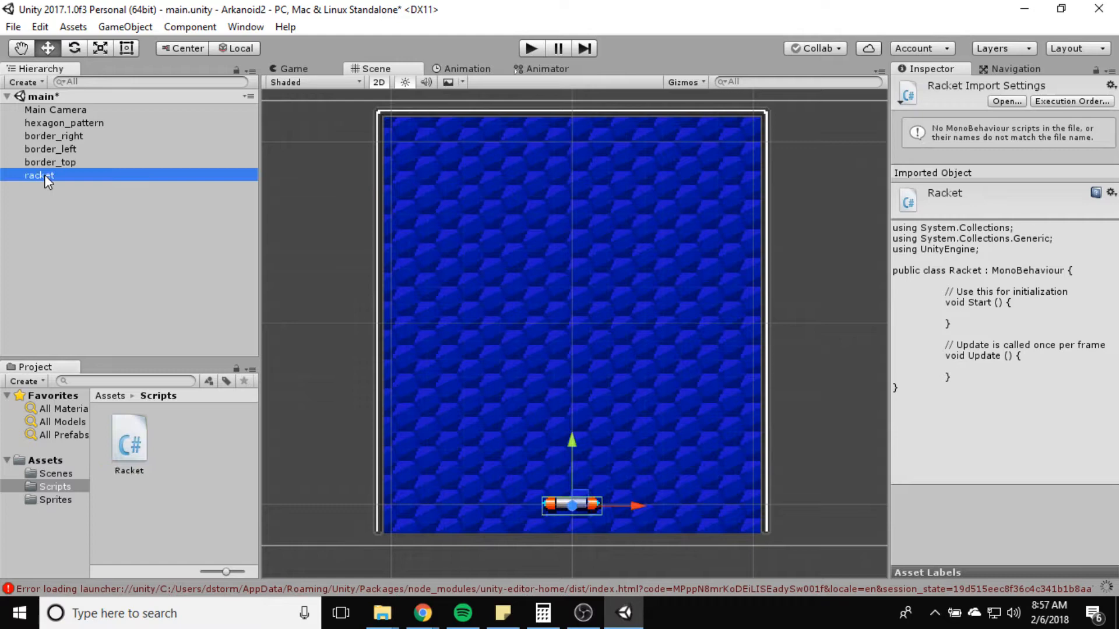
# Step: Add the Racket script to the racket object through Add Component > Scripts
pyautogui.click(39, 176)
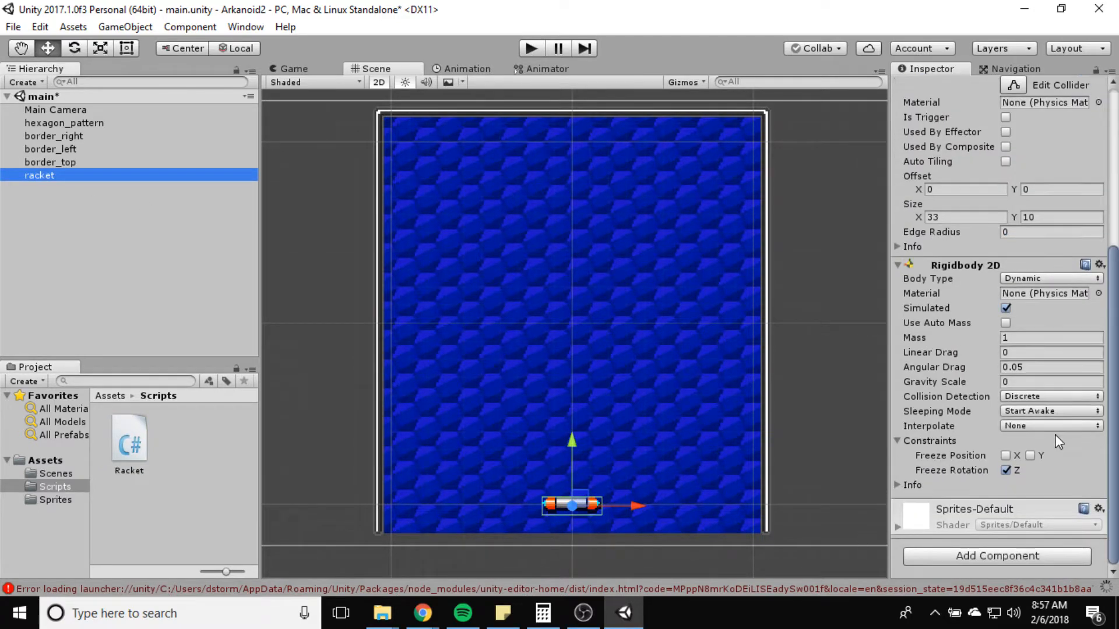
pyautogui.click(996, 556)
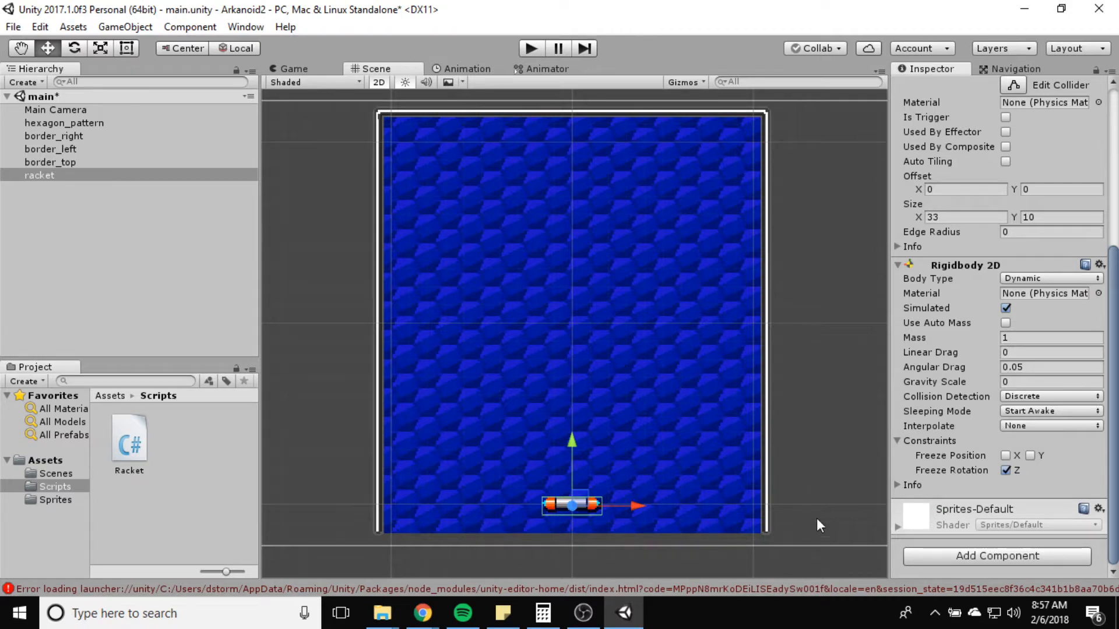
pyautogui.click(996, 556)
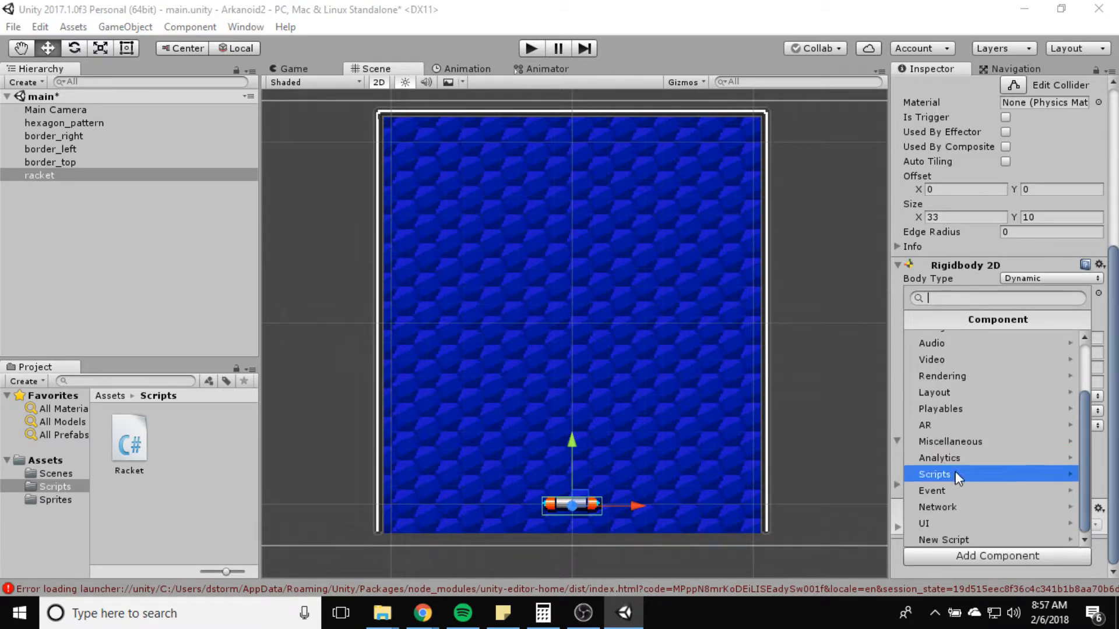
pyautogui.click(934, 473)
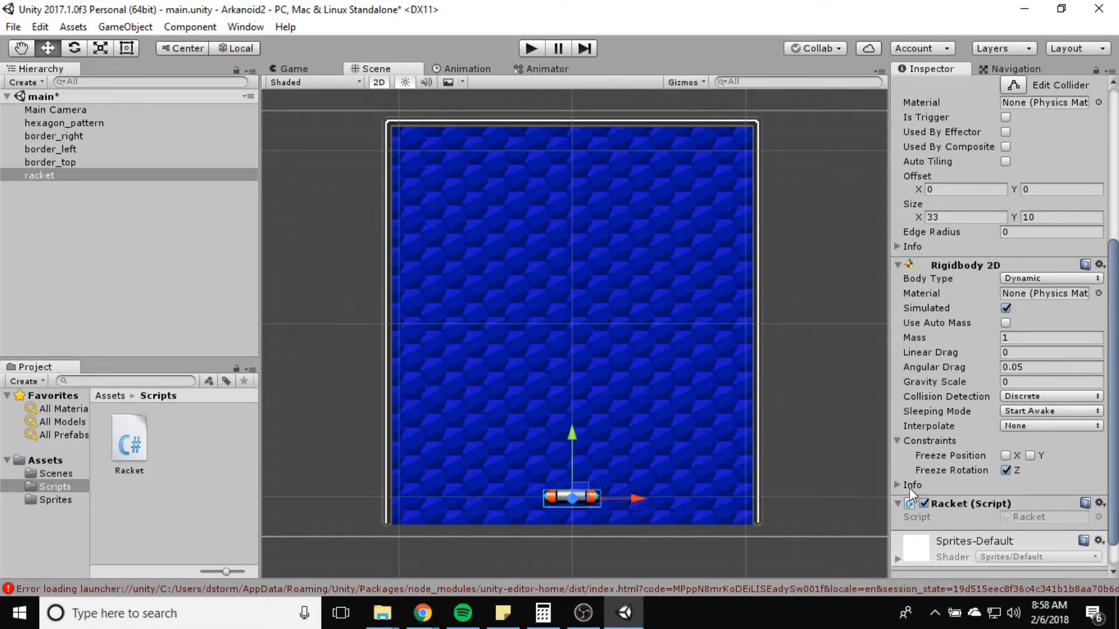
pyautogui.click(128, 439)
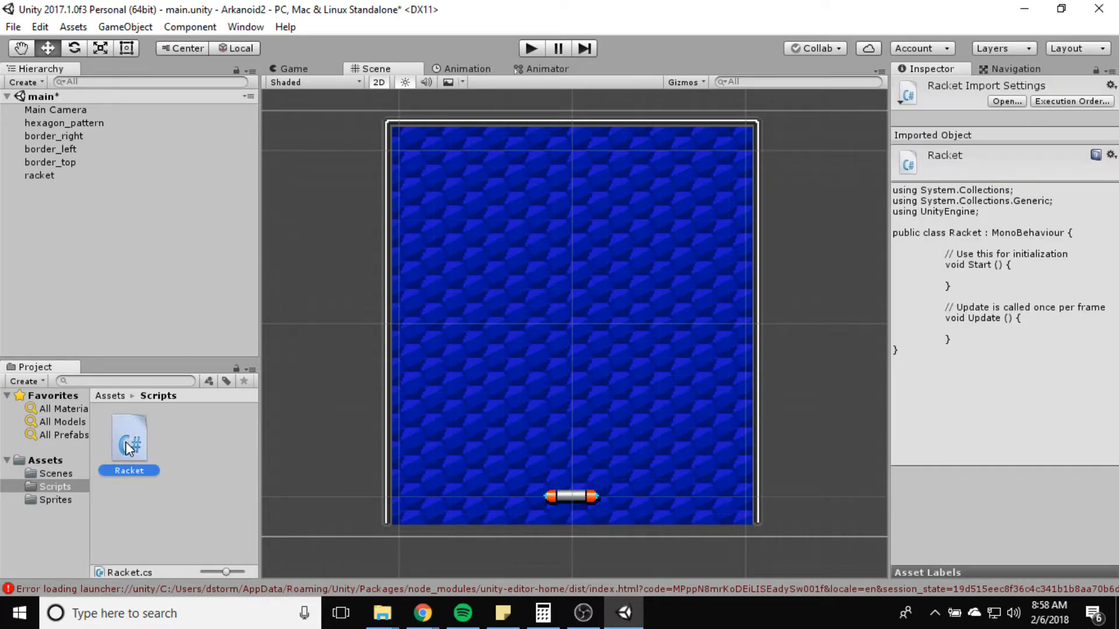
pyautogui.moveTo(168, 508)
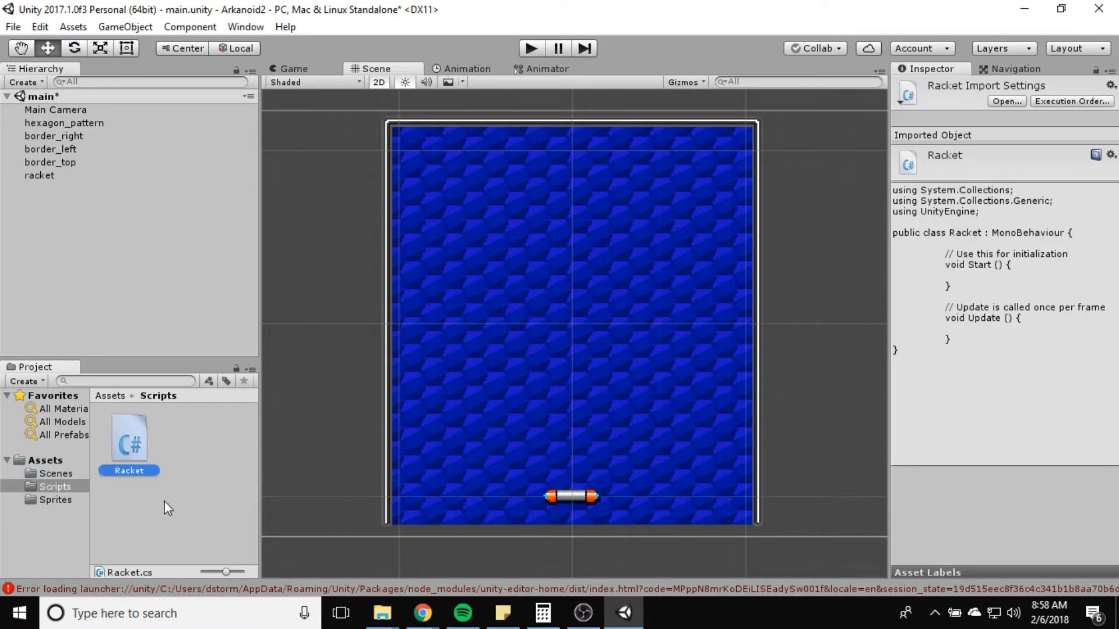
# Step: In Racket.cs, rename Update to FixedUpdate and add 'public float speed = 150'
pyautogui.doubleClick(130, 439)
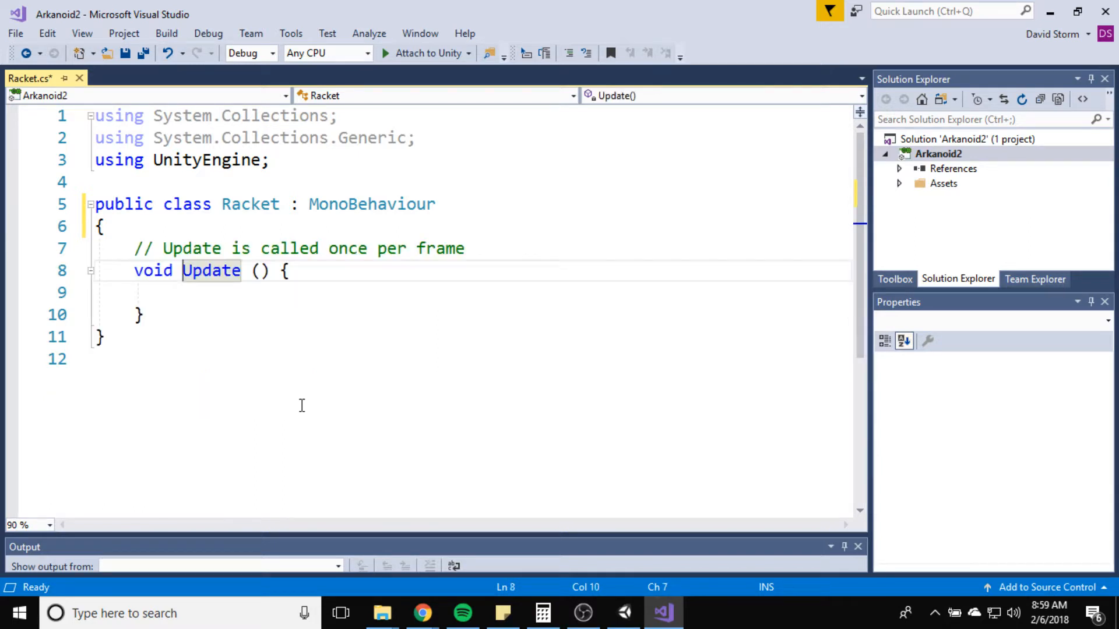
pyautogui.write('Fixed')
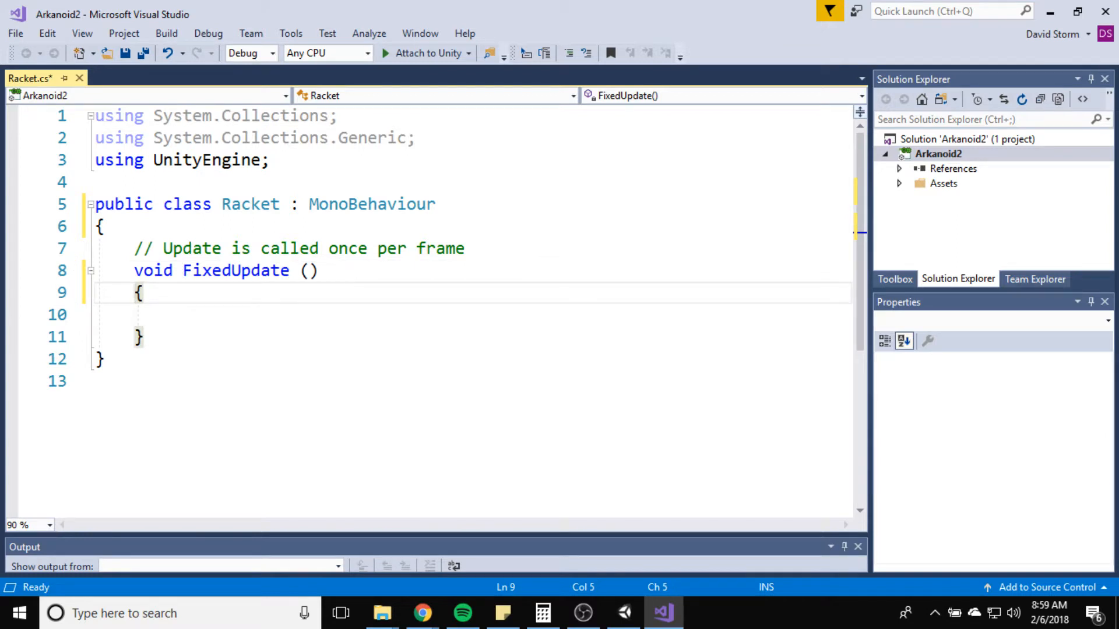
pyautogui.press('enter')
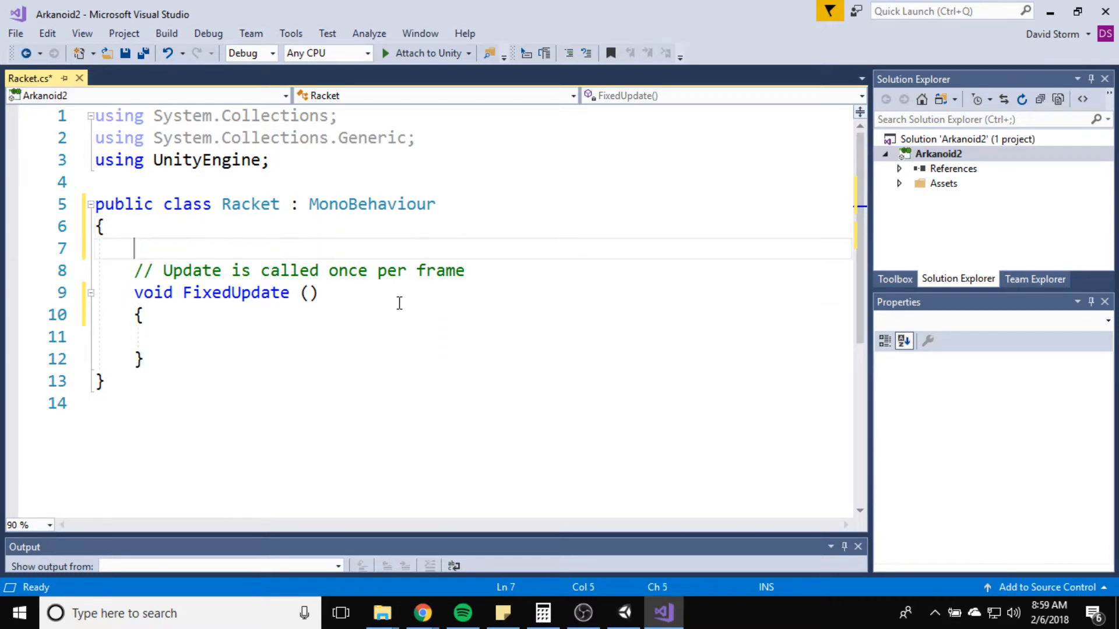
pyautogui.write('public f')
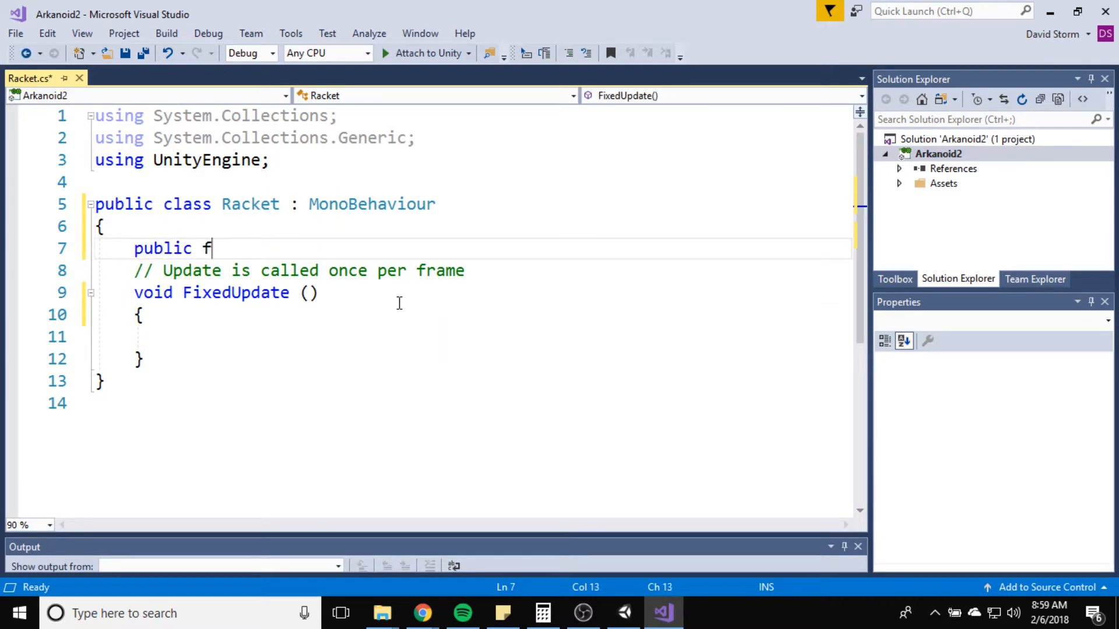
pyautogui.write('loat')
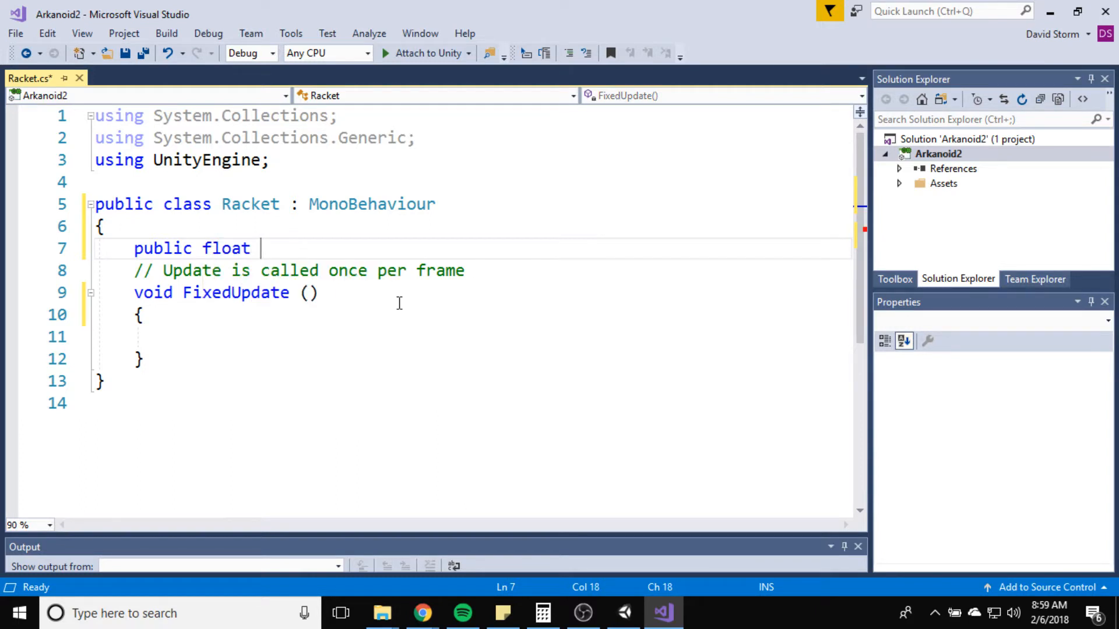
pyautogui.write('speed')
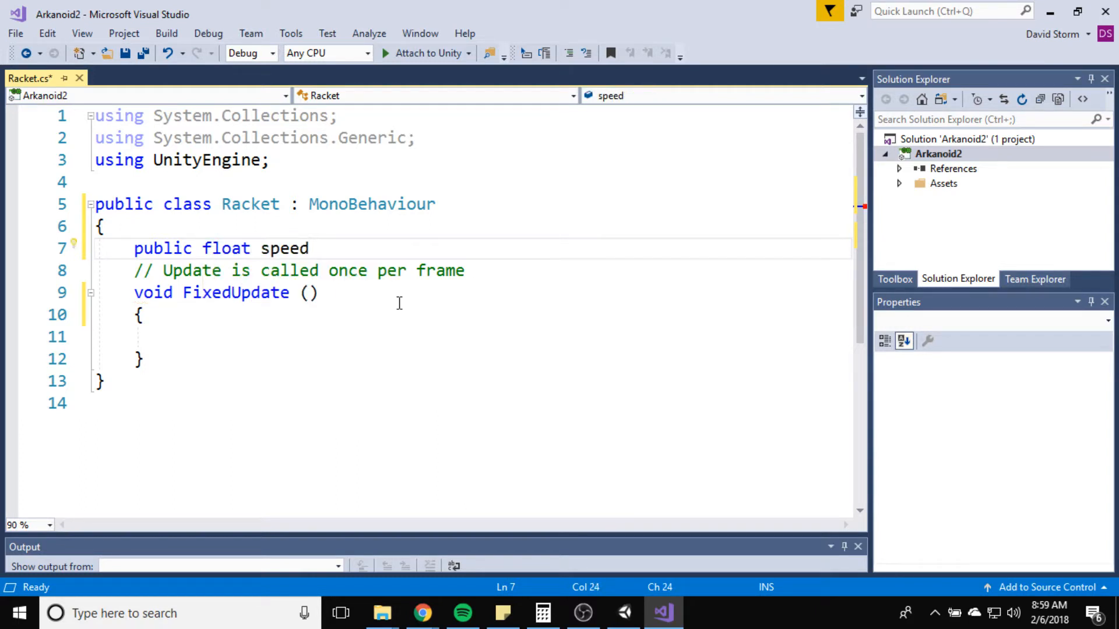
pyautogui.write('= 150;')
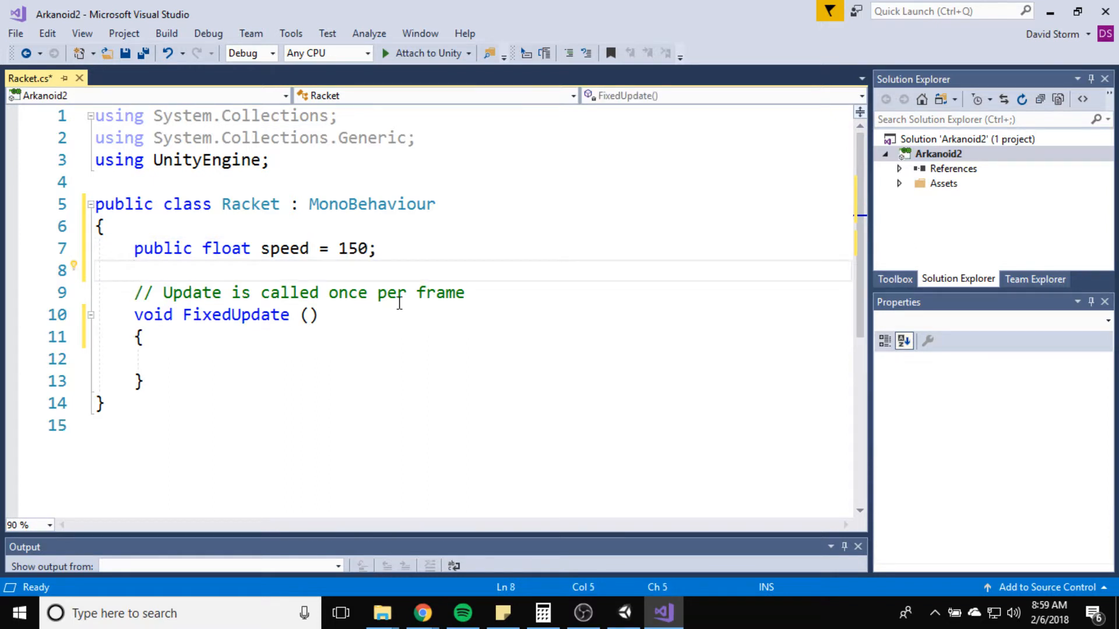
pyautogui.moveTo(421, 364)
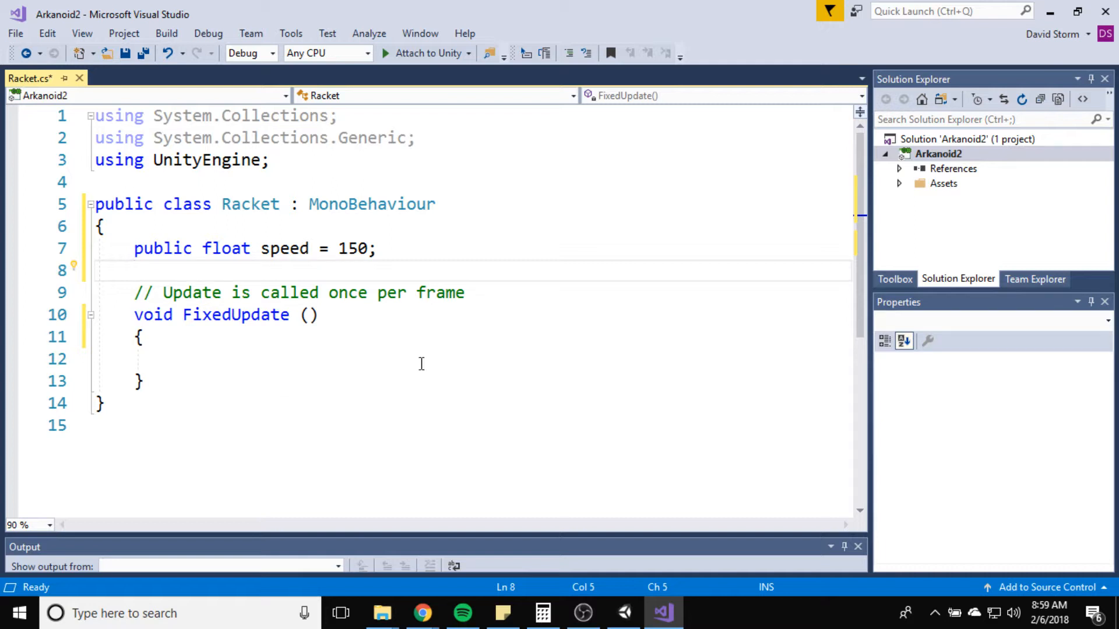
pyautogui.moveTo(254, 406)
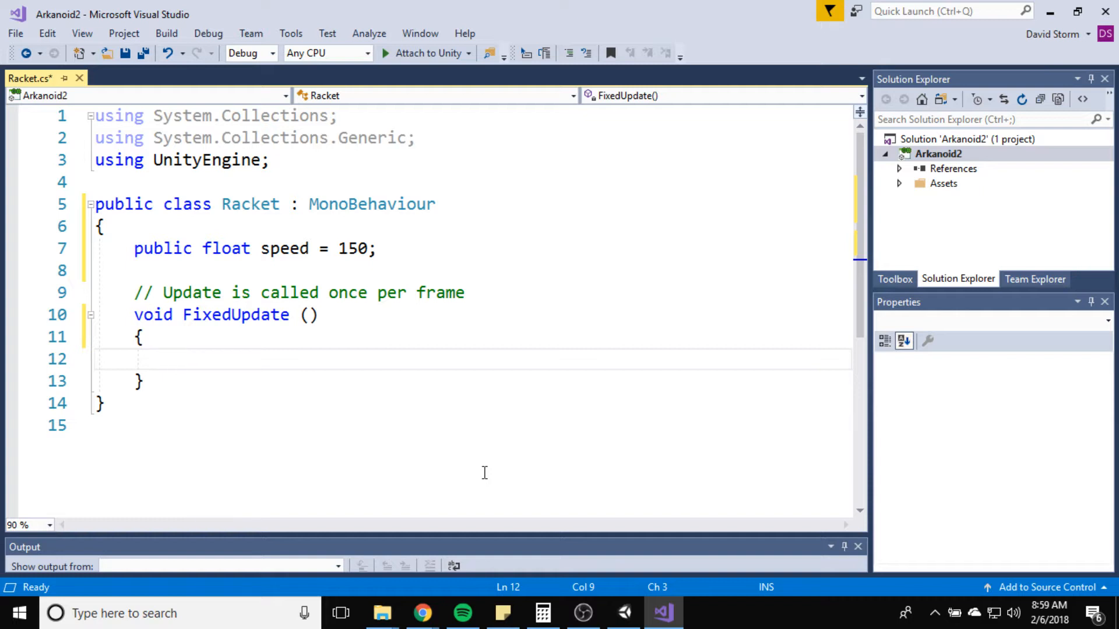
# Step: Type 'float h = Input.GetAxisRaw("Horizontal");' inside FixedUpdate
pyautogui.write('f')
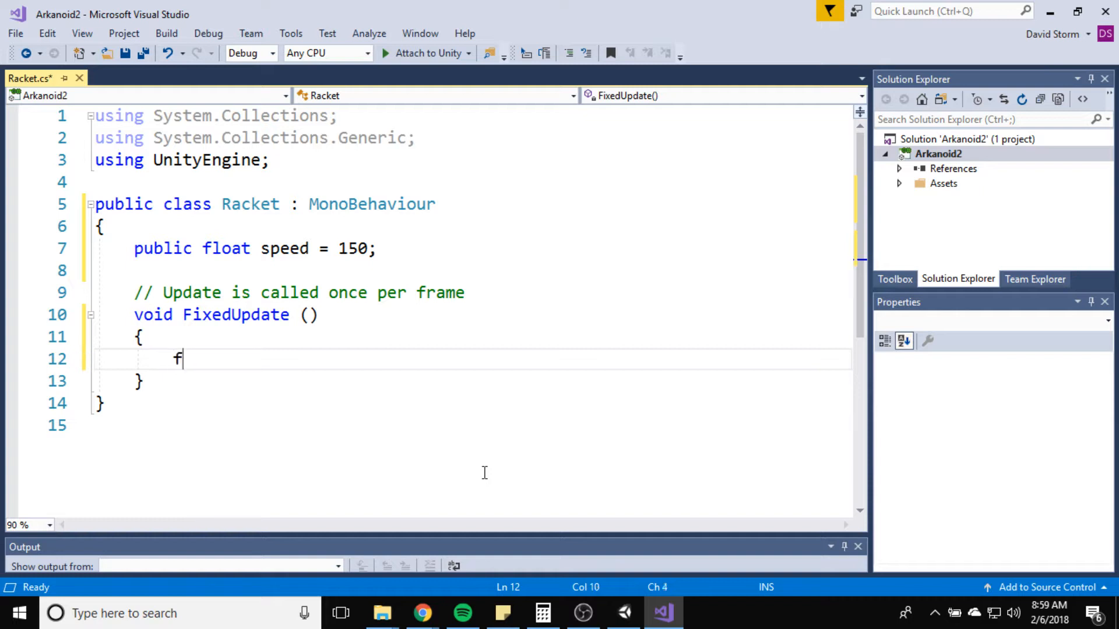
pyautogui.write('loat h')
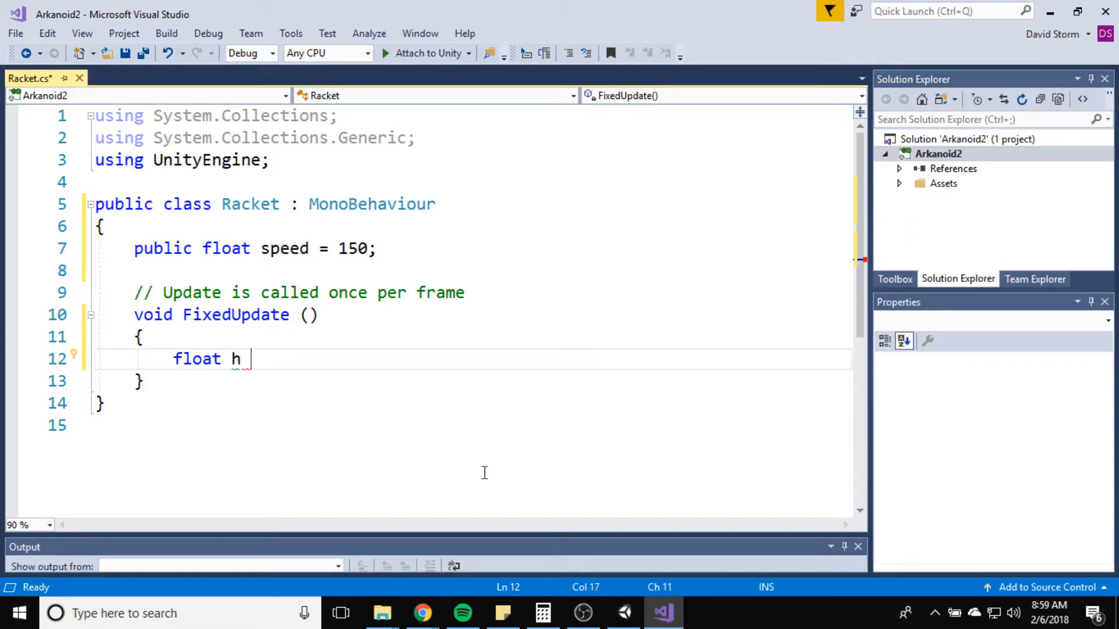
pyautogui.write('= Inp')
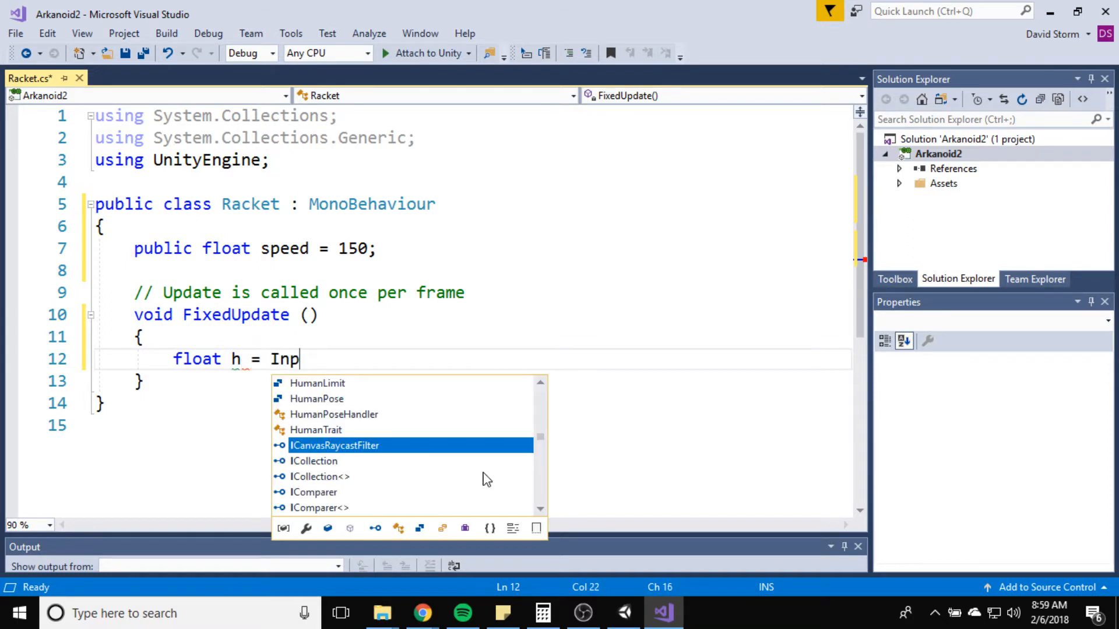
pyautogui.write('ut.Get')
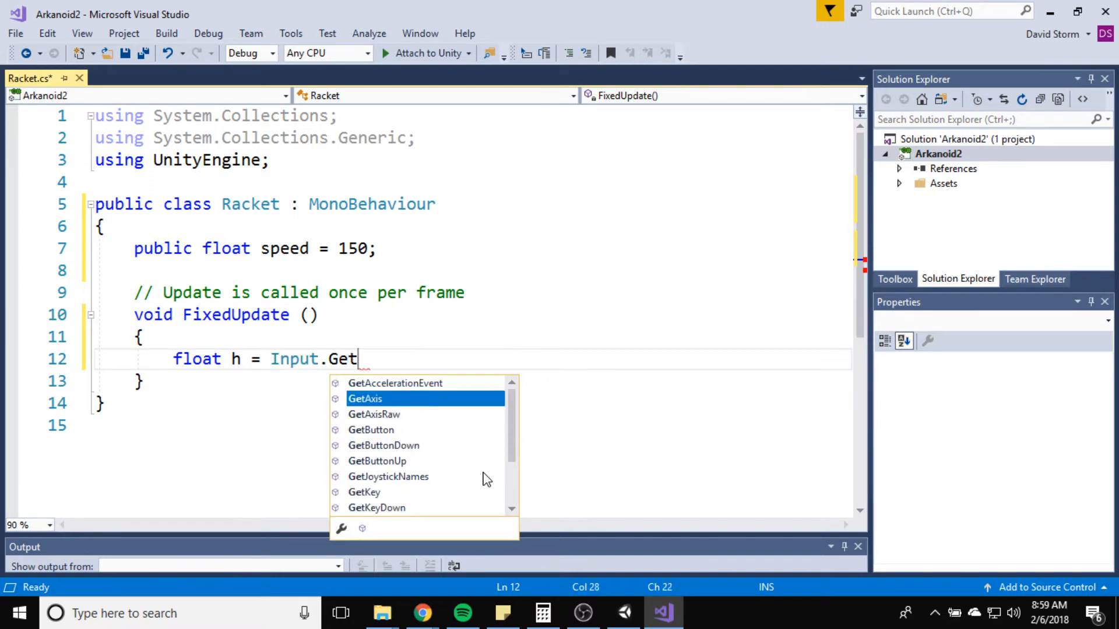
pyautogui.write('AxisRaw')
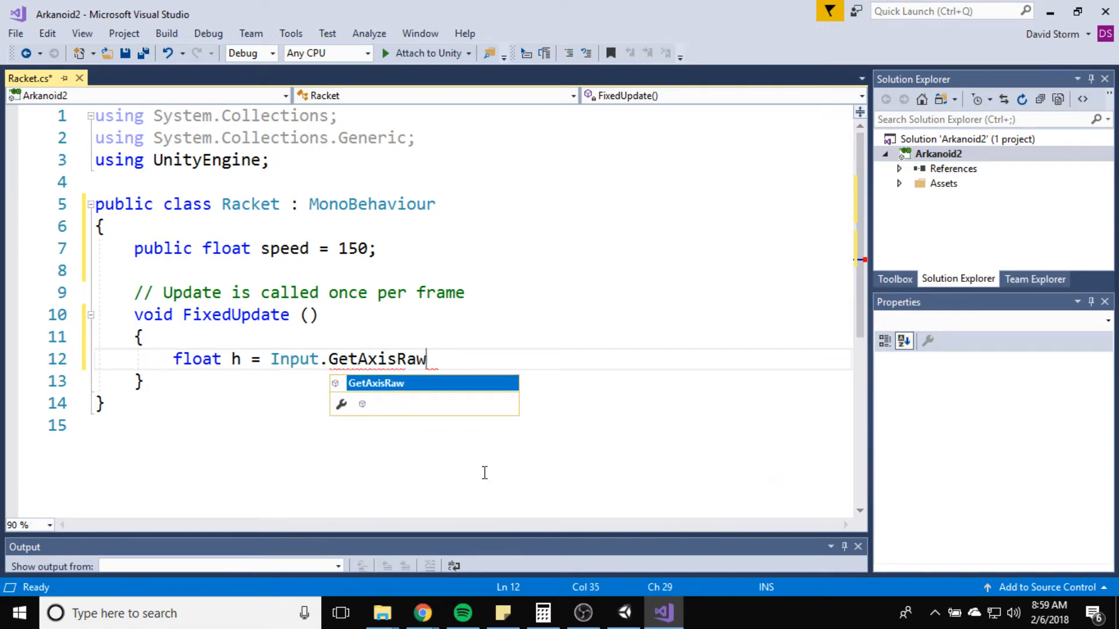
pyautogui.write('("ho"')
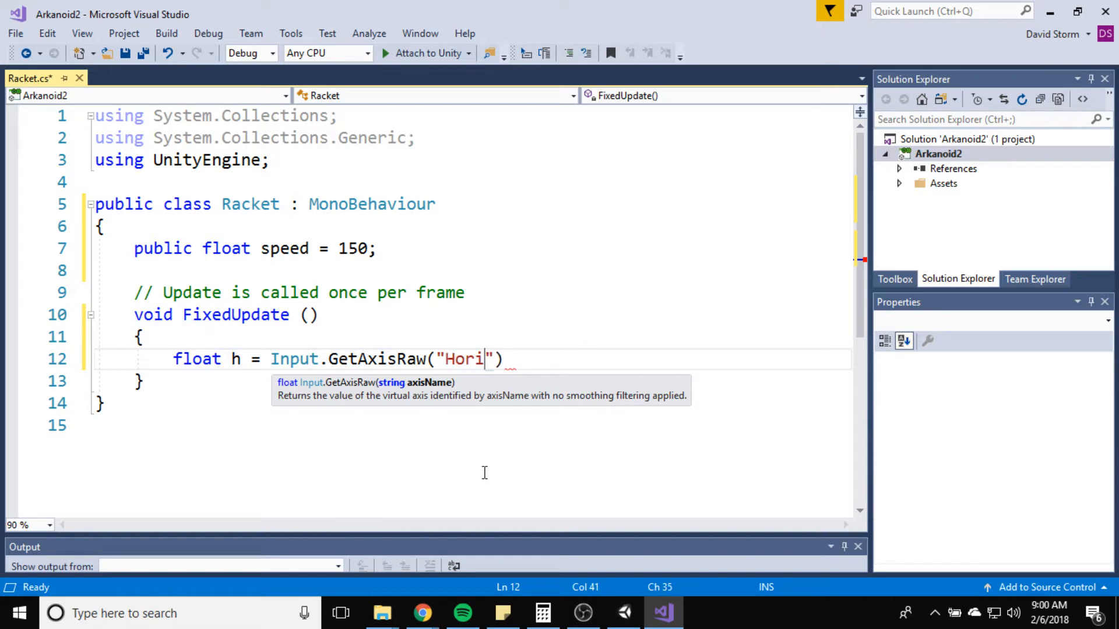
pyautogui.write('zontal')
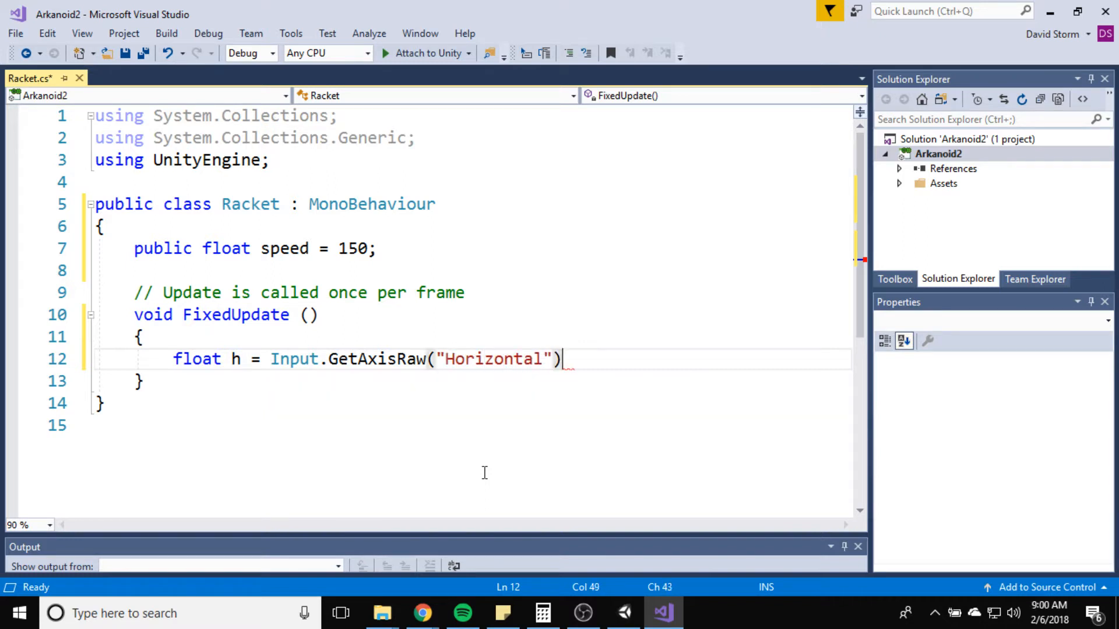
pyautogui.write(';')
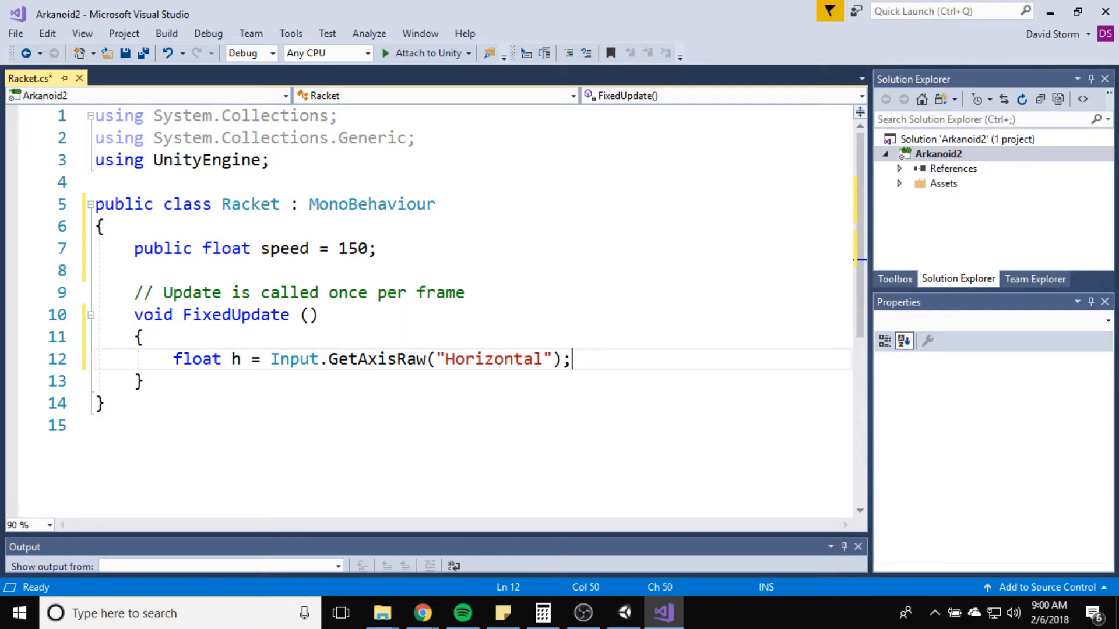
# Step: On a new line, begin 'GetComponent<Rigidbody2D>().velocity = Vector2.right * h'
pyautogui.press('enter')
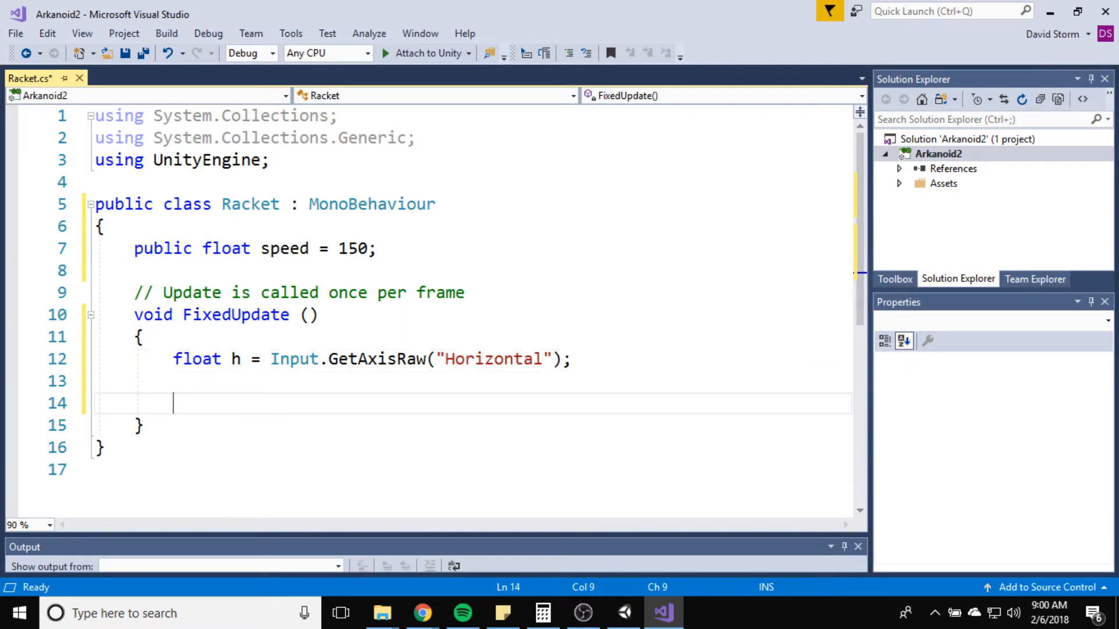
pyautogui.write('Get')
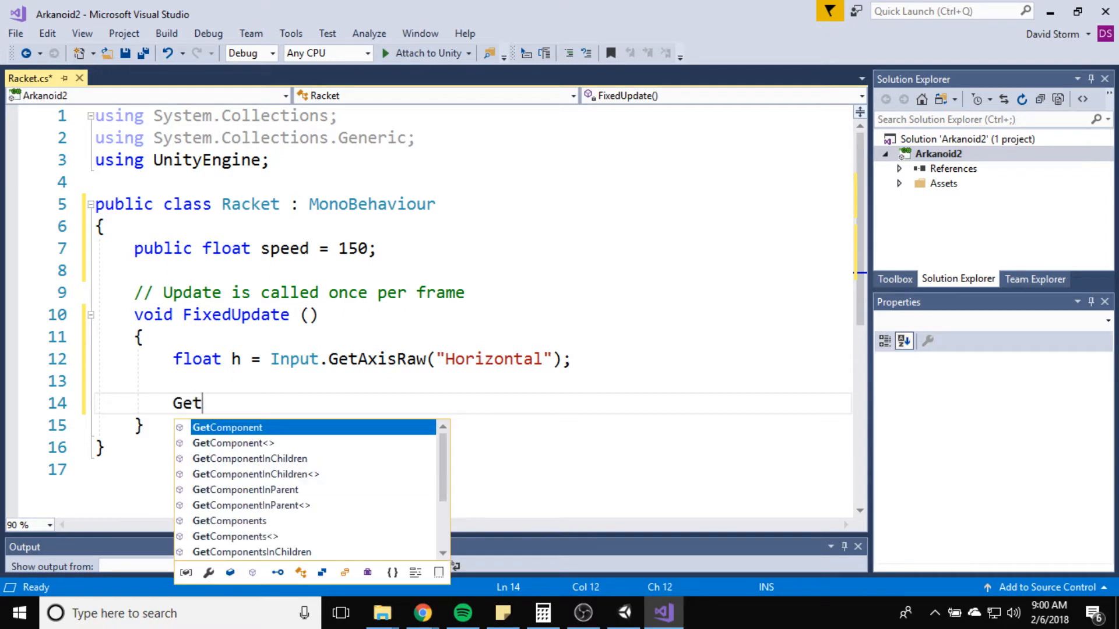
pyautogui.write('Component')
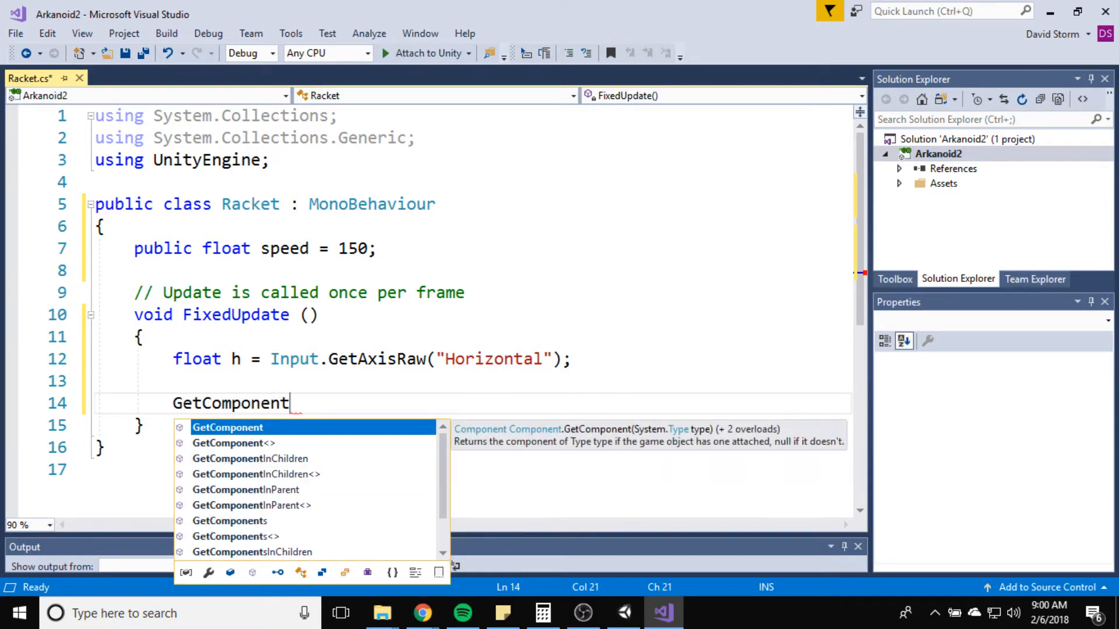
pyautogui.write('<Rigidbody2D>')
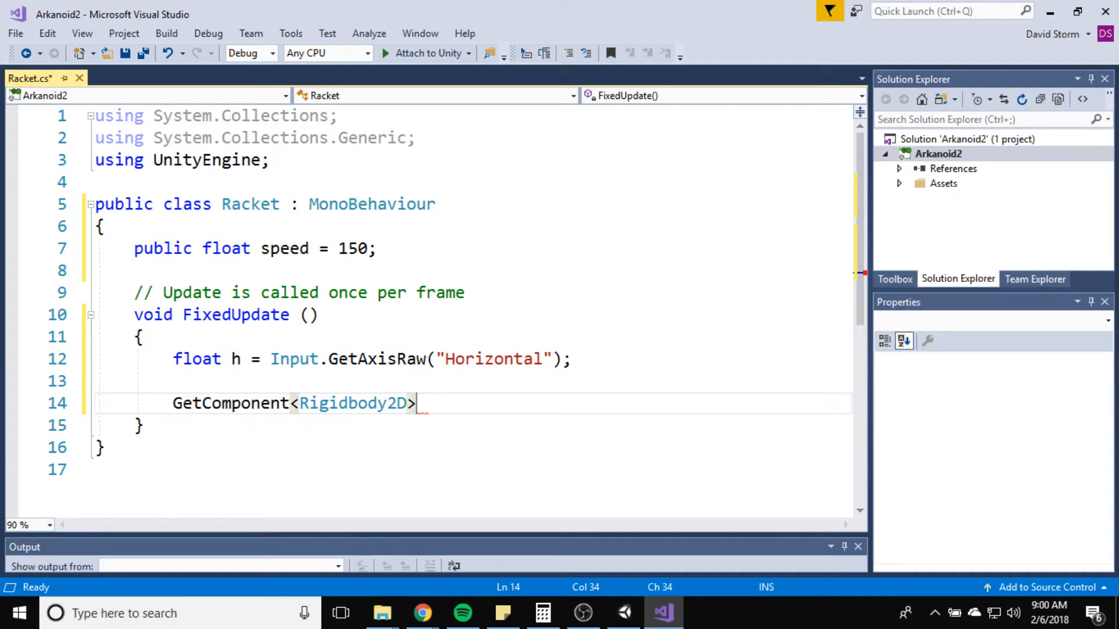
pyautogui.write('().')
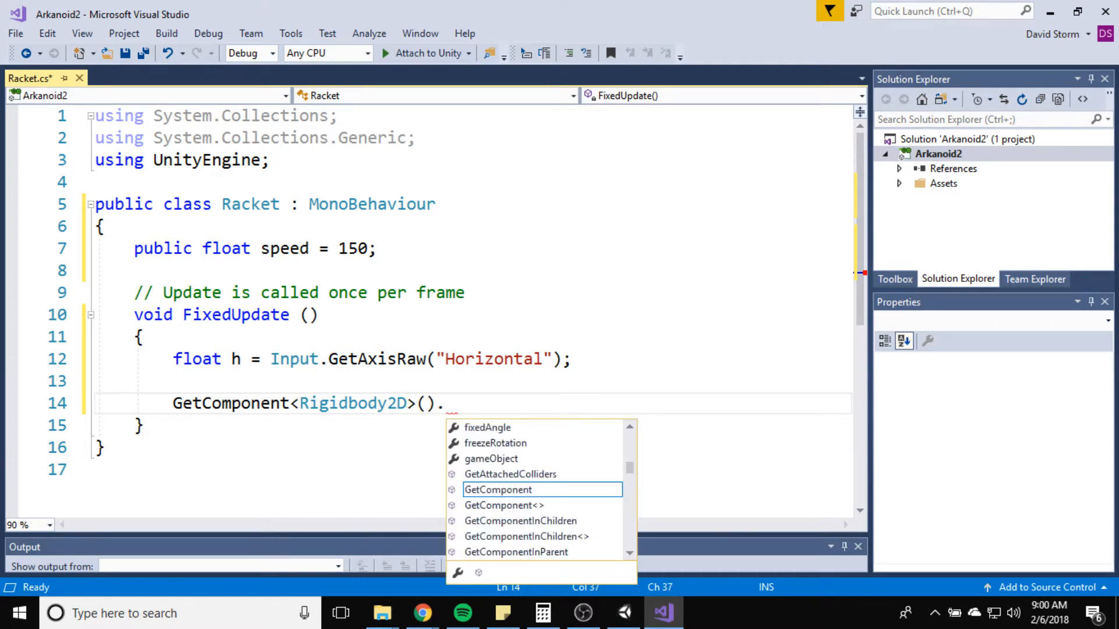
pyautogui.write('velocity')
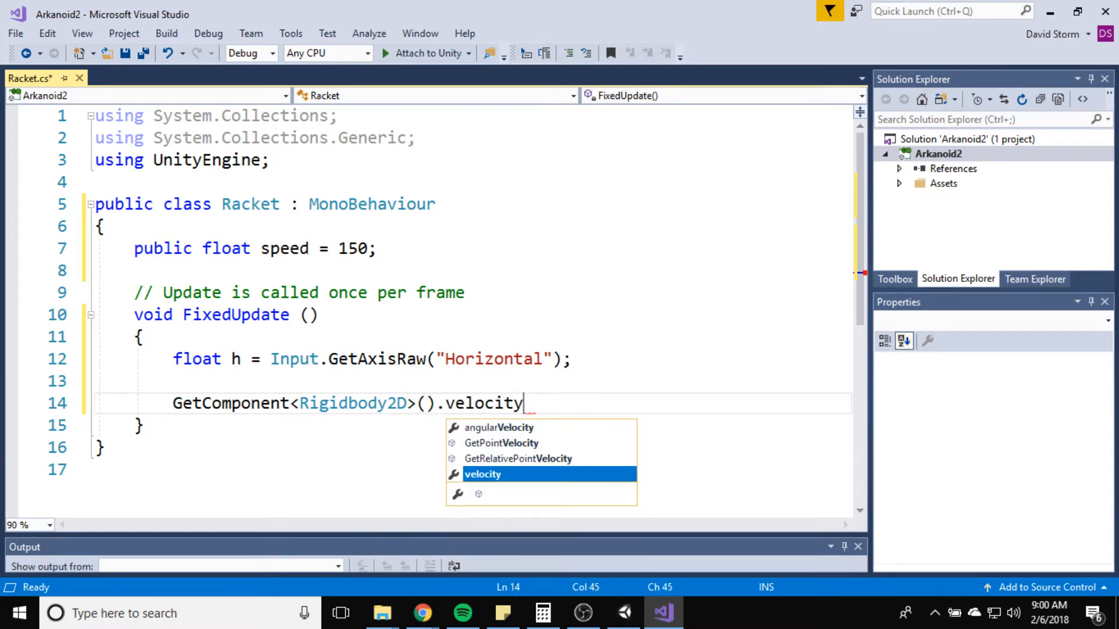
pyautogui.write('= Ve')
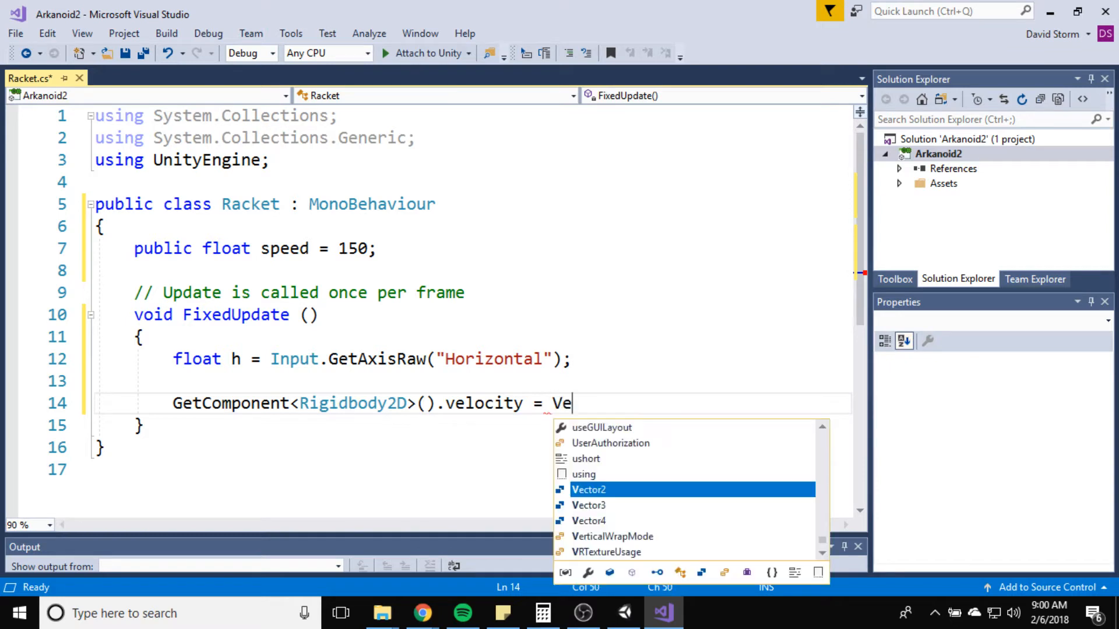
pyautogui.write('ctor2')
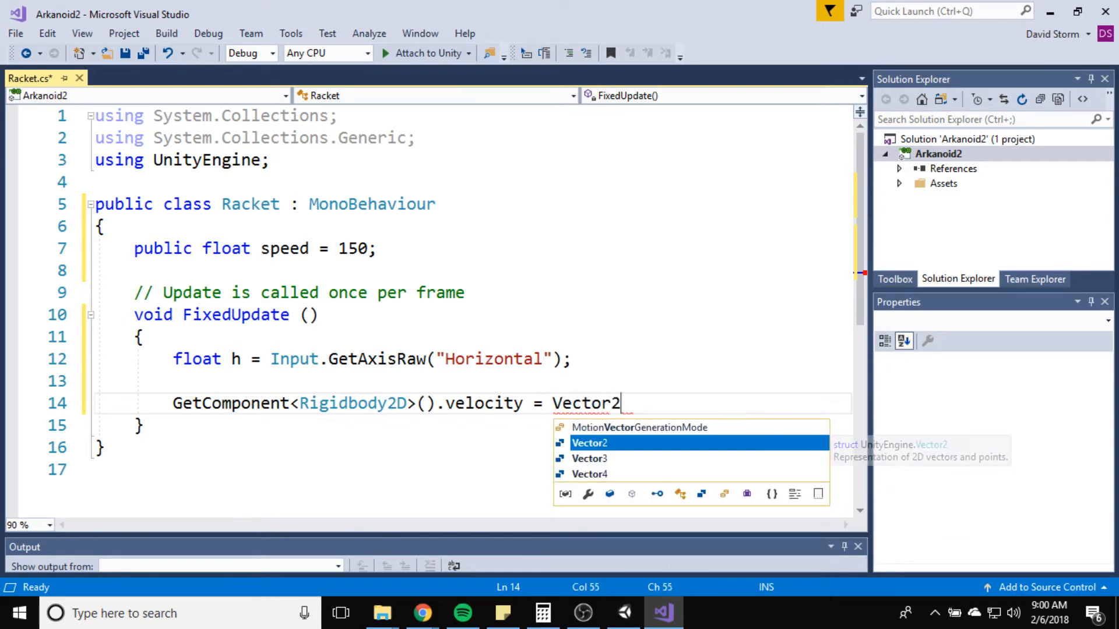
pyautogui.write('.right *')
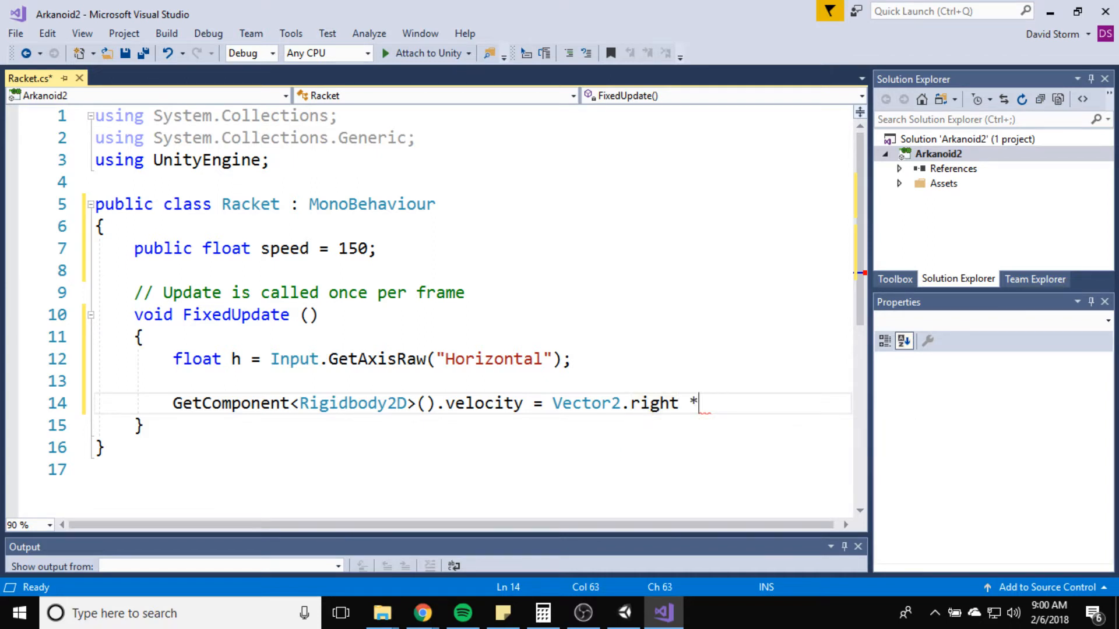
pyautogui.write('h * speed;')
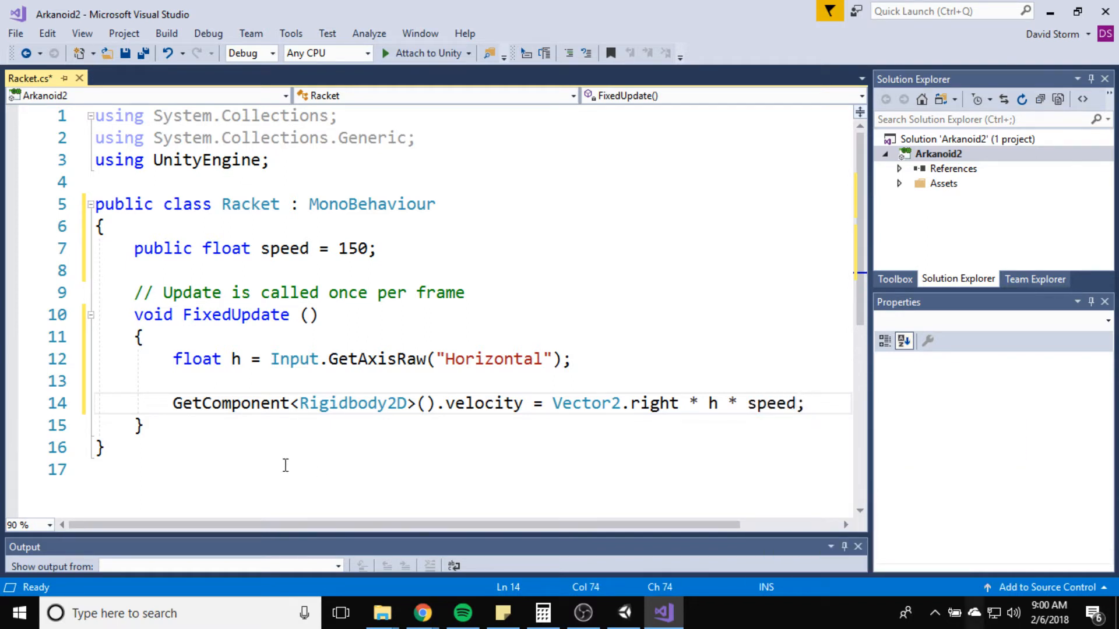
# Step: Finish the velocity line with '* speed;', remove the blank line, and enlarge the build output
pyautogui.click(805, 403)
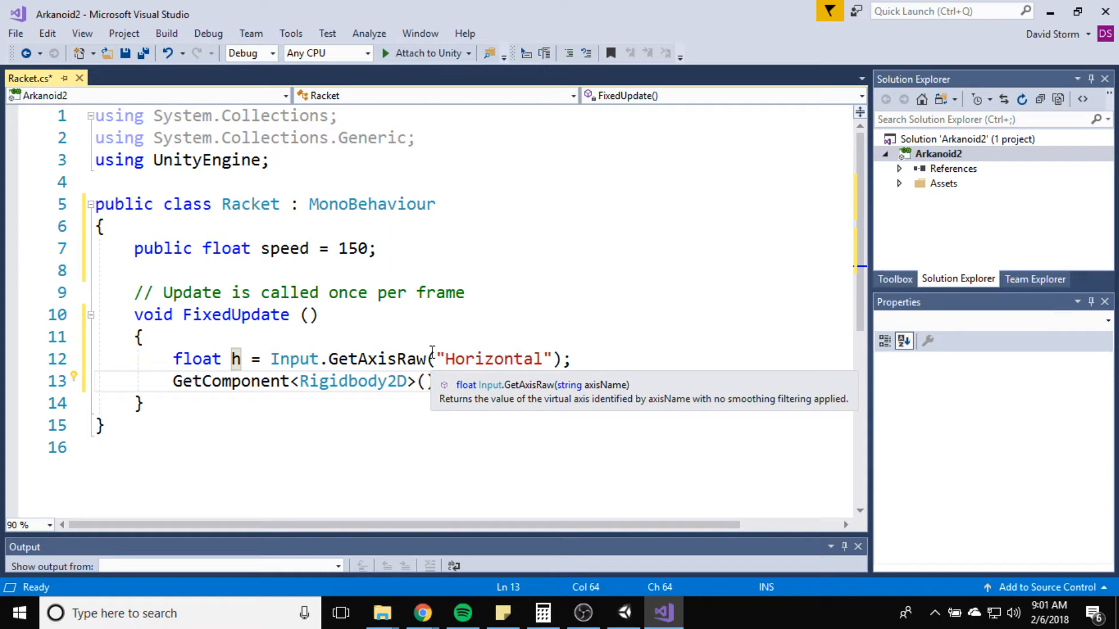
pyautogui.write('.velocity = Vector2.right * h * speed;')
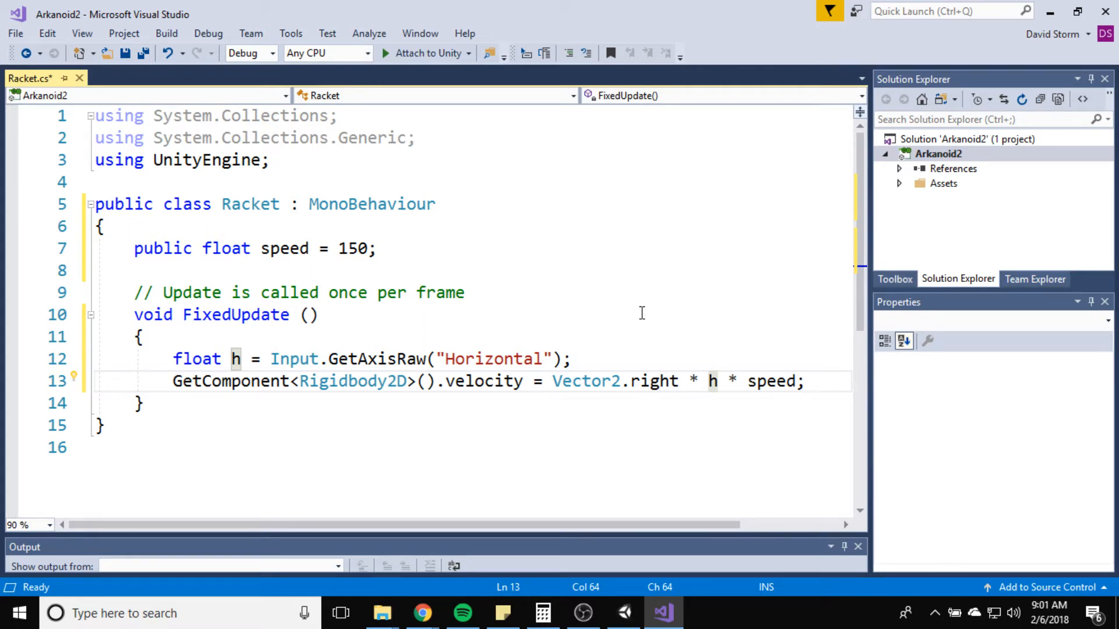
pyautogui.doubleClick(771, 382)
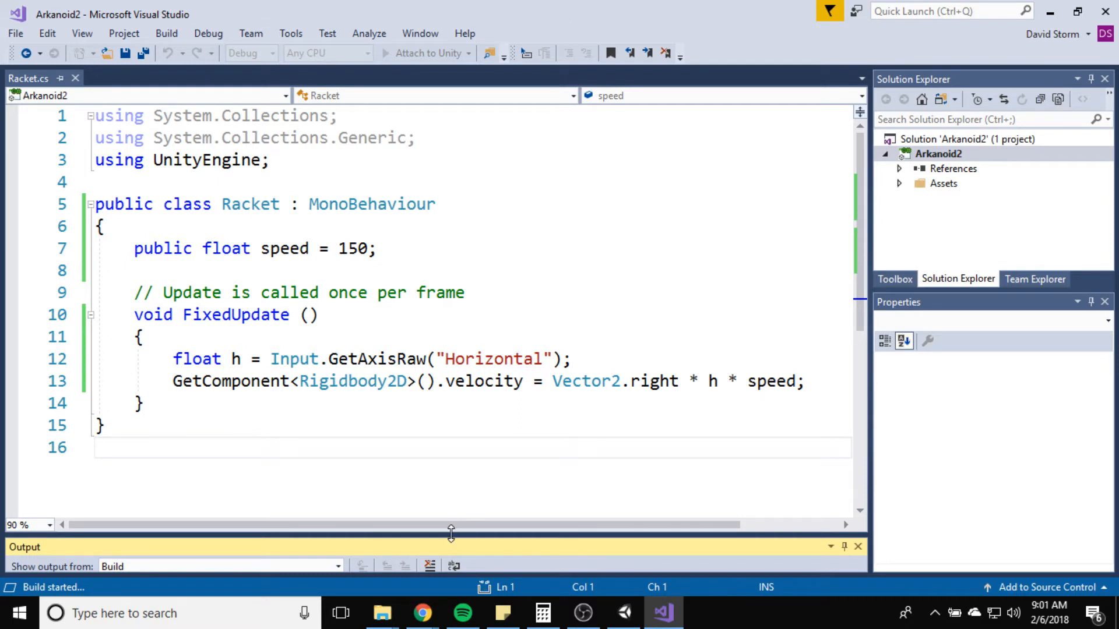
pyautogui.moveTo(450, 534); pyautogui.dragTo(450, 448)
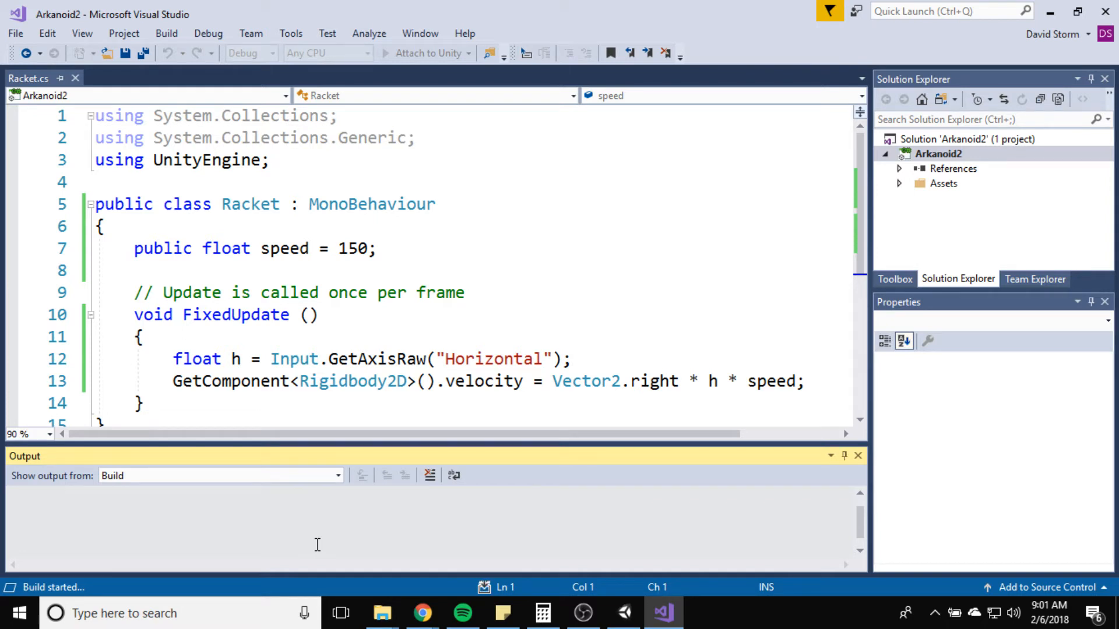
pyautogui.moveTo(728, 592)
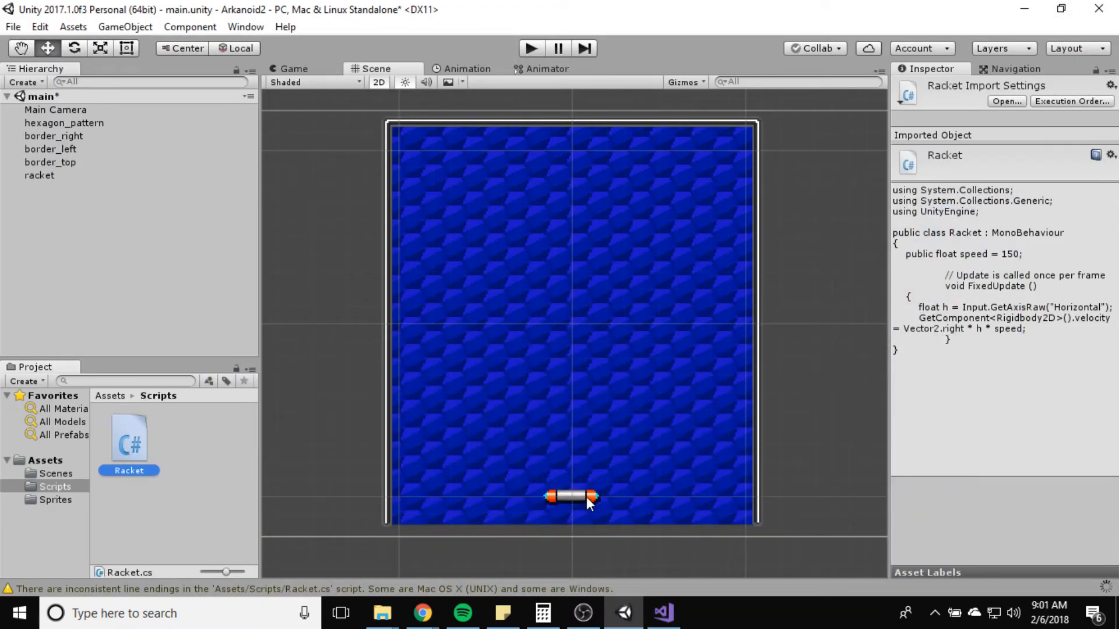
# Step: Select the racket in Unity to check its Racket script shows Speed 150
pyautogui.click(38, 176)
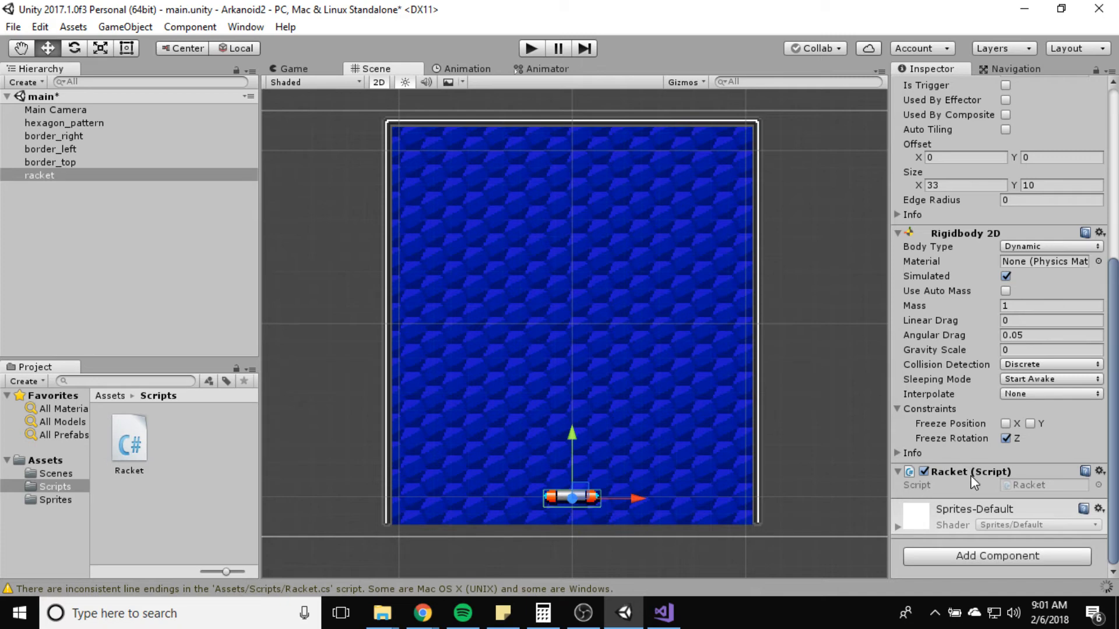
pyautogui.moveTo(925, 462)
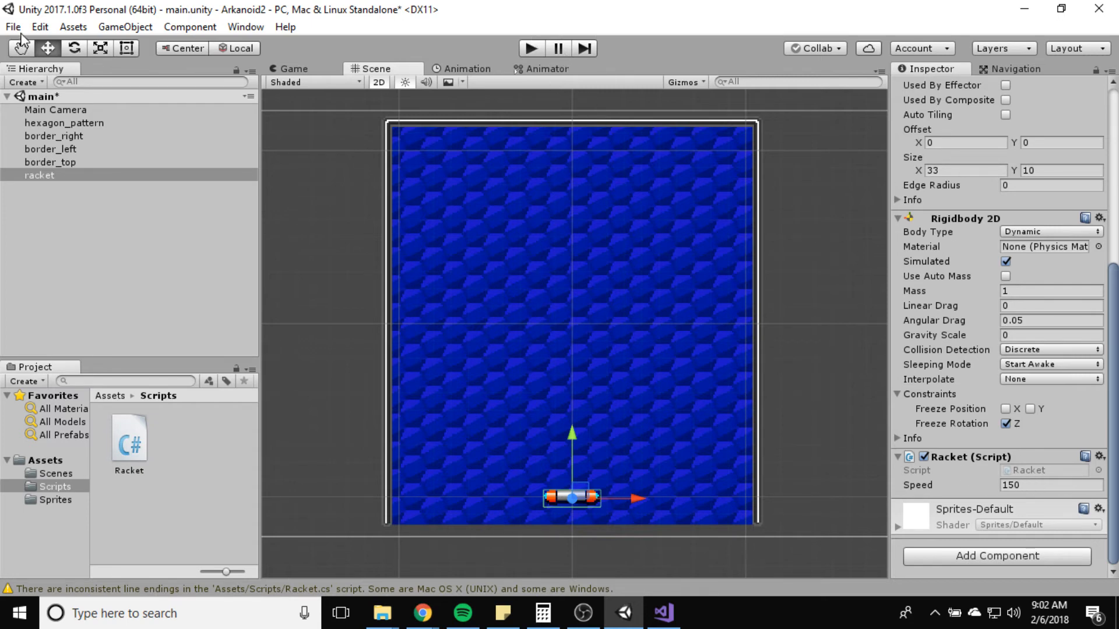
# Step: Open Edit > Project Settings > Input and expand the Axes list
pyautogui.click(39, 27)
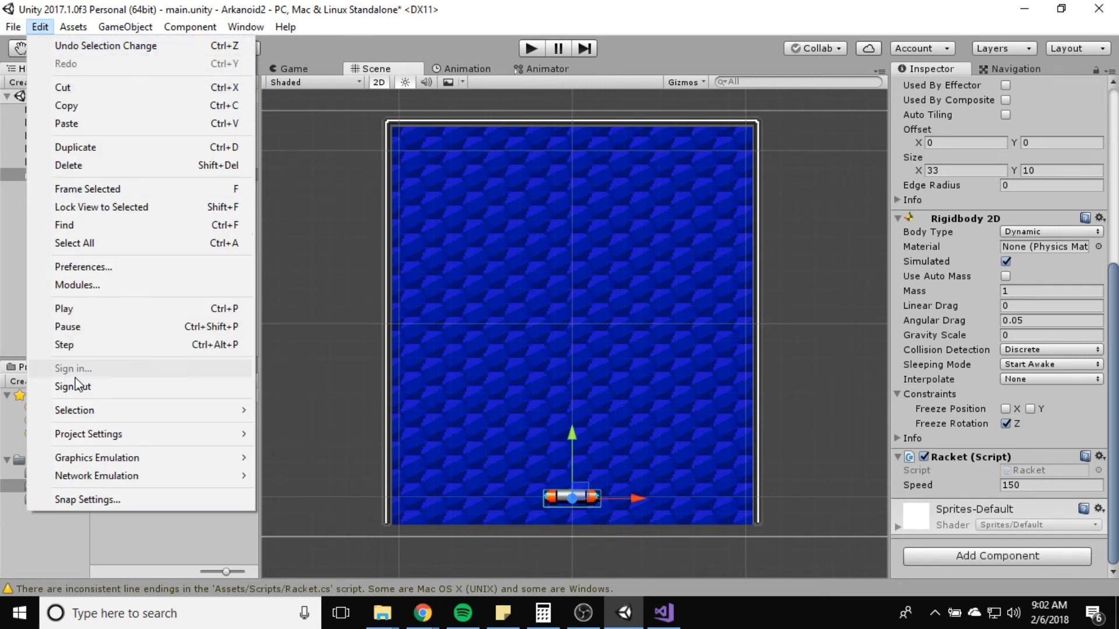
pyautogui.moveTo(89, 433)
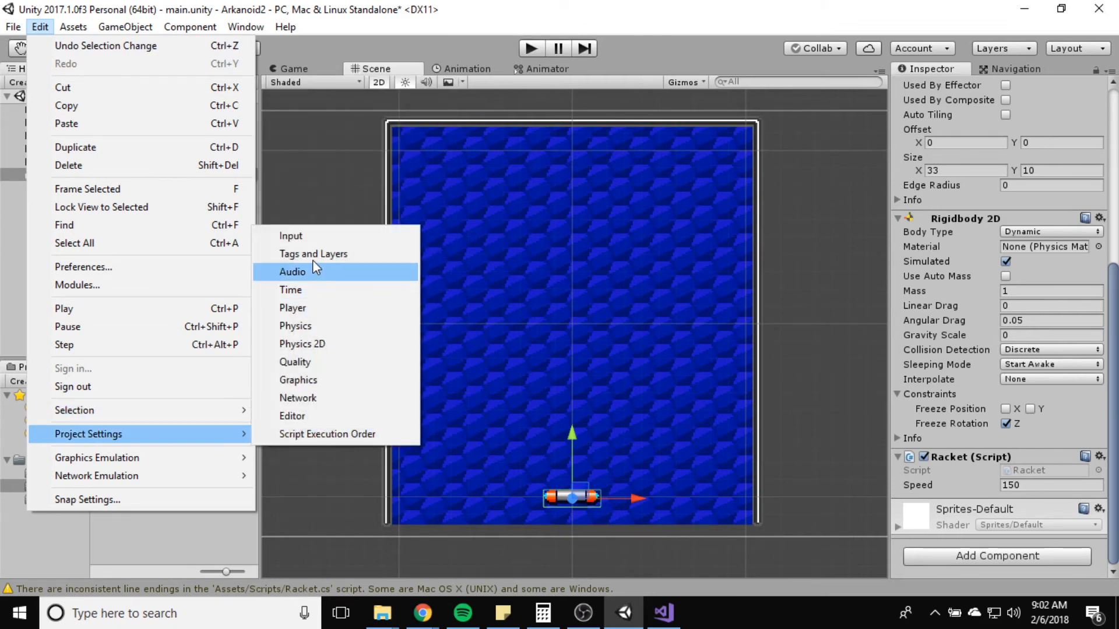
pyautogui.click(290, 236)
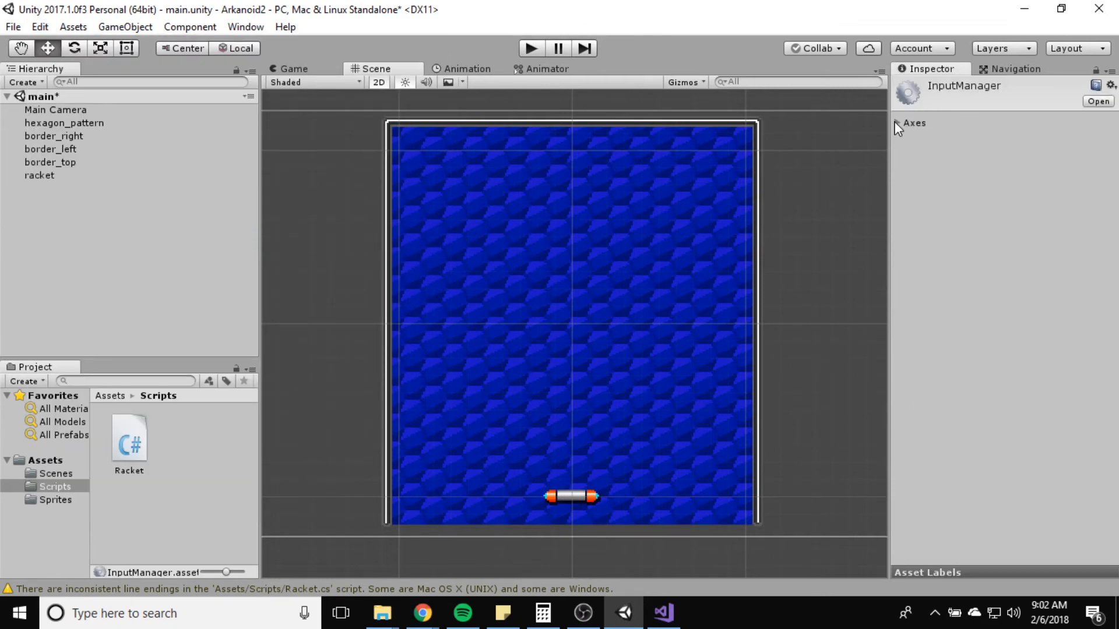
pyautogui.click(908, 123)
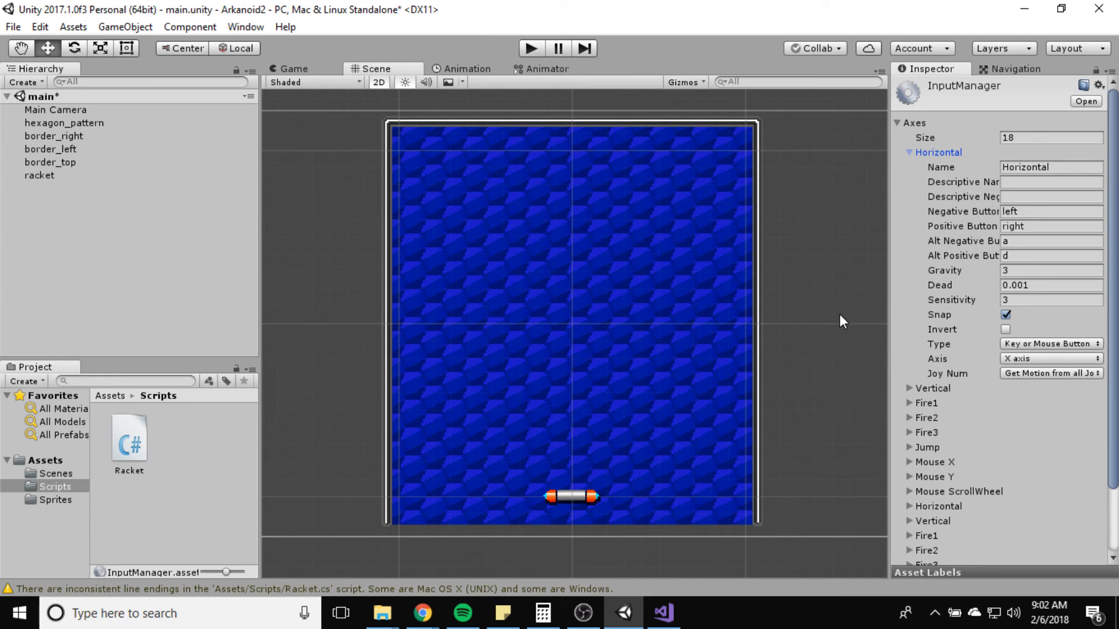
pyautogui.moveTo(510, 60)
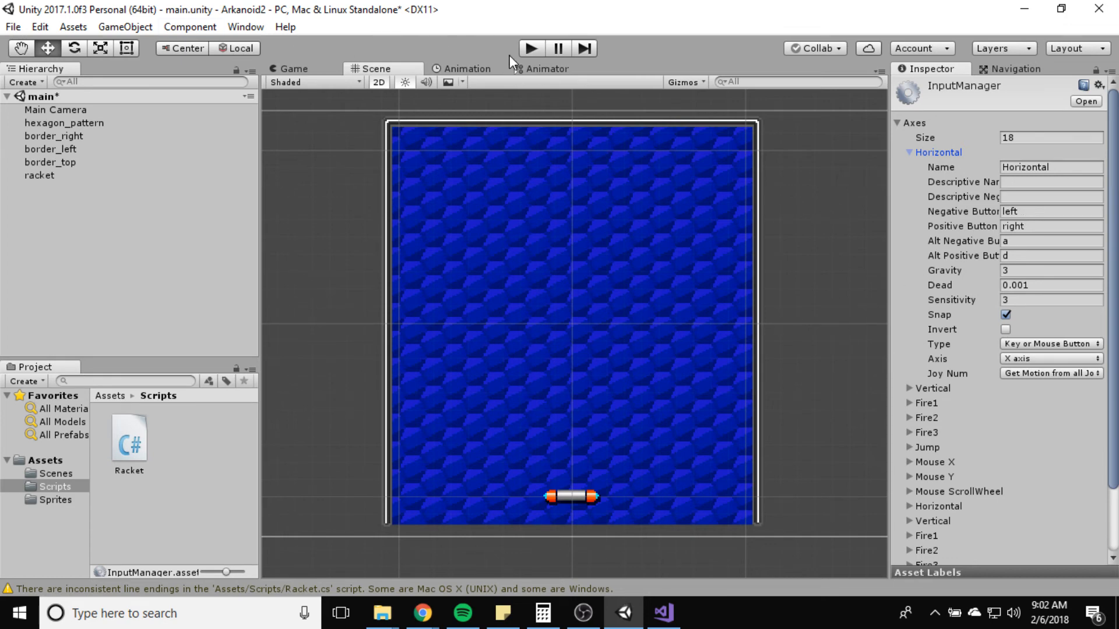